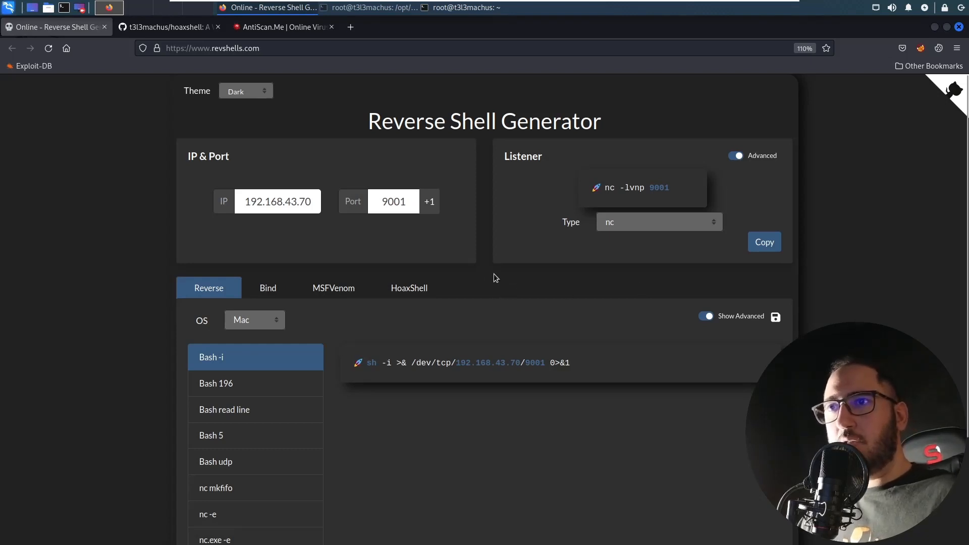
mouse_move(315, 134)
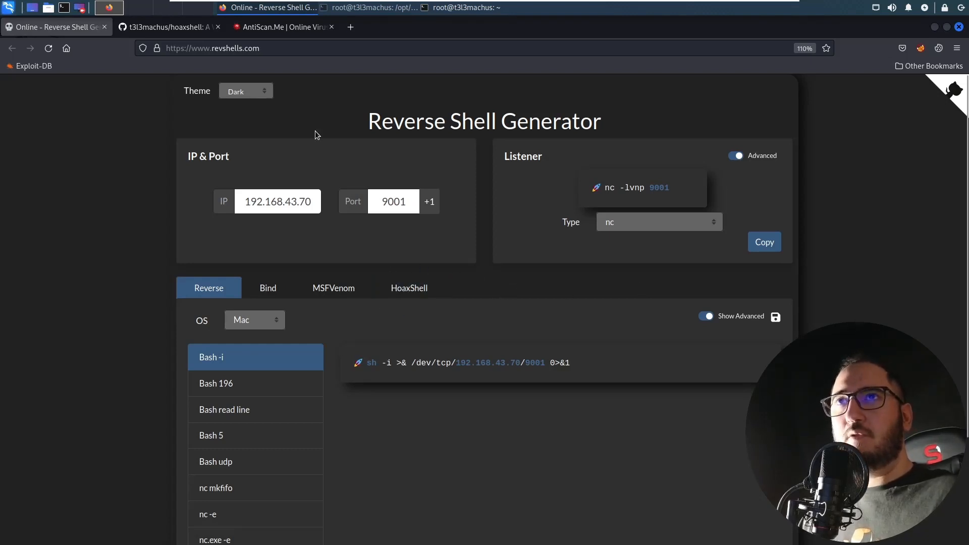
mouse_move(420, 101)
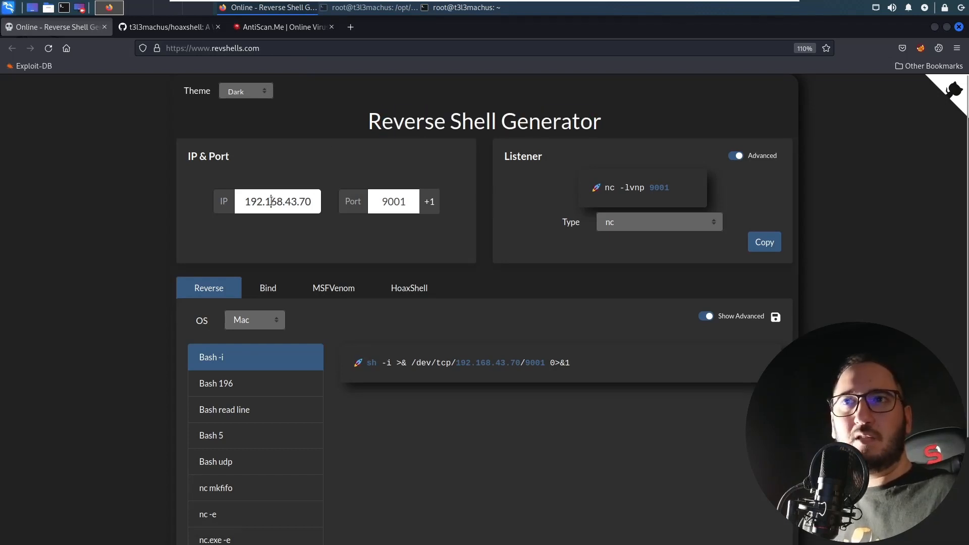
Select the attacker IP and choose the Bash 5 reverse shell template
double_click(274, 202)
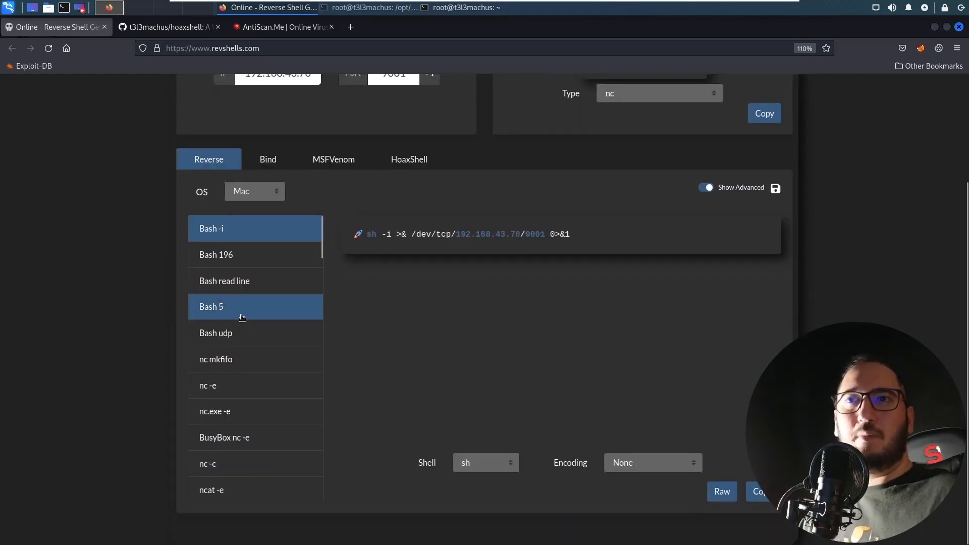
left_click(214, 351)
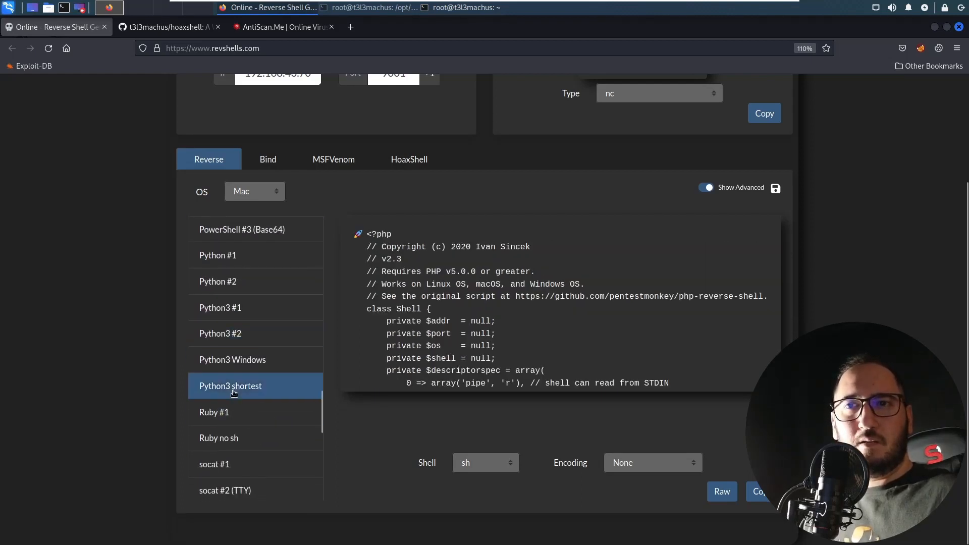
Filter shells to Windows and browse the Bind and MSFVenom payload lists for 192.168.43.70:9001
left_click(254, 191)
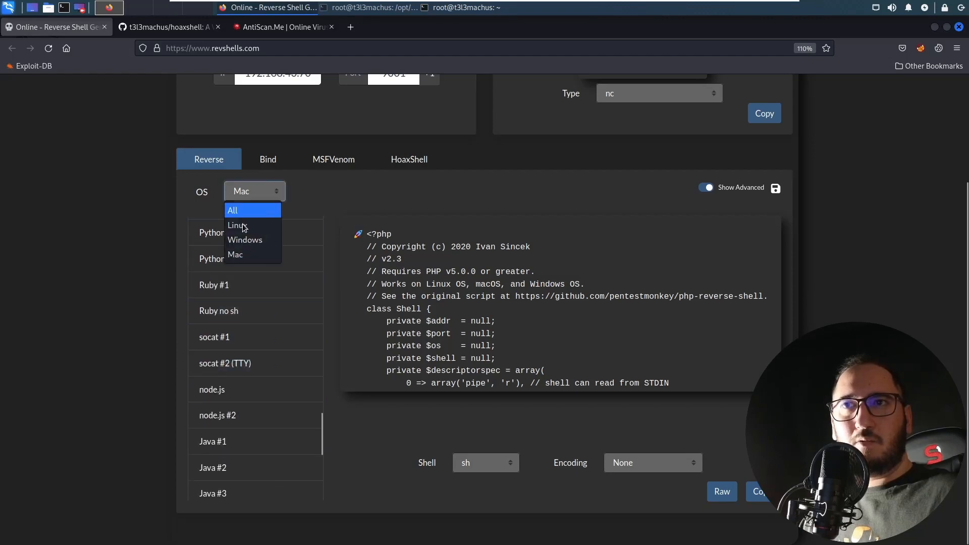
left_click(244, 241)
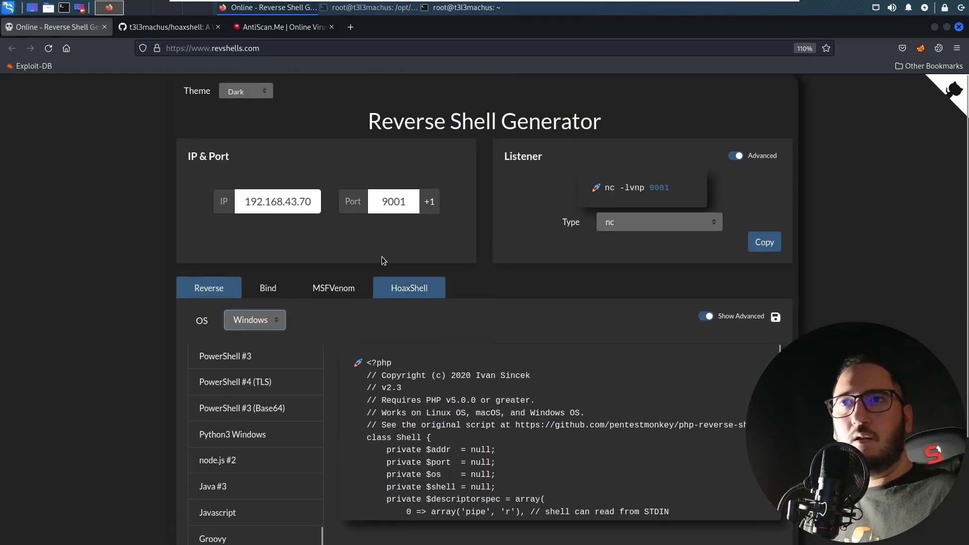
left_click(267, 288)
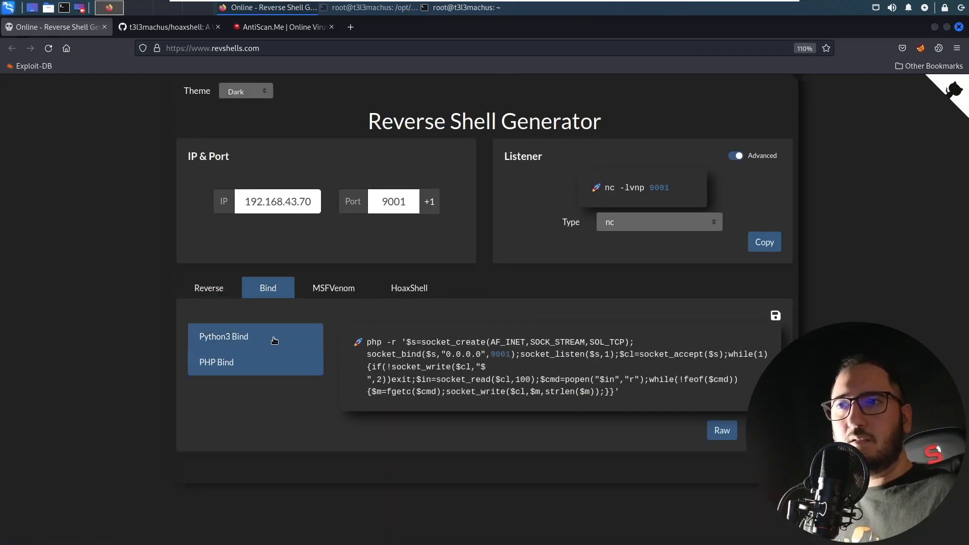
left_click(334, 288)
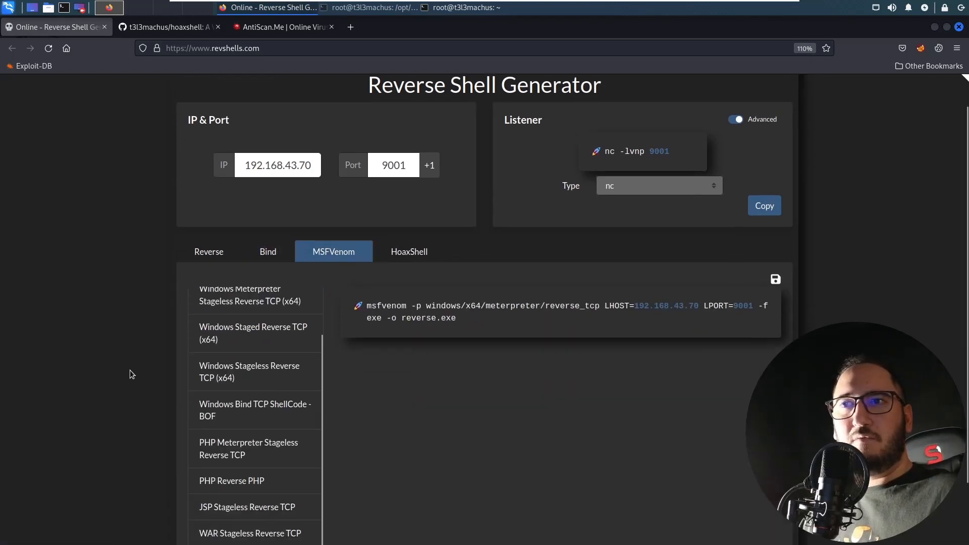
scroll("down", 3)
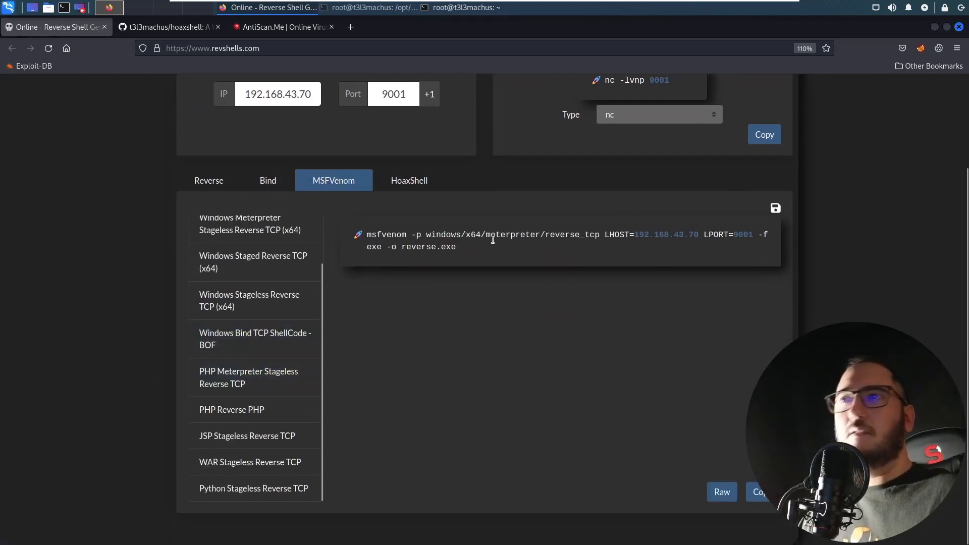
scroll("up", 3)
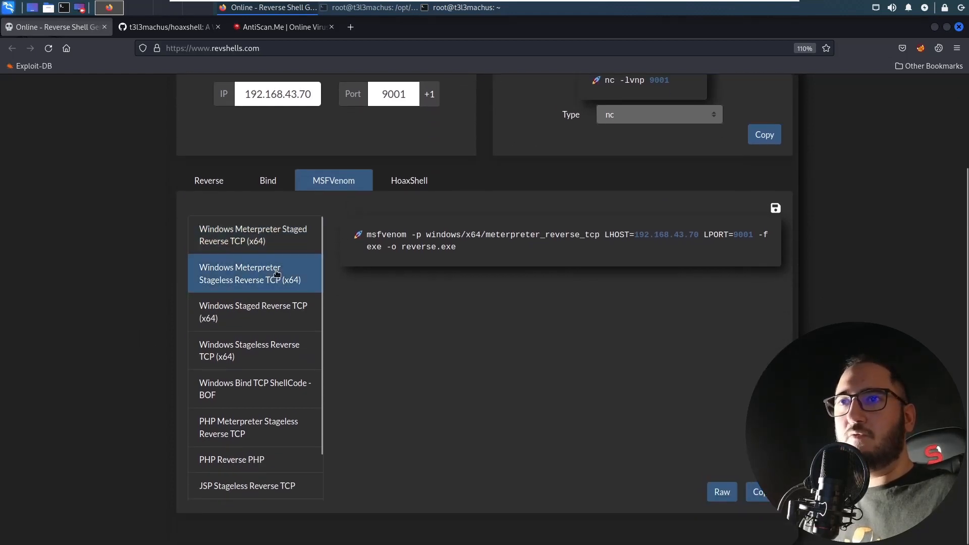
scroll("up", 3)
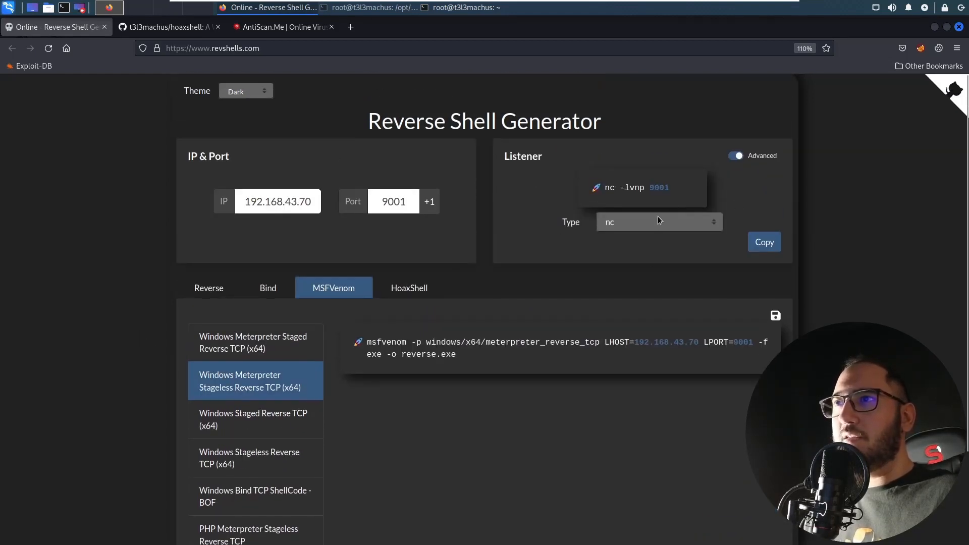
Set the listener to msfconsole and pick the JSP Stageless Reverse TCP payload
left_click(660, 222)
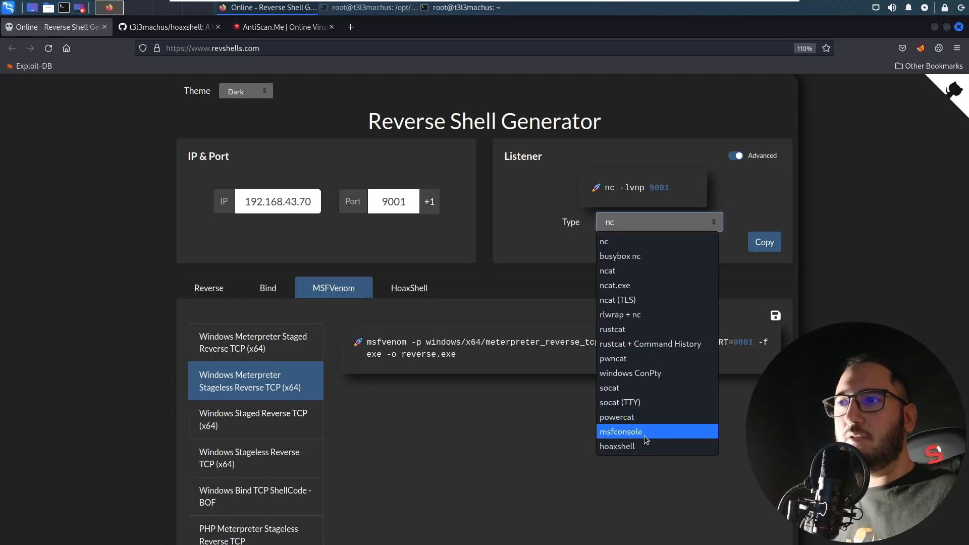
left_click(619, 431)
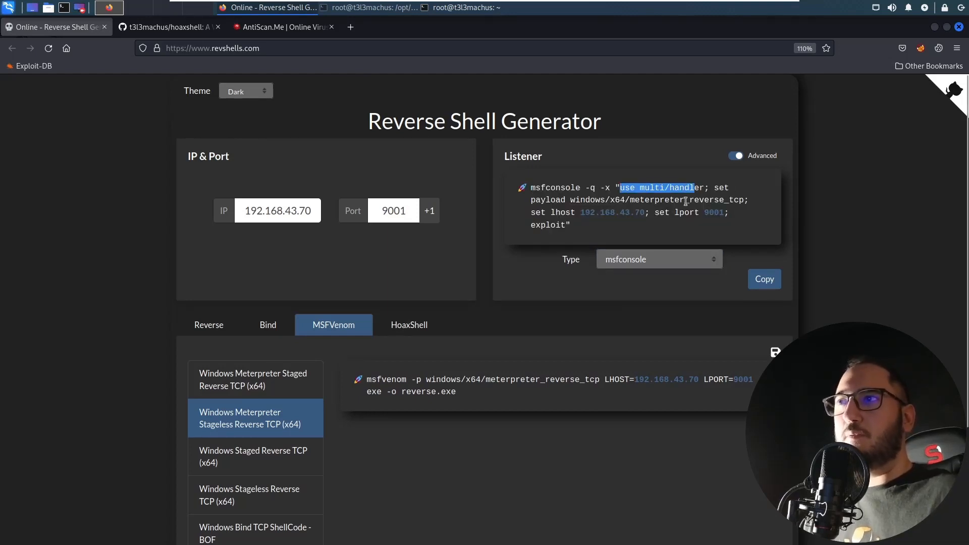
scroll("down", 3)
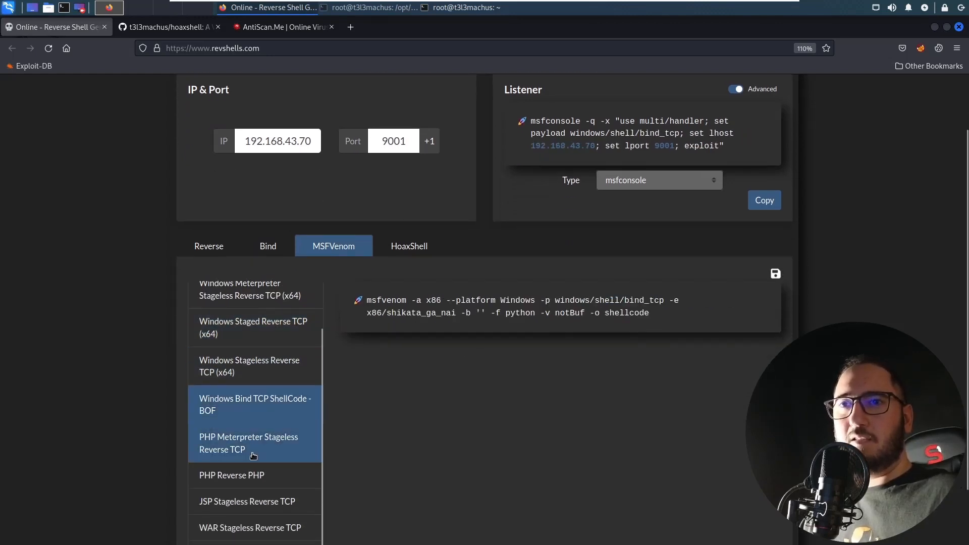
left_click(247, 501)
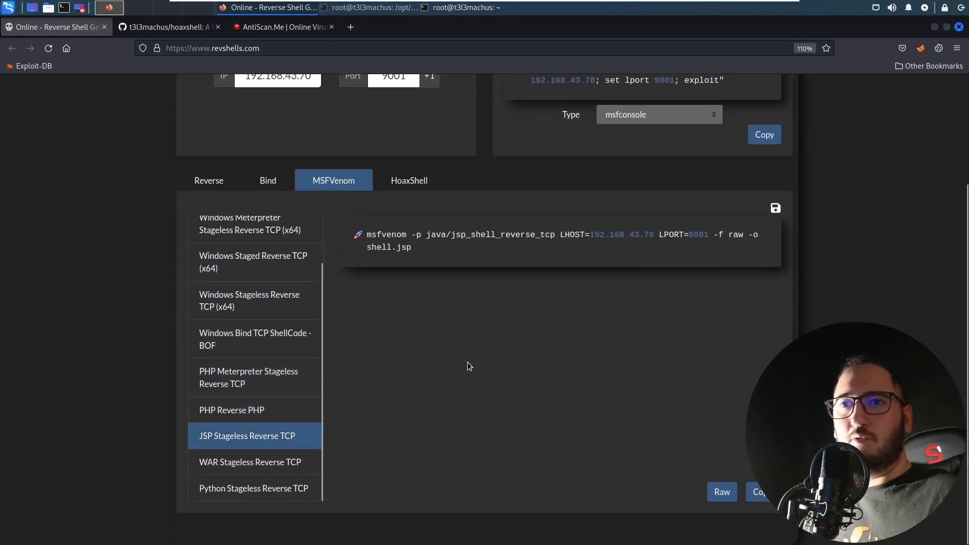
Switch the listener type to hoaxshell and show the HoaxShell payloads
left_click(408, 179)
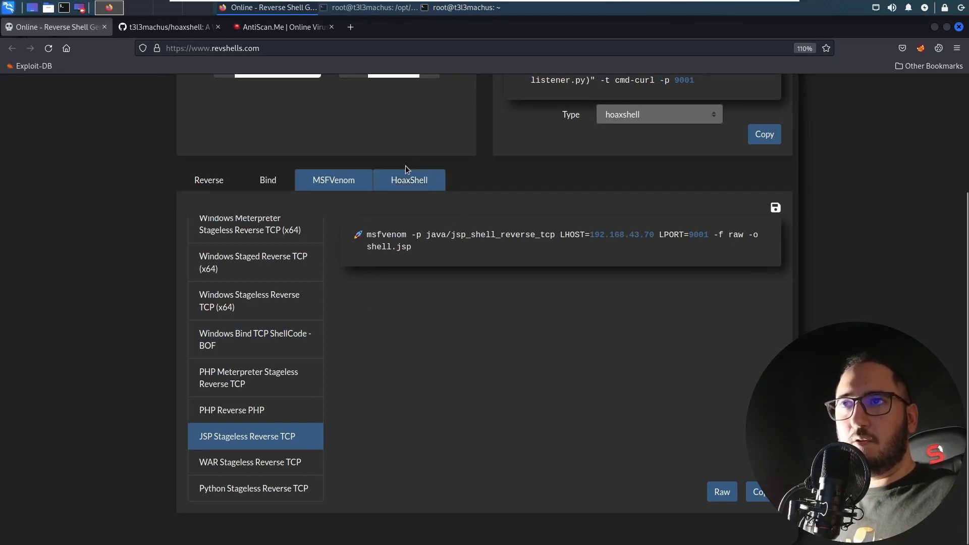
left_click(409, 180)
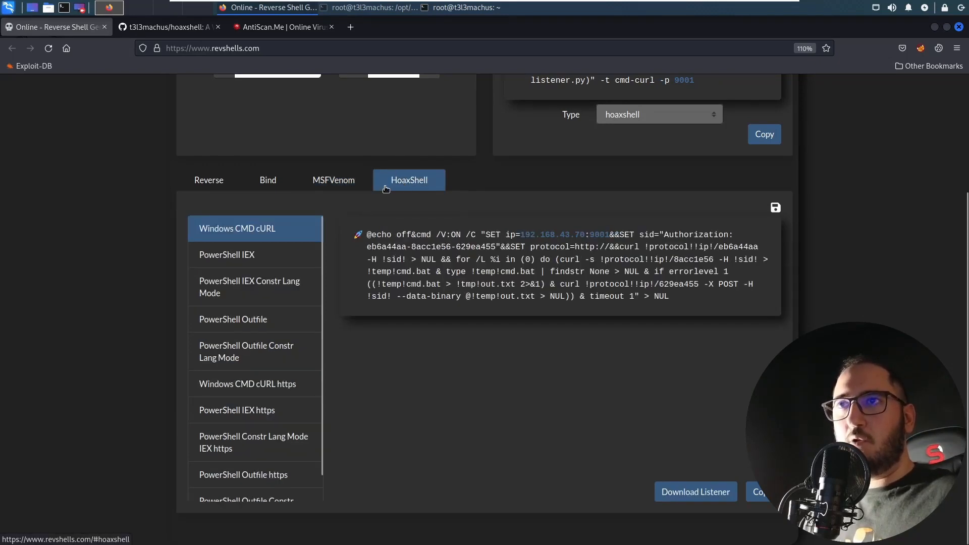
Browse the t3l3machus/hoaxshell README on GitHub through its screenshots and listener note
left_click(167, 26)
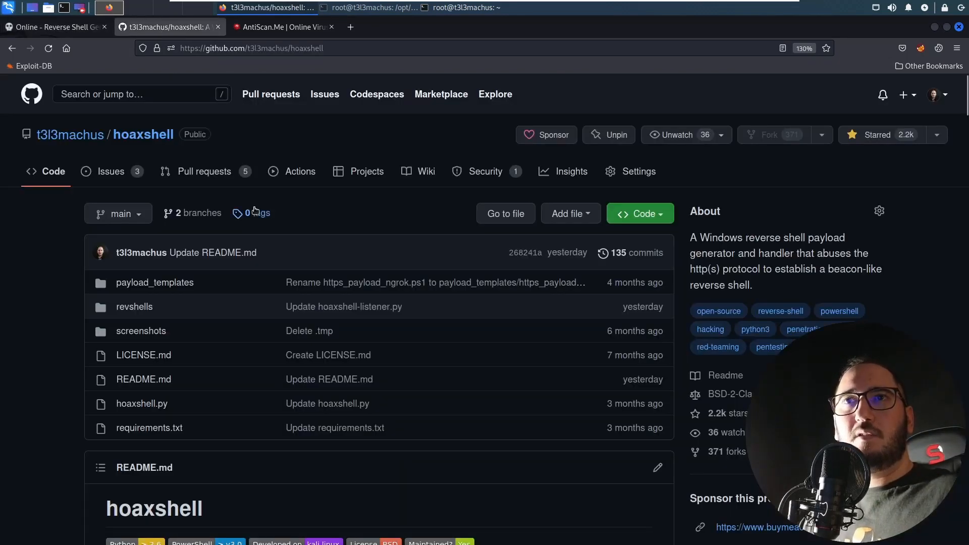
scroll("down", 3)
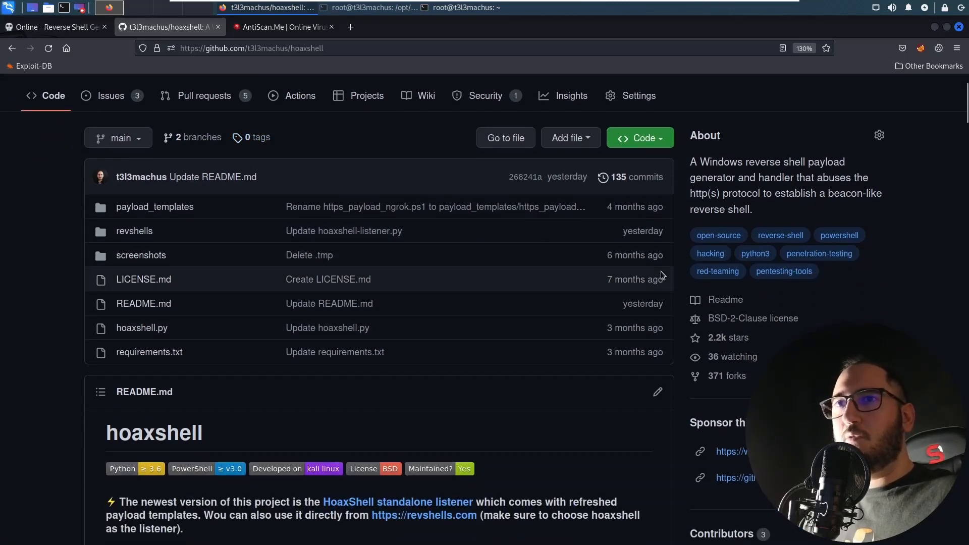
mouse_move(578, 297)
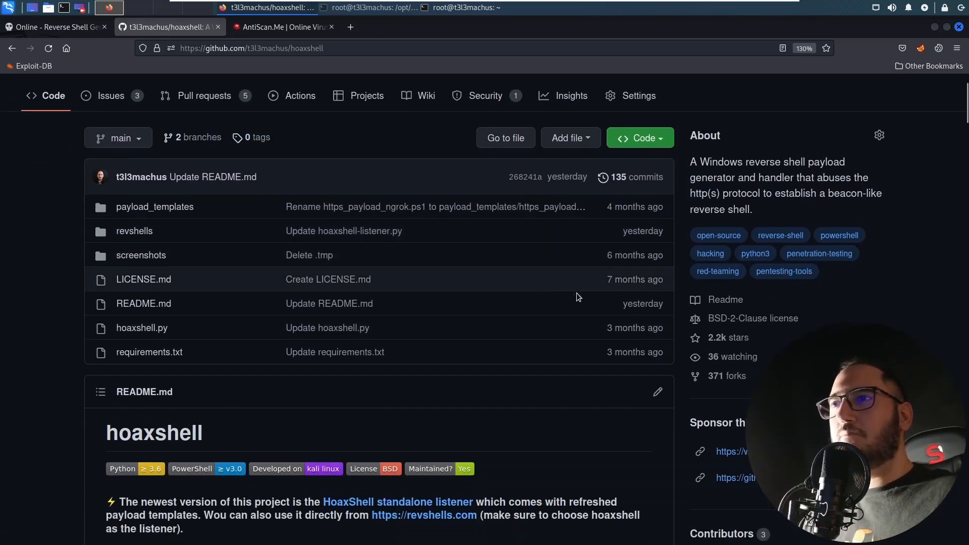
scroll("down", 3)
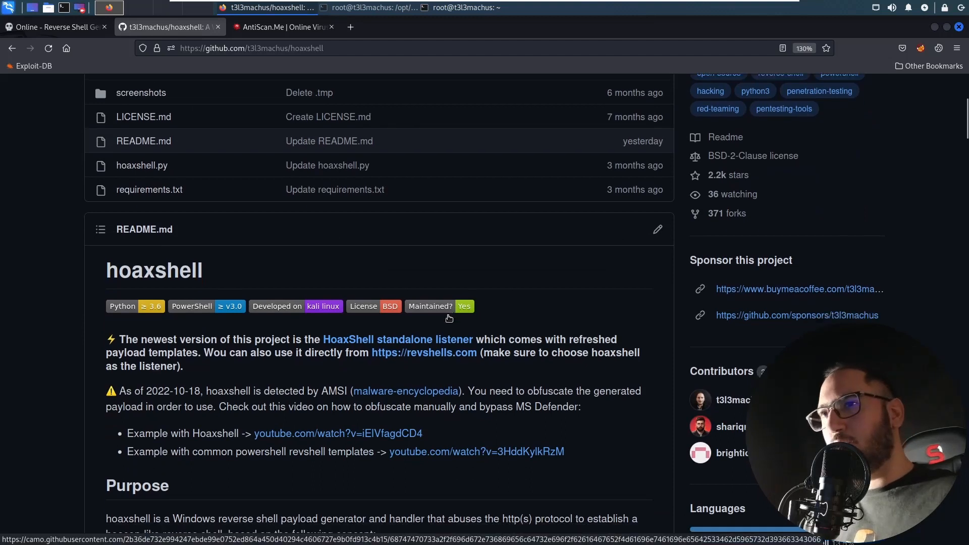
scroll("down", 3)
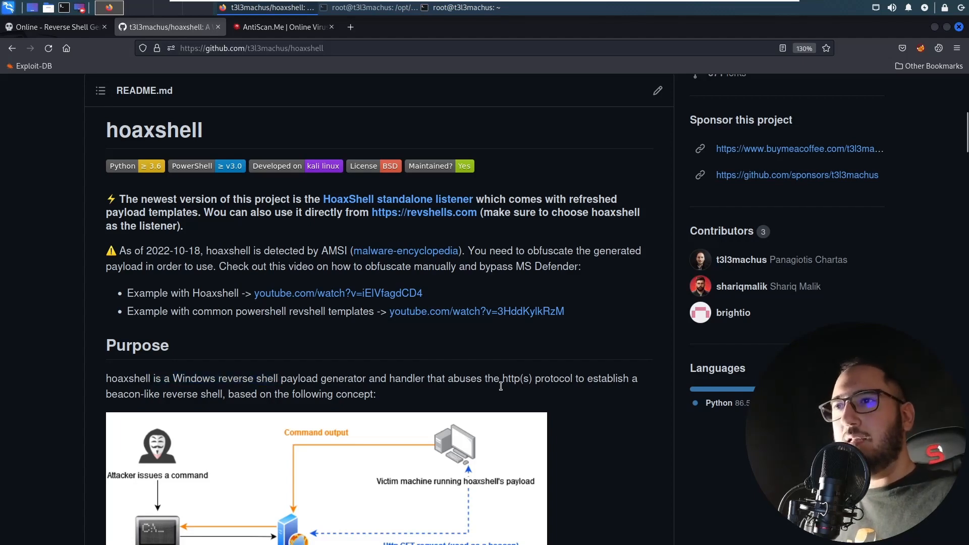
mouse_move(546, 347)
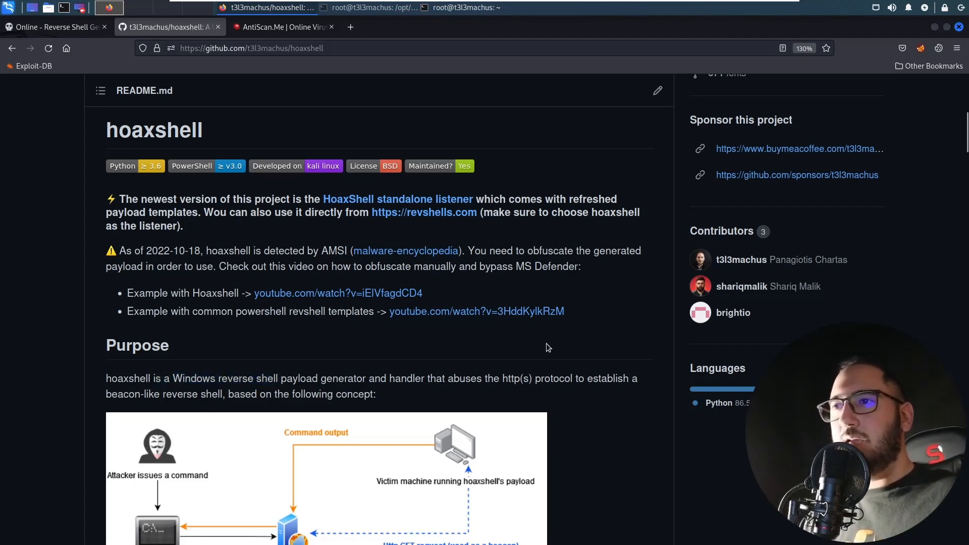
scroll("down", 3)
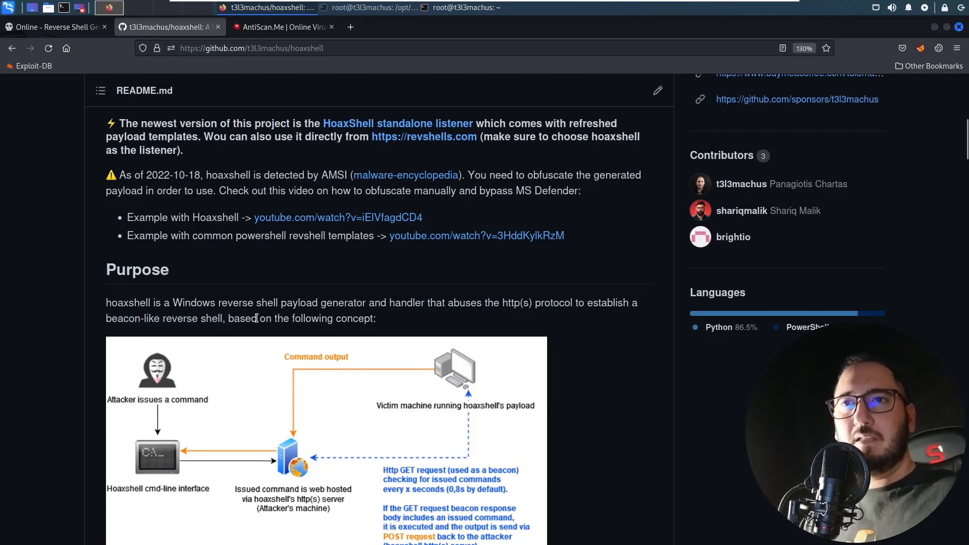
scroll("down", 3)
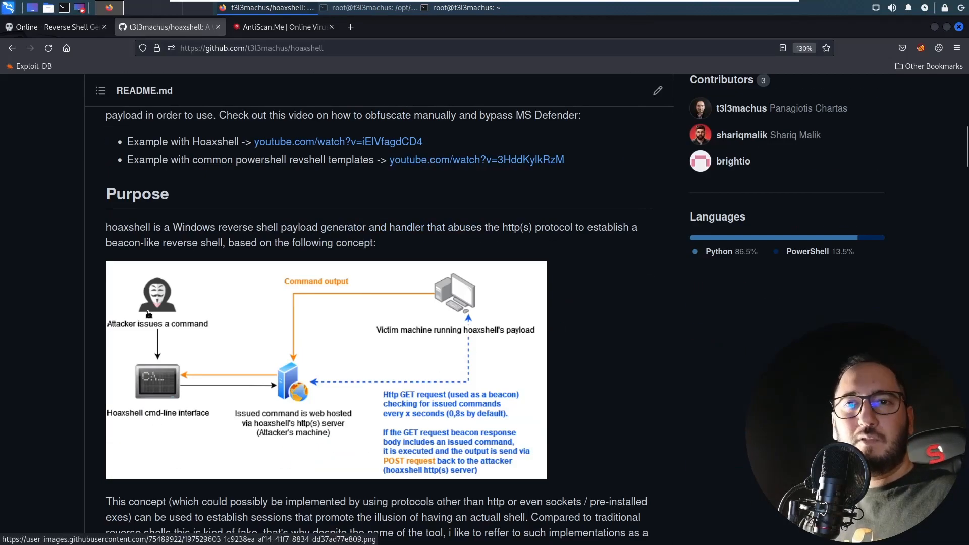
scroll("down", 3)
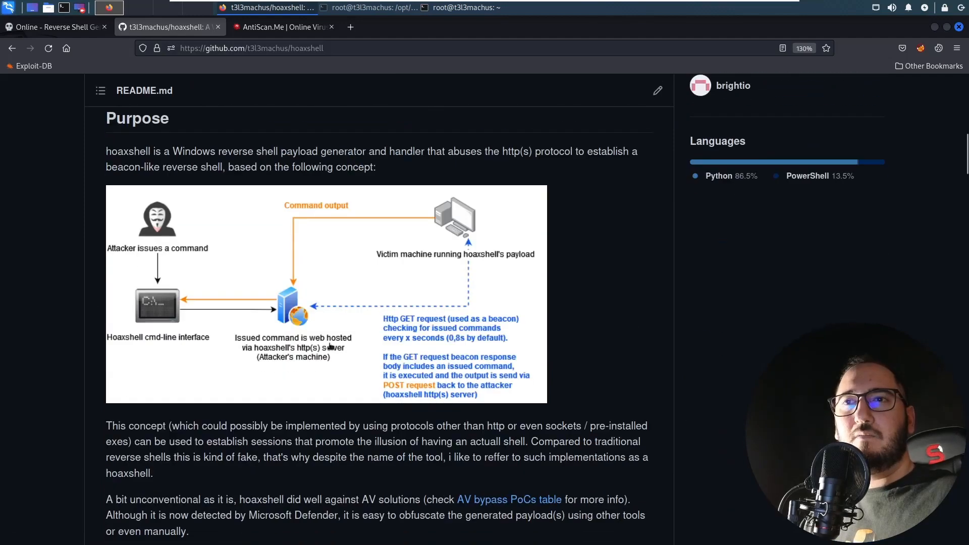
scroll("up", 3)
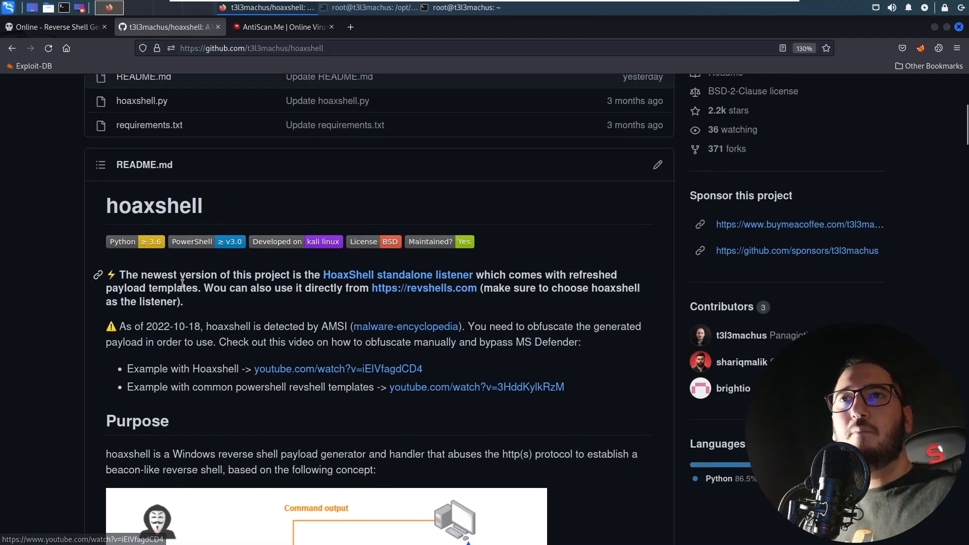
scroll("up", 3)
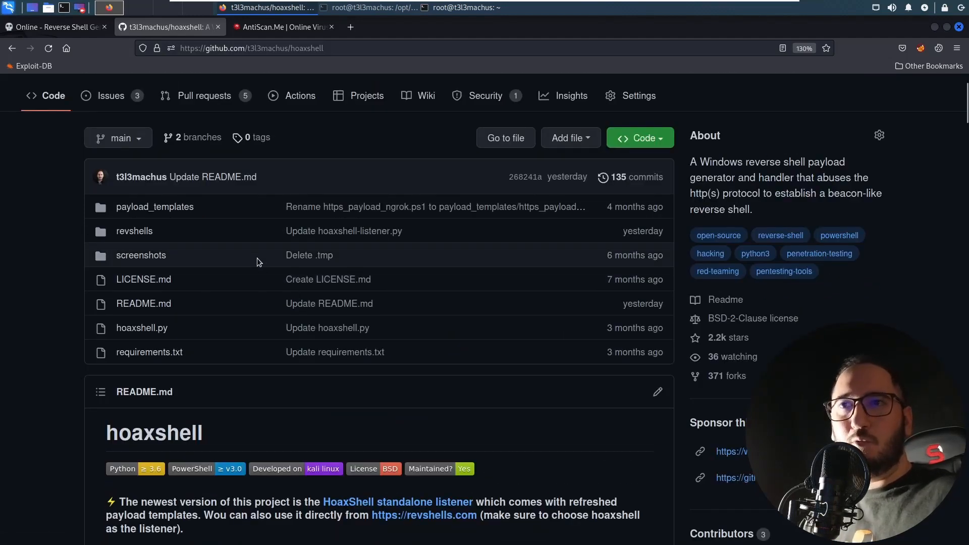
scroll("down", 3)
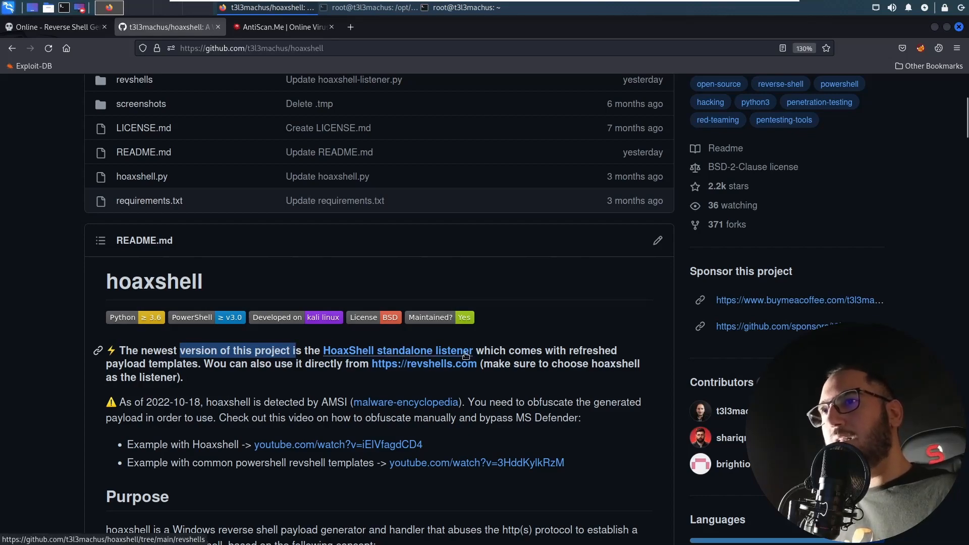
mouse_move(158, 224)
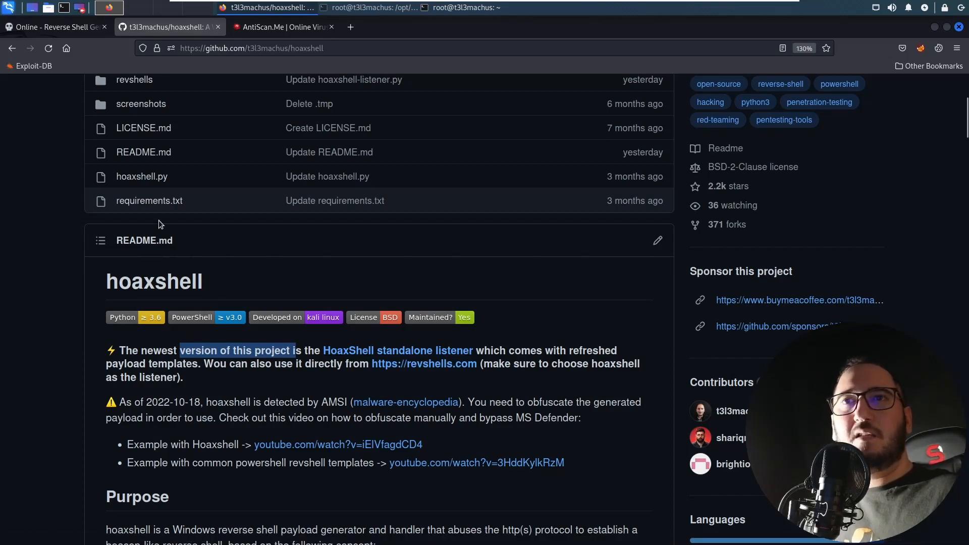
scroll("down", 3)
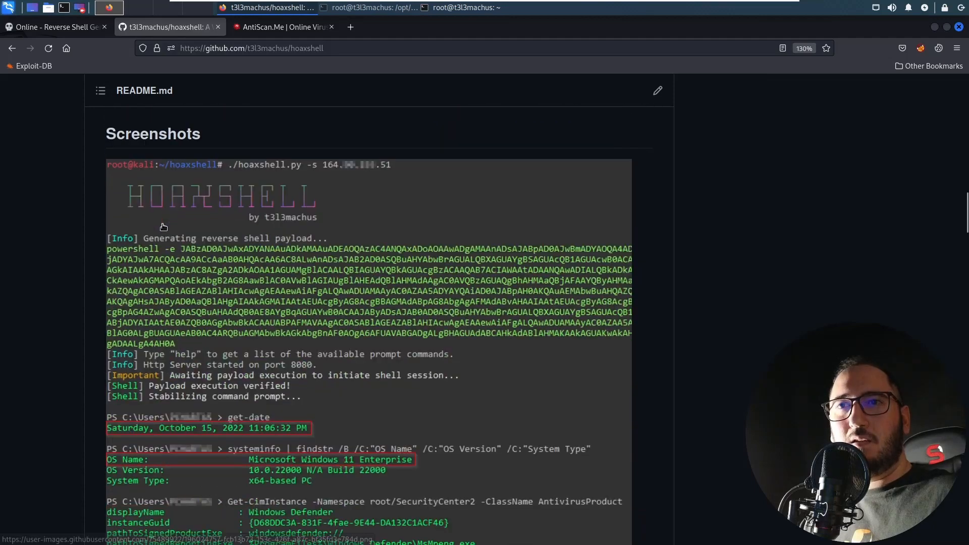
scroll("down", 3)
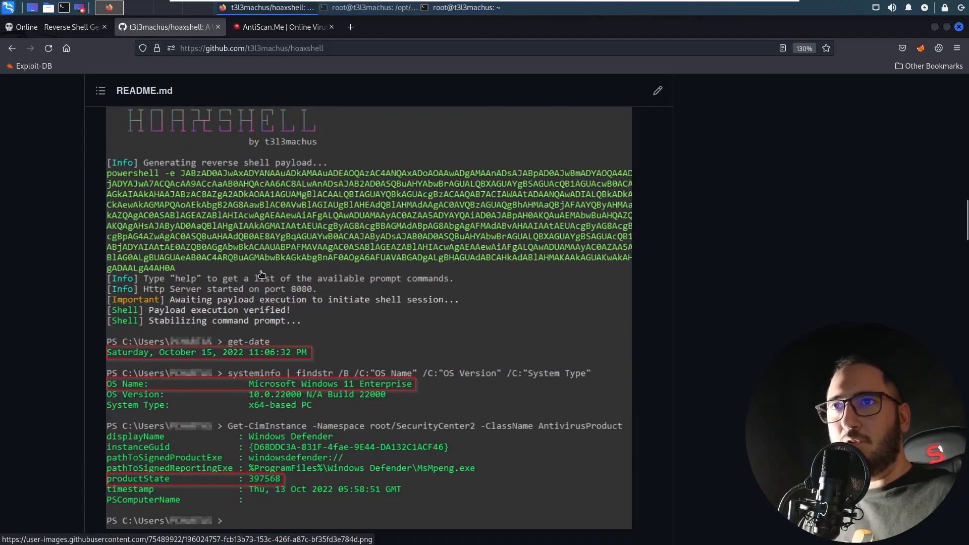
scroll("up", 3)
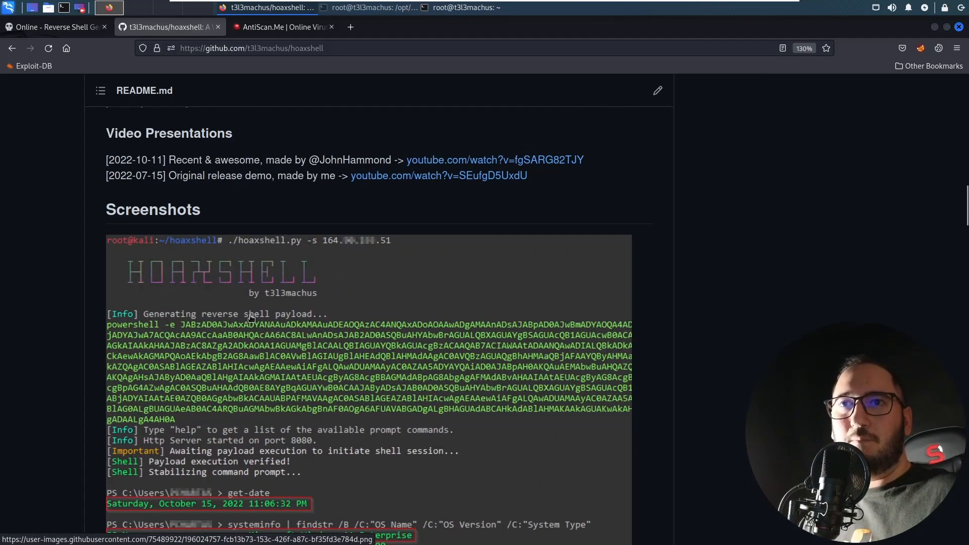
scroll("down", 3)
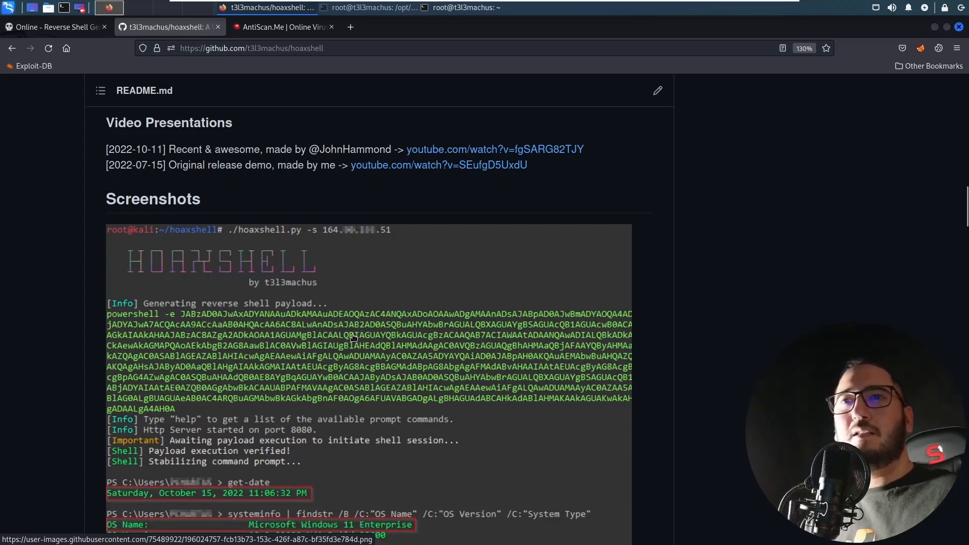
scroll("down", 3)
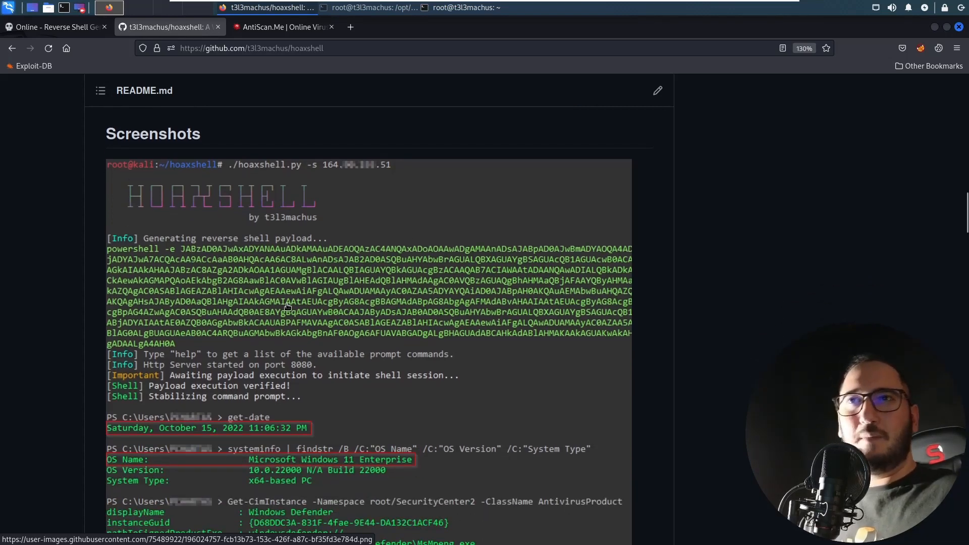
mouse_move(631, 255)
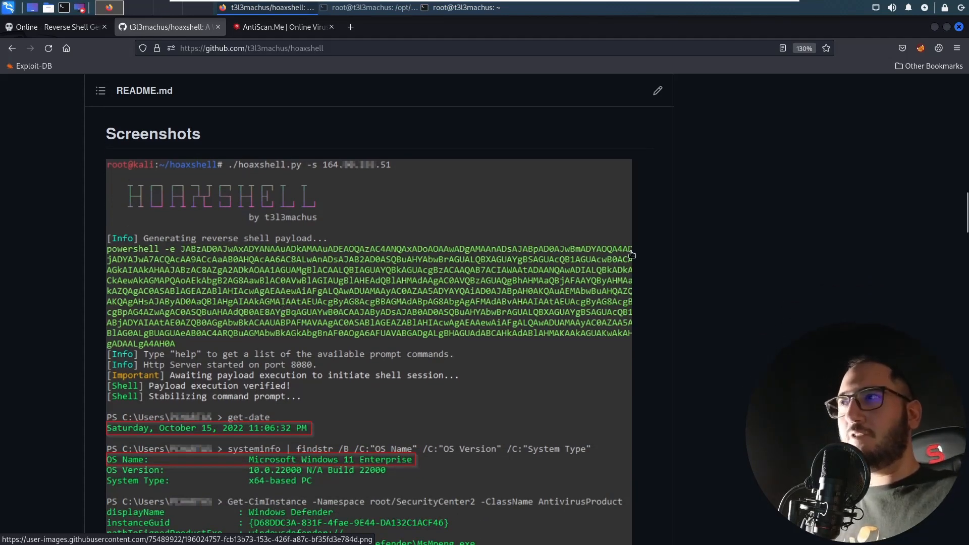
scroll("up", 3)
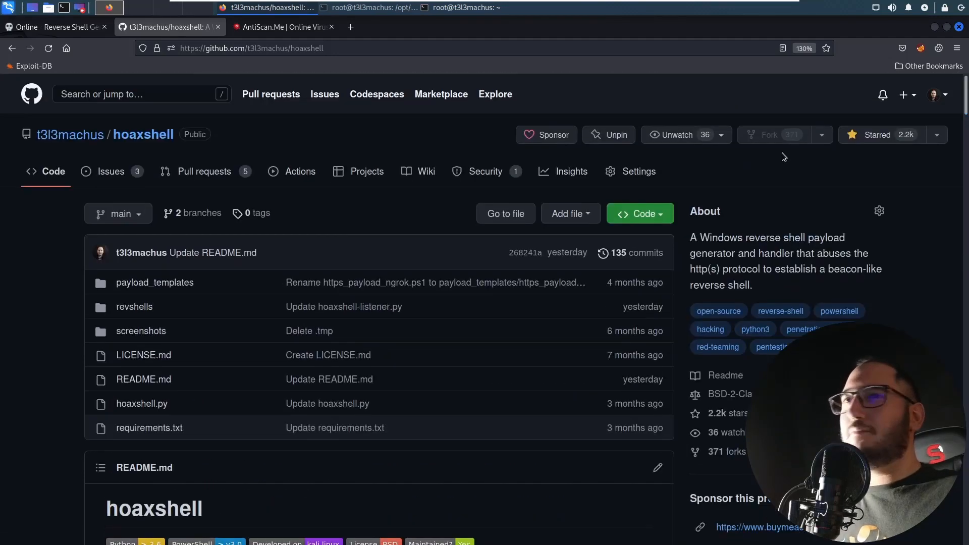
scroll("down", 3)
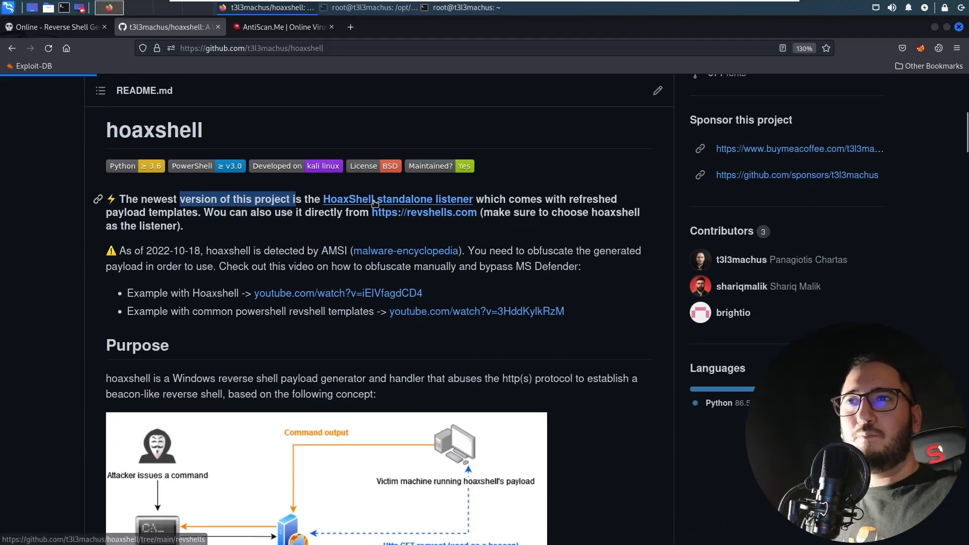
left_click(397, 198)
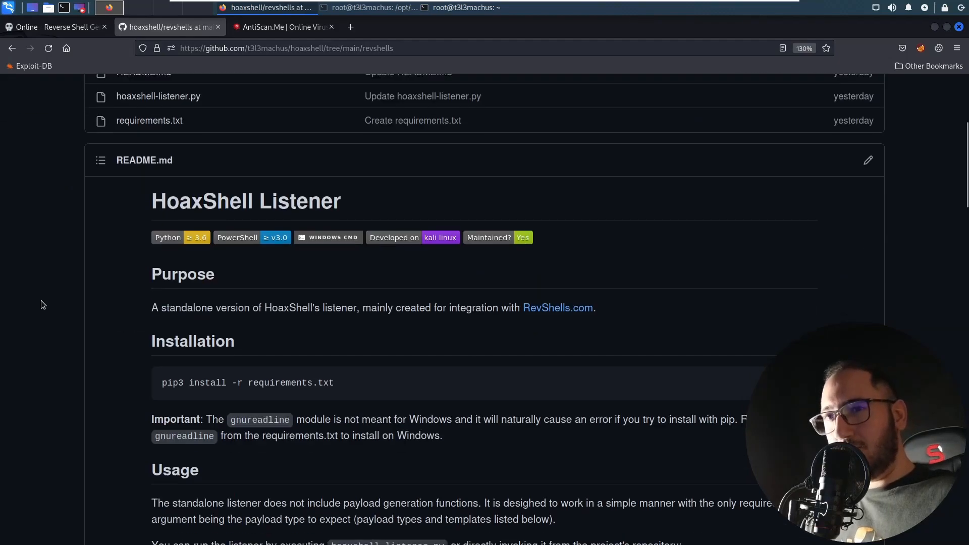
scroll("up", 3)
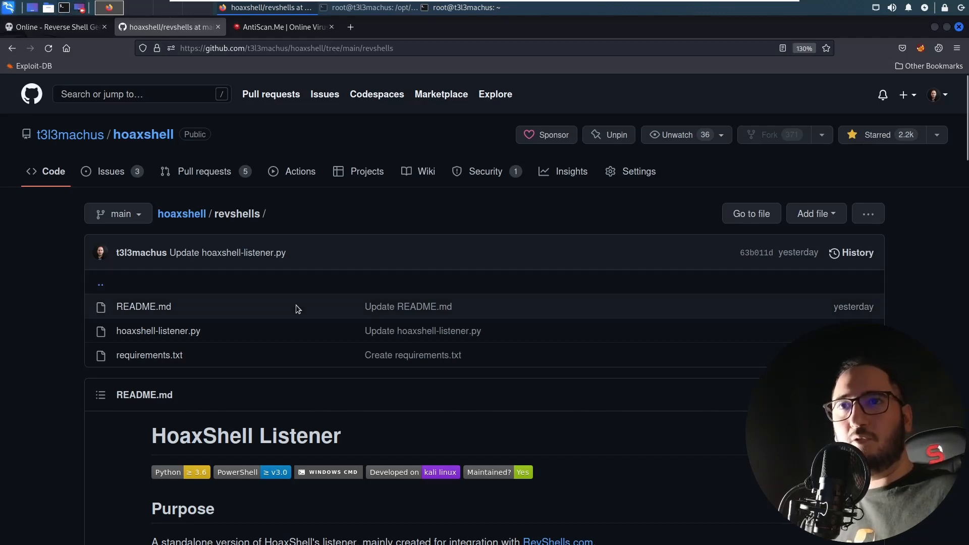
scroll("down", 3)
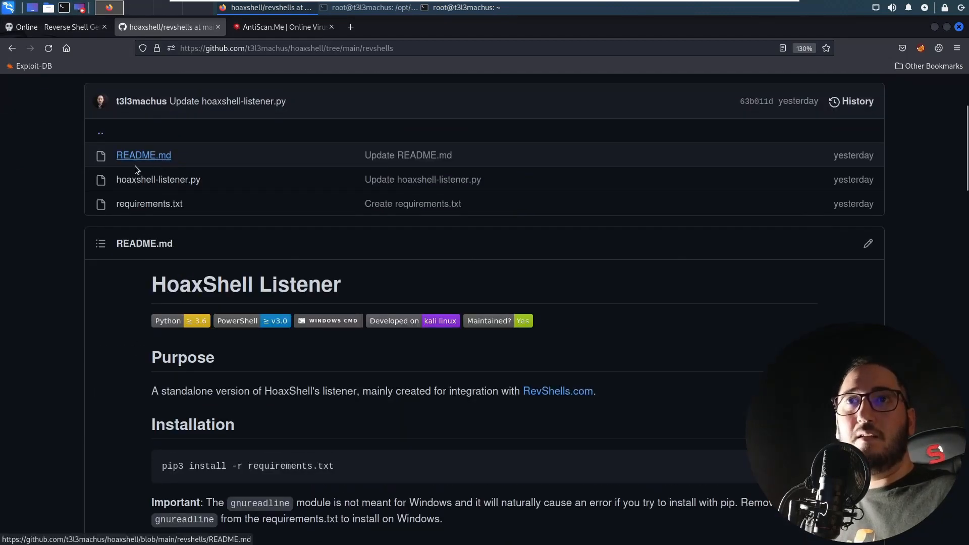
mouse_move(213, 183)
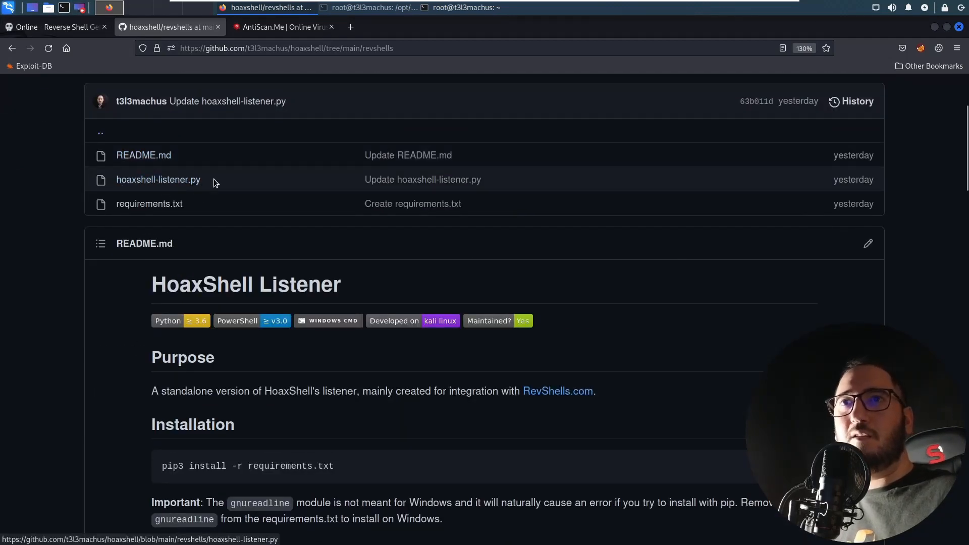
scroll("down", 3)
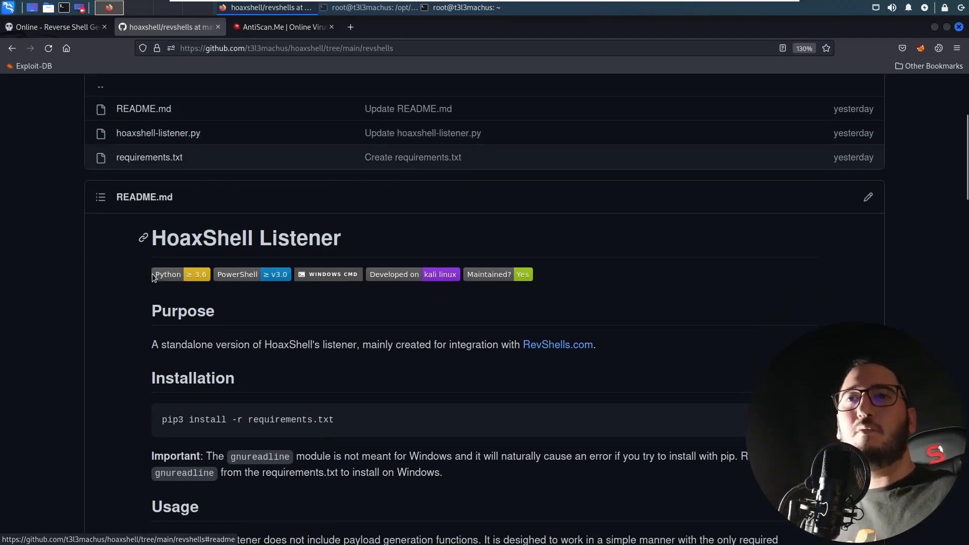
scroll("down", 3)
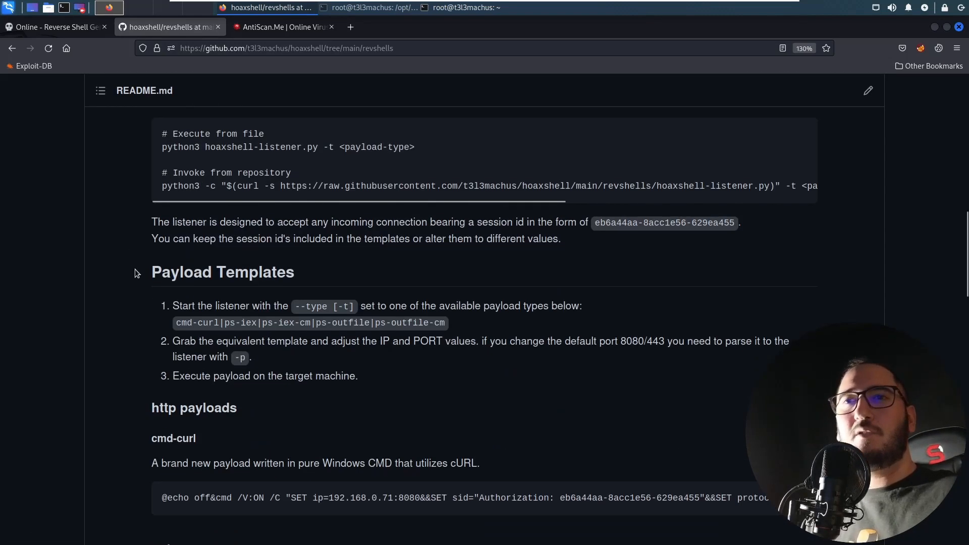
scroll("down", 3)
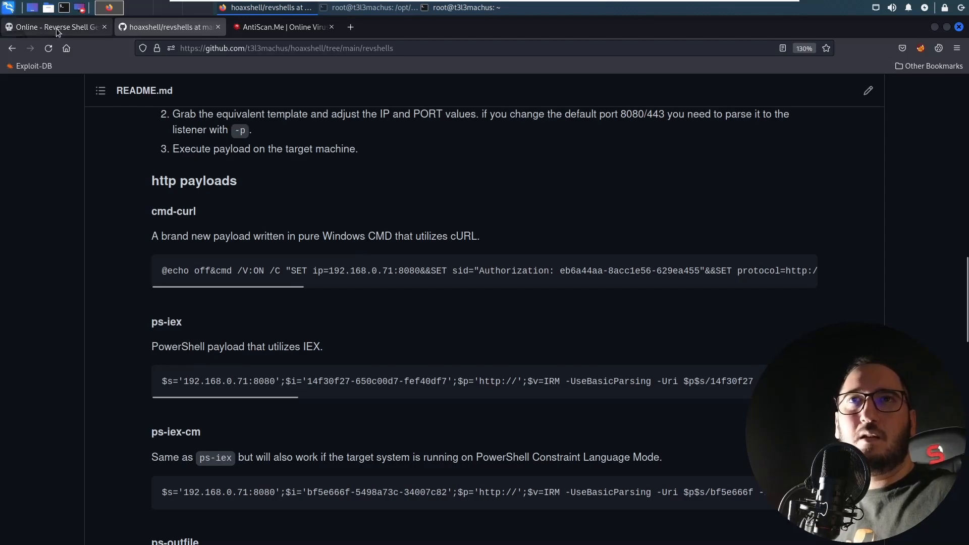
left_click(52, 26)
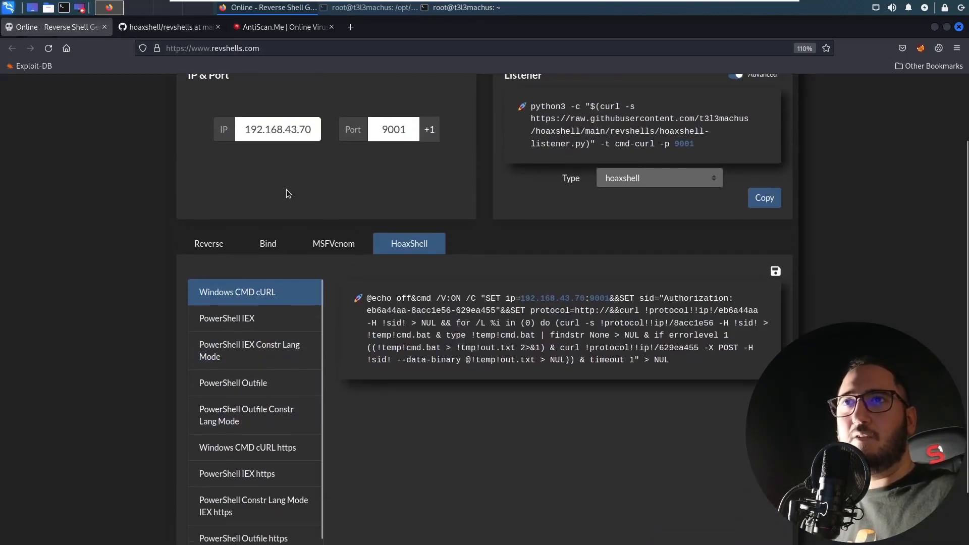
scroll("up", 3)
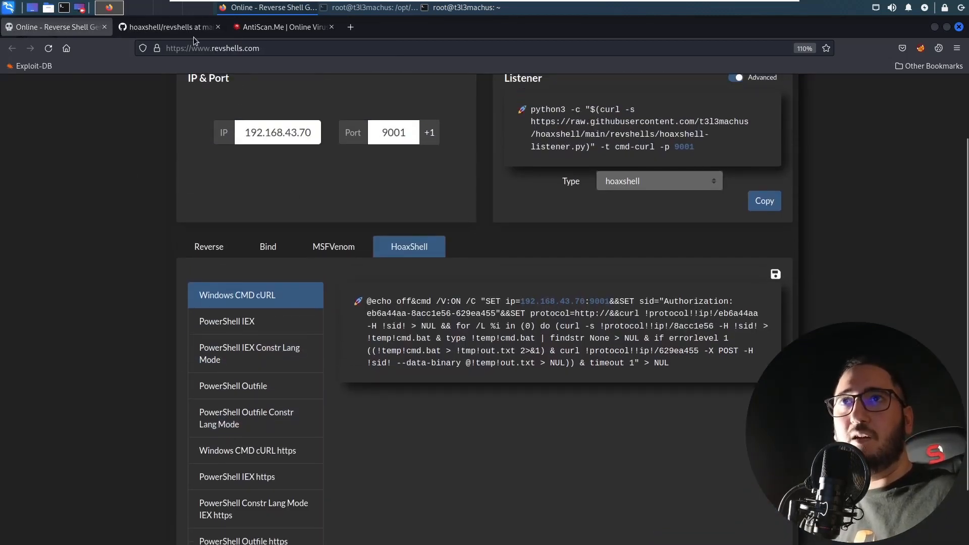
left_click(167, 26)
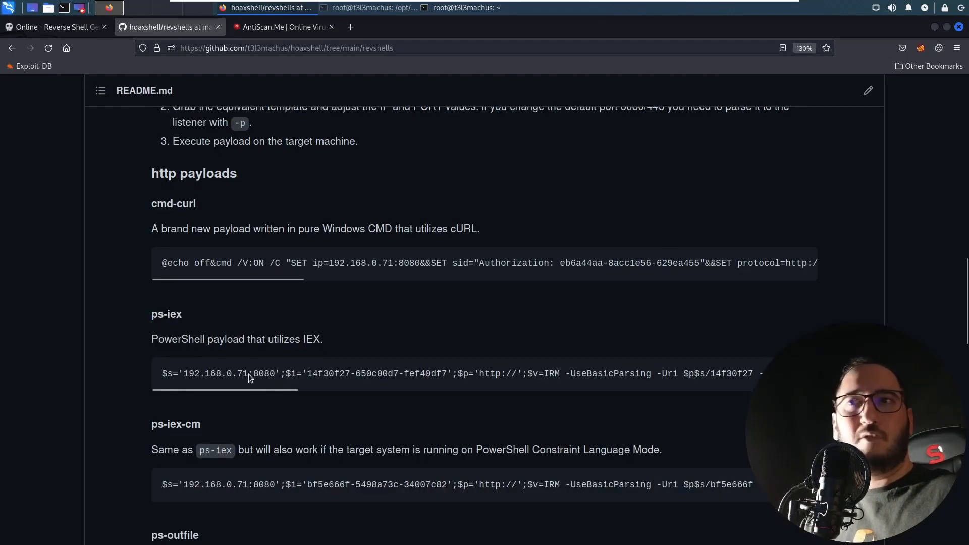
scroll("down", 3)
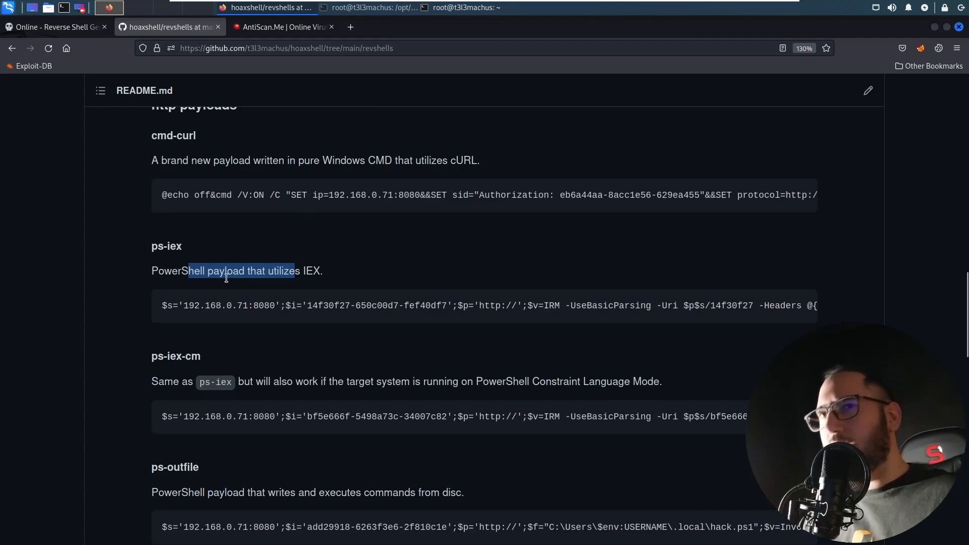
scroll("down", 3)
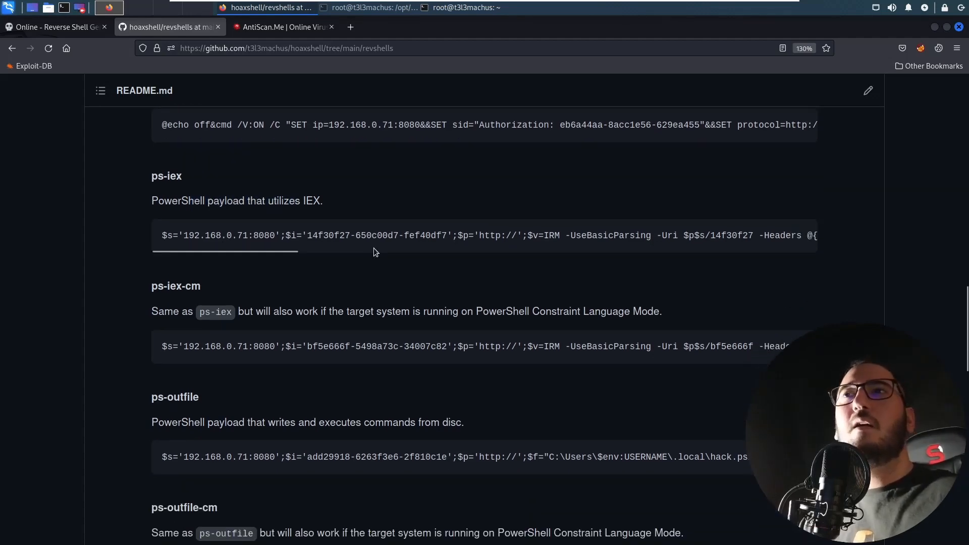
scroll("down", 3)
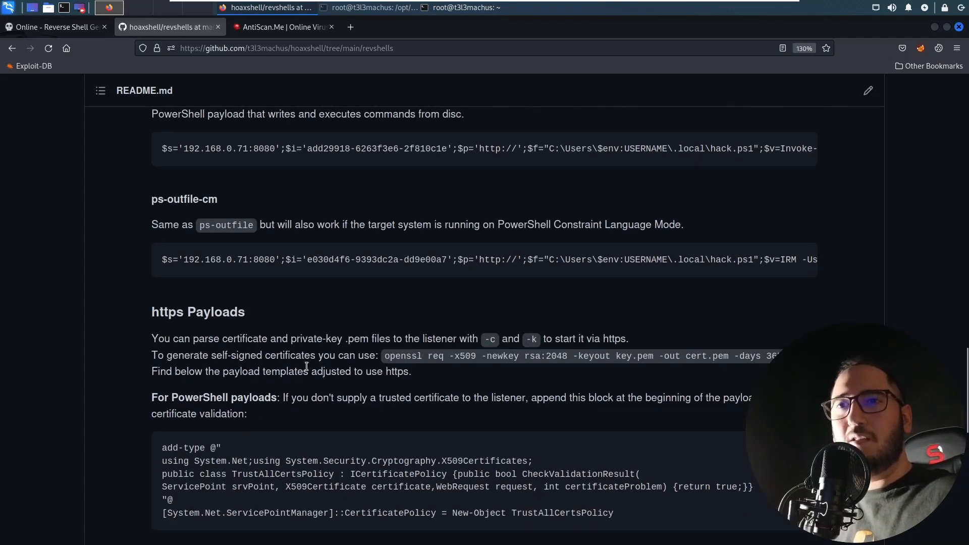
scroll("down", 3)
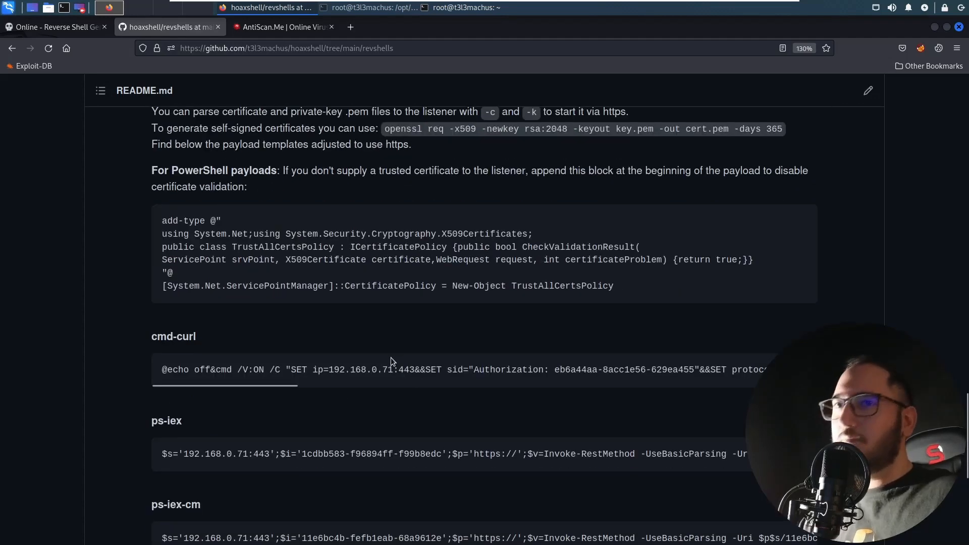
scroll("down", 3)
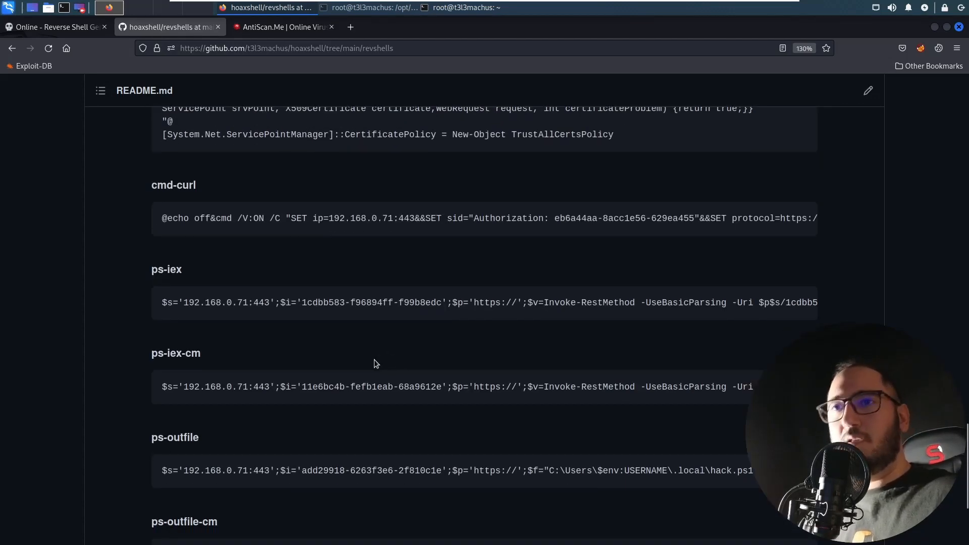
scroll("down", 3)
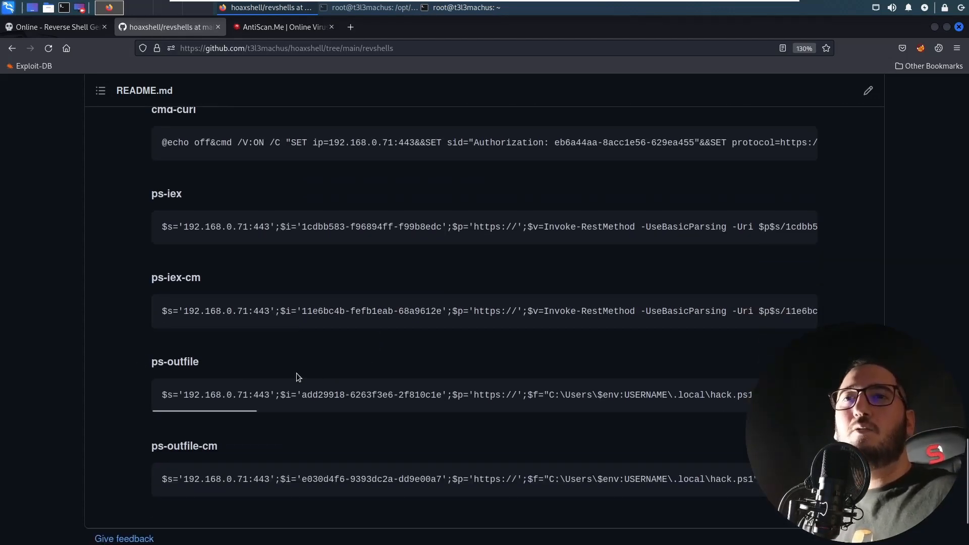
mouse_move(236, 474)
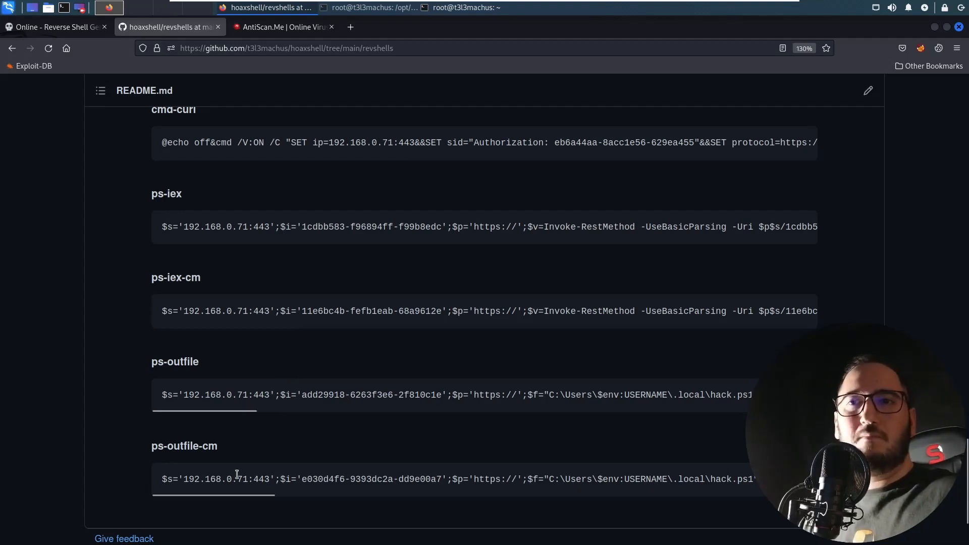
mouse_move(609, 405)
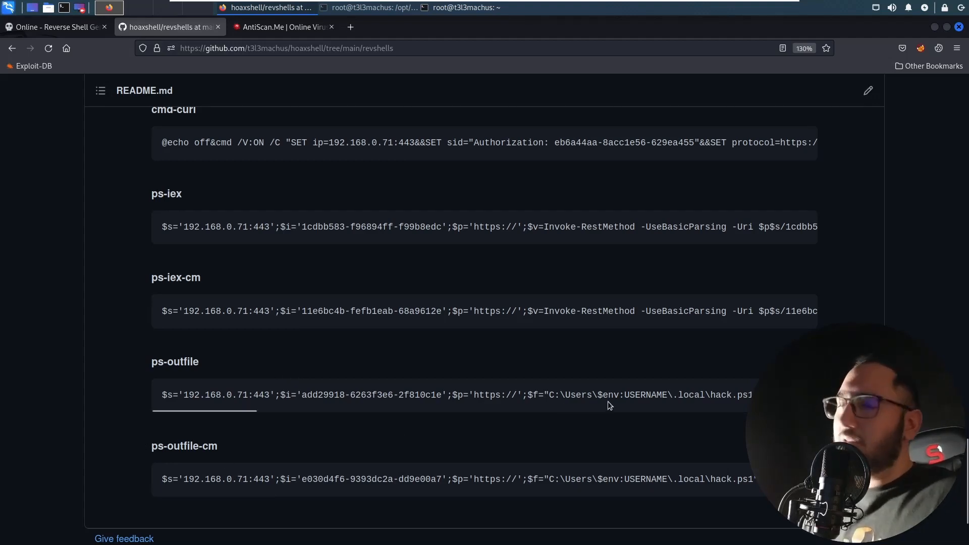
scroll("up", 3)
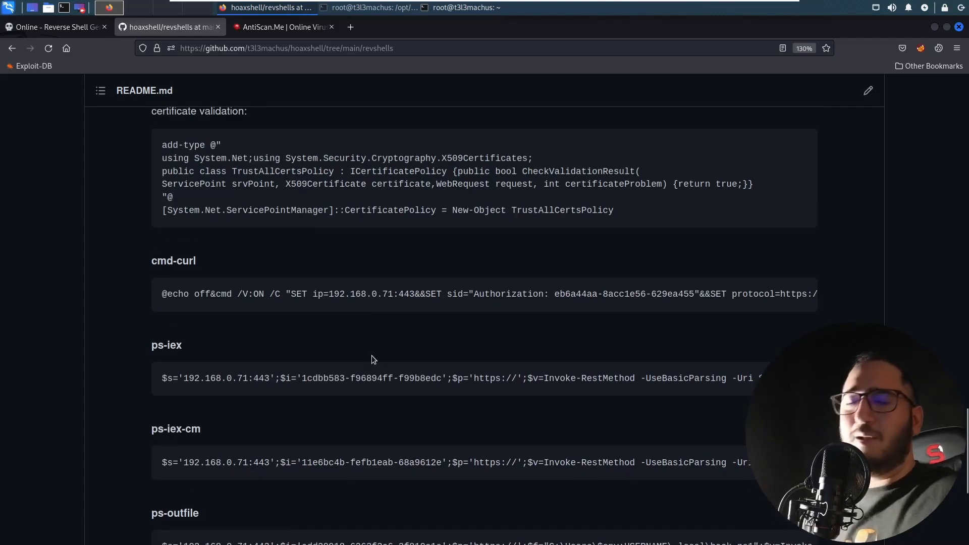
scroll("down", 3)
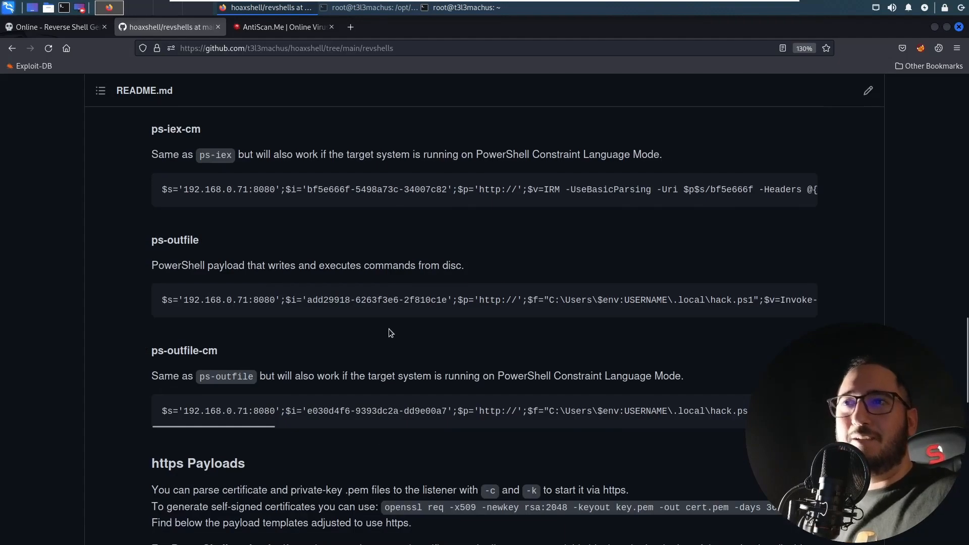
scroll("up", 3)
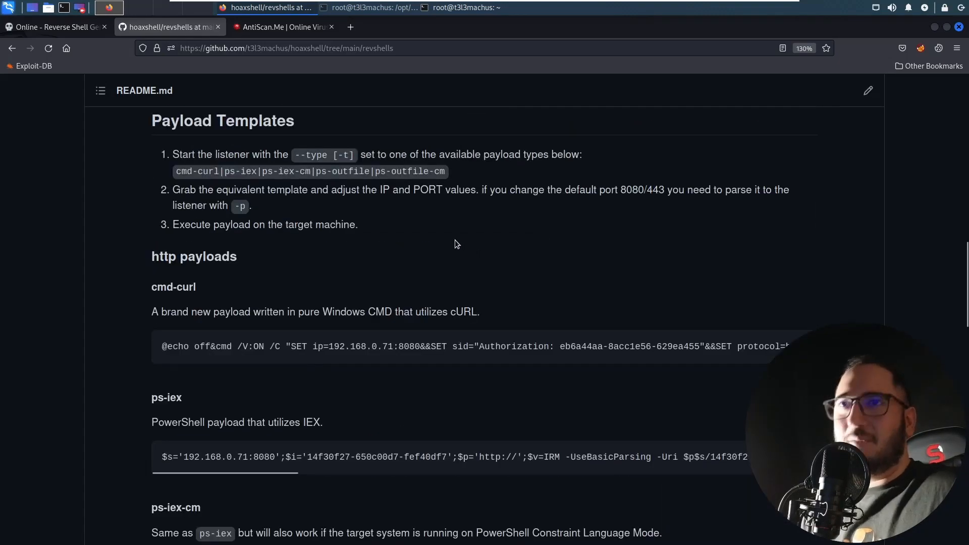
mouse_move(343, 302)
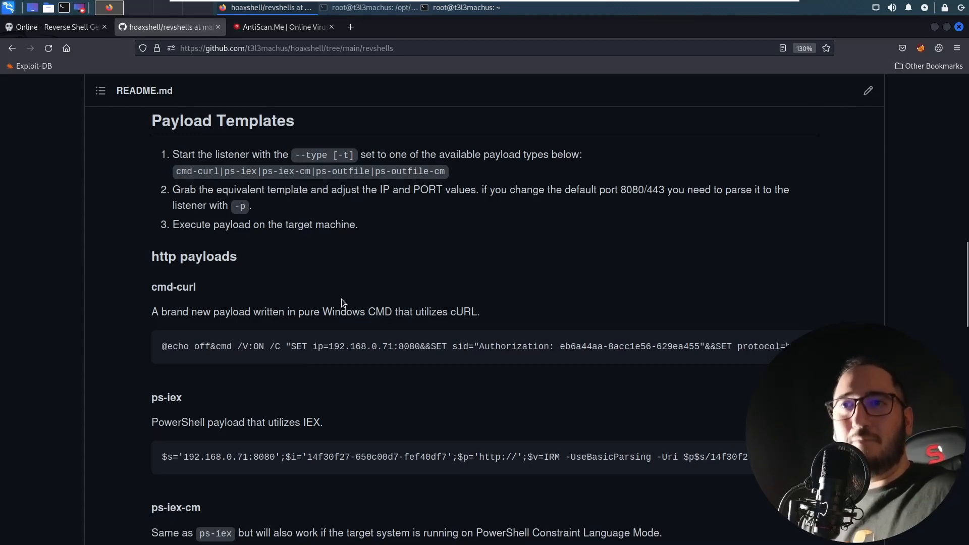
scroll("up", 3)
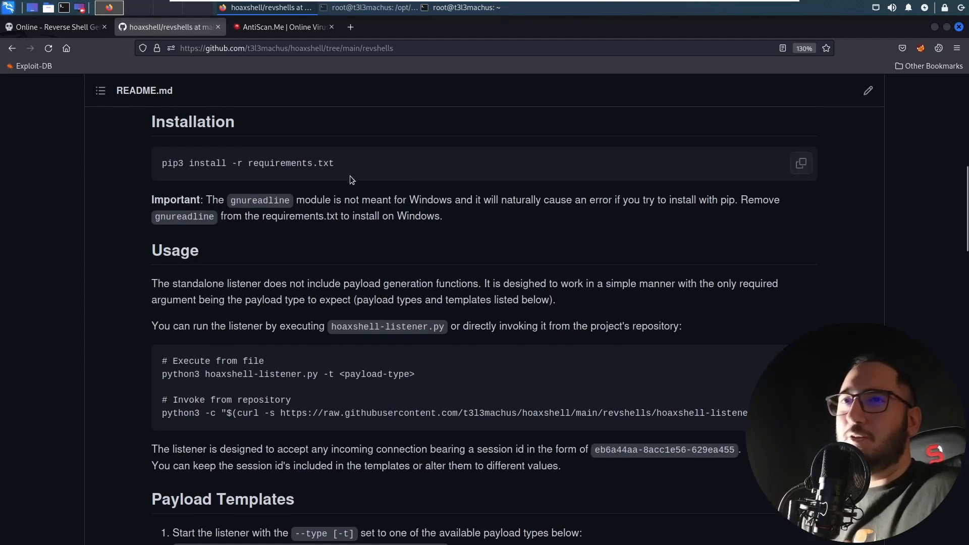
scroll("down", 3)
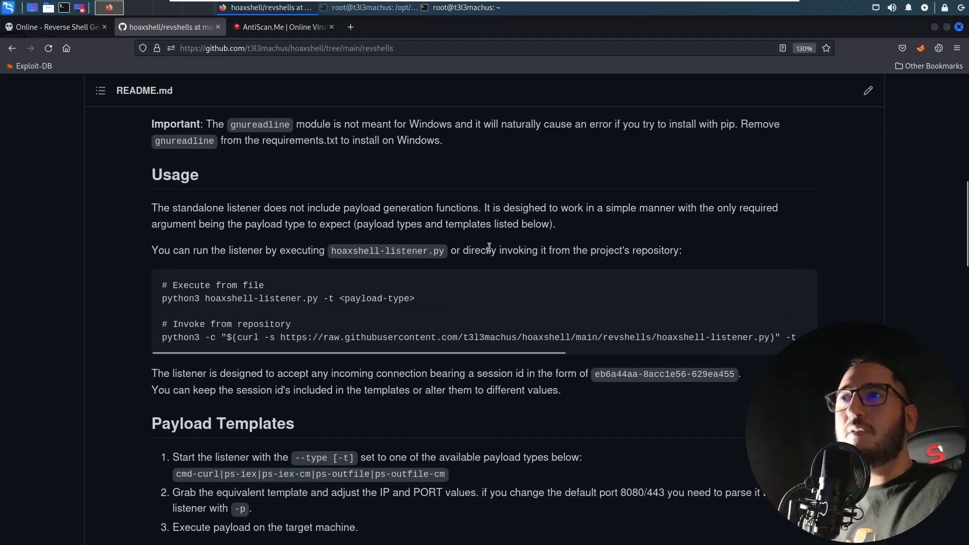
scroll("up", 3)
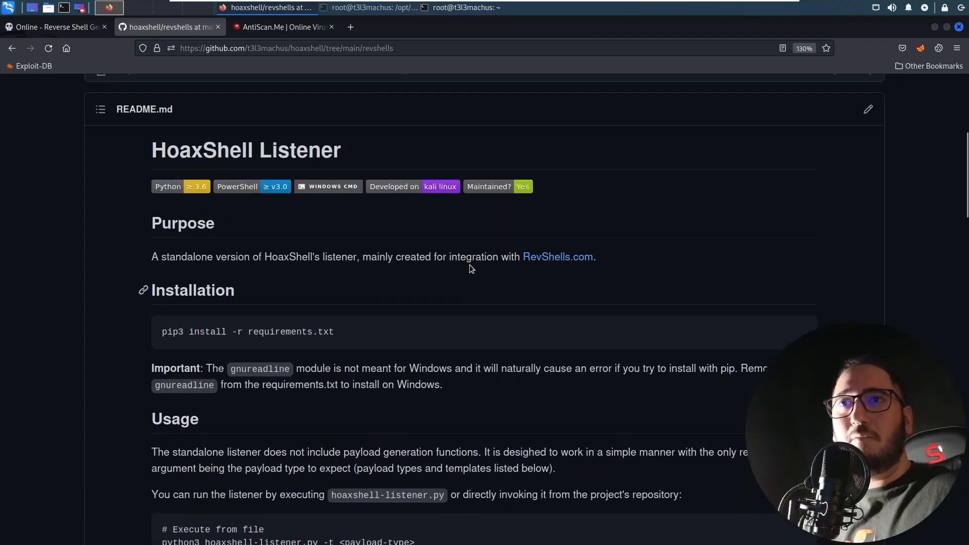
scroll("up", 3)
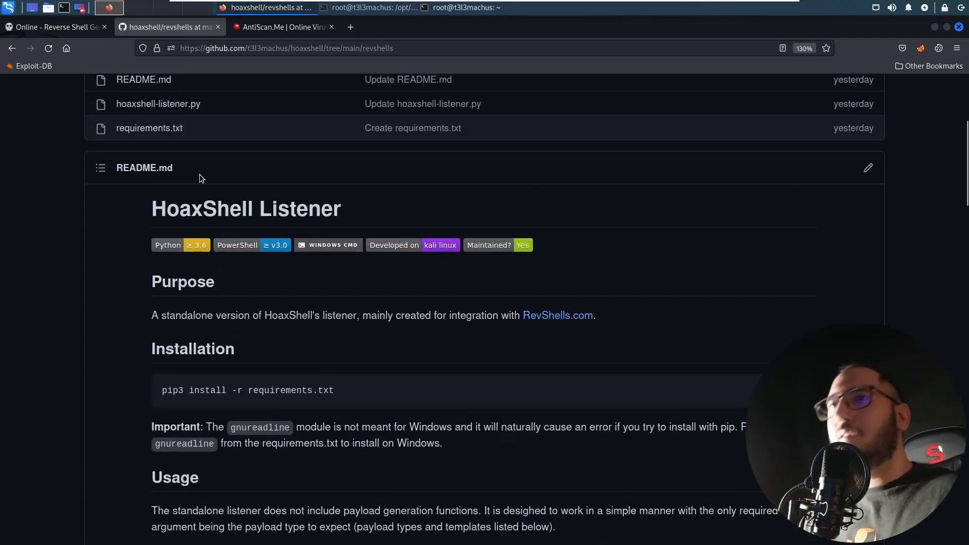
scroll("down", 3)
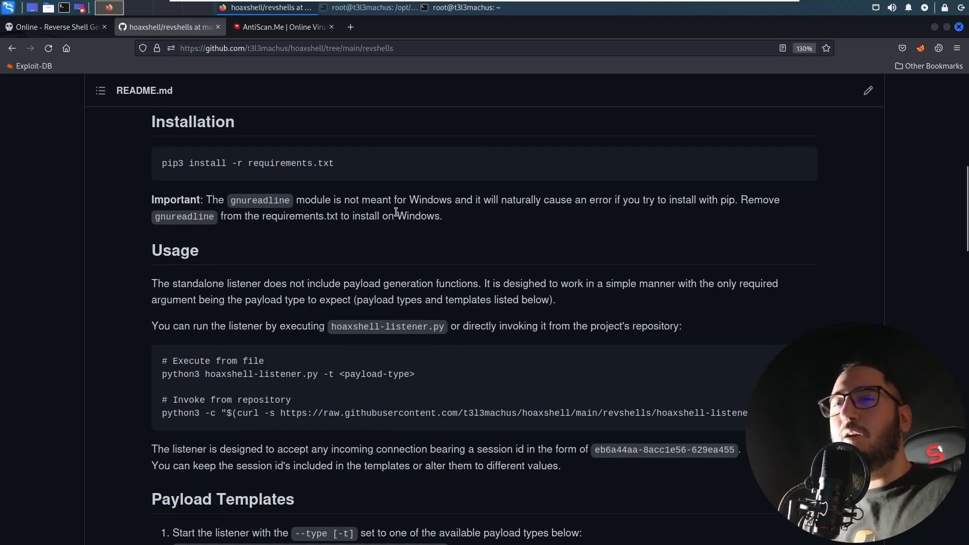
scroll("down", 3)
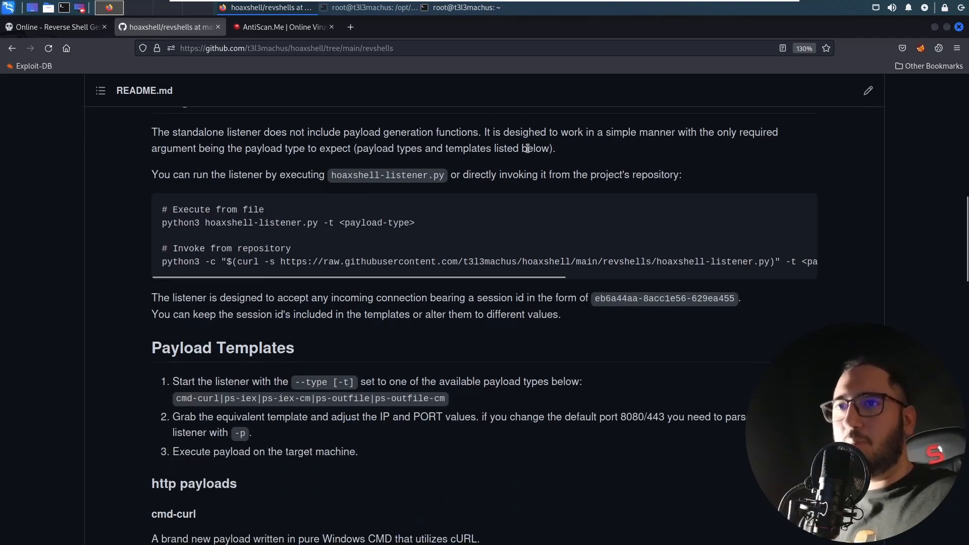
scroll("down", 3)
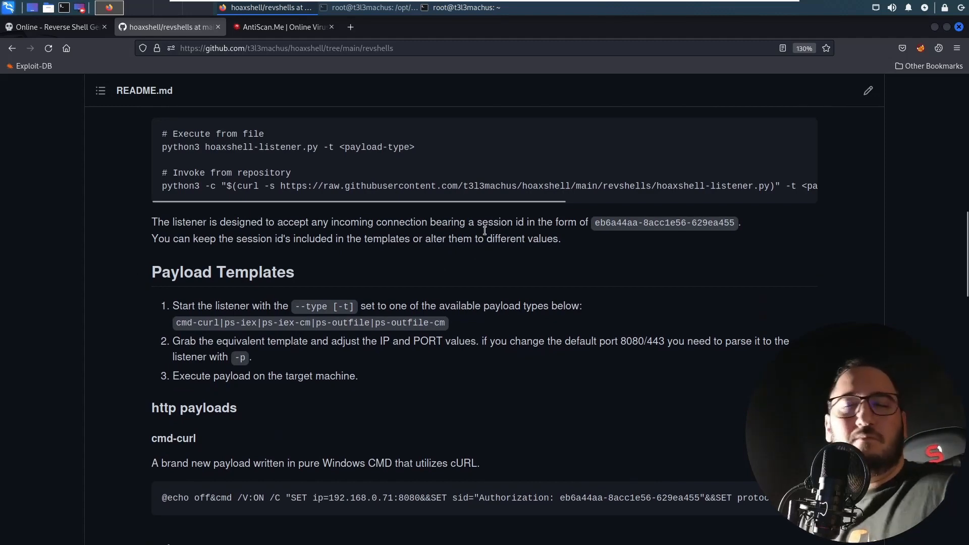
scroll("up", 3)
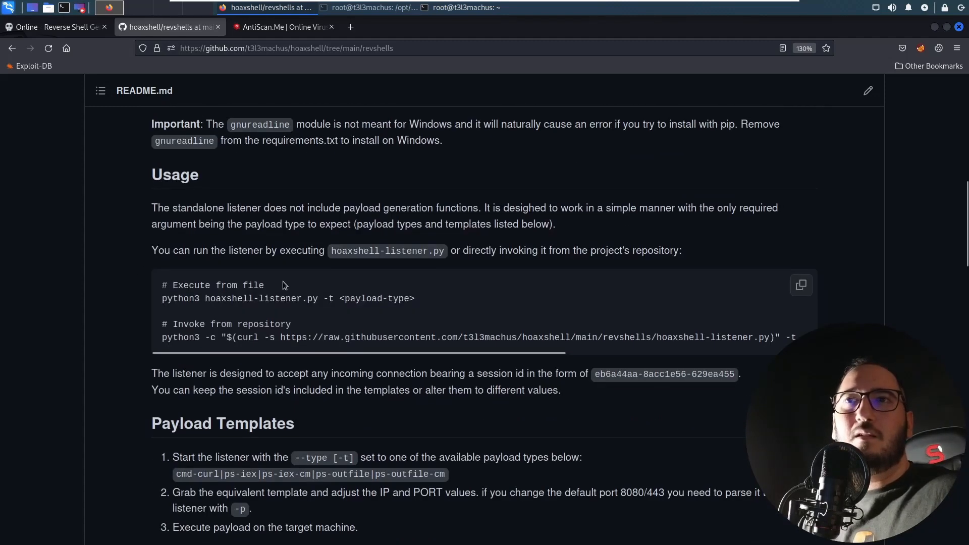
mouse_move(425, 299)
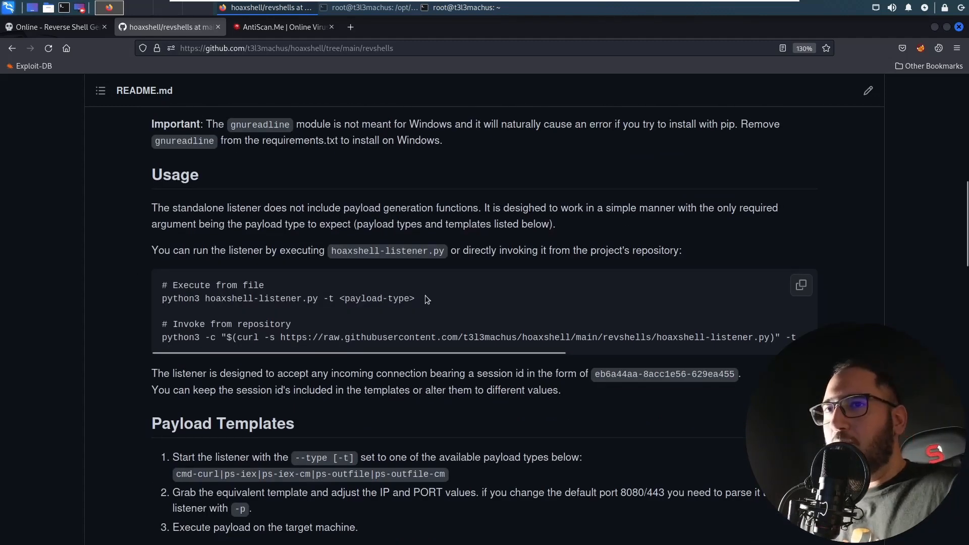
scroll("up", 3)
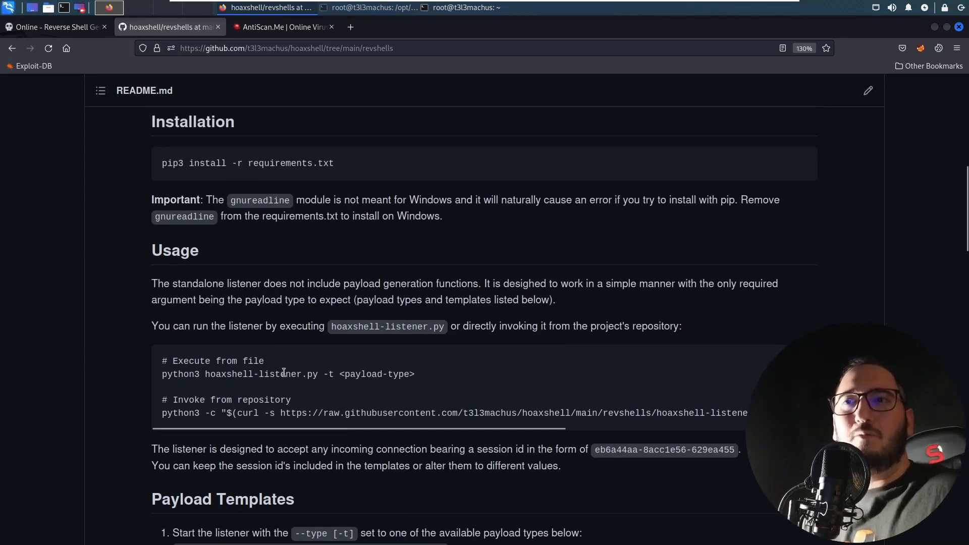
mouse_move(297, 315)
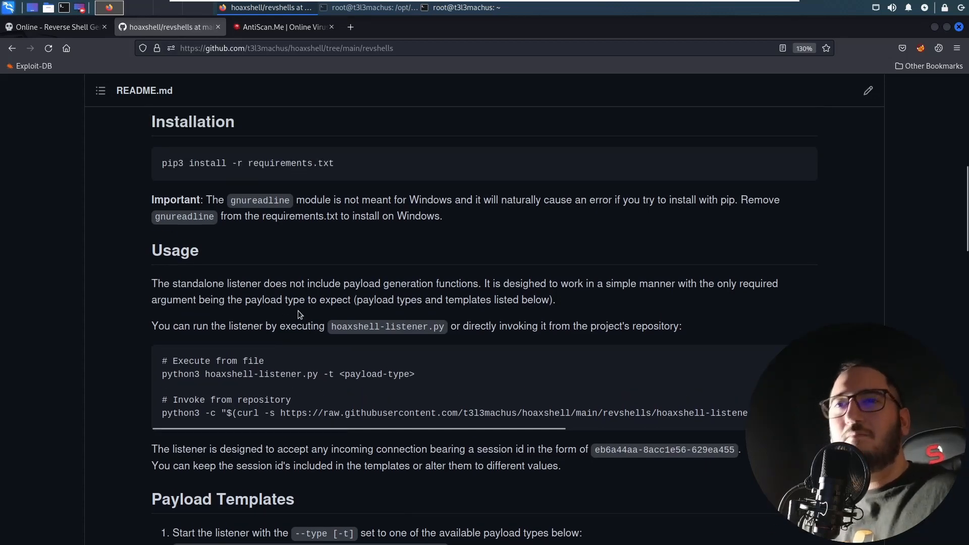
scroll("up", 3)
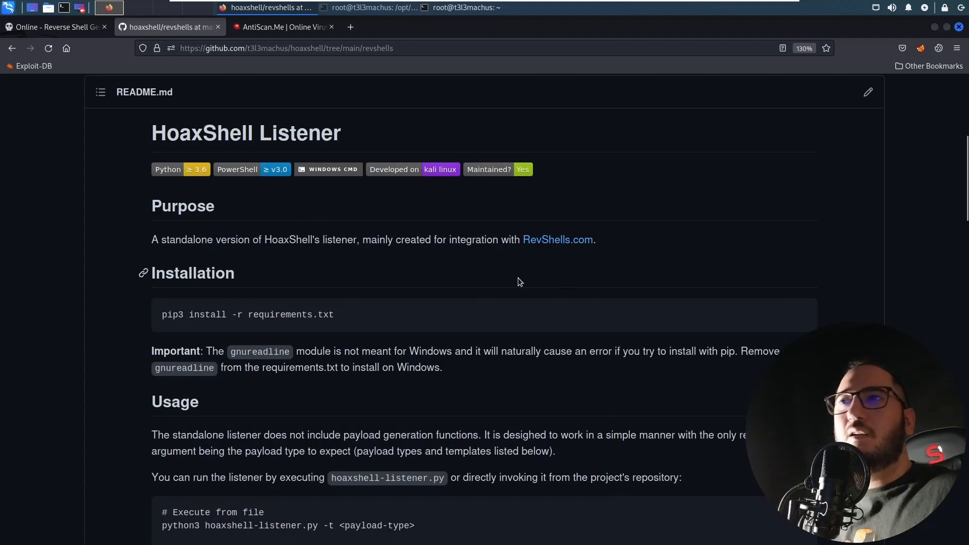
mouse_move(457, 285)
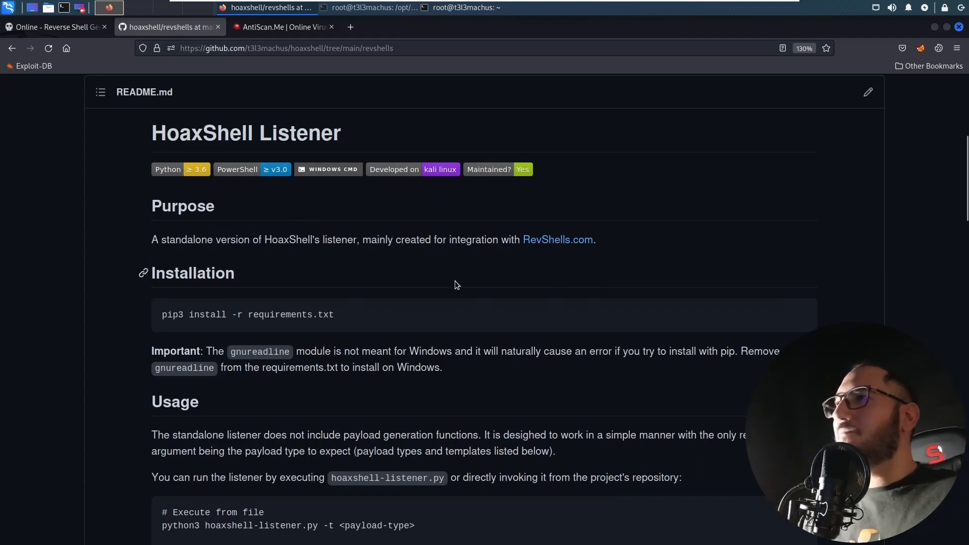
scroll("down", 3)
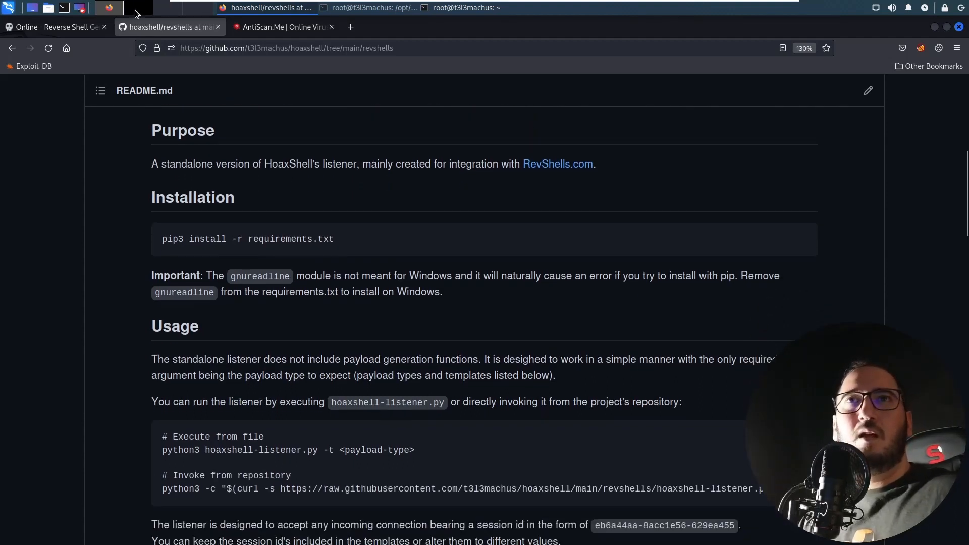
Return to revshells.com, pick the Windows CMD cURL HoaxShell payload and highlight curl in it
left_click(52, 26)
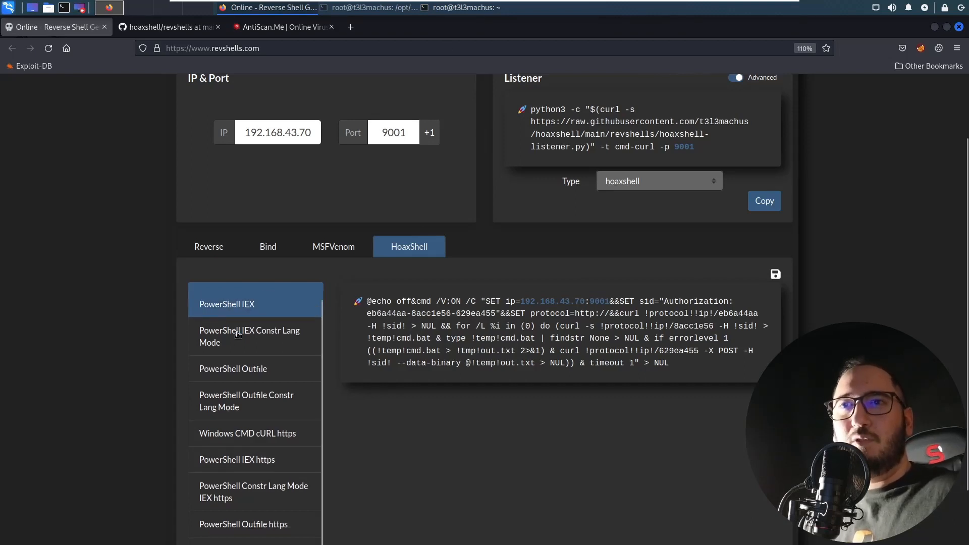
left_click(249, 336)
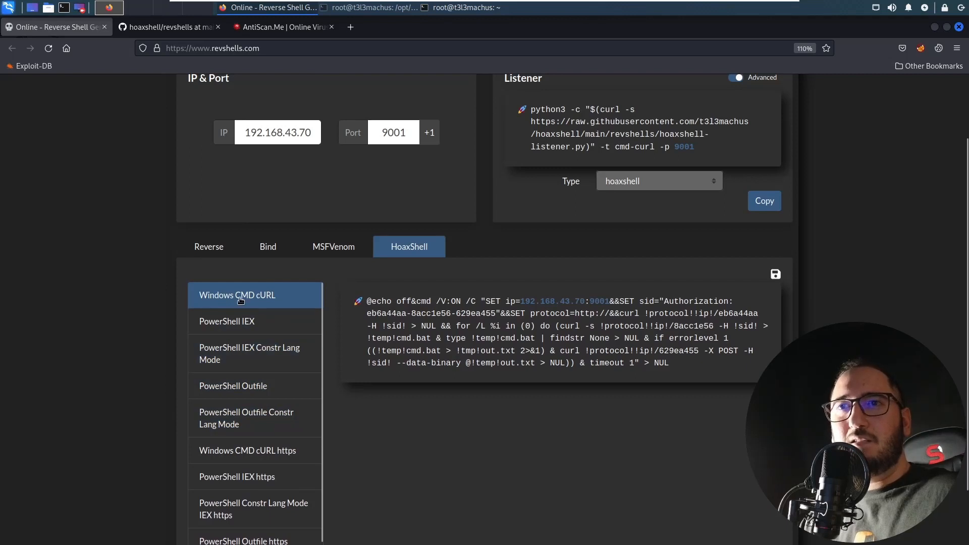
mouse_move(287, 308)
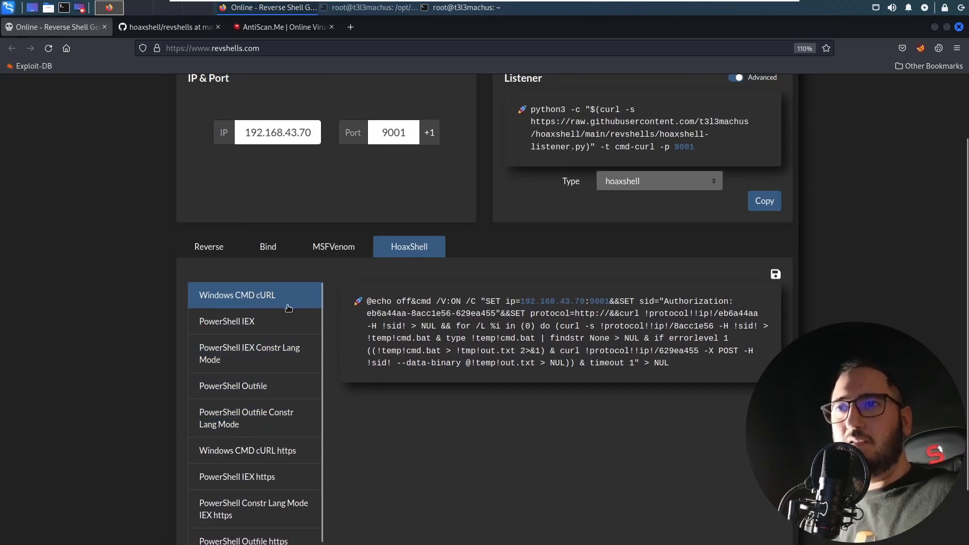
triple_click(556, 333)
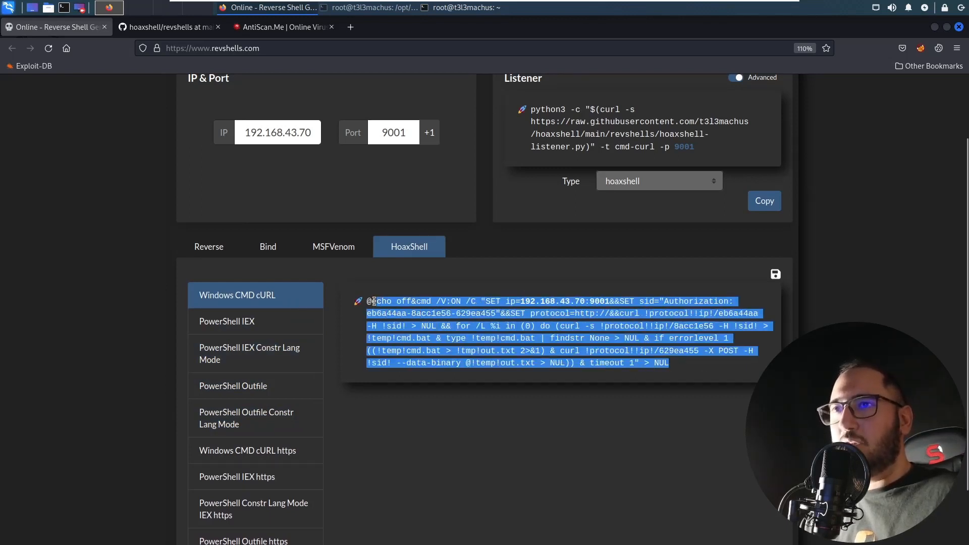
left_click(679, 363)
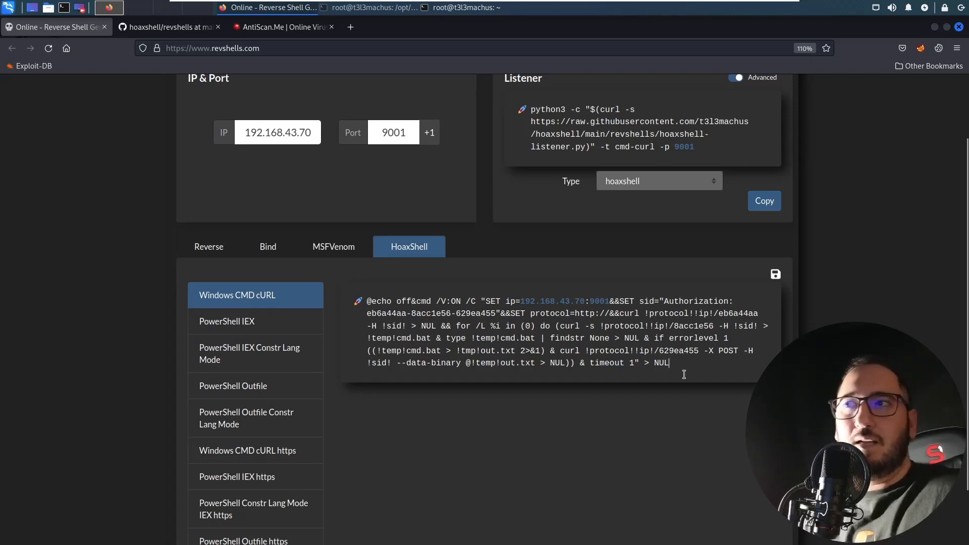
mouse_move(556, 362)
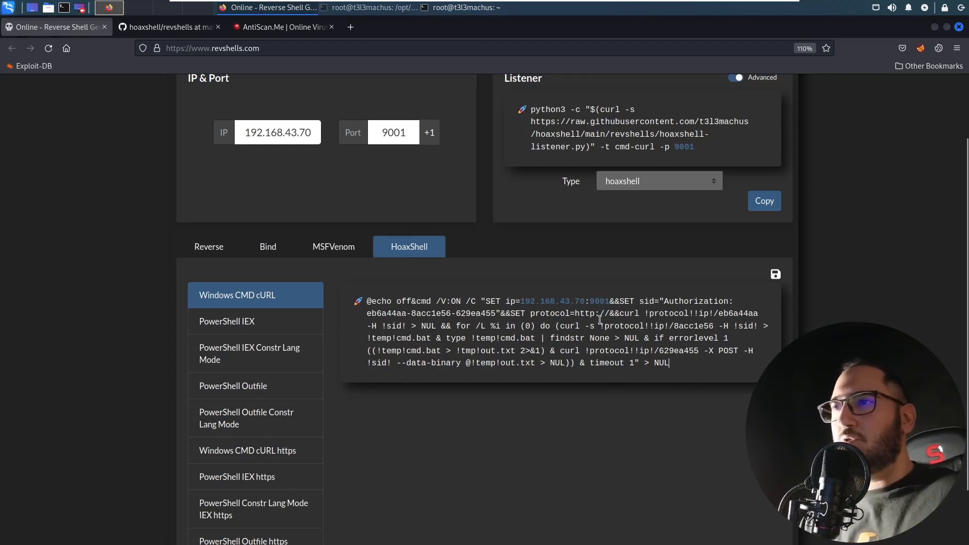
double_click(629, 312)
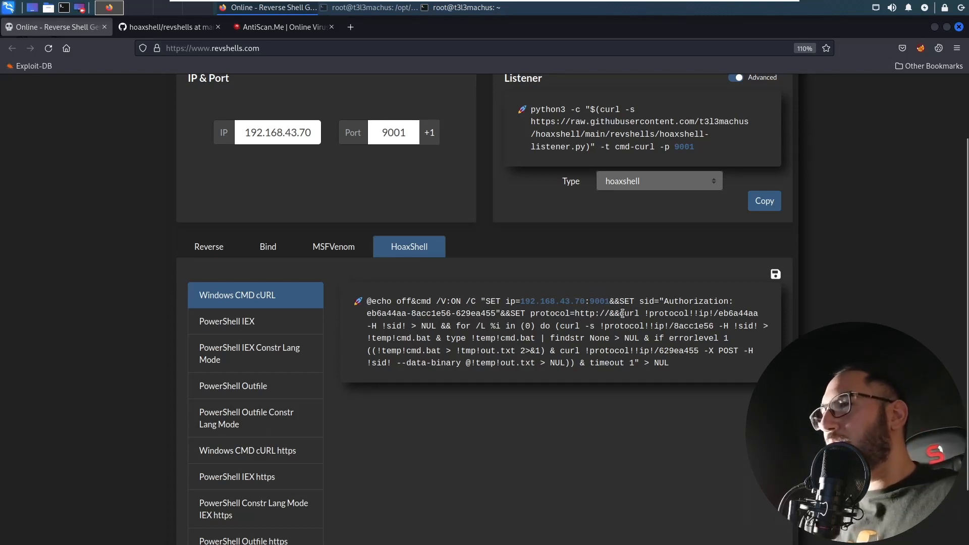
double_click(627, 313)
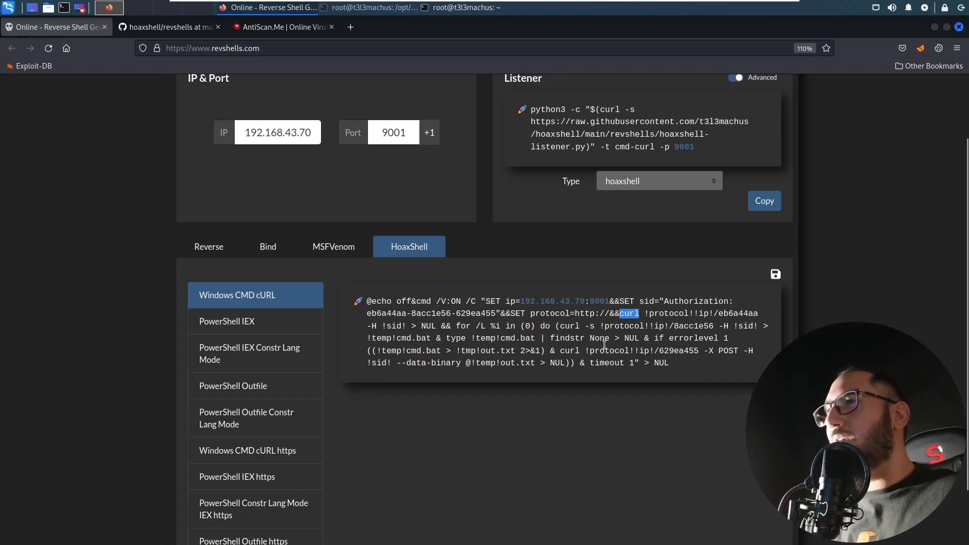
mouse_move(609, 348)
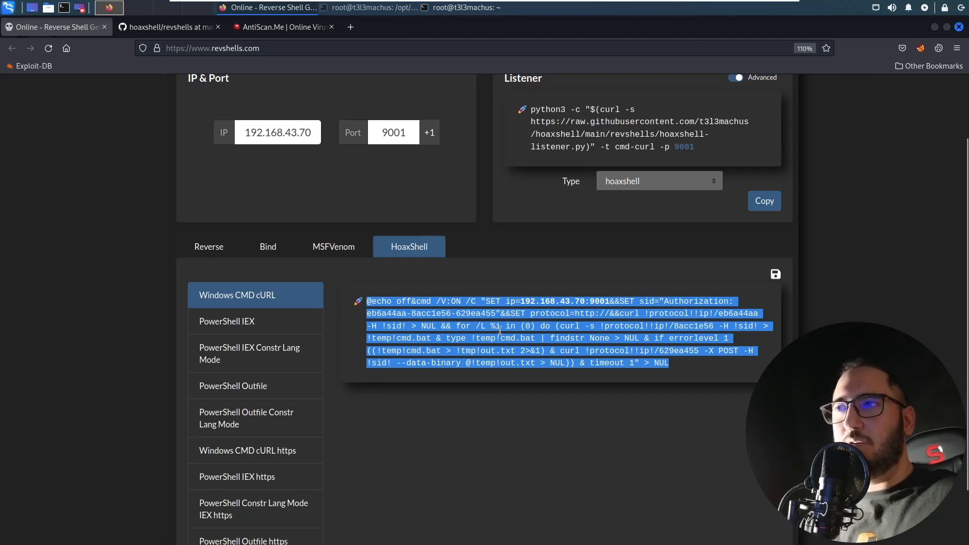
mouse_move(779, 293)
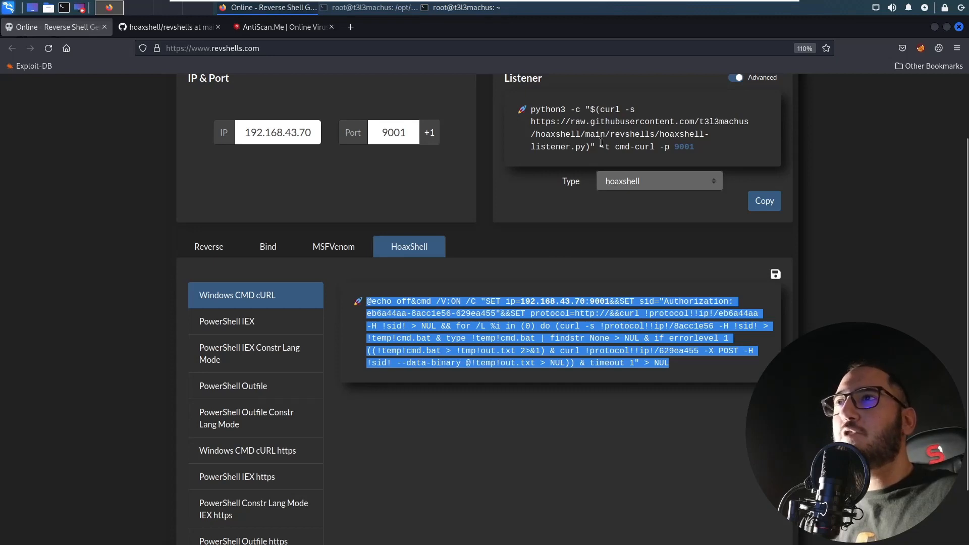
Keep hoaxshell as listener and change the attacker IP to 192.168.0.71
scroll("up", 3)
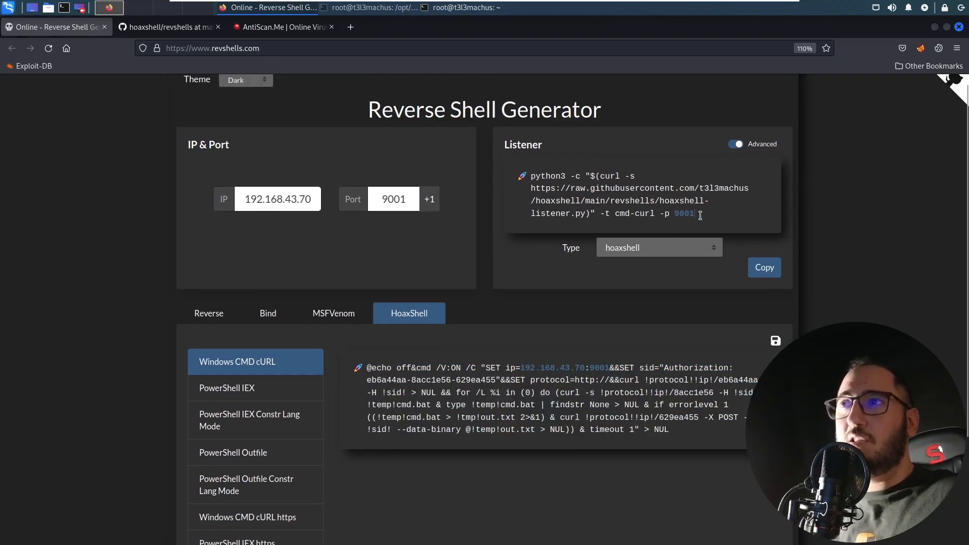
left_click(657, 247)
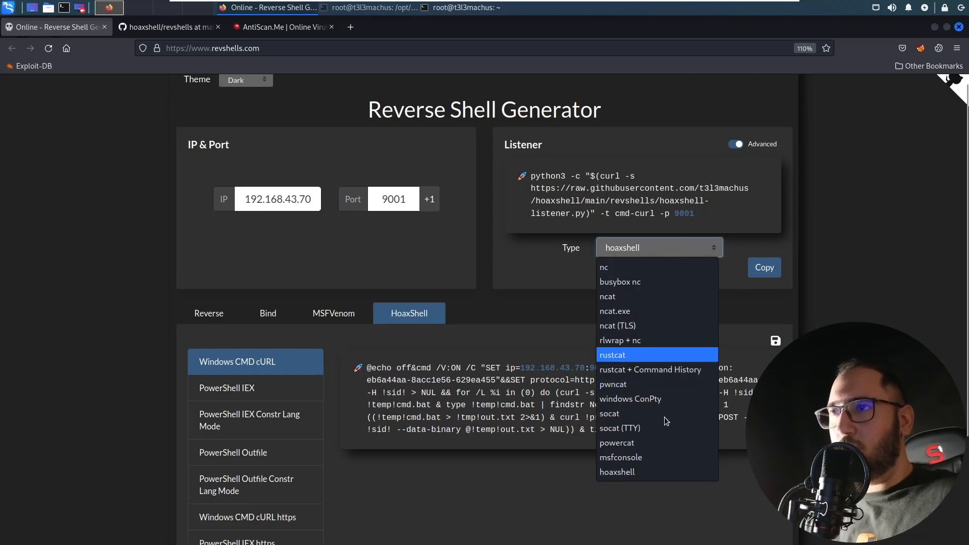
left_click(623, 471)
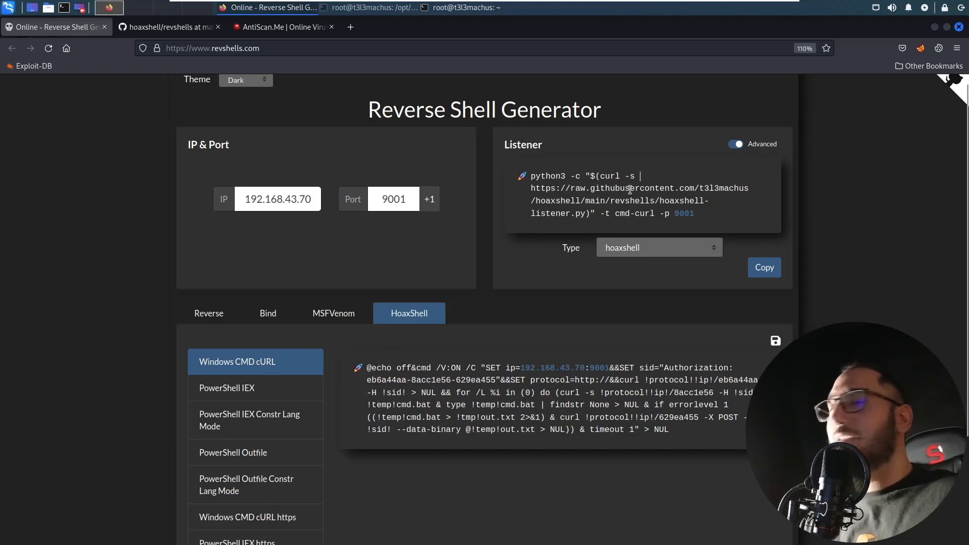
mouse_move(605, 180)
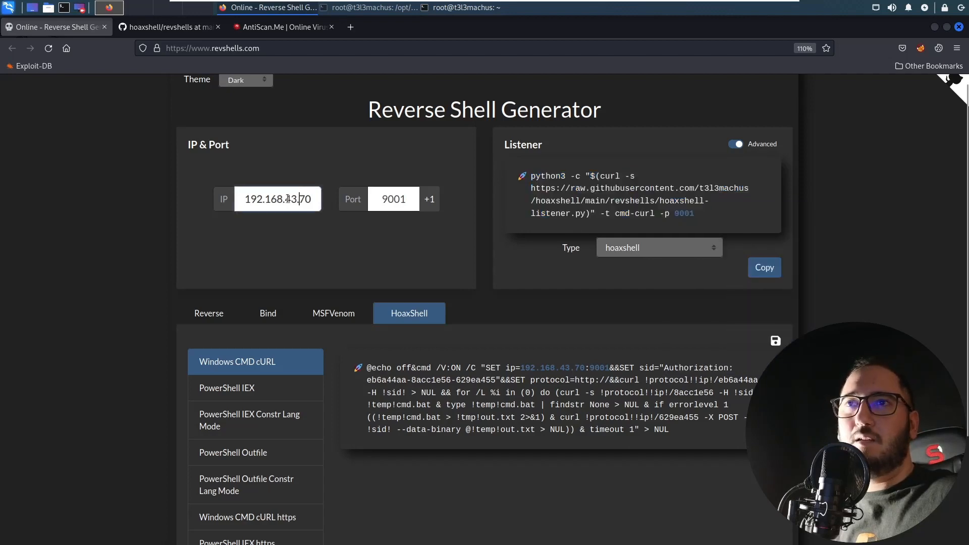
type("192.168.0")
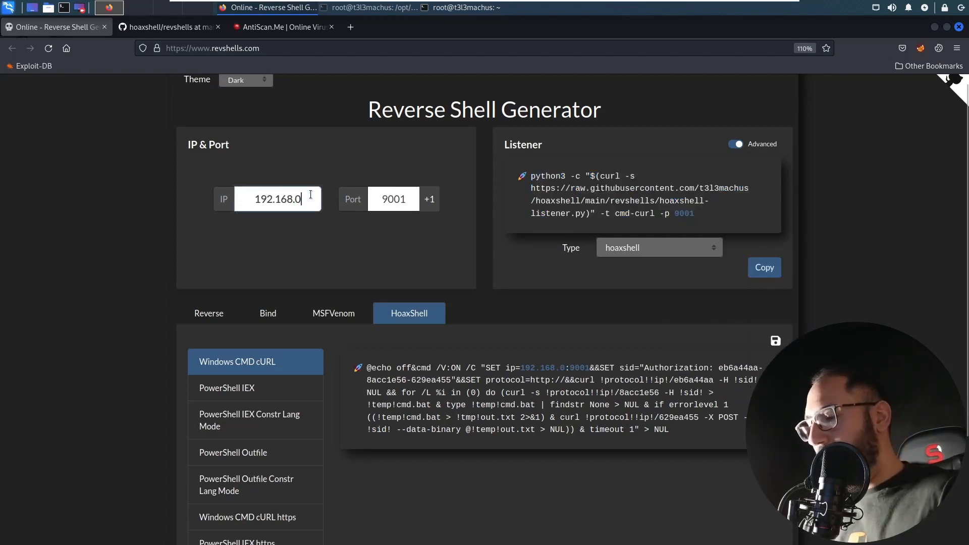
type(".71")
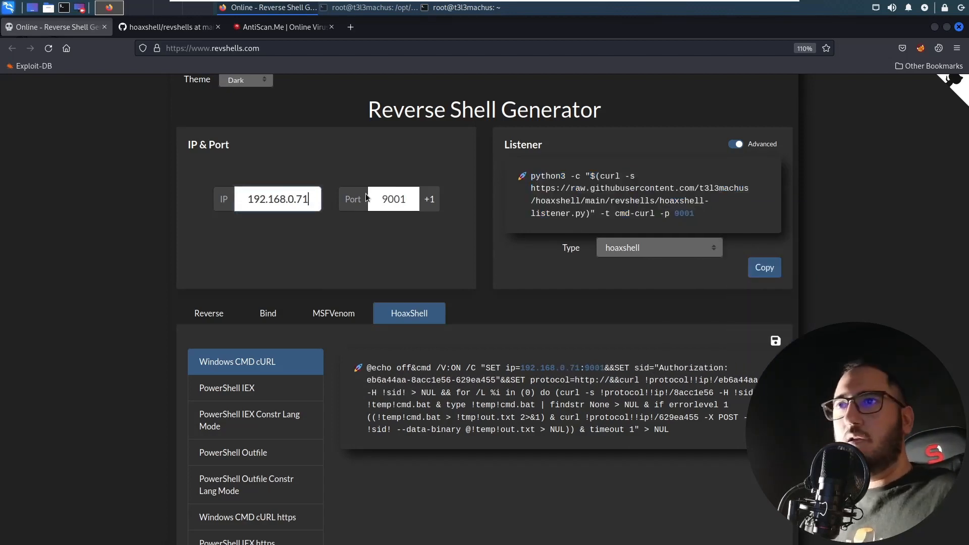
mouse_move(765, 267)
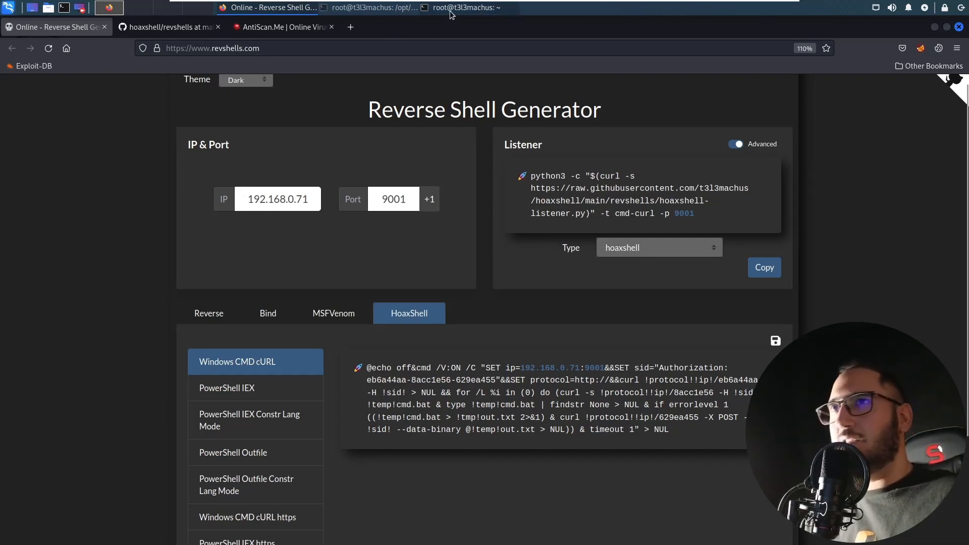
Run the hoaxshell listener command on port 9001 in the root Kali terminal
left_click(463, 7)
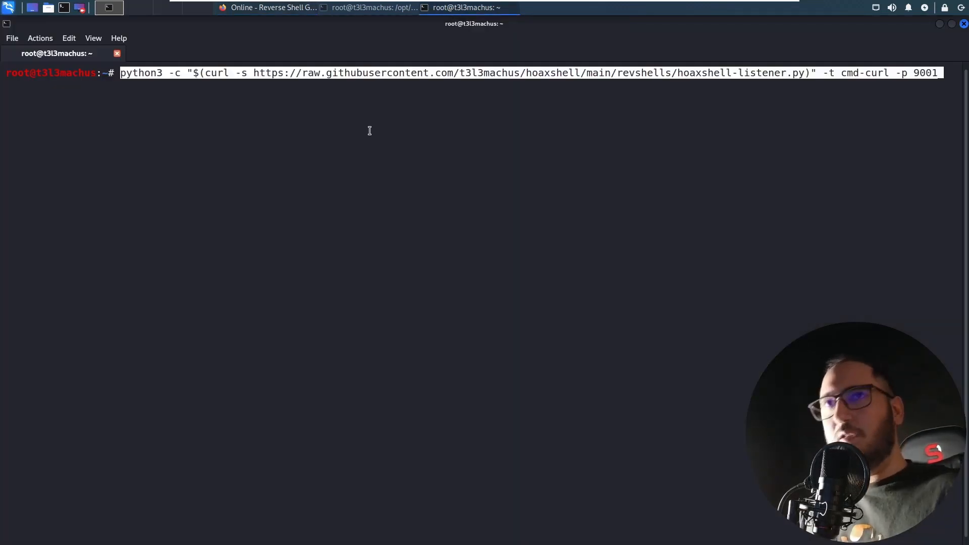
key("Return")
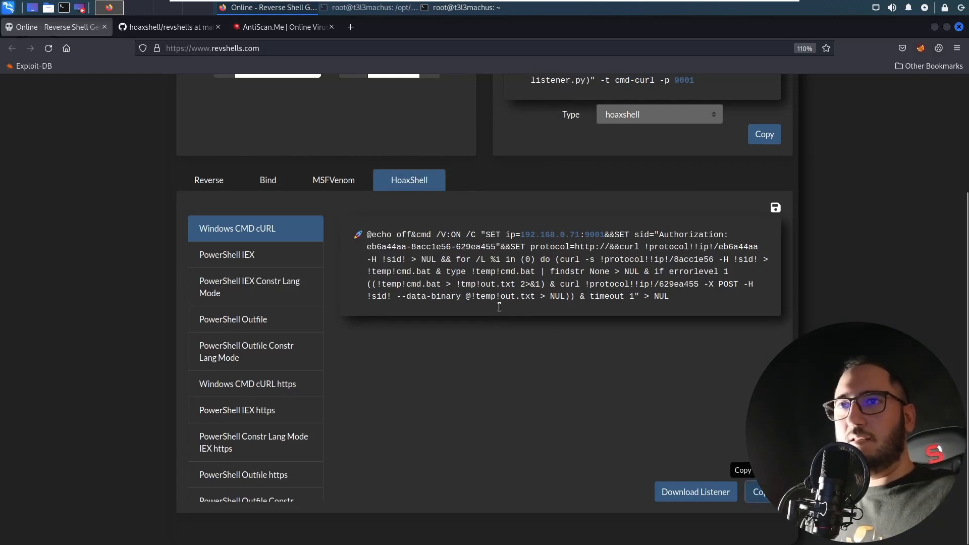
mouse_move(473, 393)
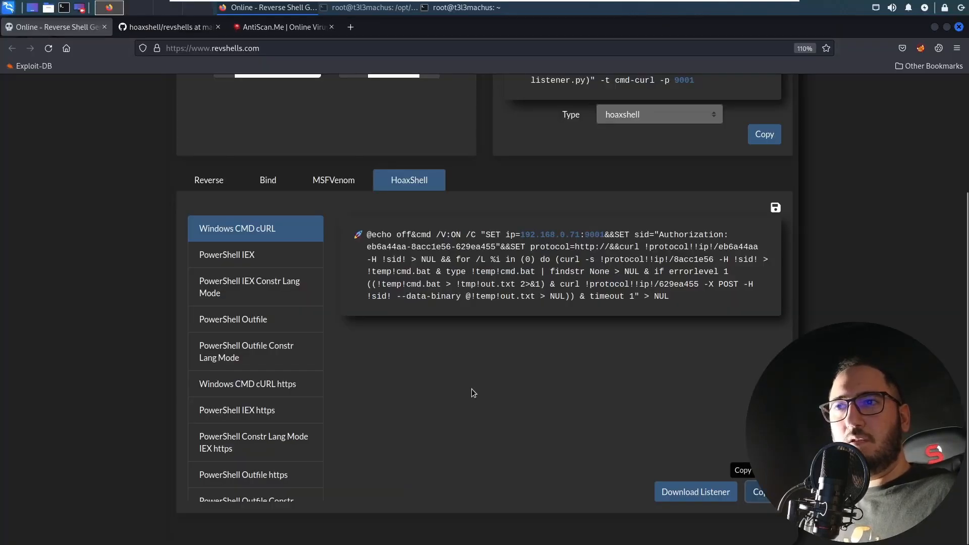
Copy the Windows CMD cURL payload to run on the victim machine
left_click(332, 535)
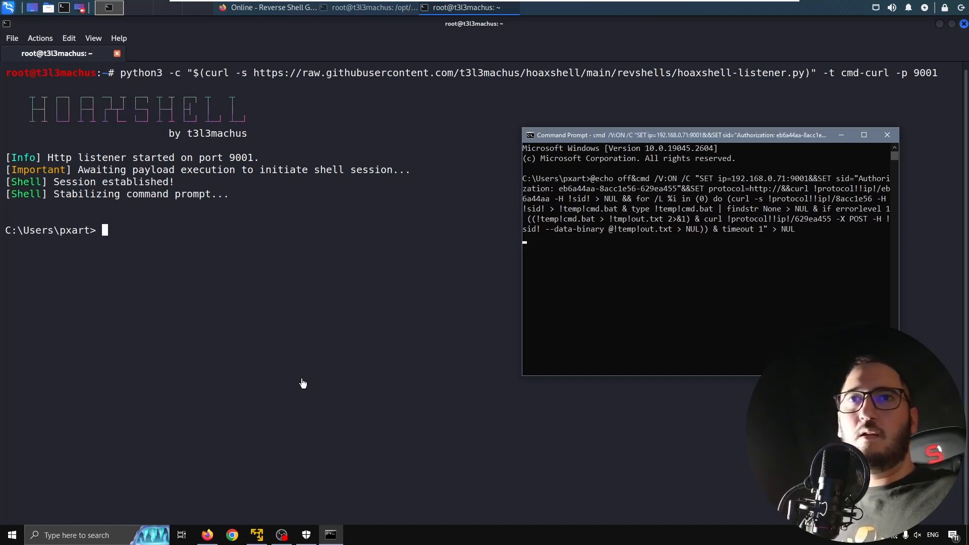
Run dir and net user&cd on the Windows victim through the HoaxShell session
type("dir")
type("net")
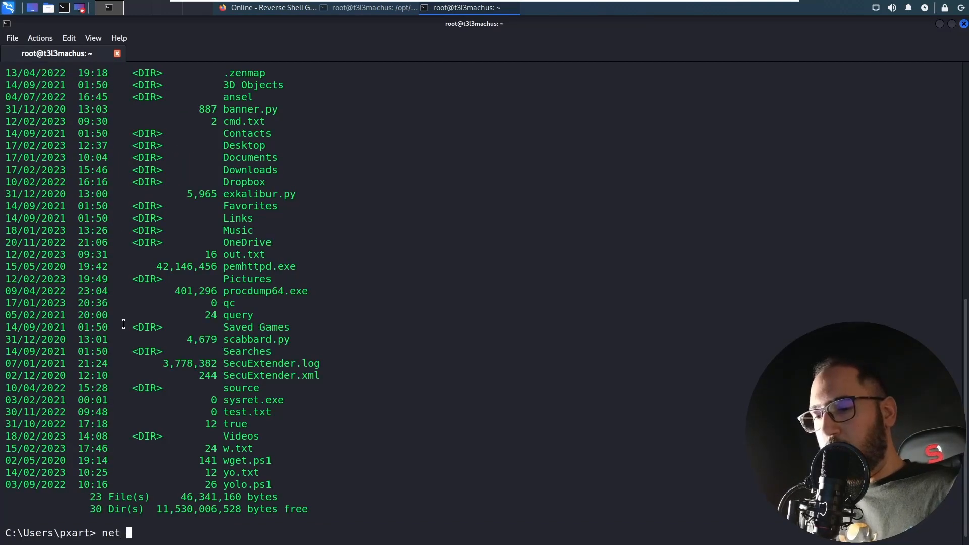
type("user&cd")
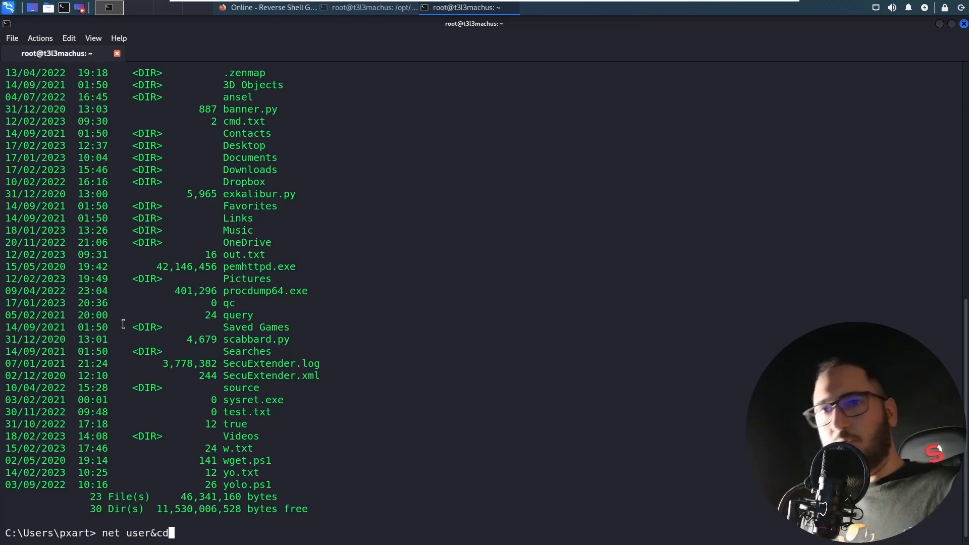
key("Return")
type("asdasdasdasd")
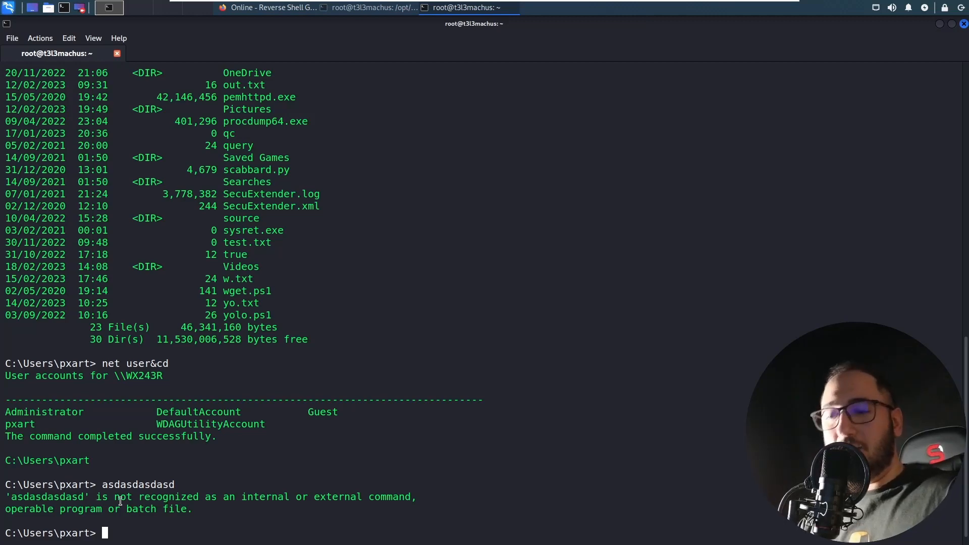
Run powershell -c "echo lalala" on the victim through the HoaxShell session
type("powe")
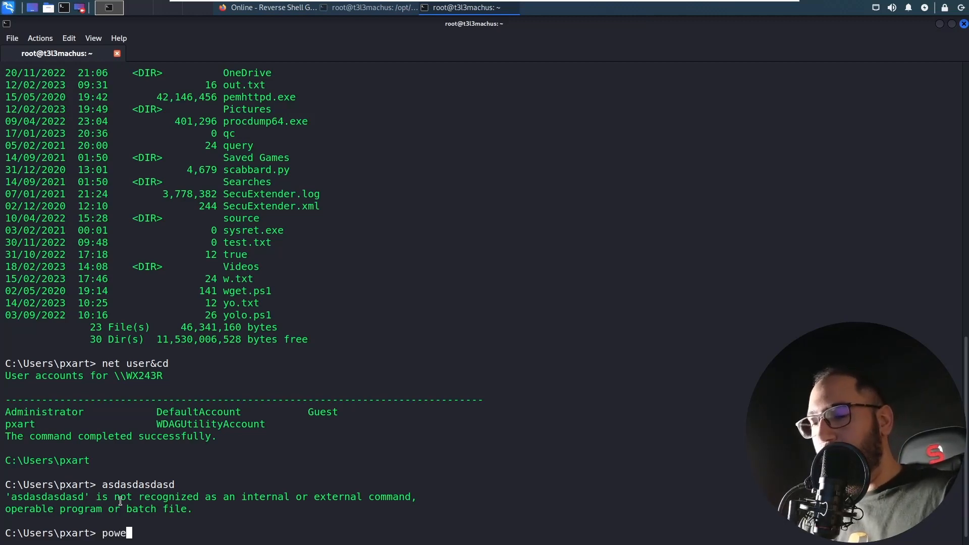
type("rshell -c \"\"")
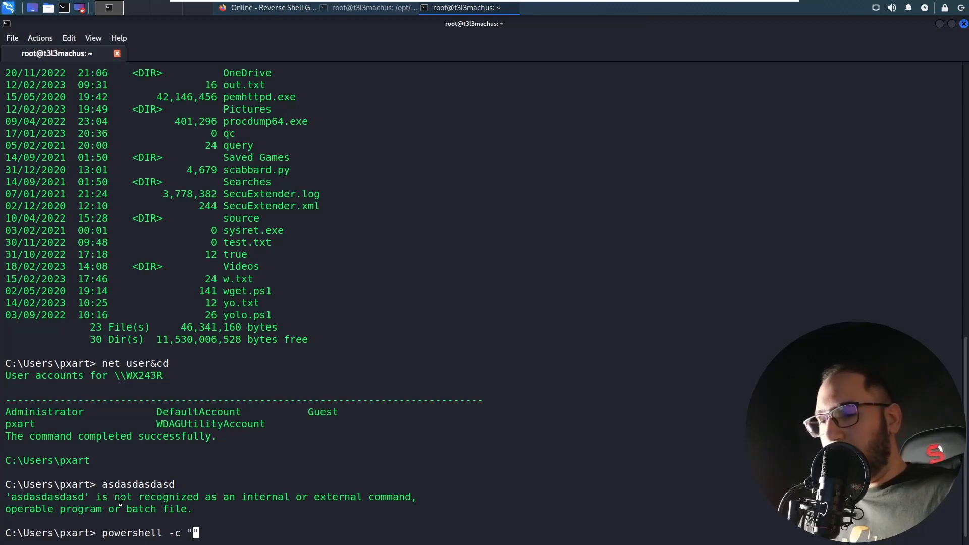
type("echo lalala")
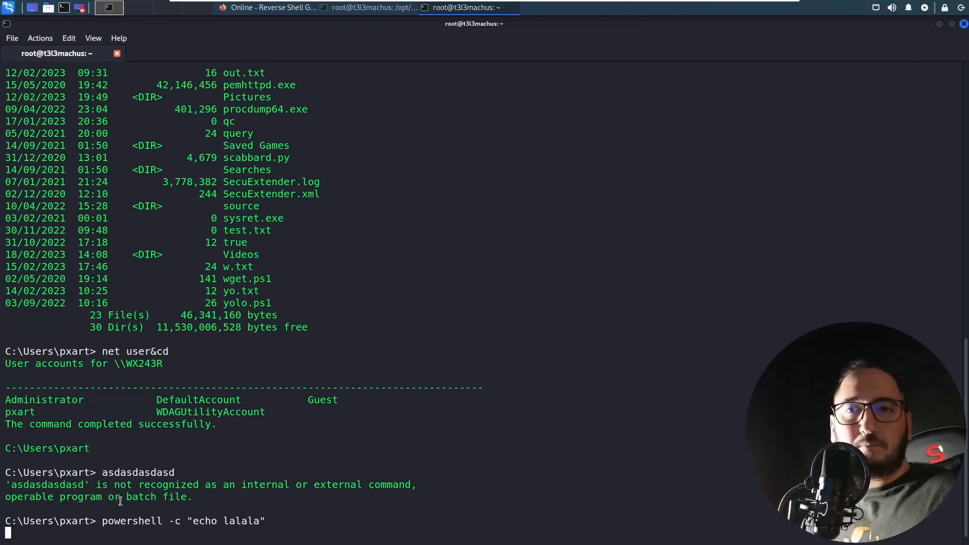
key("Return")
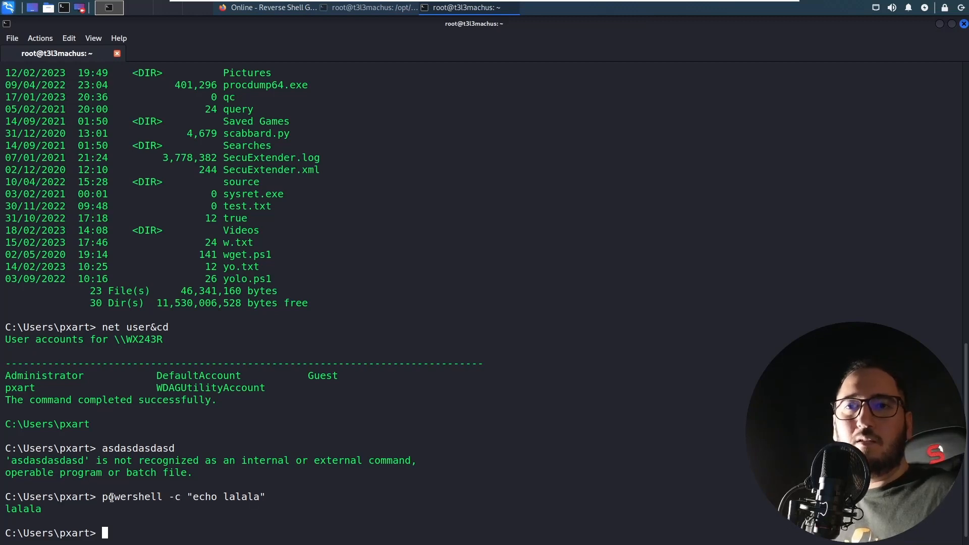
Start retyping powershell -c "echo lal for another PowerShell attempt
double_click(131, 497)
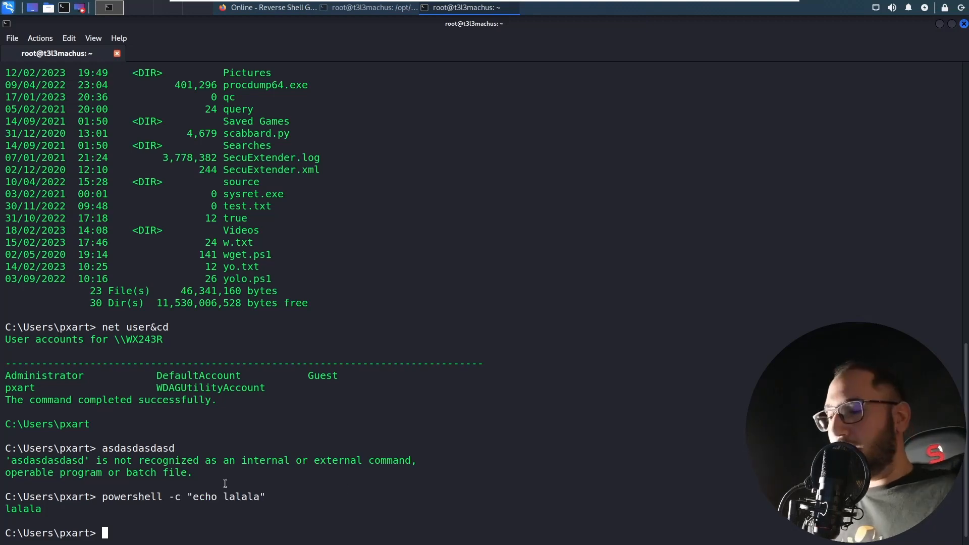
type("powershell -c \"echo lal")
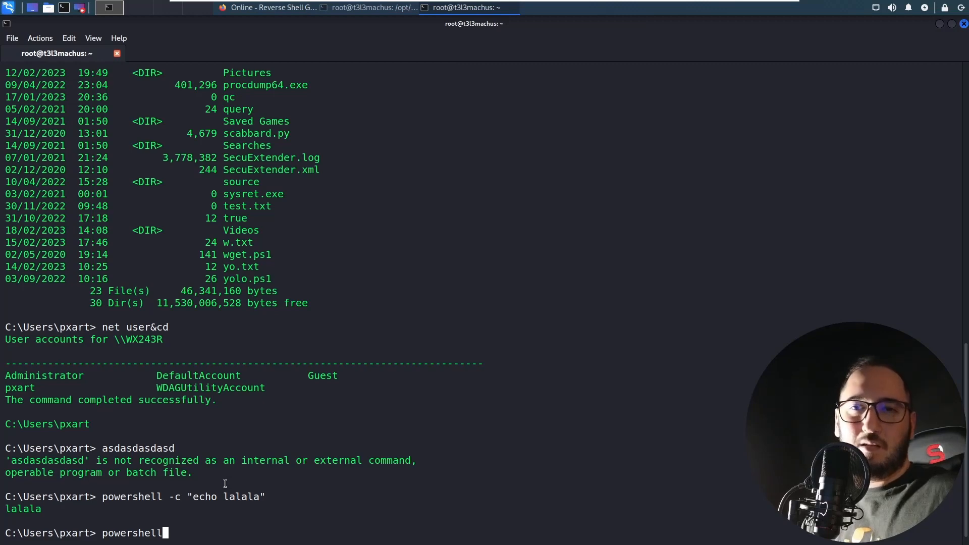
mouse_move(641, 460)
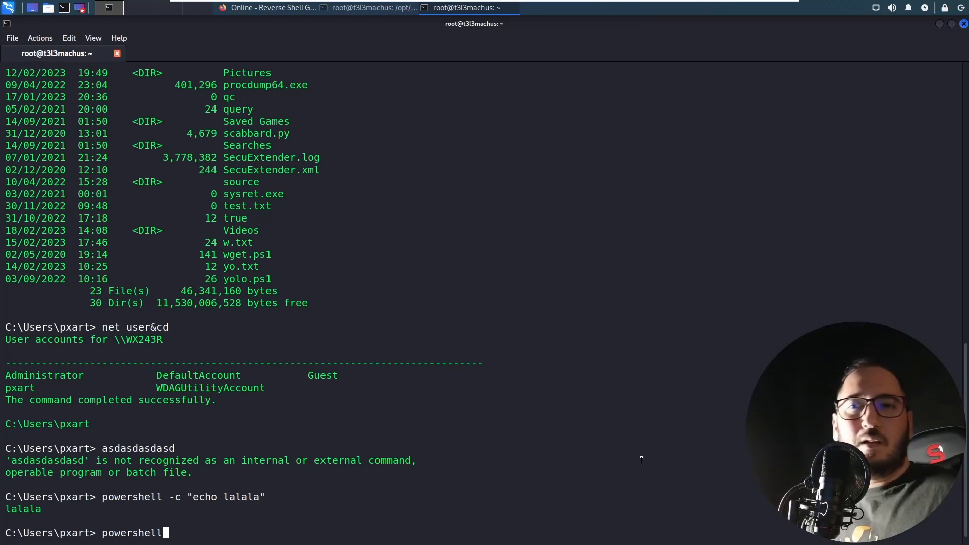
mouse_move(304, 471)
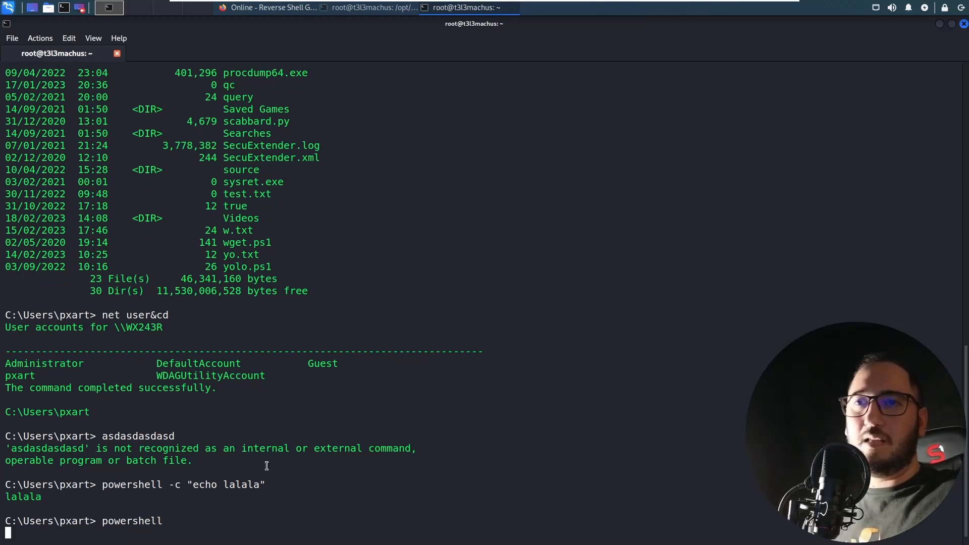
mouse_move(385, 381)
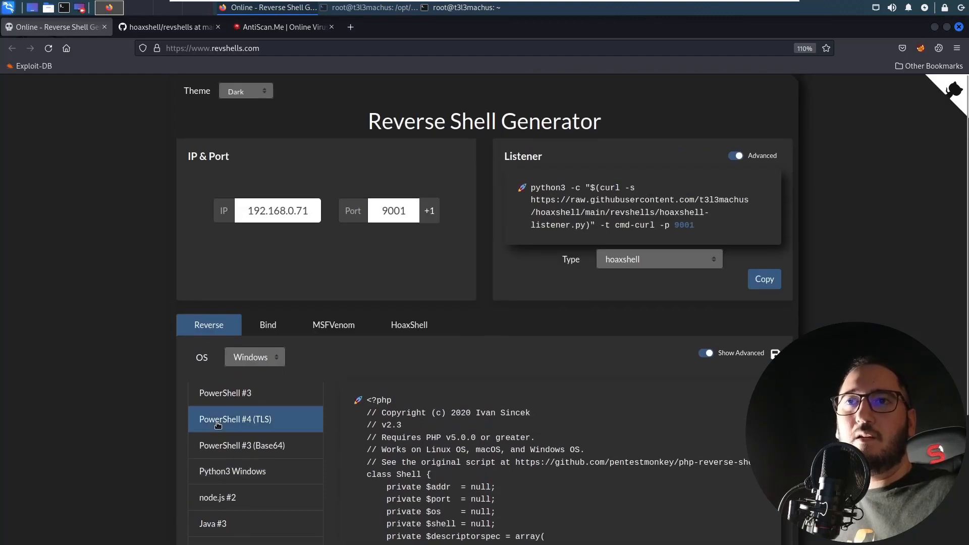
Switch the revshells.com listener type to nc for the ncat.exe -e Windows payload on 192.168.0.71:9001
scroll("down", 3)
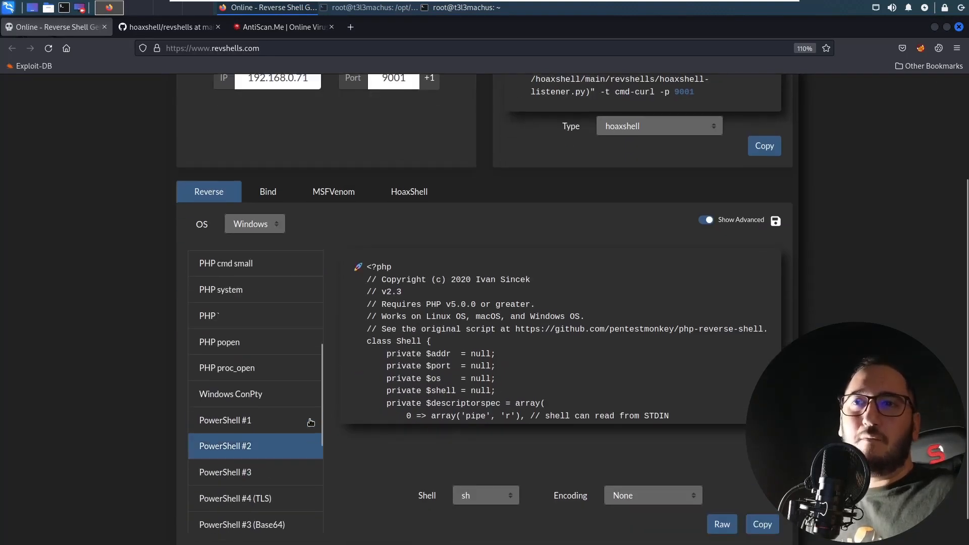
left_click(657, 125)
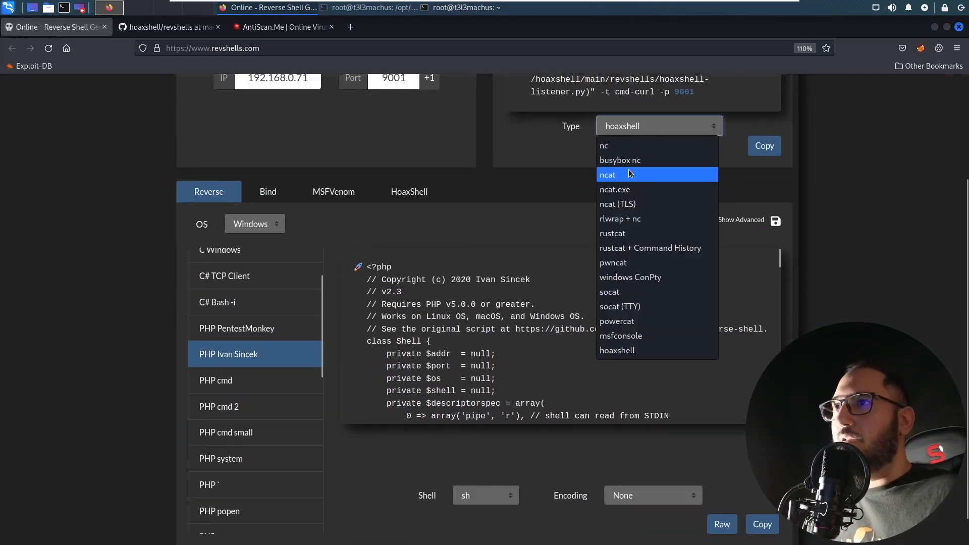
left_click(603, 146)
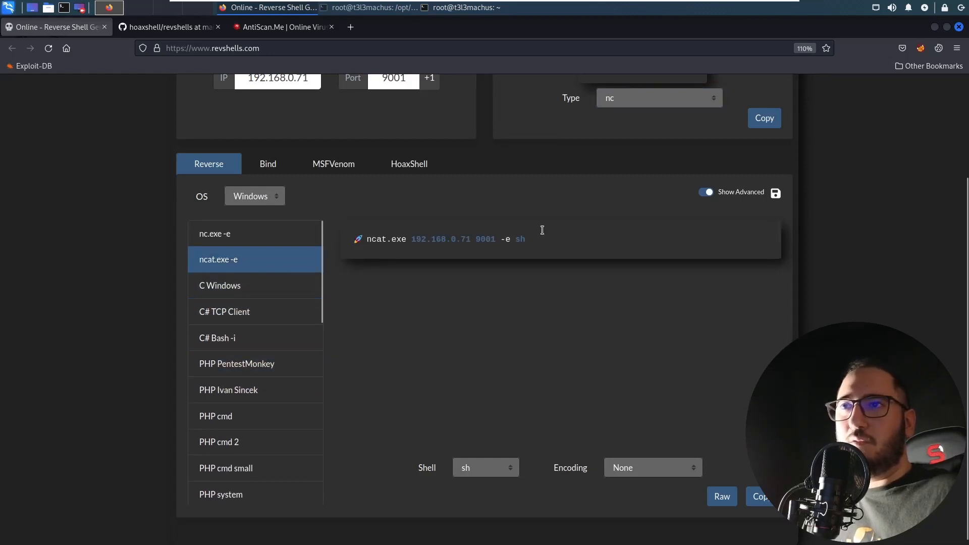
scroll("up", 3)
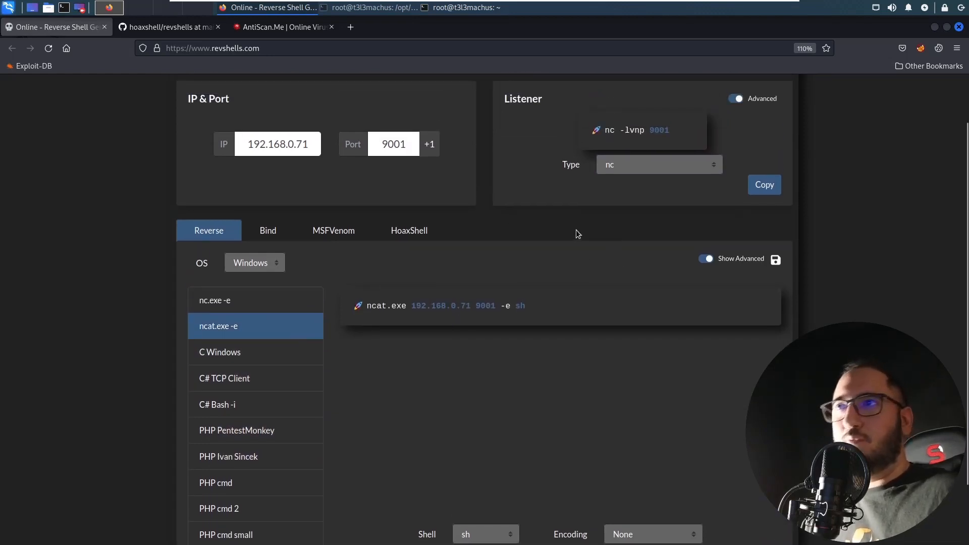
mouse_move(407, 284)
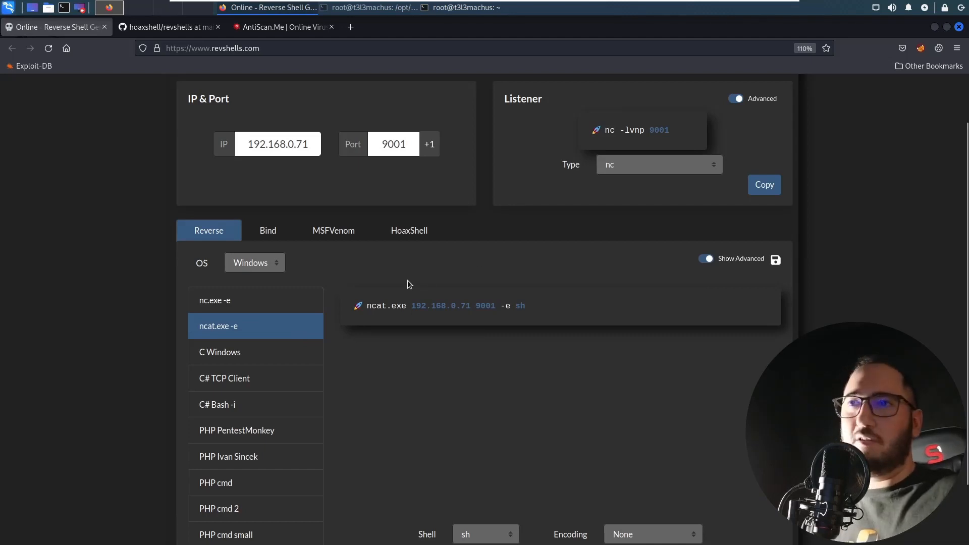
mouse_move(406, 287)
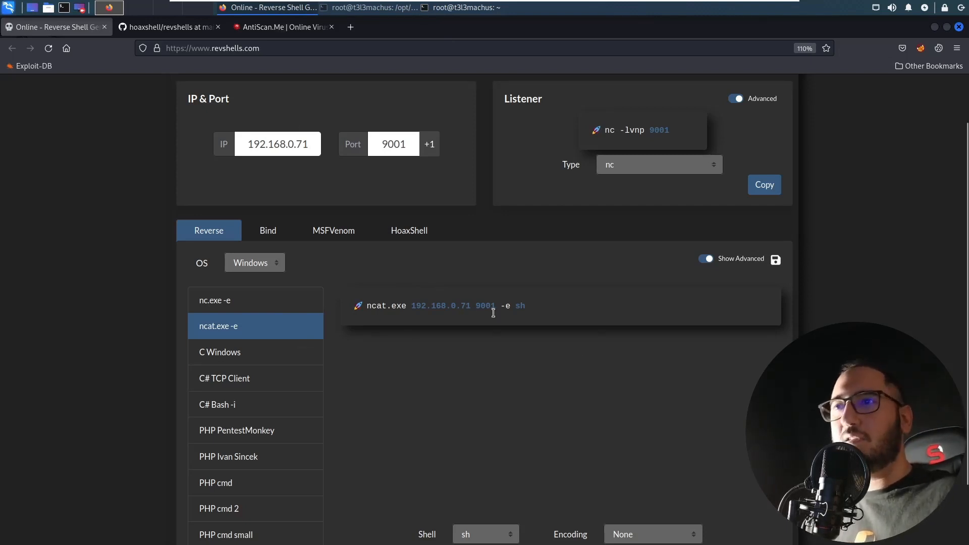
left_click(11, 535)
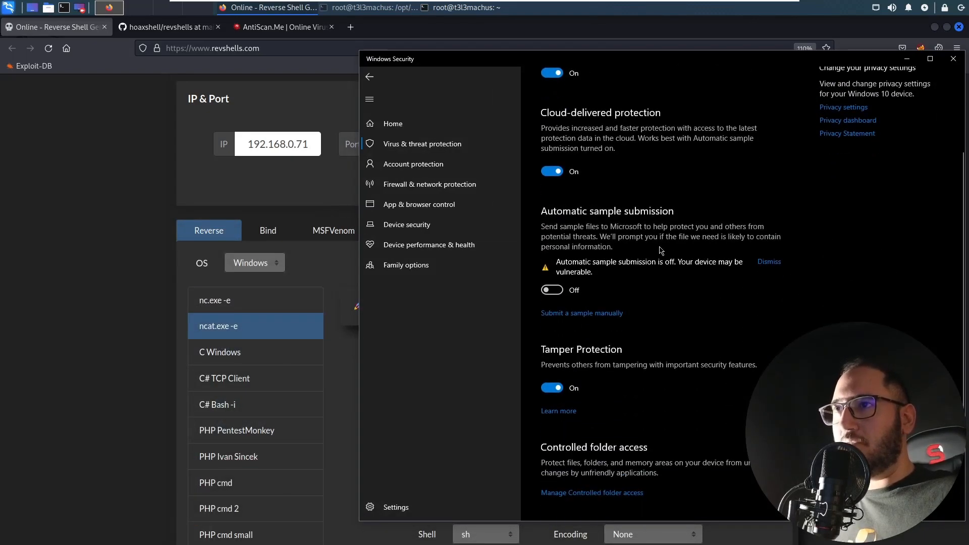
mouse_move(559, 308)
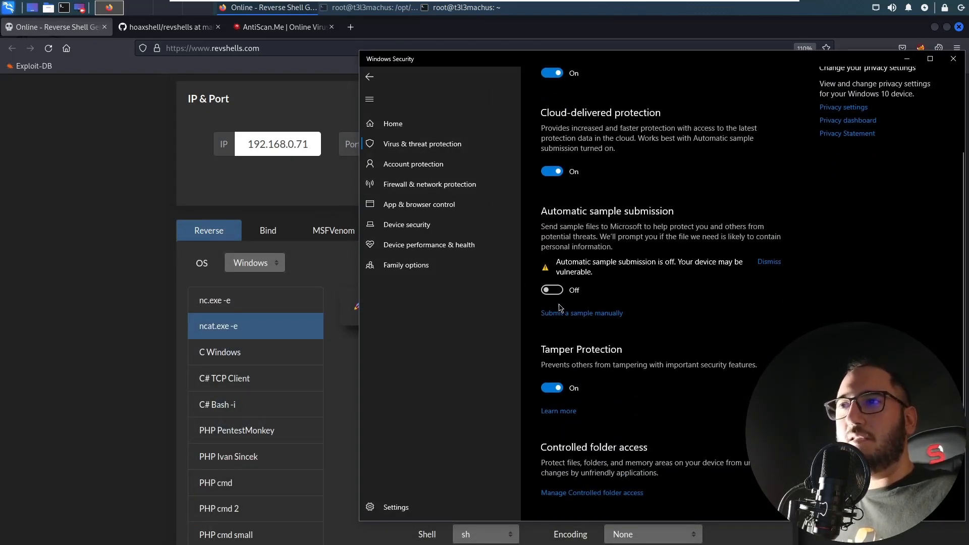
Review Virus & threat protection's Manage settings showing real-time protection on, then return to the browser
scroll("up", 3)
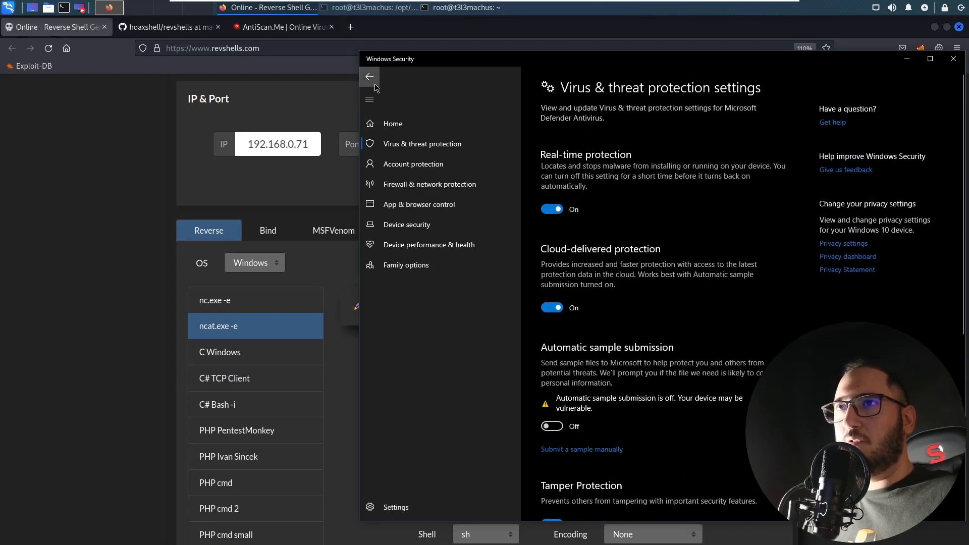
left_click(369, 77)
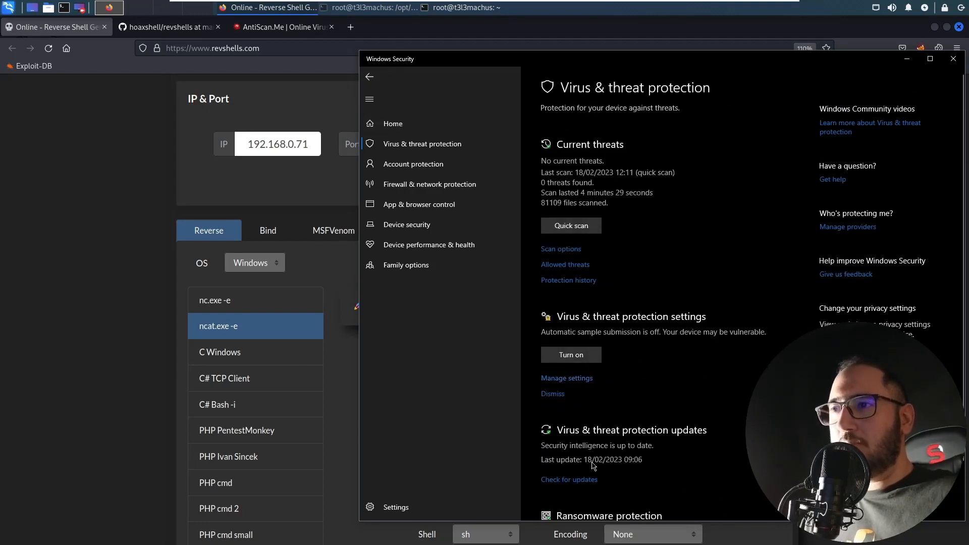
left_click(566, 377)
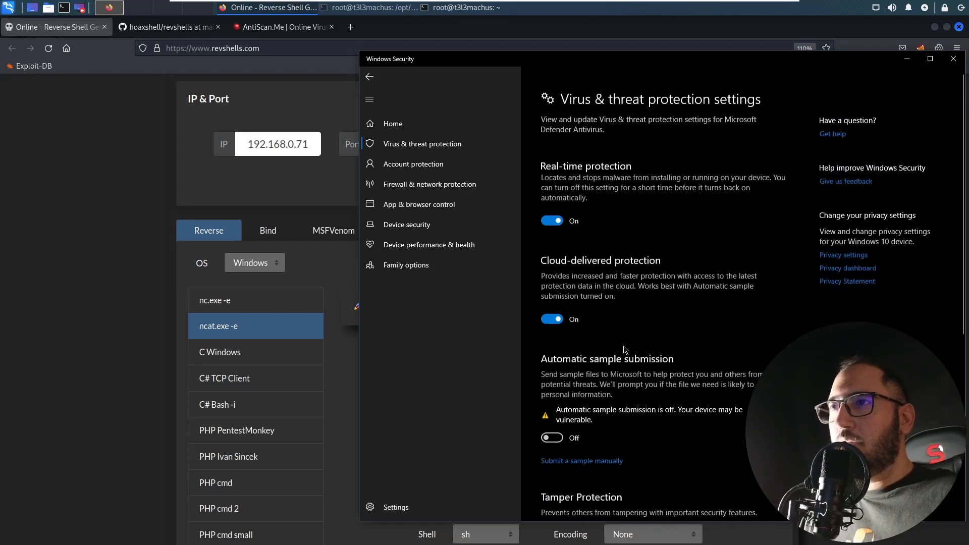
scroll("down", 3)
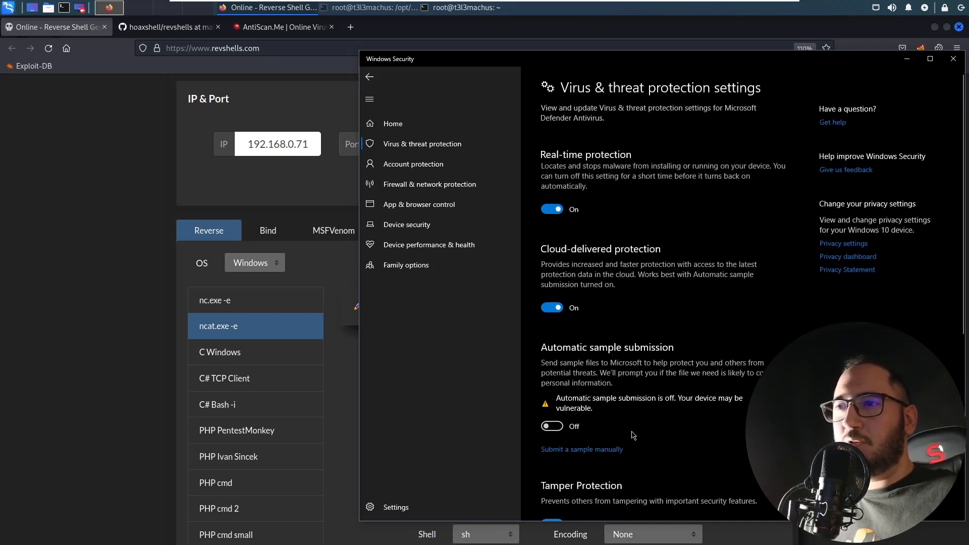
mouse_move(659, 353)
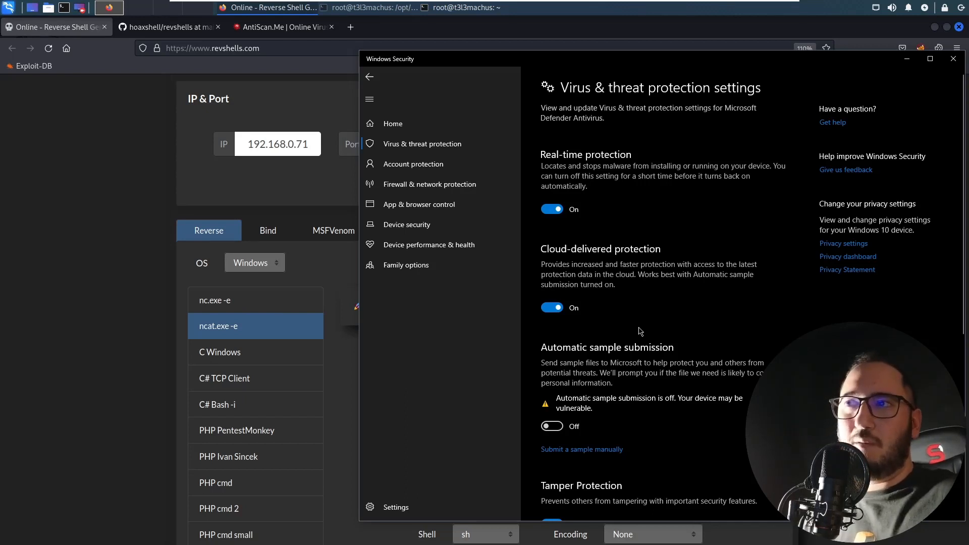
mouse_move(448, 338)
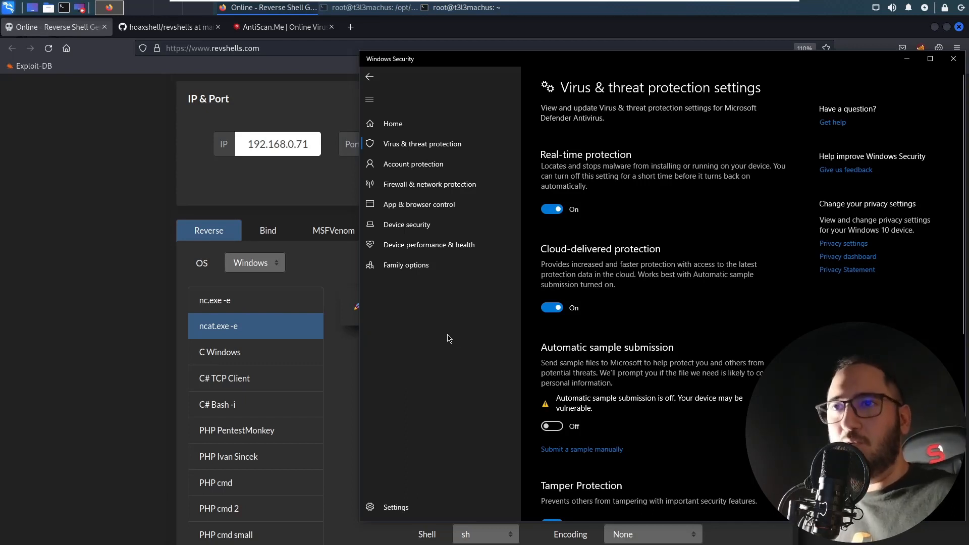
mouse_move(646, 375)
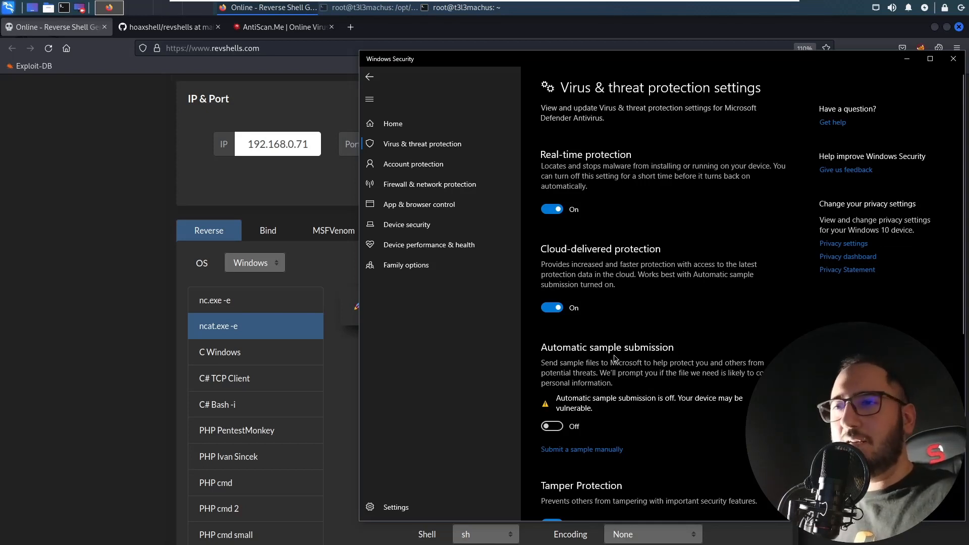
mouse_move(430, 363)
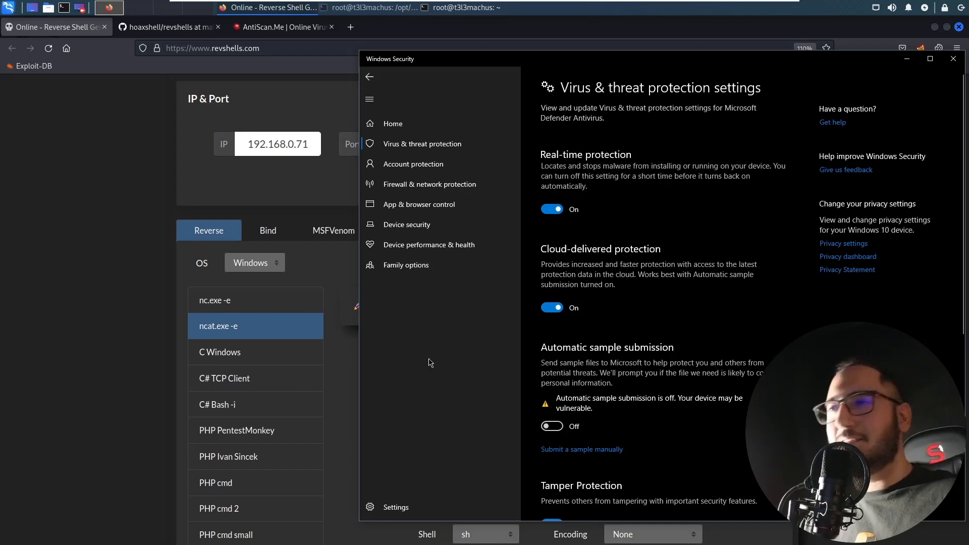
mouse_move(131, 313)
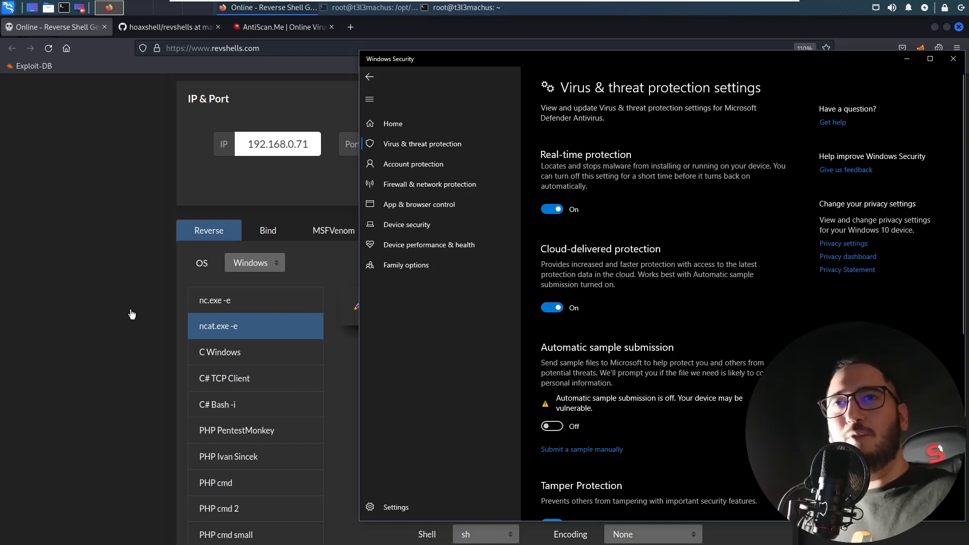
left_click(952, 58)
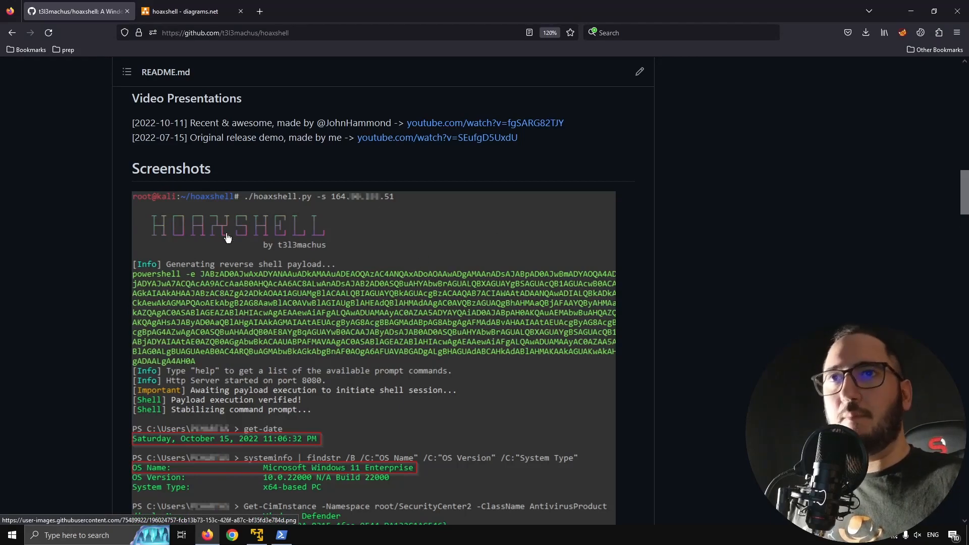
mouse_move(503, 286)
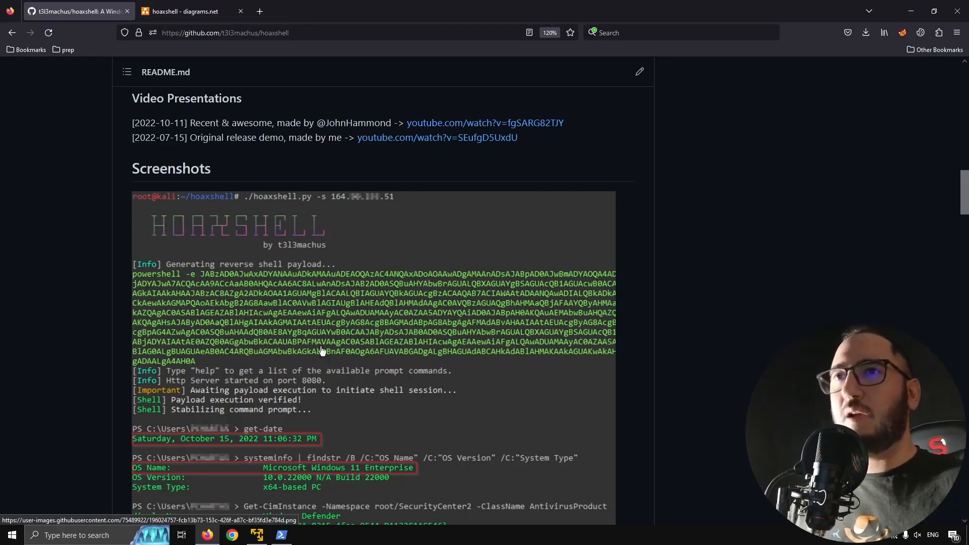
mouse_move(117, 352)
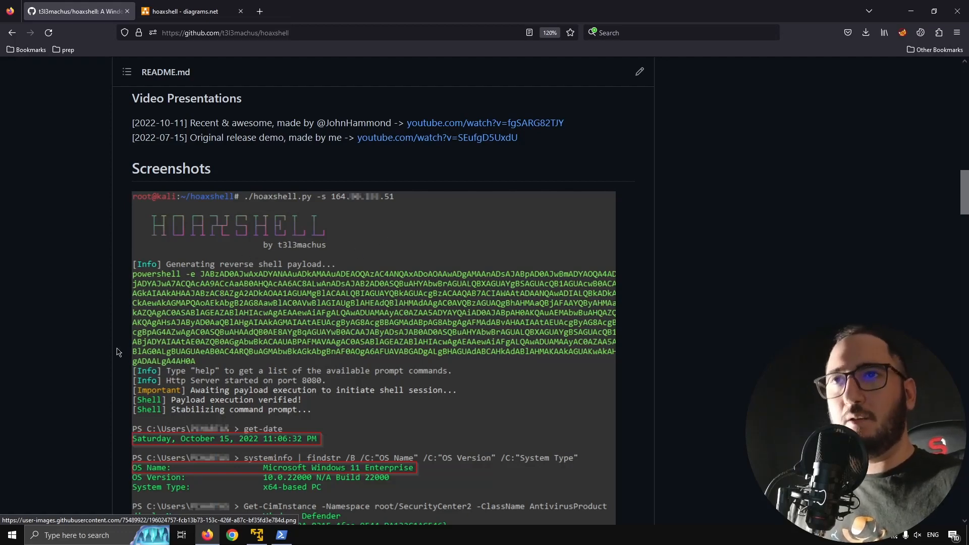
mouse_move(160, 216)
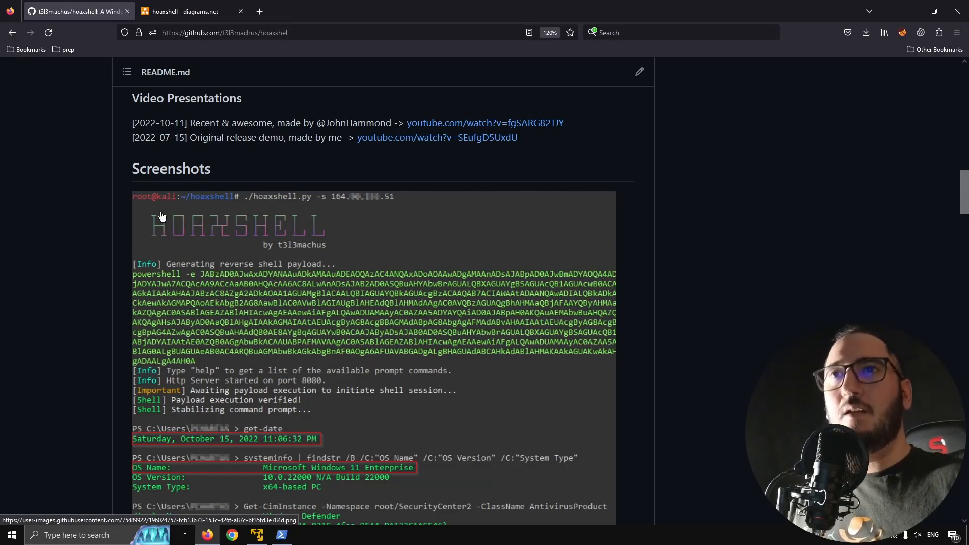
mouse_move(335, 191)
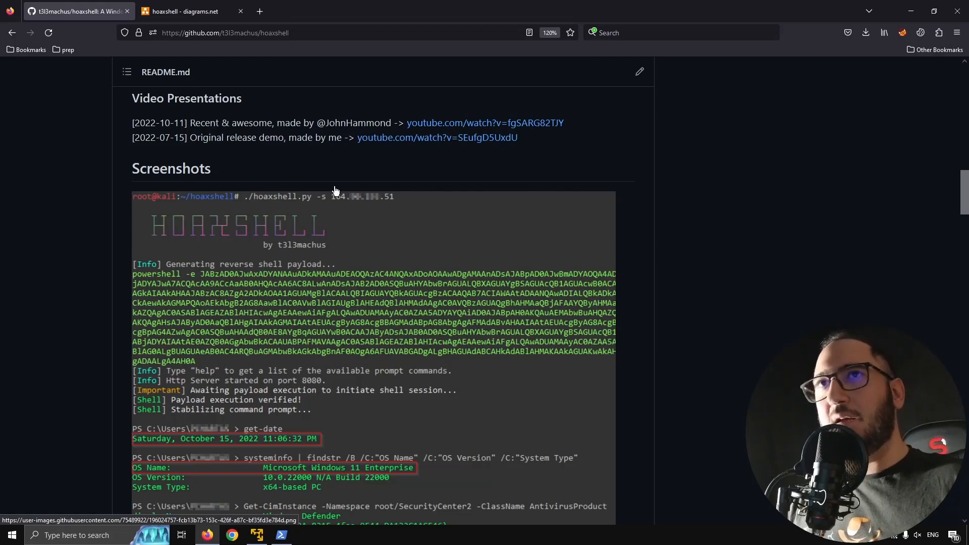
mouse_move(324, 210)
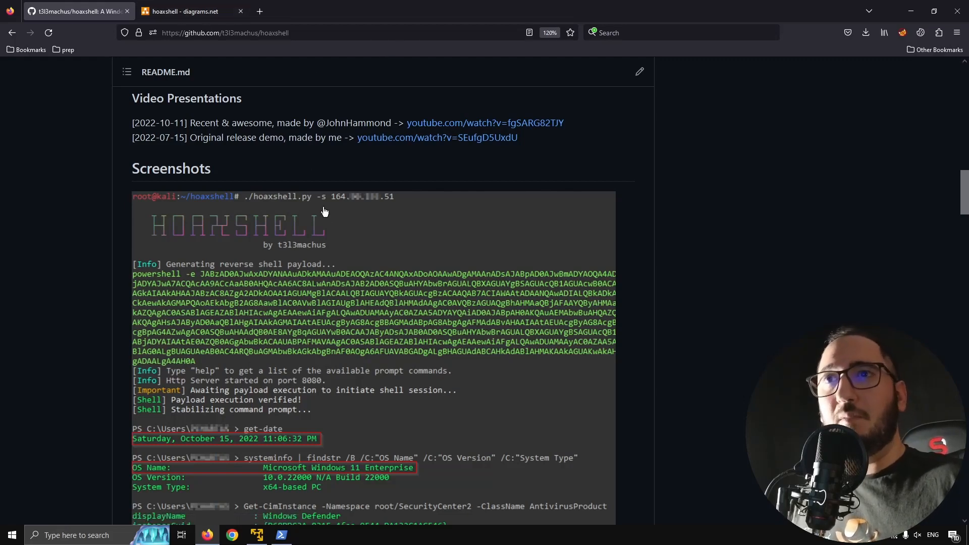
mouse_move(303, 271)
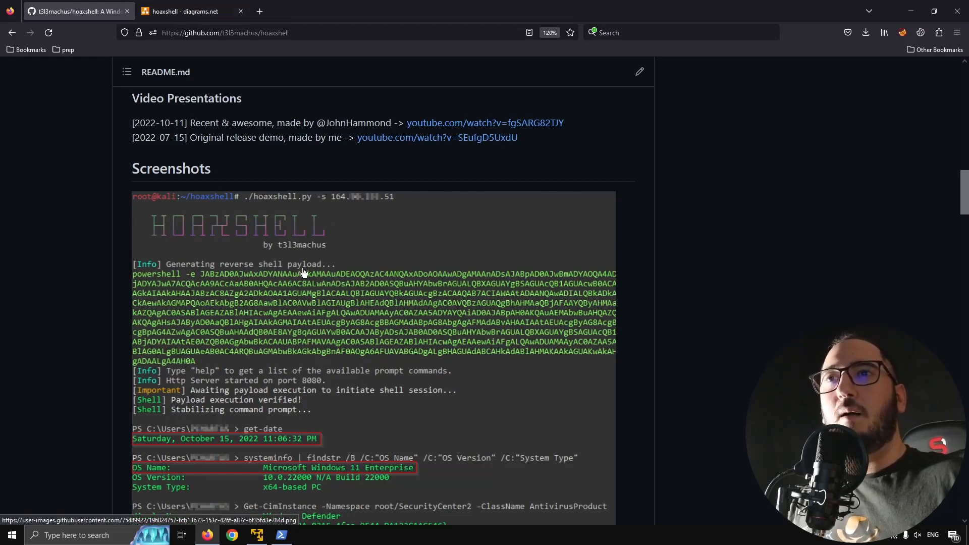
mouse_move(878, 203)
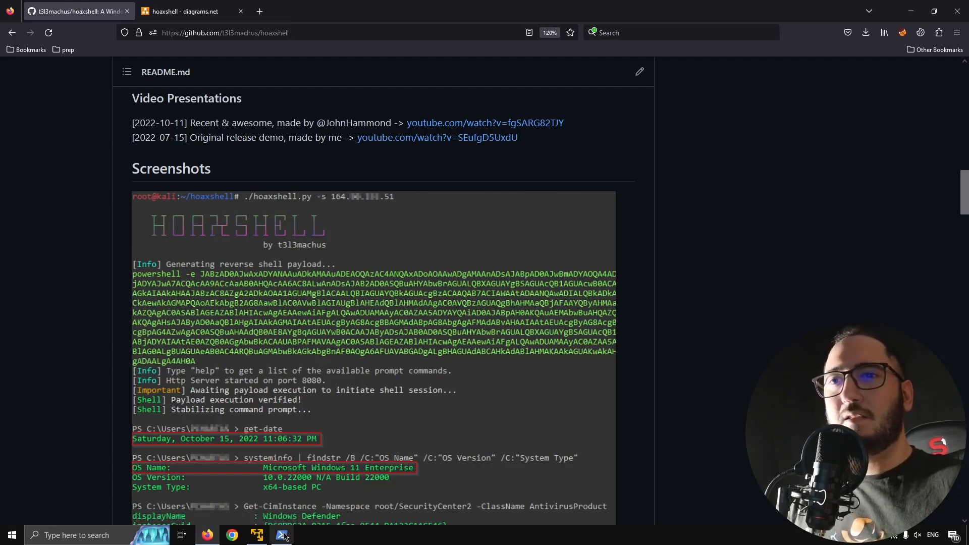
Switch from the hoaxshell README to the PowerShell window on the Desktop
left_click(281, 535)
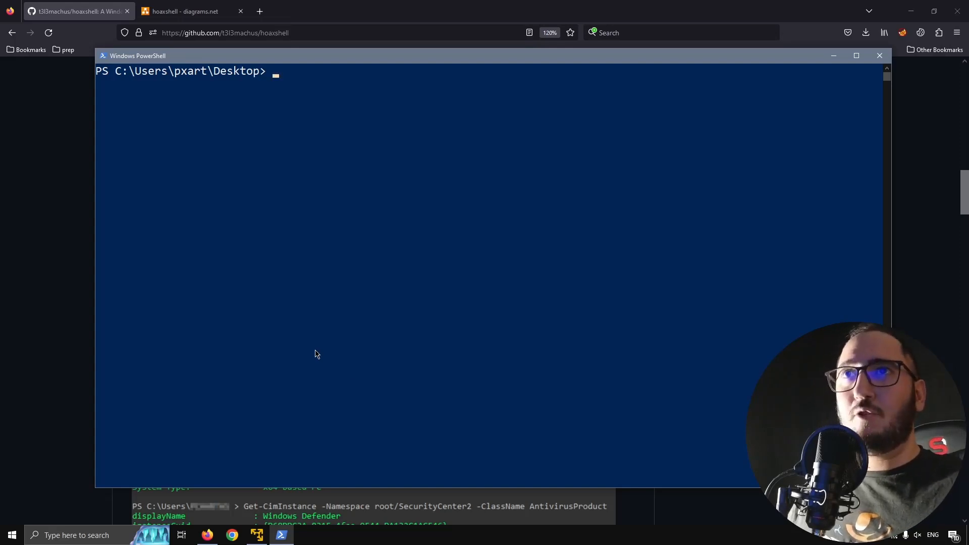
Print the contents of .\http-server.ps1, an HttpListener script serving Hello, World!
type(". .\\")
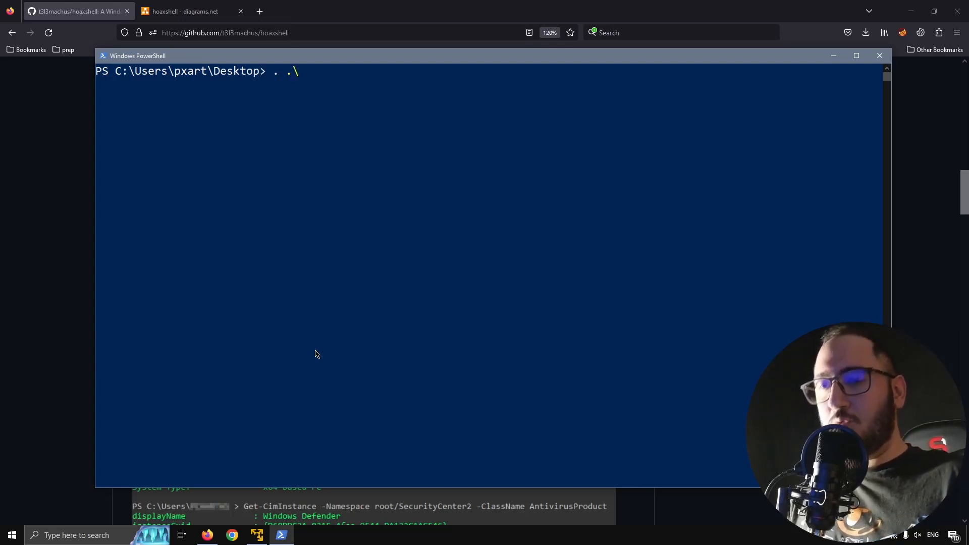
type("typr")
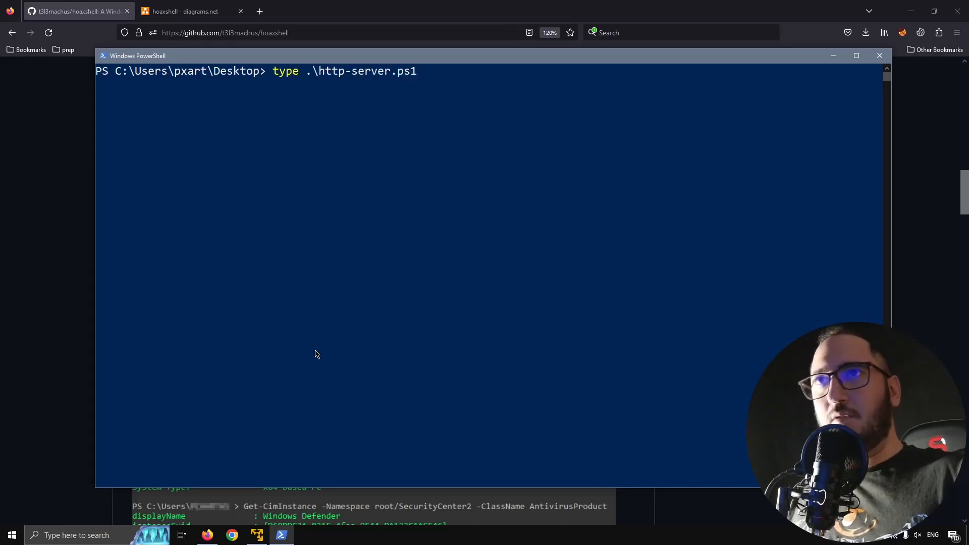
key("Return")
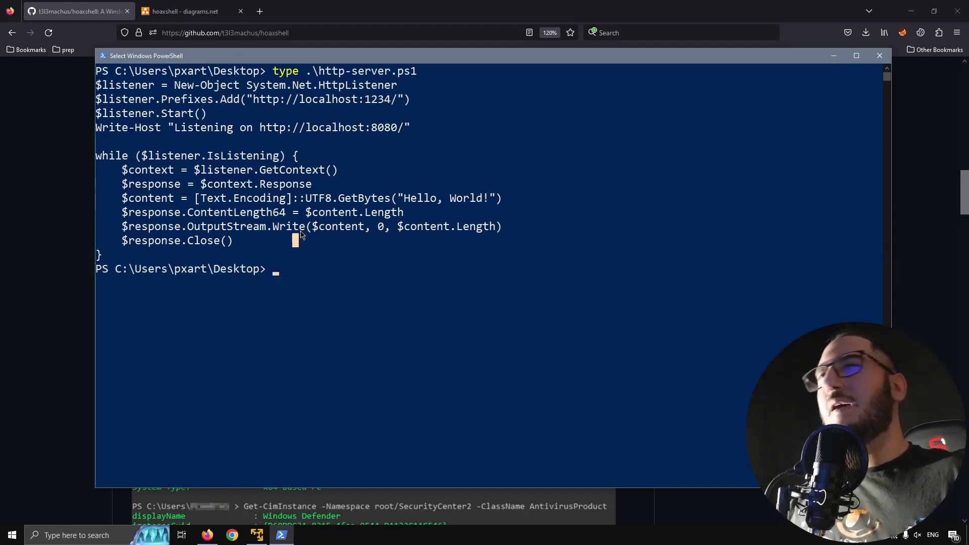
mouse_move(407, 134)
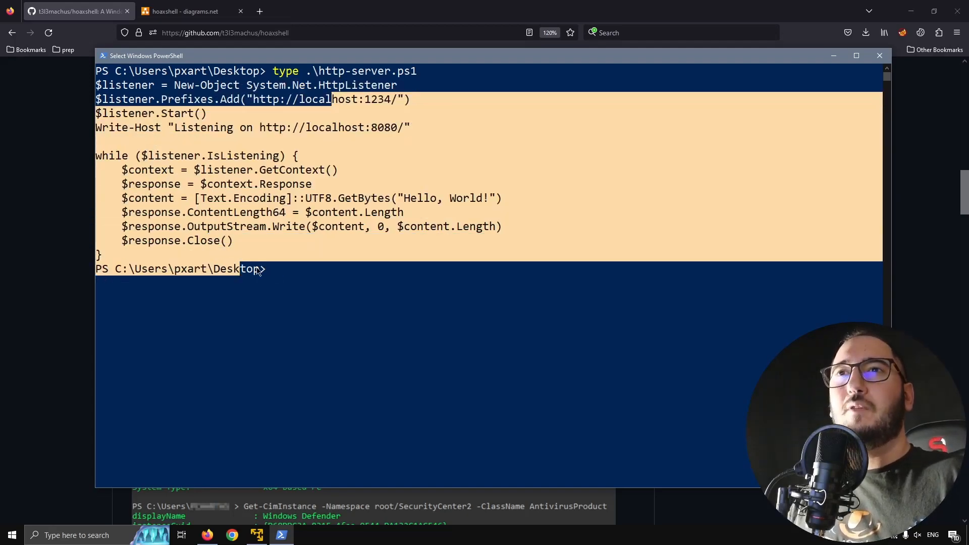
left_click(186, 11)
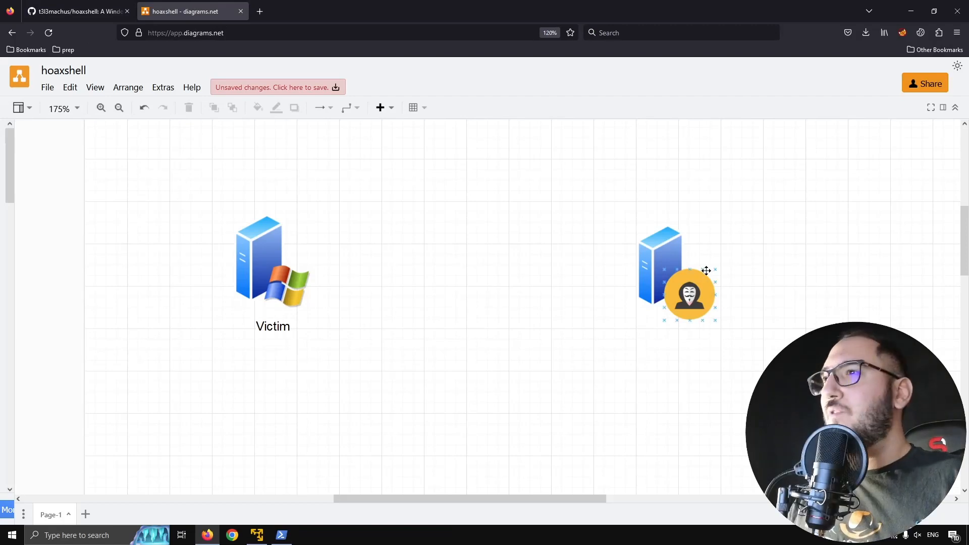
left_click(260, 260)
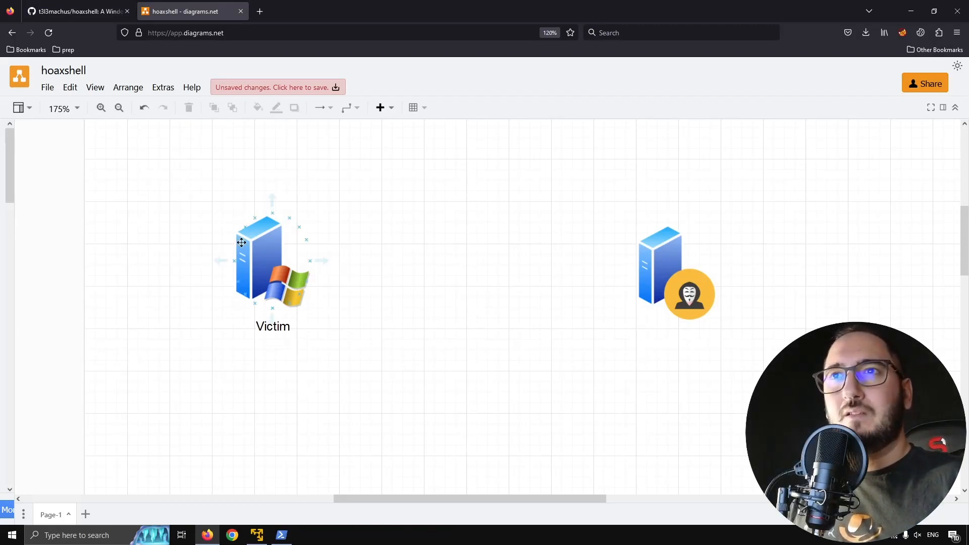
left_click(399, 182)
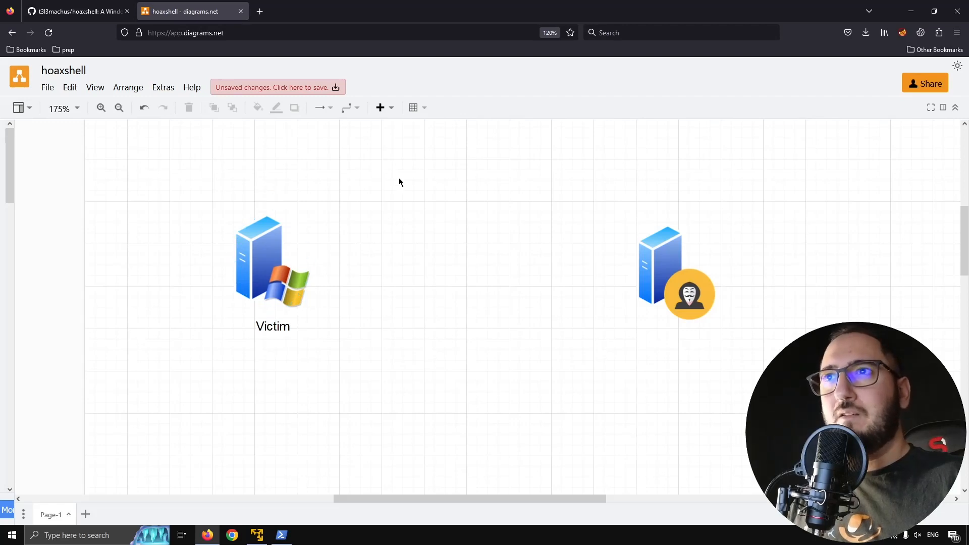
double_click(403, 182)
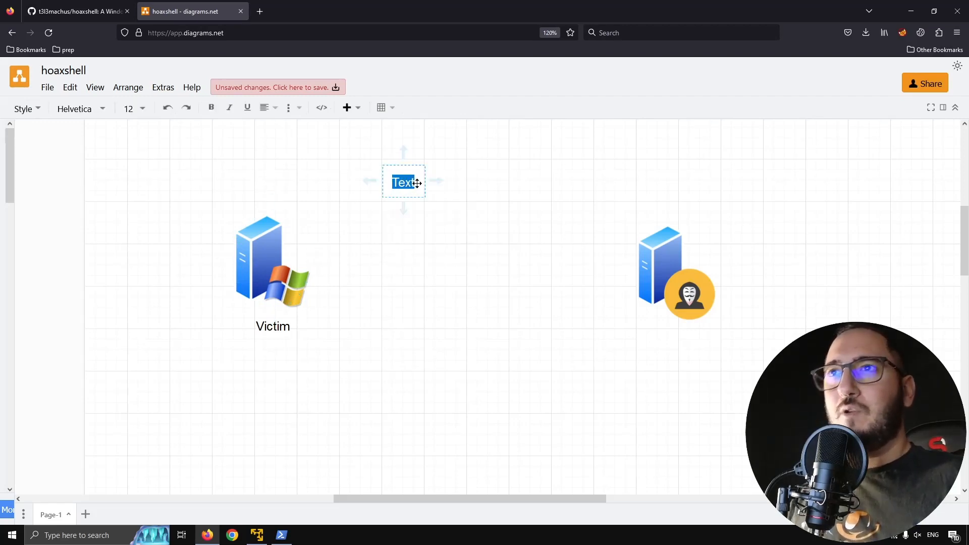
type("ht")
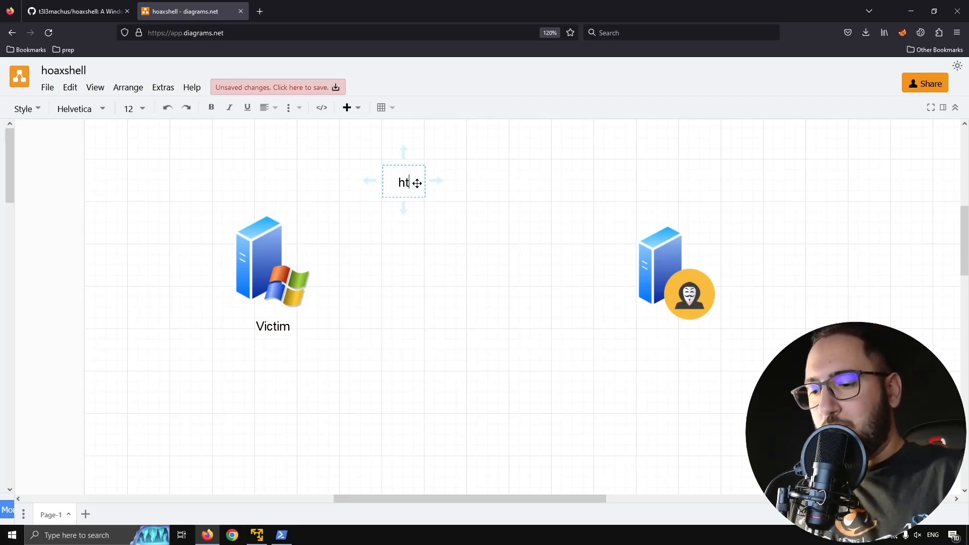
type("tp://*")
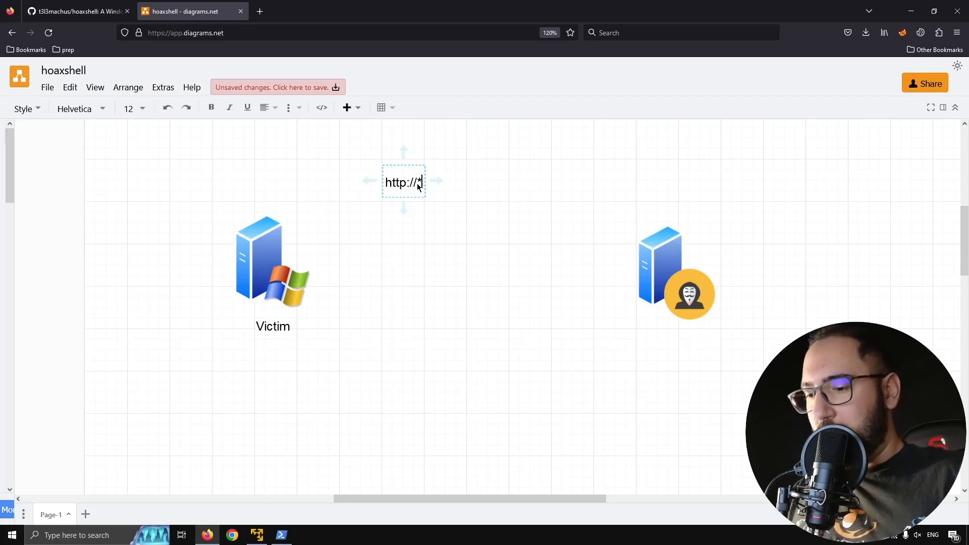
type(":1234")
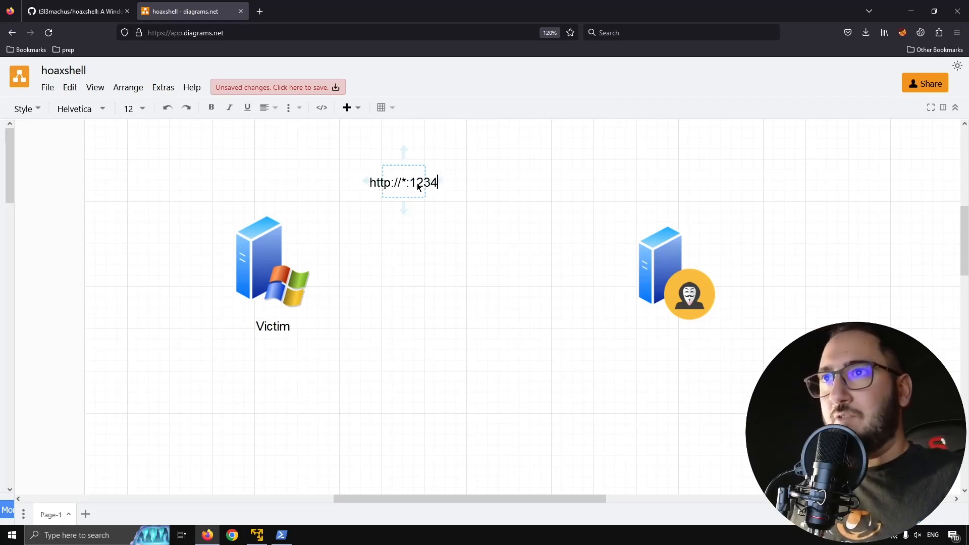
type("/")
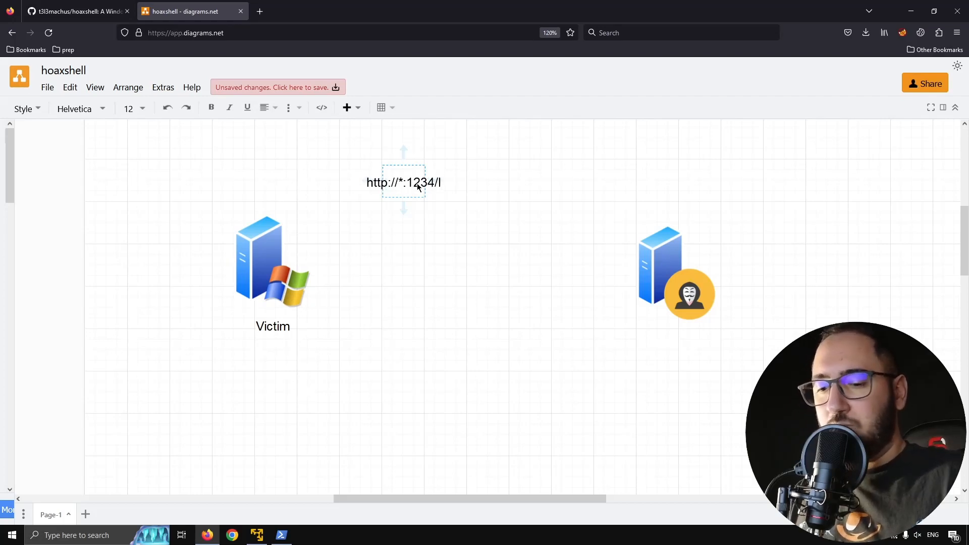
type("die")
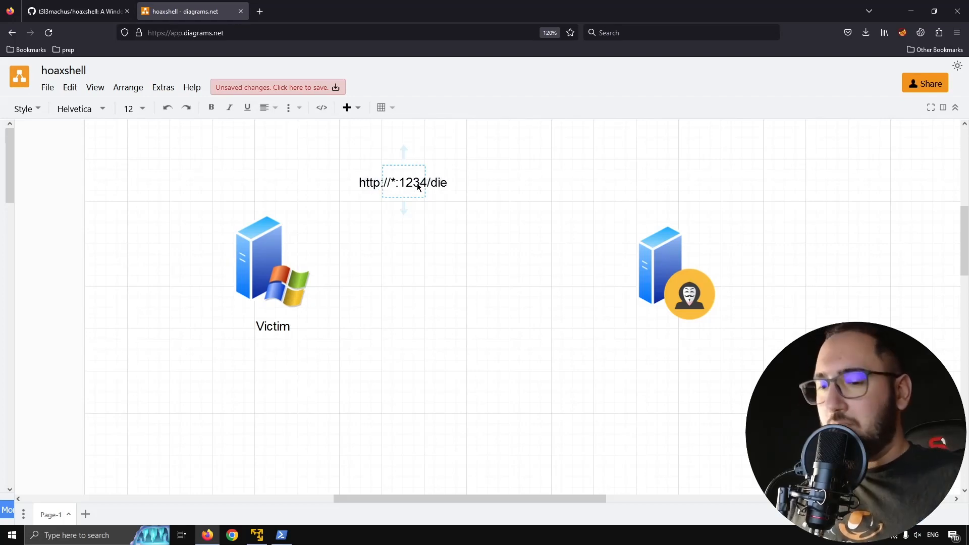
key("Backspace")
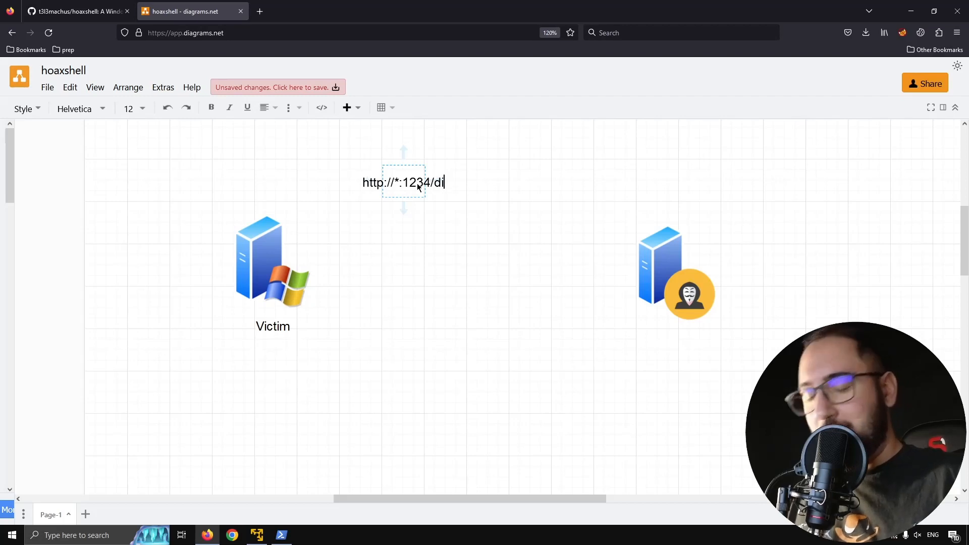
type("r")
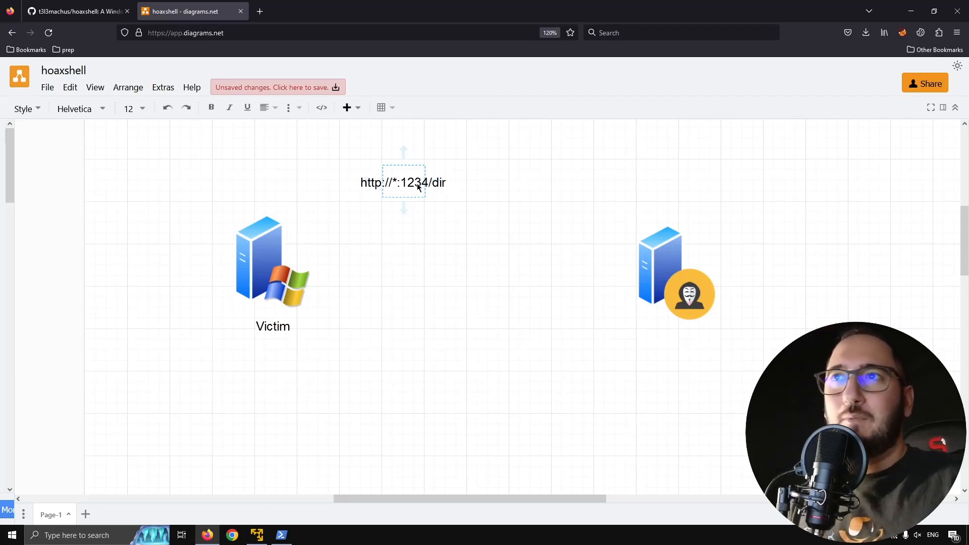
key("Backspace")
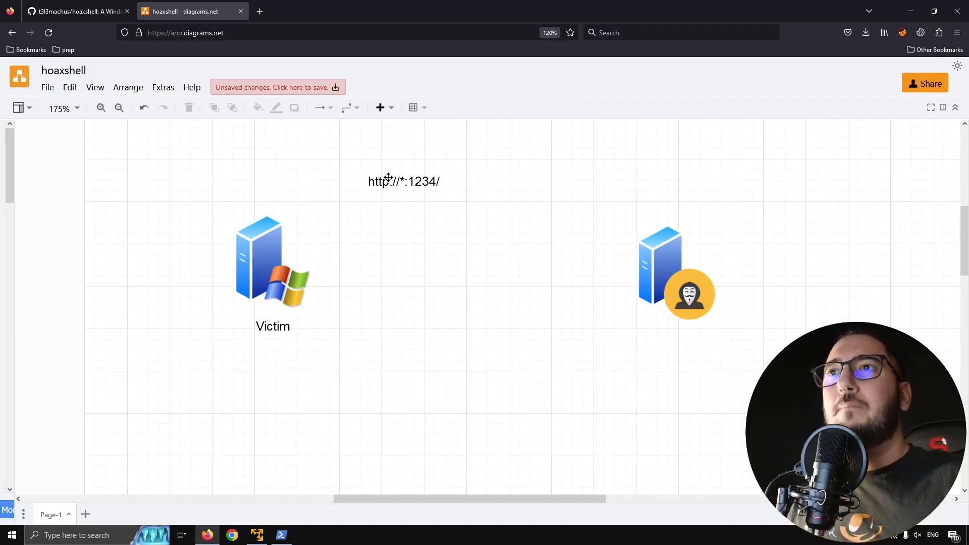
left_click(282, 535)
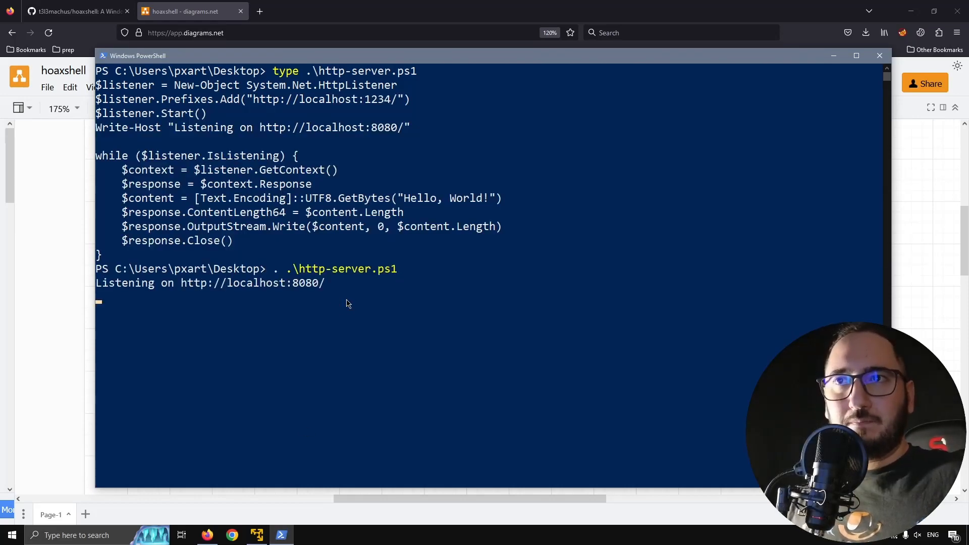
mouse_move(308, 94)
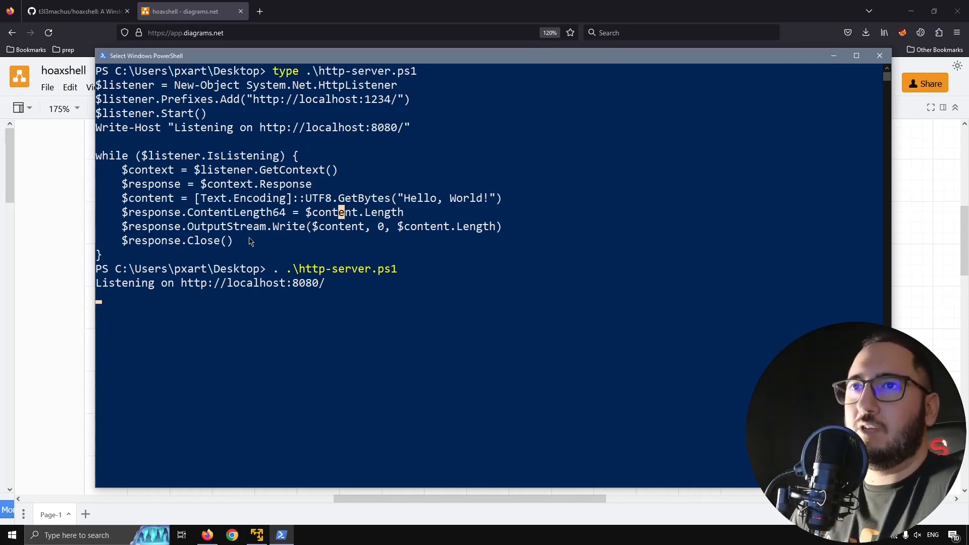
mouse_move(238, 238)
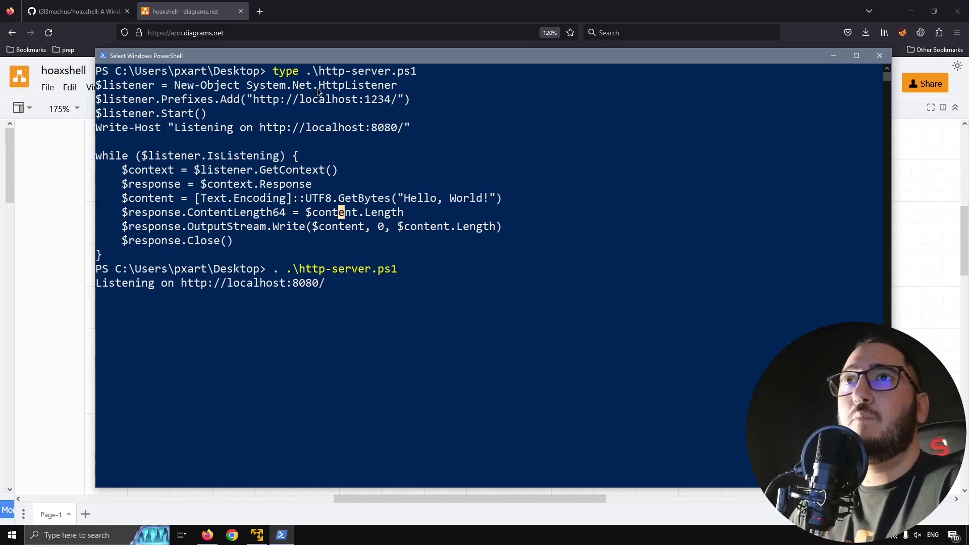
double_click(329, 99)
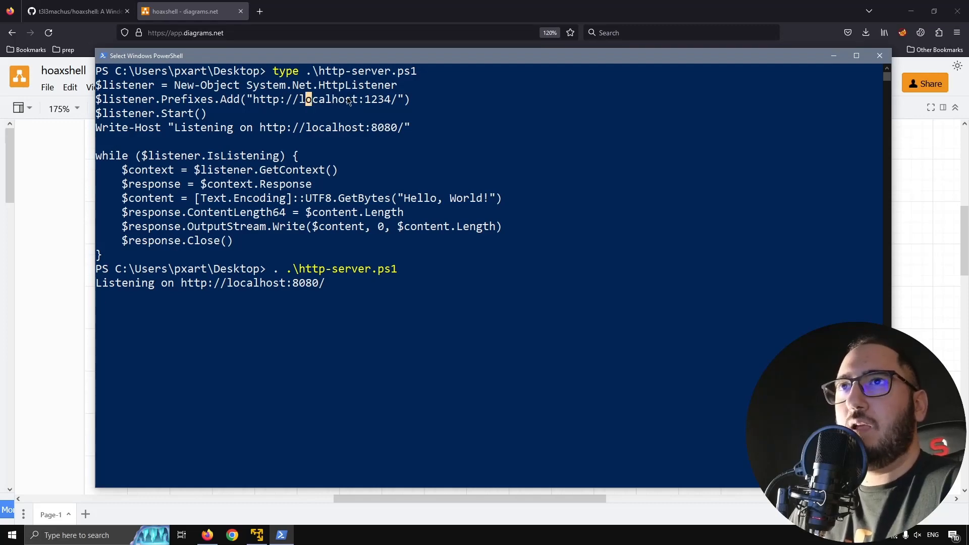
double_click(324, 98)
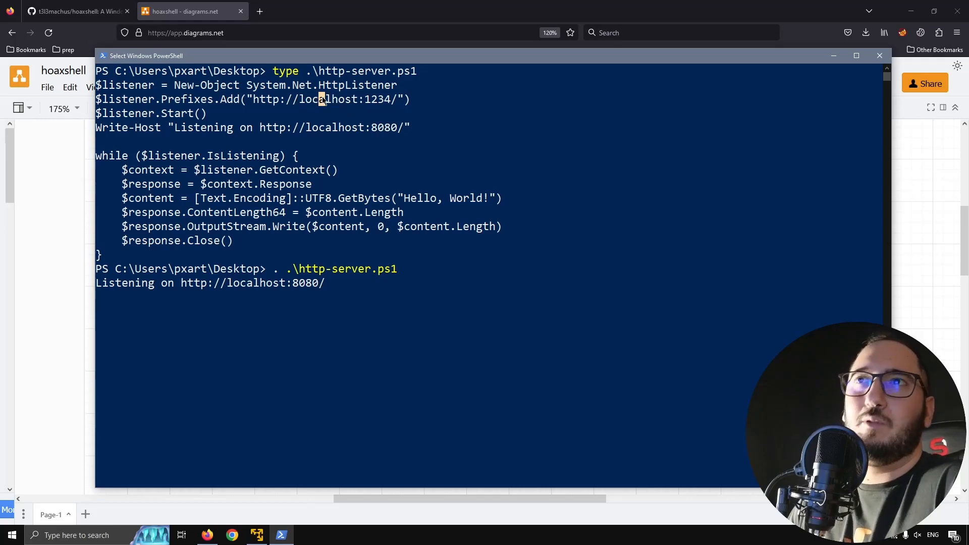
double_click(327, 99)
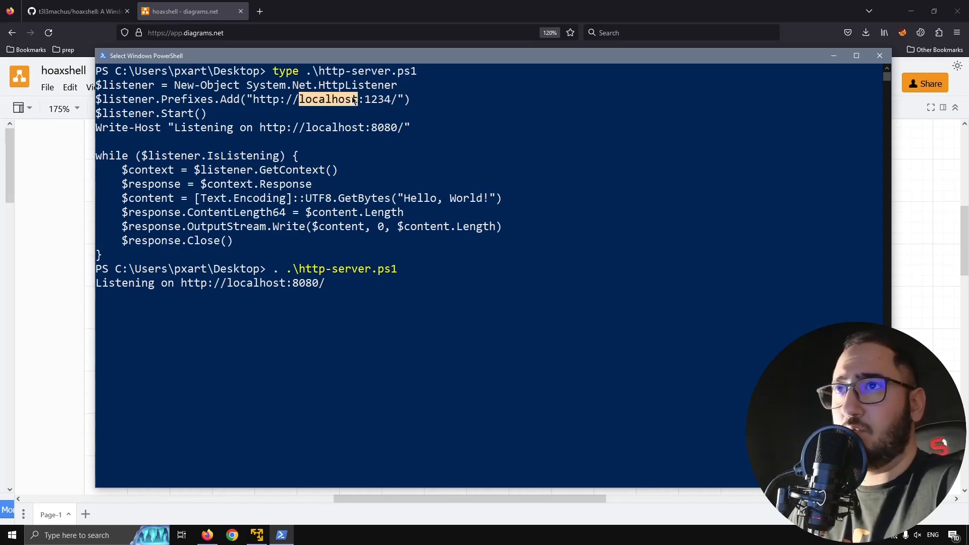
mouse_move(350, 108)
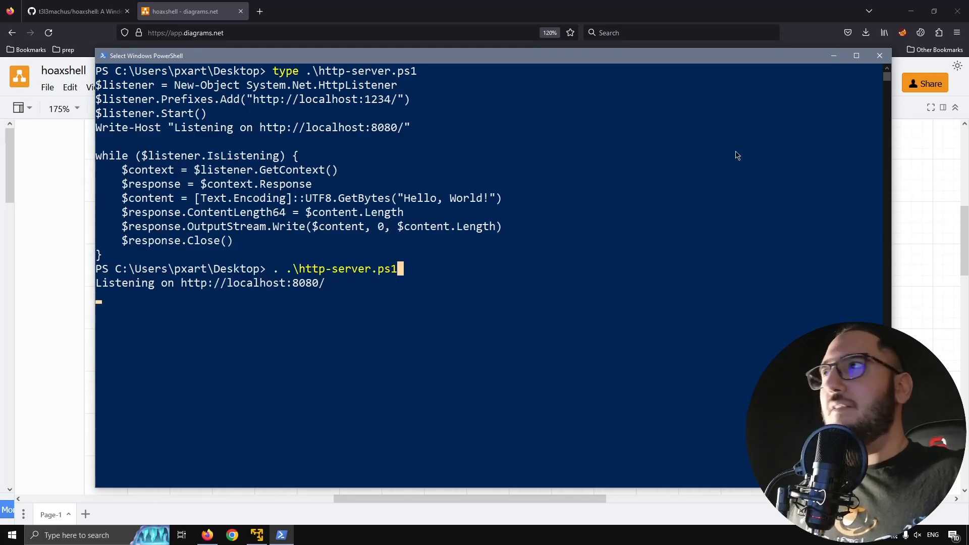
mouse_move(735, 116)
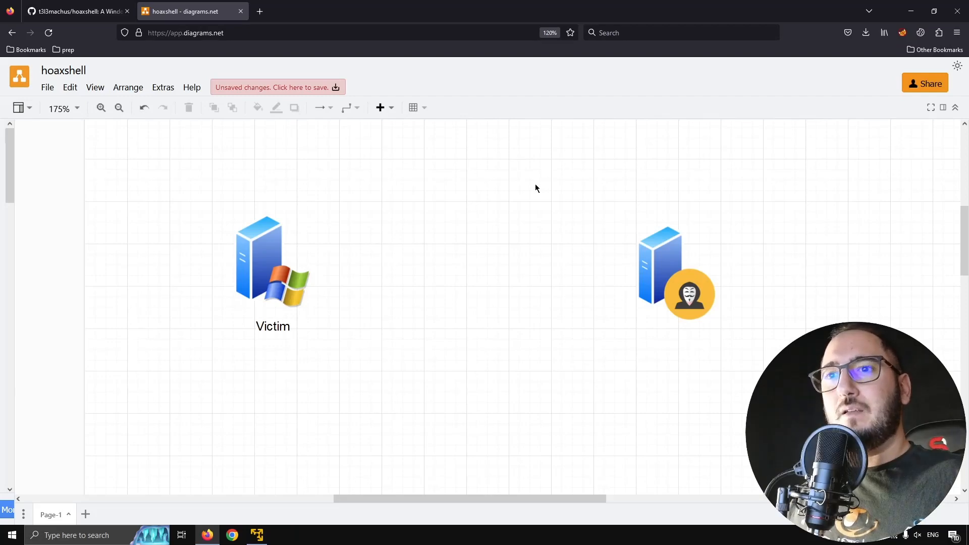
mouse_move(457, 239)
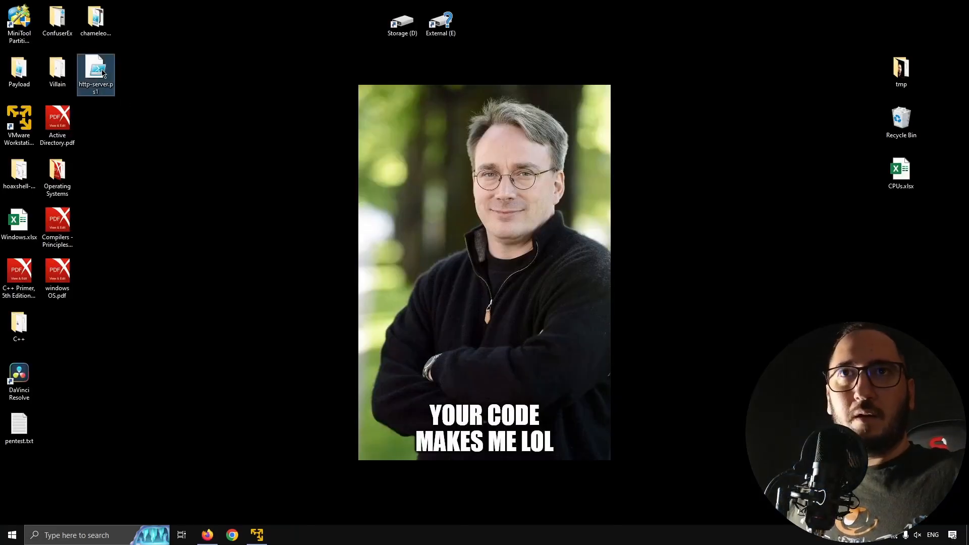
double_click(95, 70)
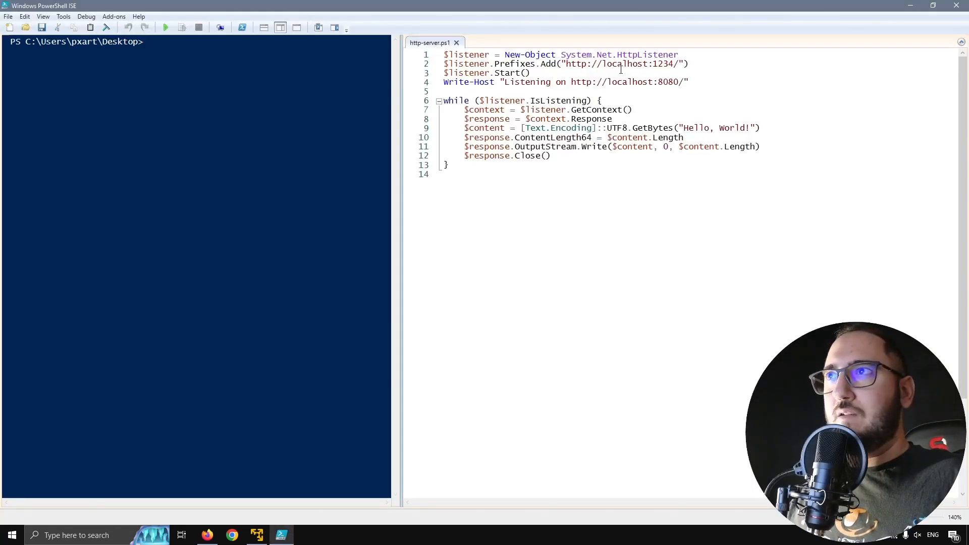
double_click(623, 63)
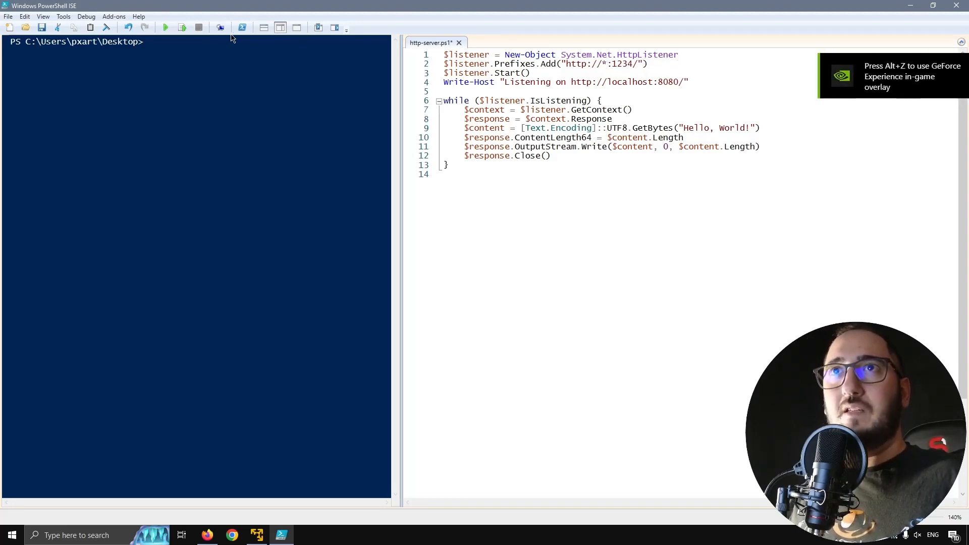
left_click(164, 27)
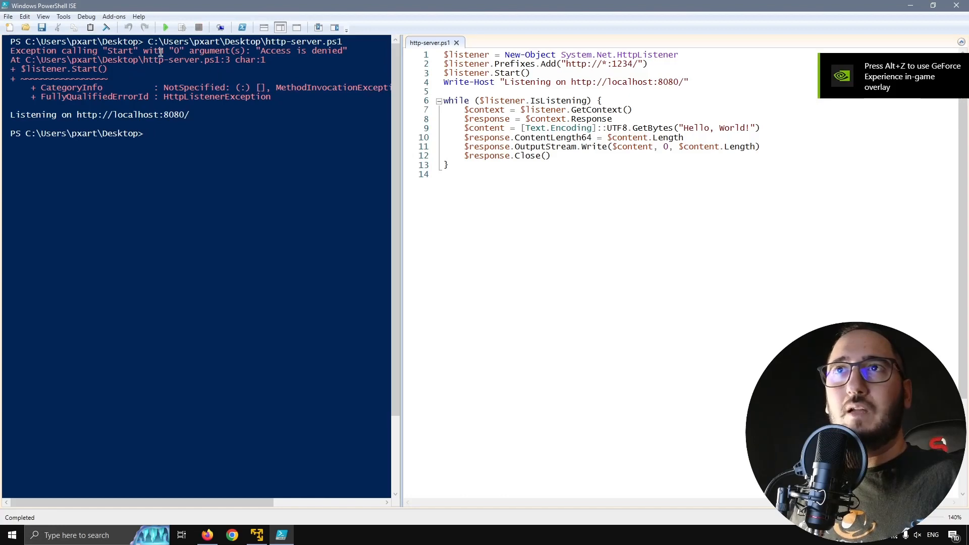
mouse_move(167, 361)
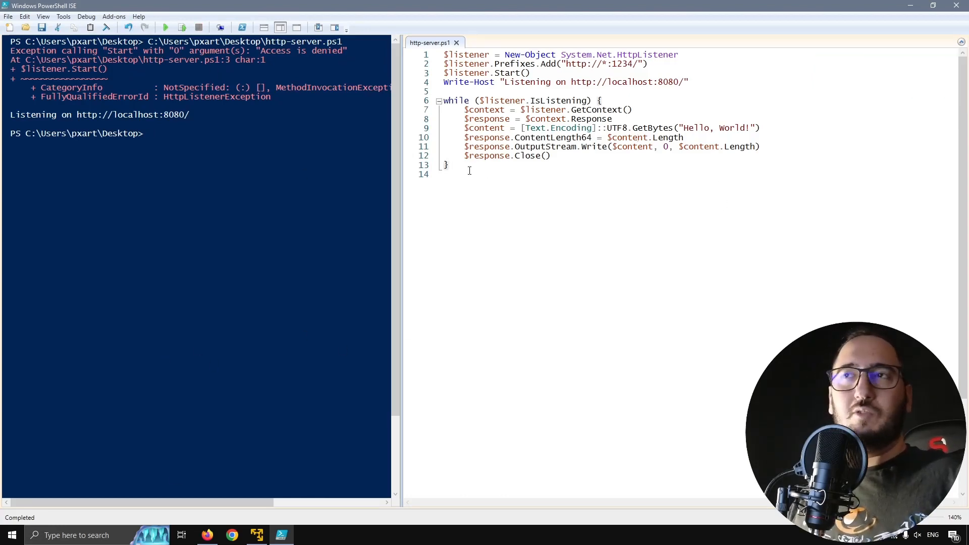
key("ctrl+a")
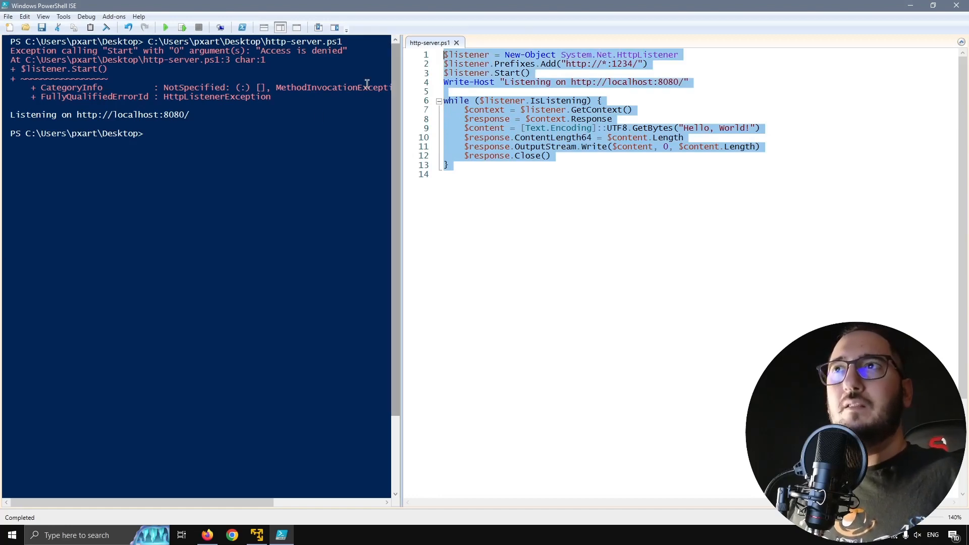
left_click(546, 155)
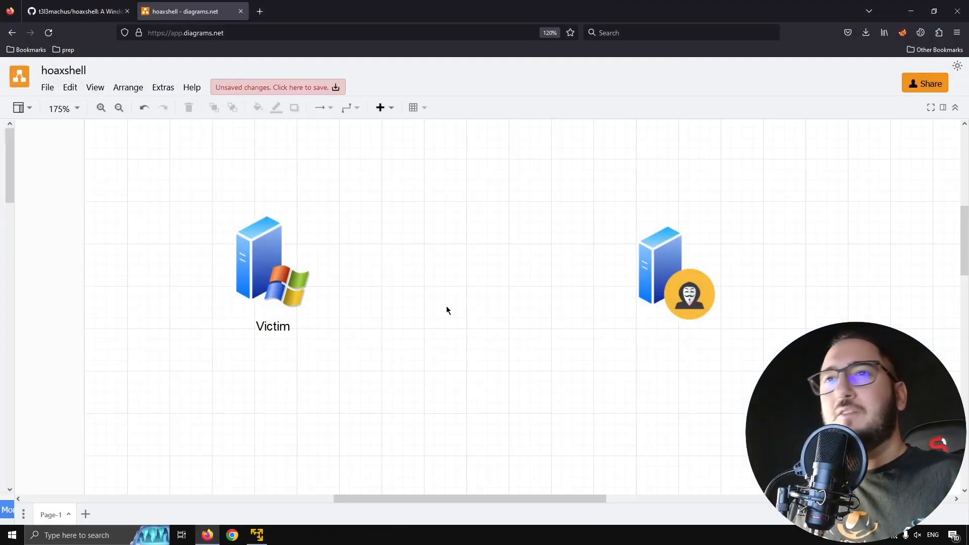
mouse_move(527, 301)
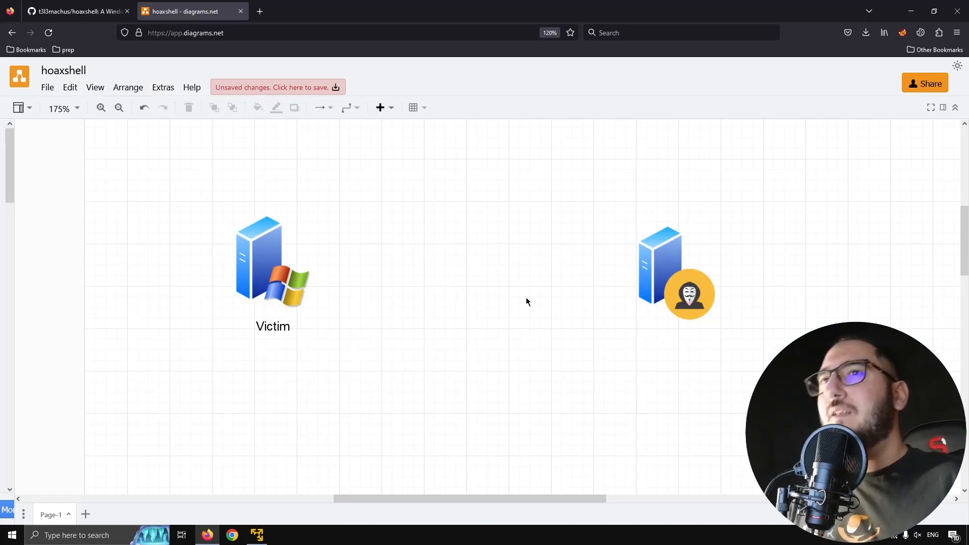
mouse_move(442, 301)
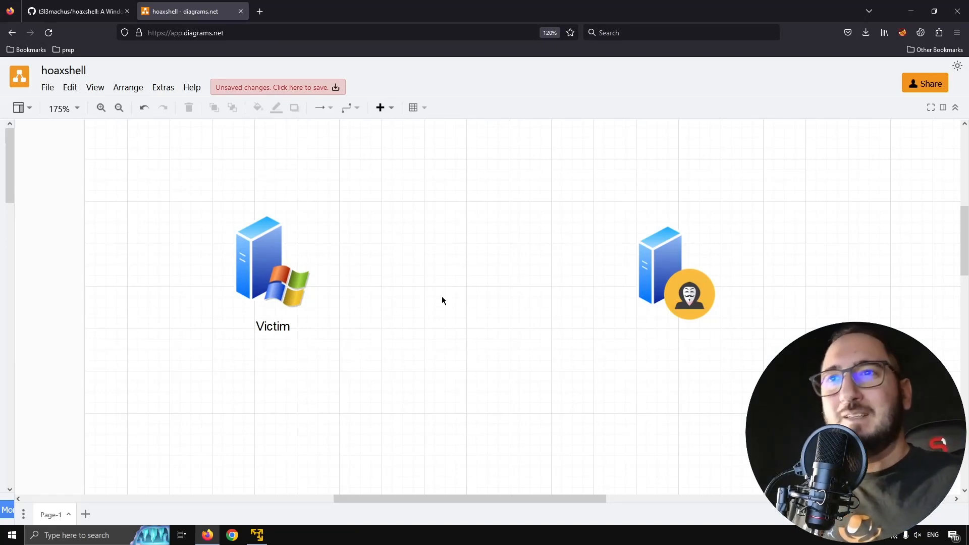
mouse_move(657, 197)
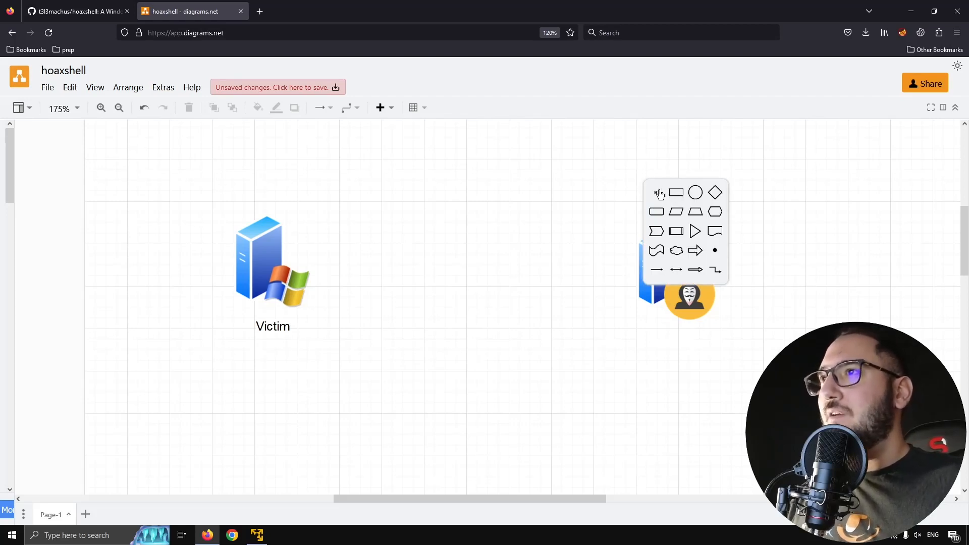
left_click(658, 192)
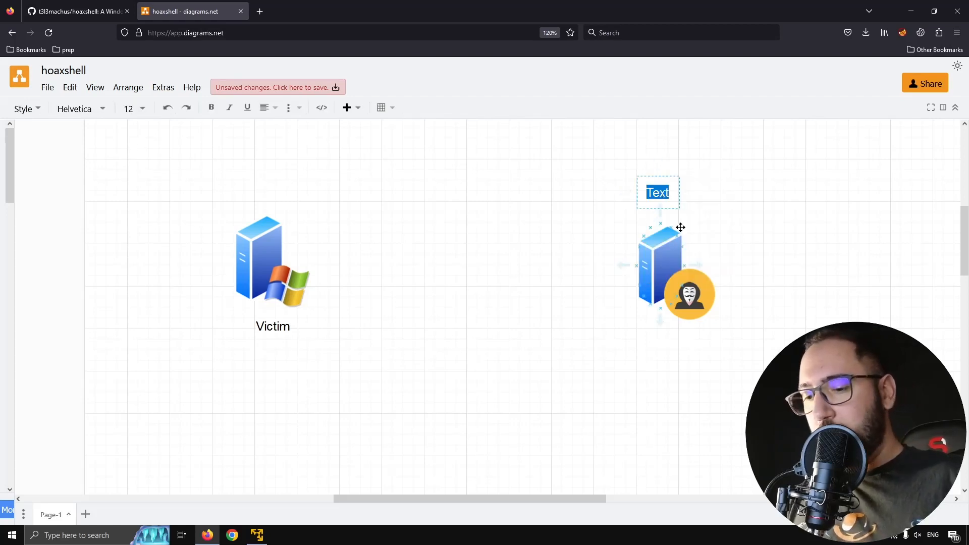
type("http://")
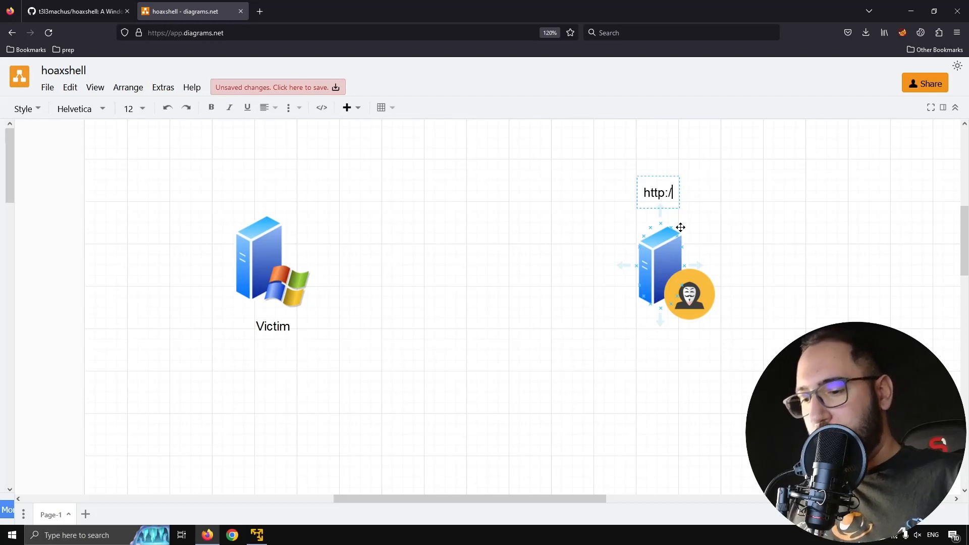
type("*:")
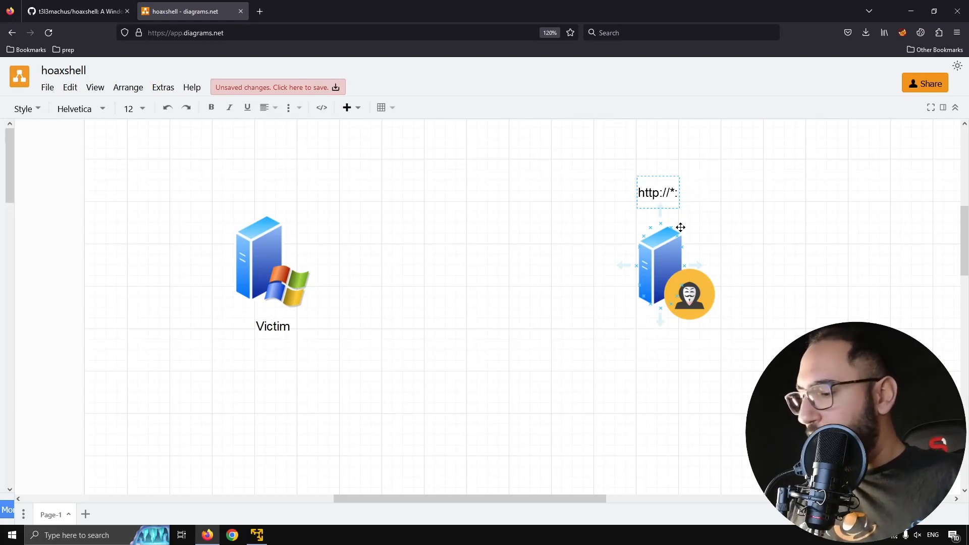
type("8080/")
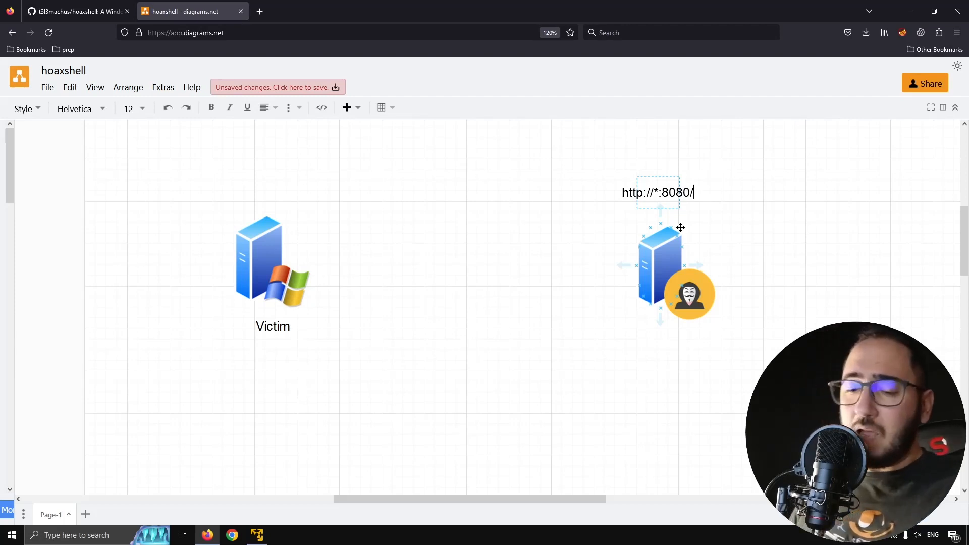
type("who")
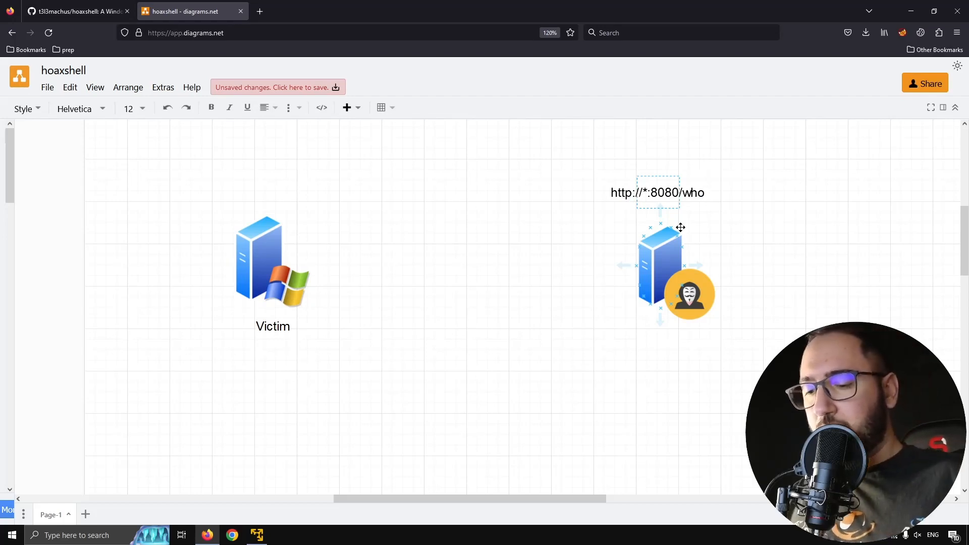
type("ami /all")
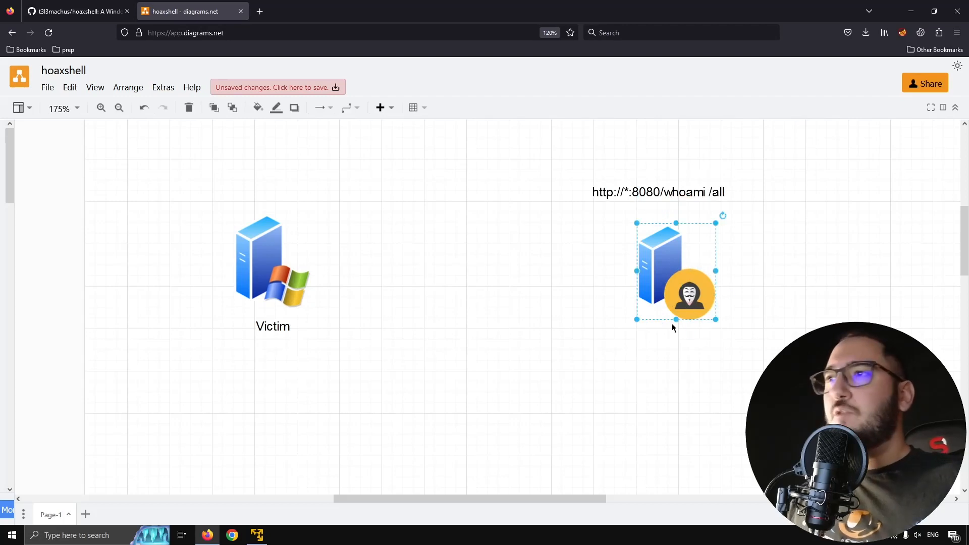
left_click(683, 350)
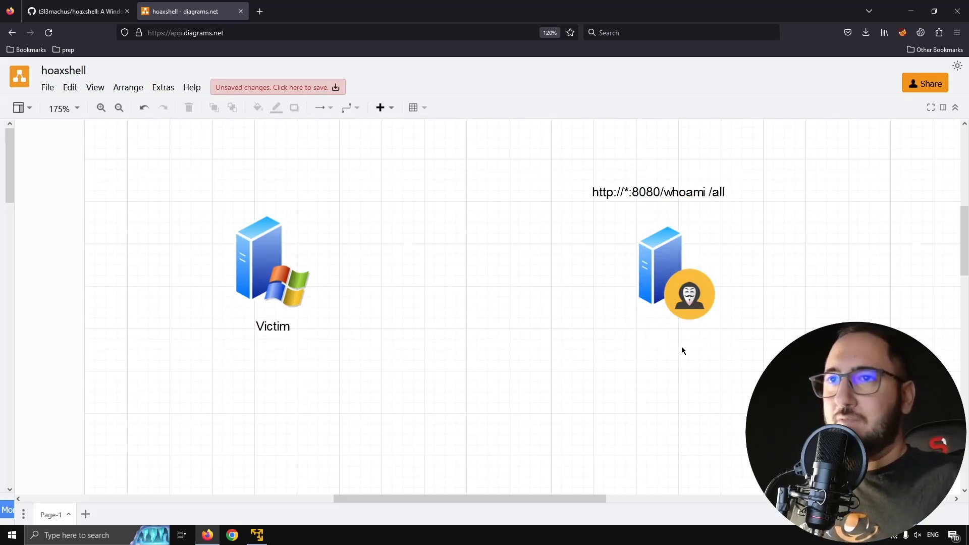
left_click(688, 293)
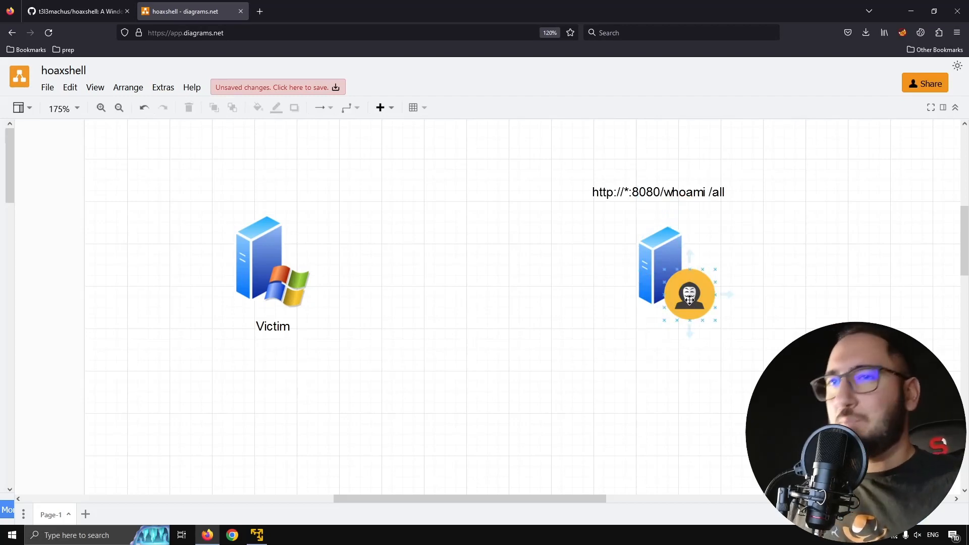
left_click(689, 243)
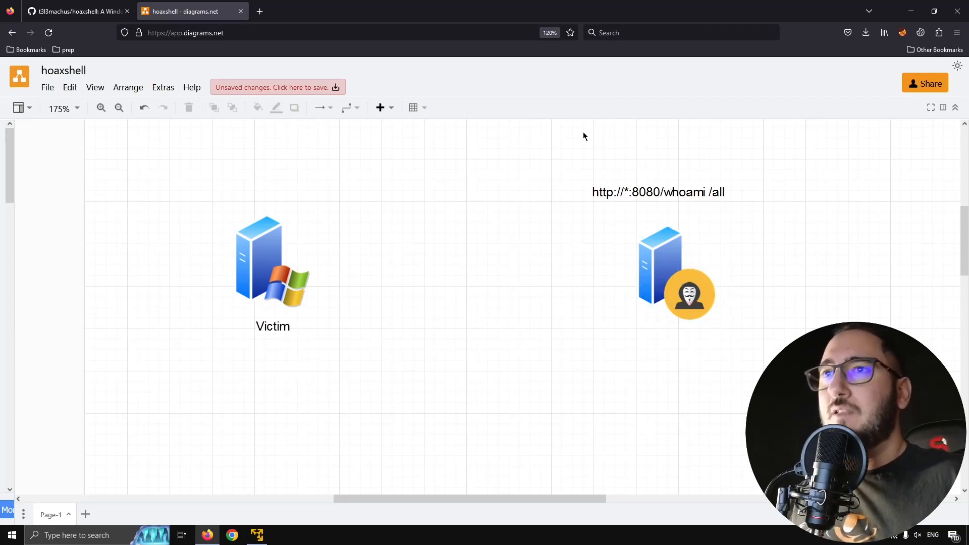
mouse_move(593, 279)
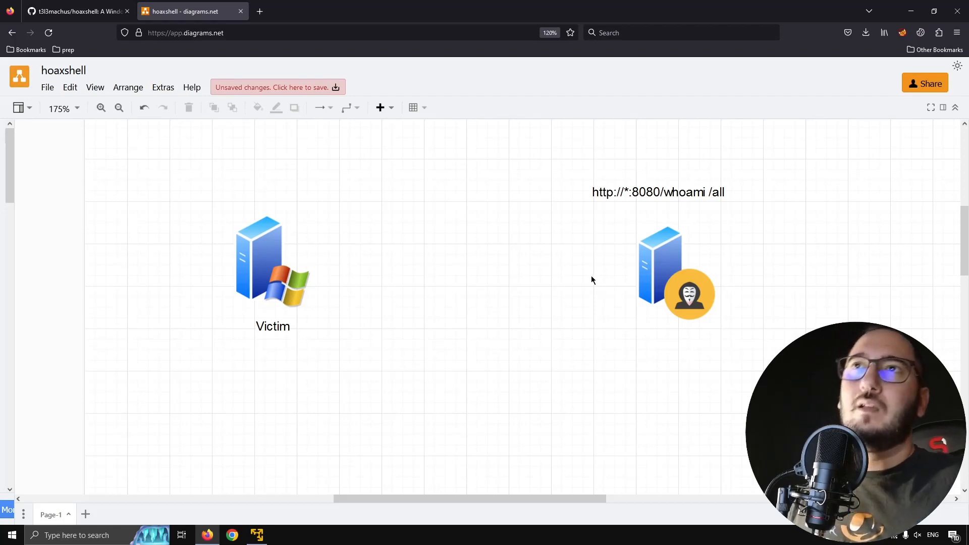
mouse_move(766, 216)
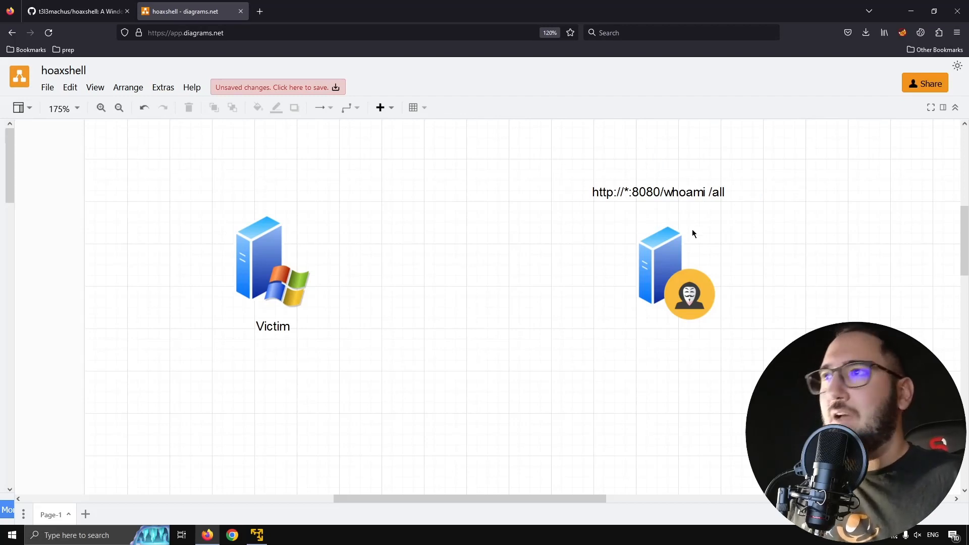
mouse_move(362, 264)
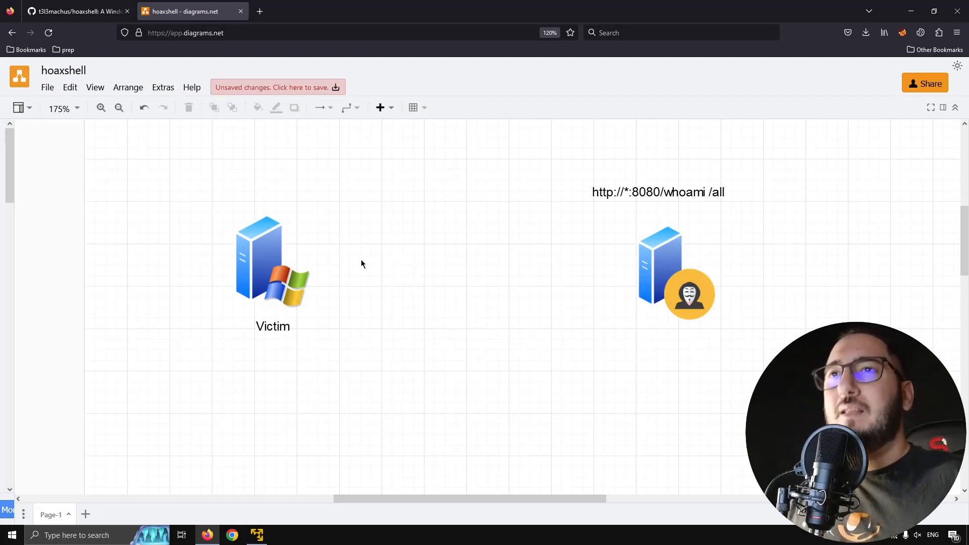
mouse_move(218, 374)
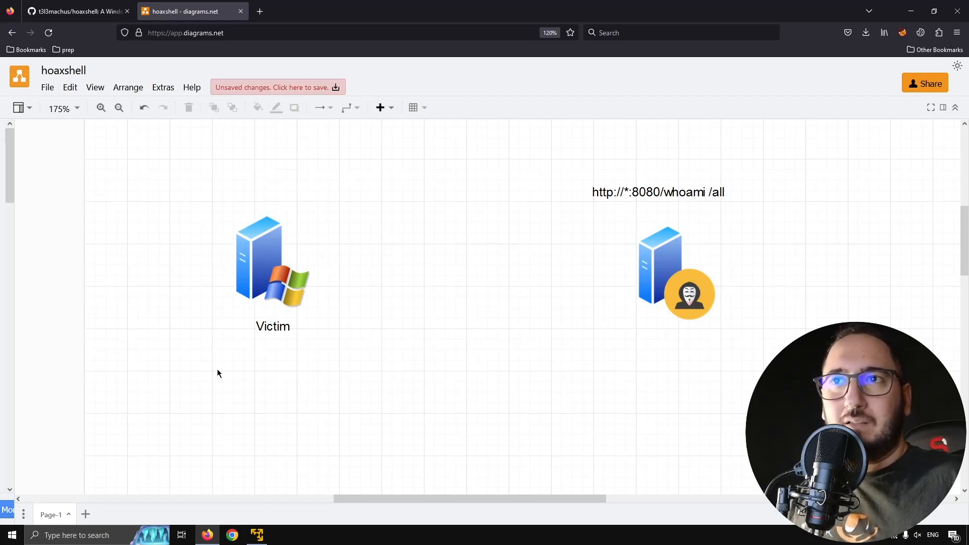
left_click(272, 271)
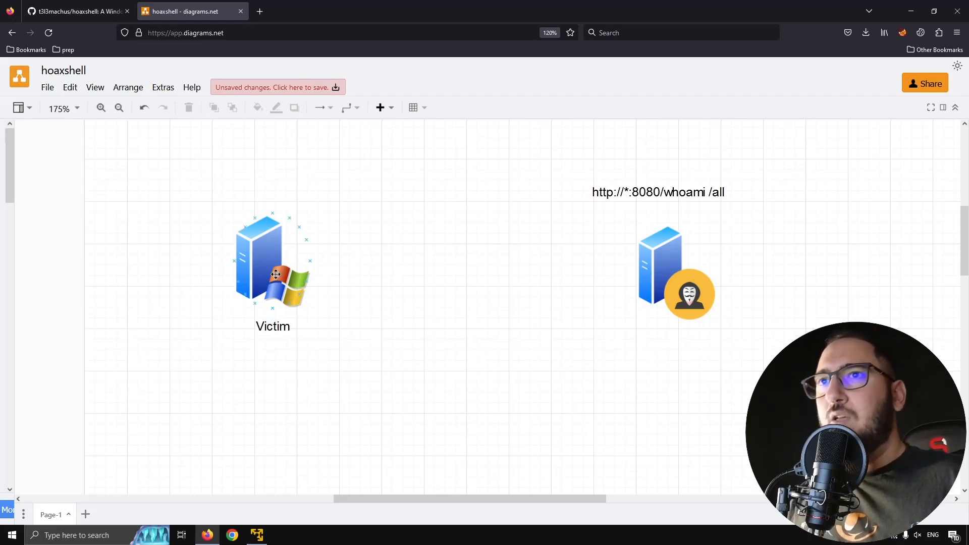
left_click(271, 260)
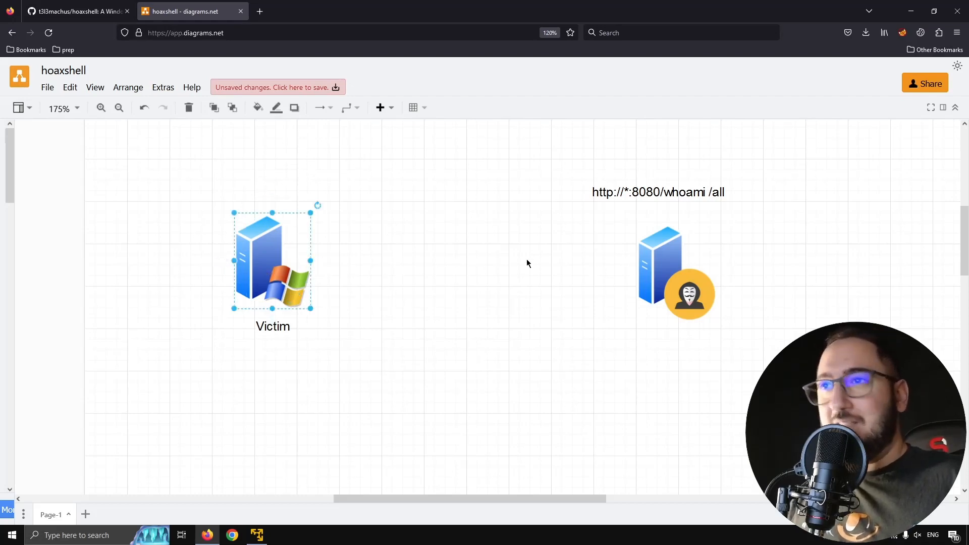
mouse_move(616, 274)
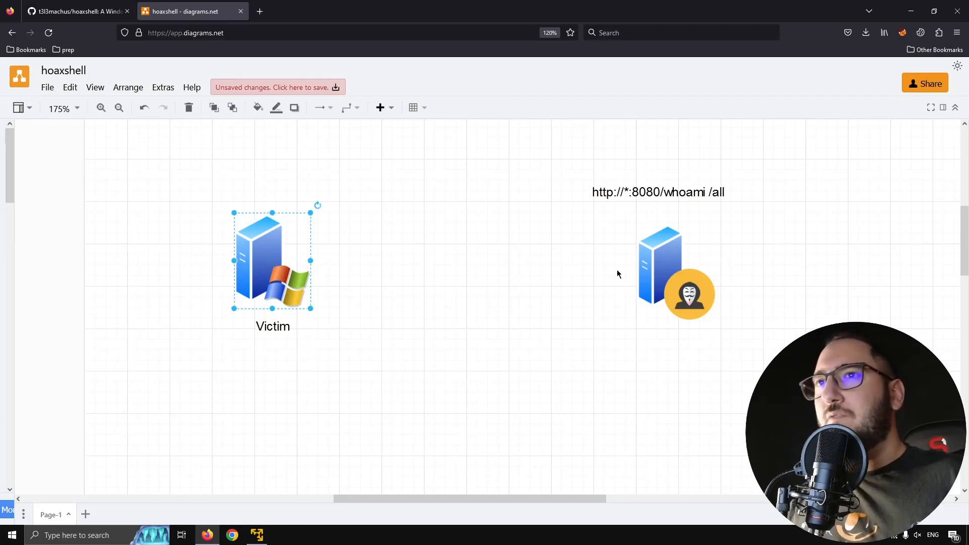
left_click(408, 277)
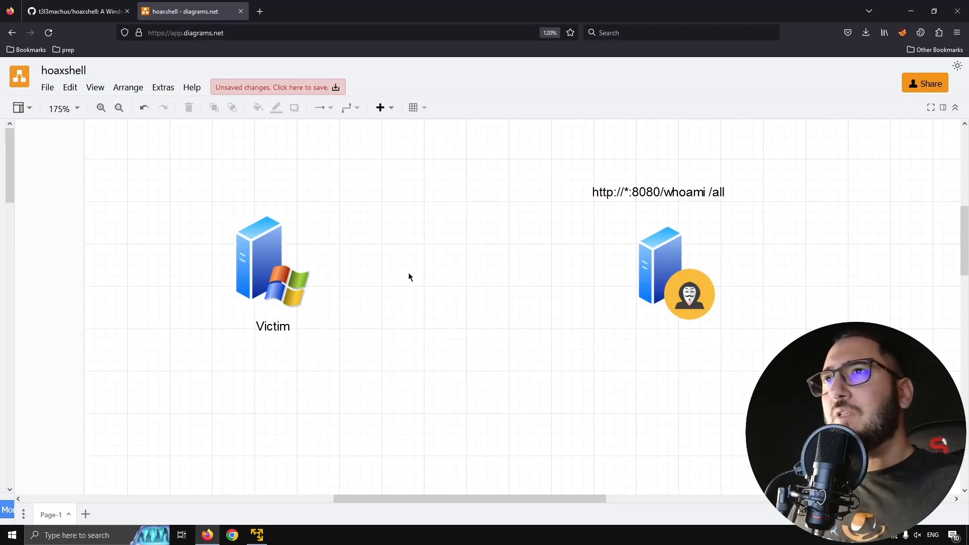
mouse_move(384, 278)
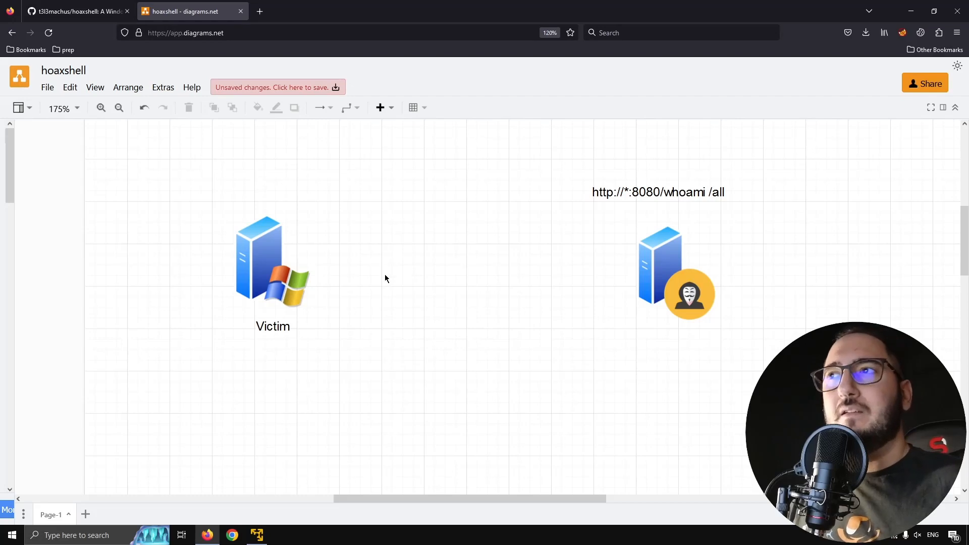
left_click(687, 294)
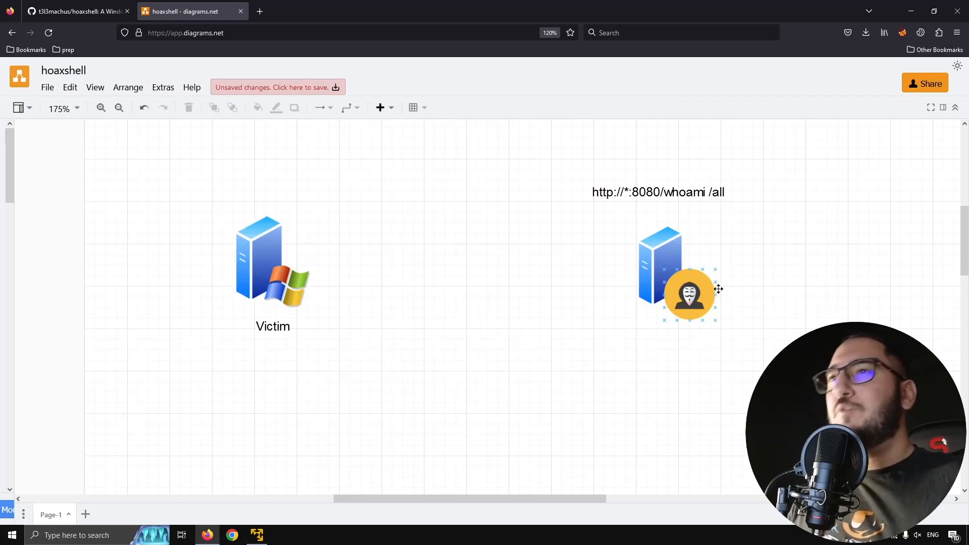
left_click(339, 269)
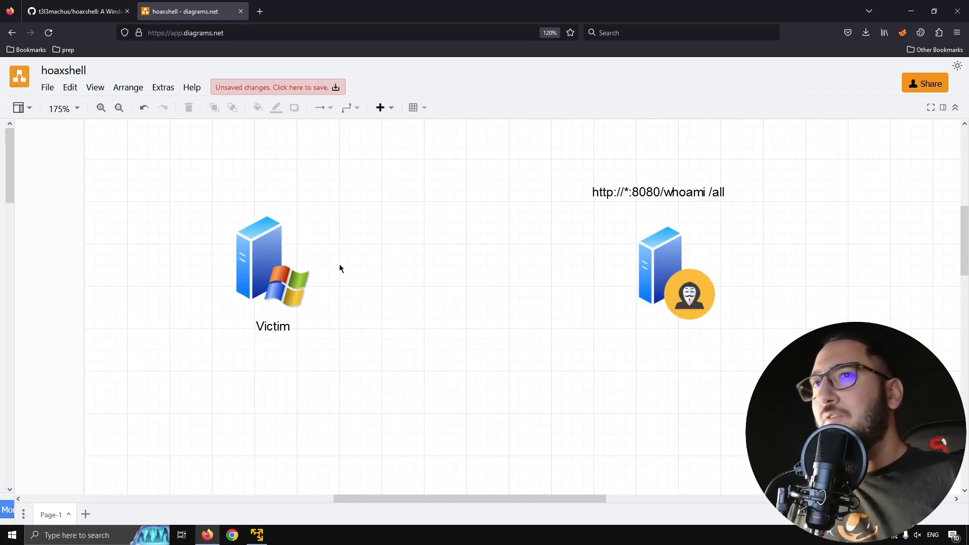
left_click(270, 260)
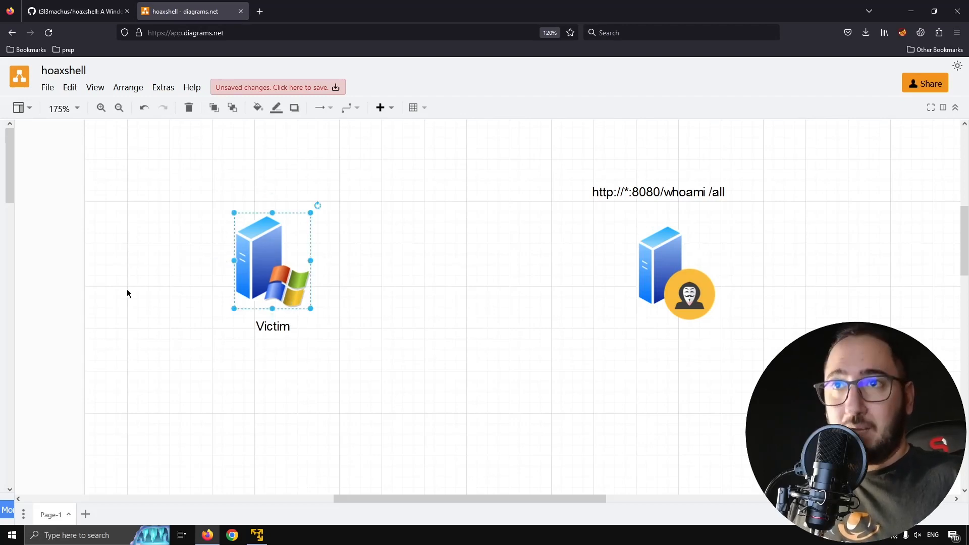
mouse_move(418, 281)
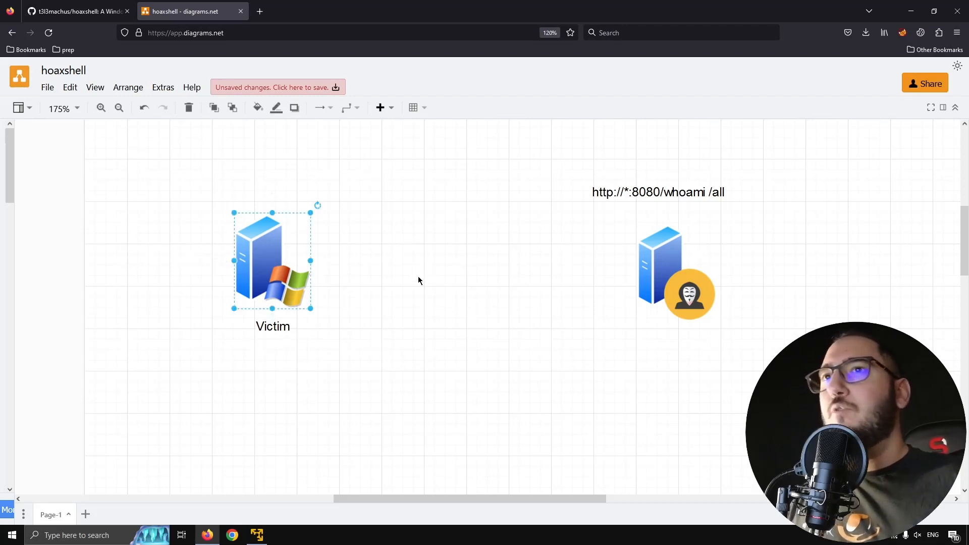
mouse_move(328, 362)
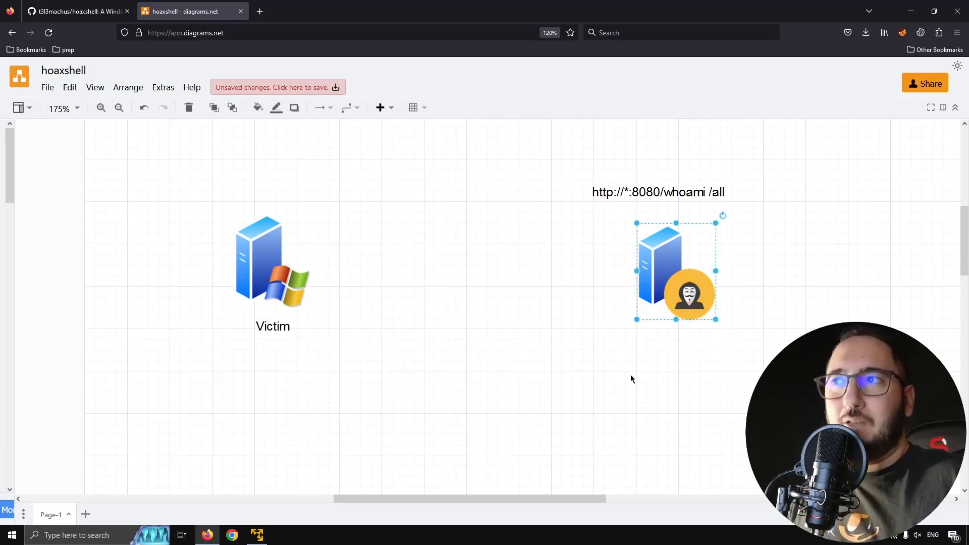
mouse_move(674, 276)
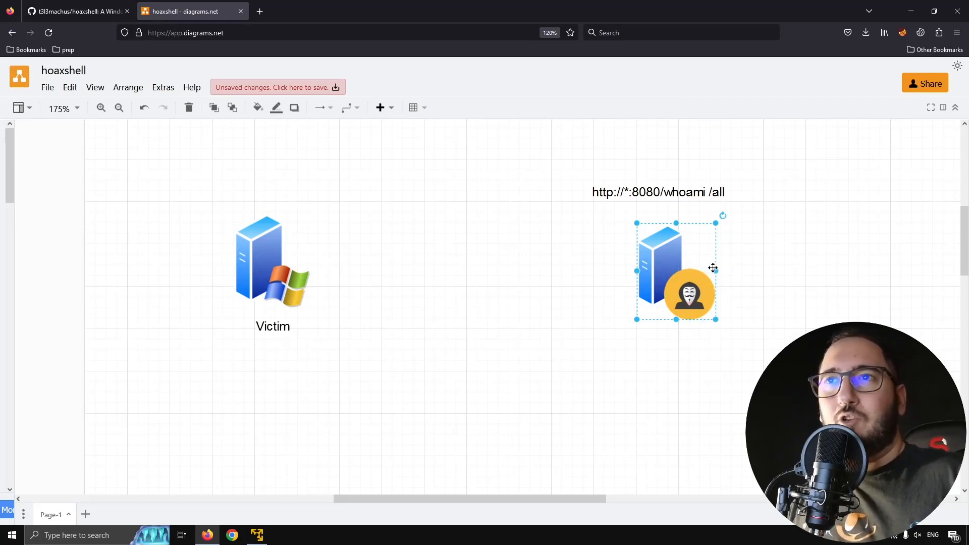
mouse_move(486, 251)
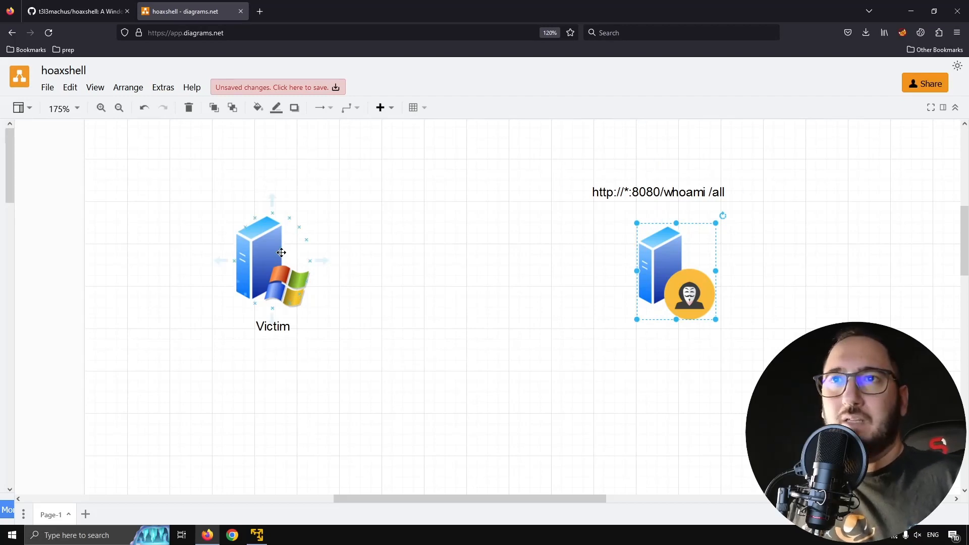
left_click(271, 259)
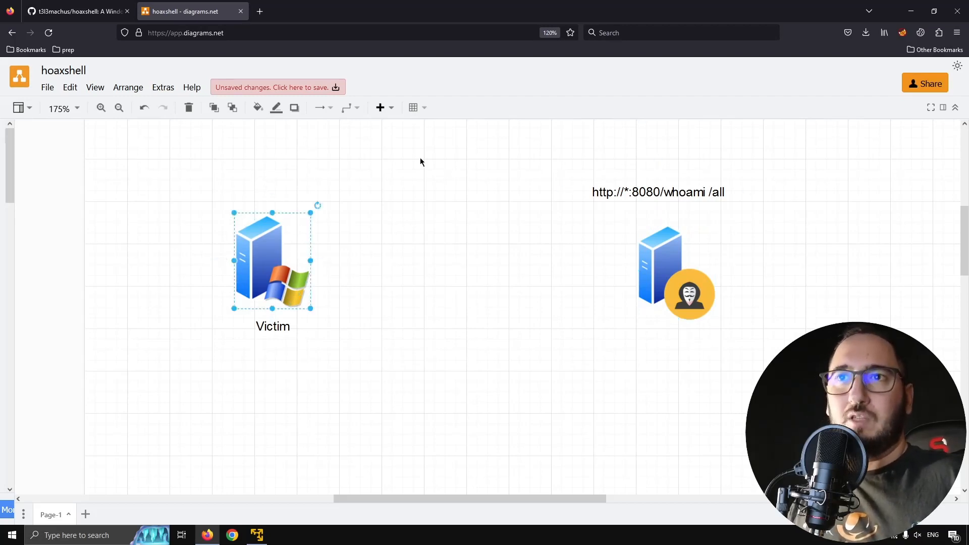
mouse_move(682, 178)
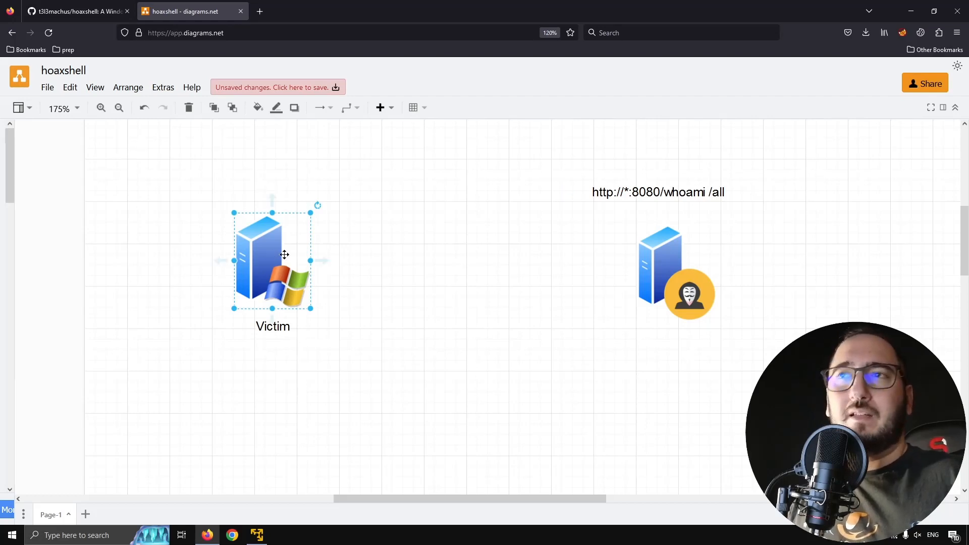
left_click(659, 263)
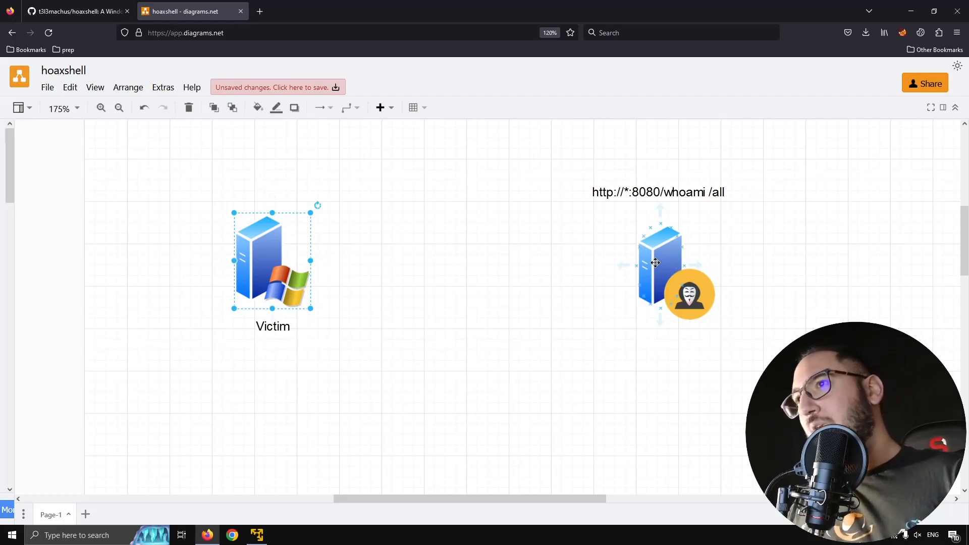
left_click(544, 279)
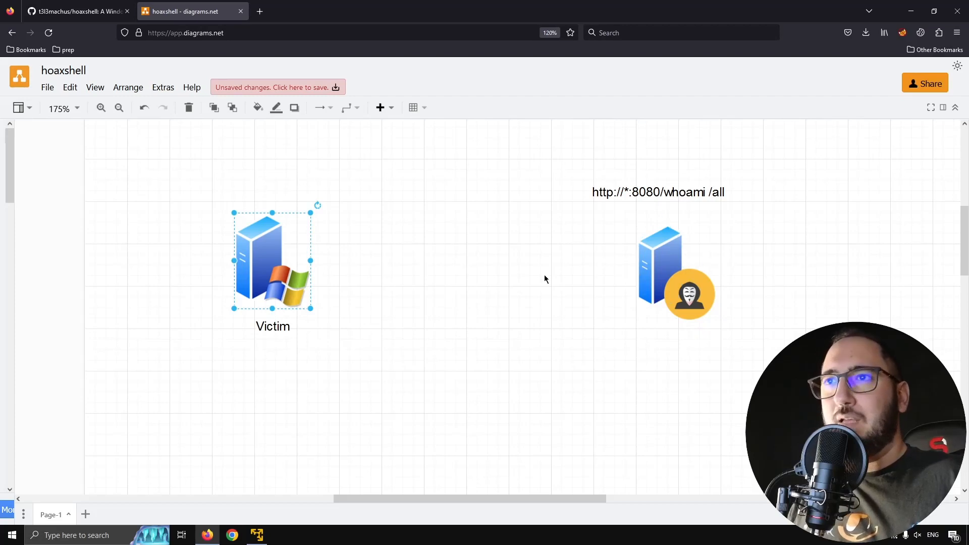
left_click(345, 268)
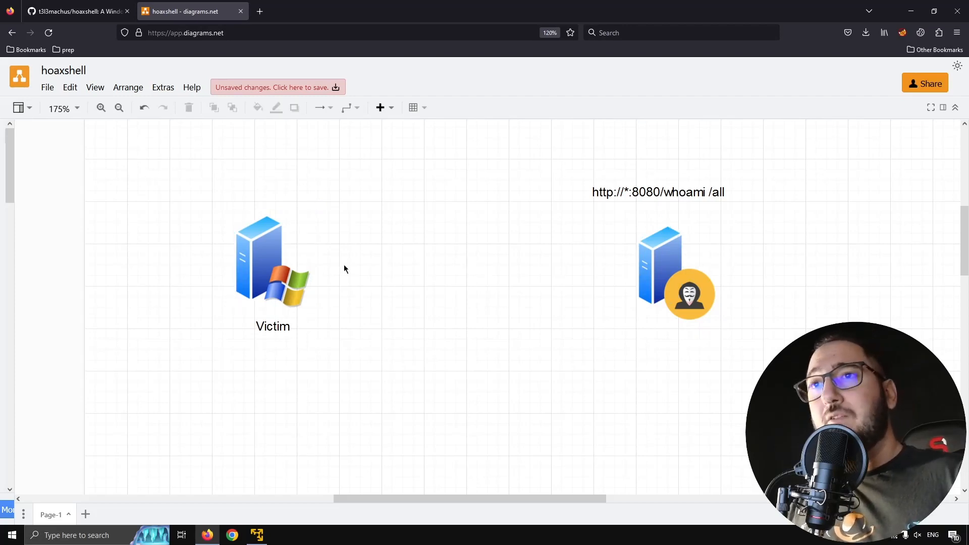
left_click(267, 261)
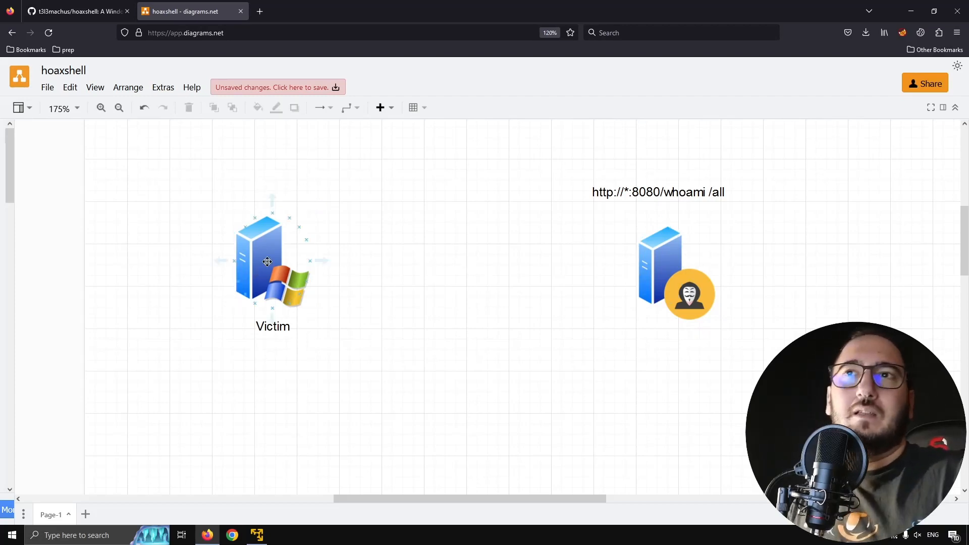
left_click(429, 248)
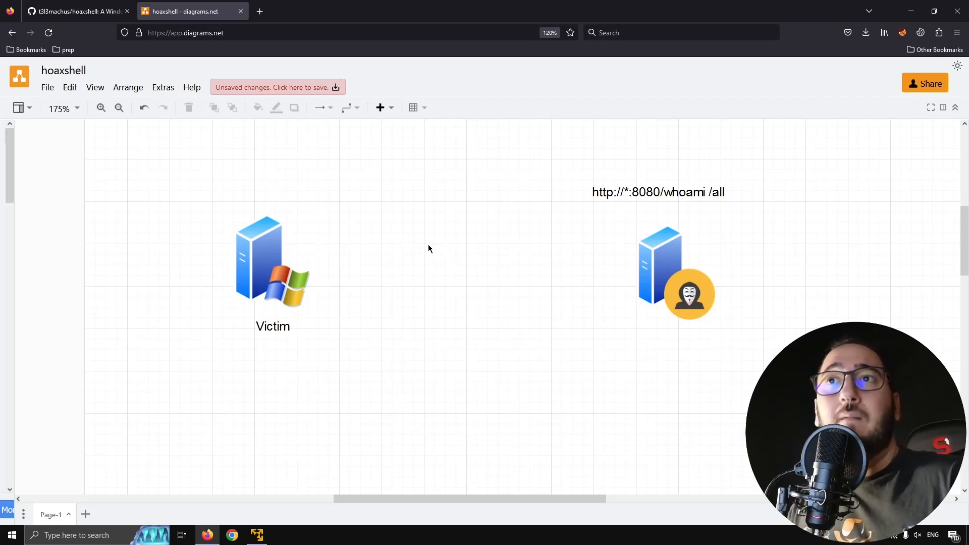
mouse_move(573, 275)
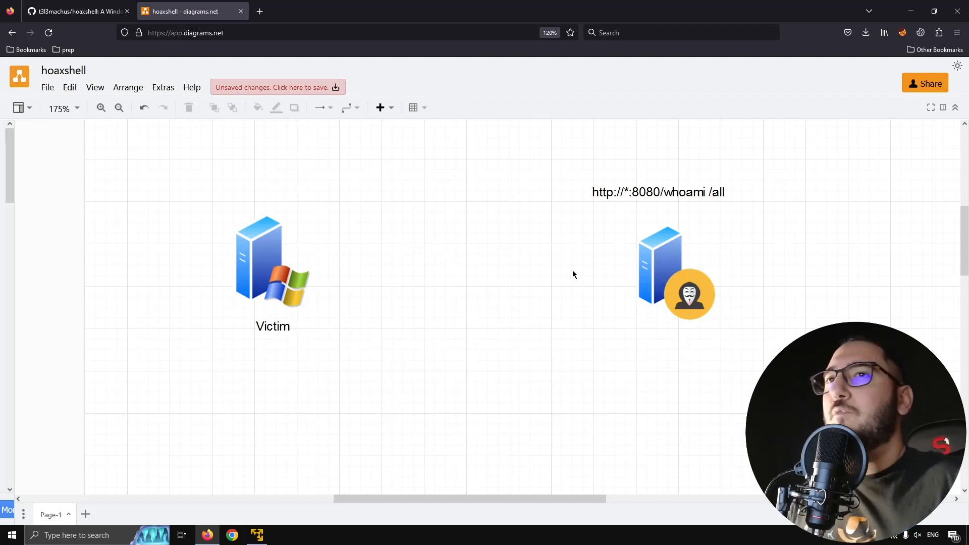
mouse_move(404, 316)
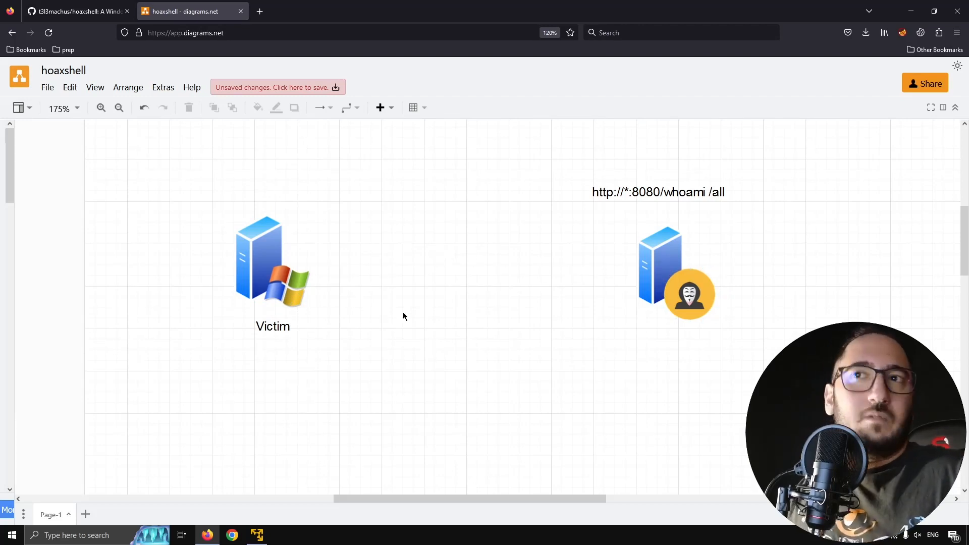
mouse_move(595, 216)
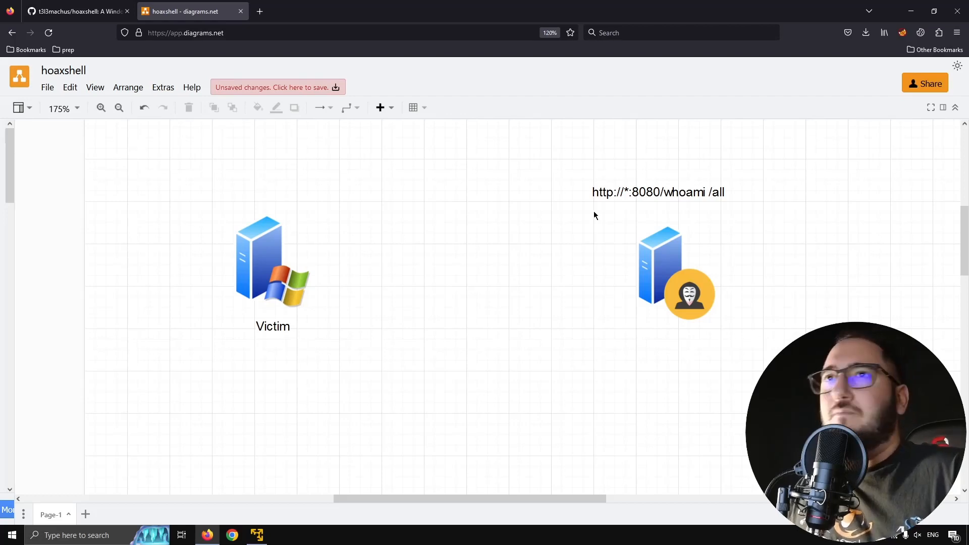
mouse_move(467, 236)
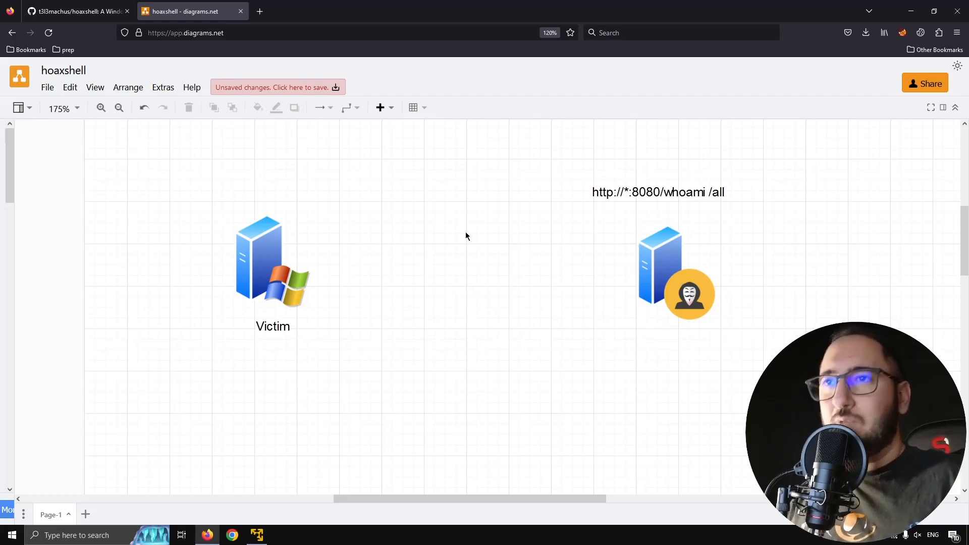
mouse_move(421, 101)
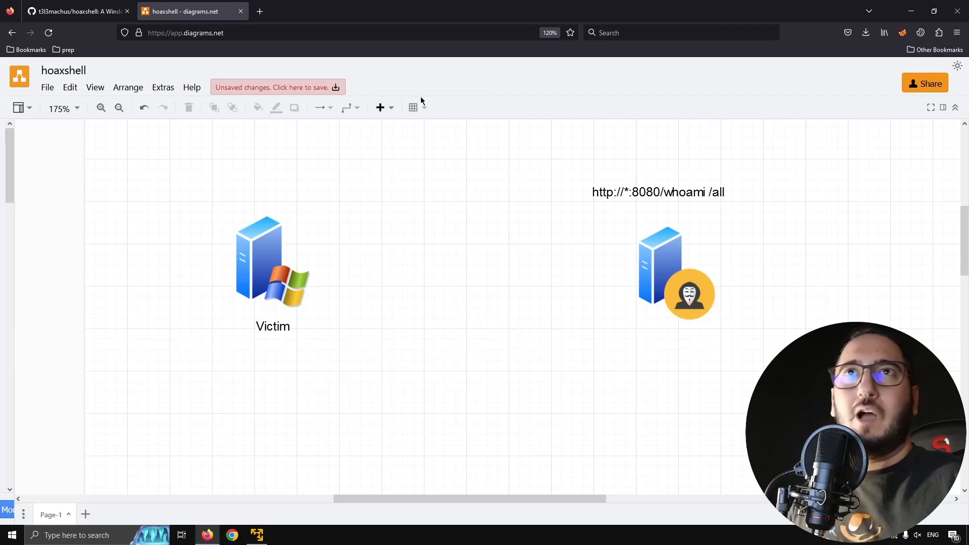
left_click(659, 259)
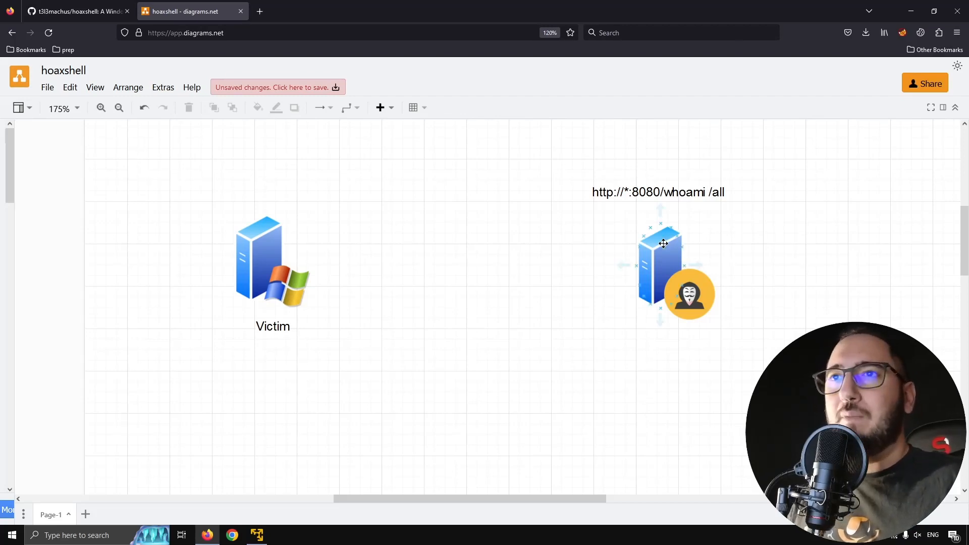
left_click(539, 363)
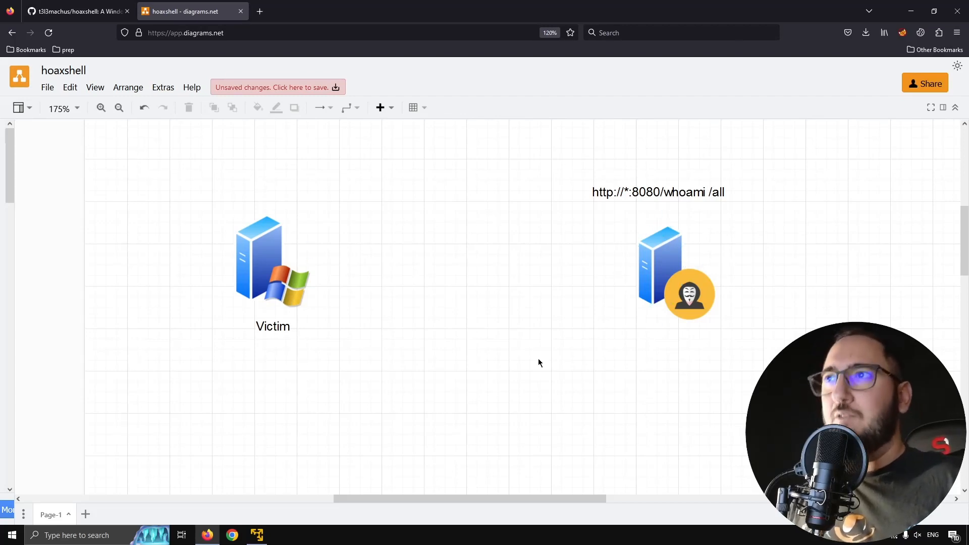
mouse_move(348, 181)
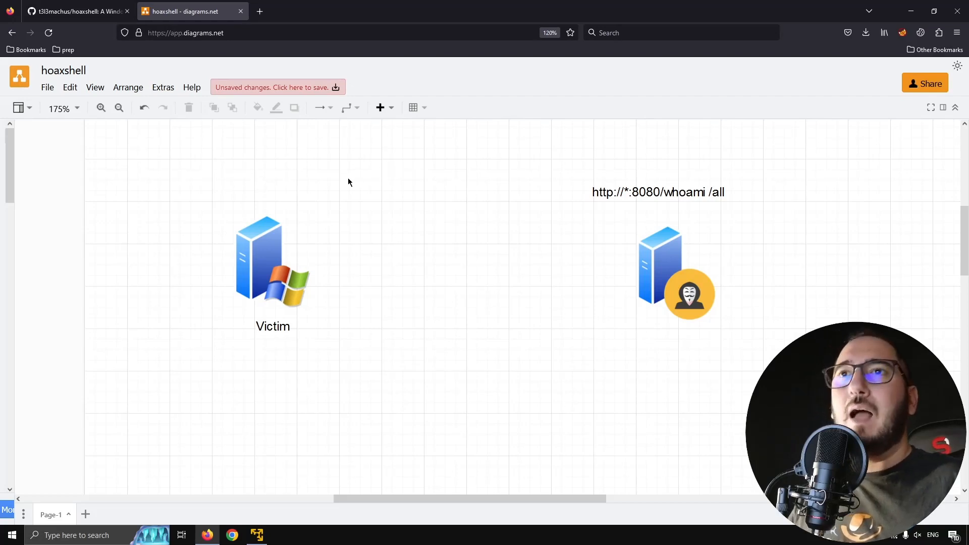
mouse_move(635, 266)
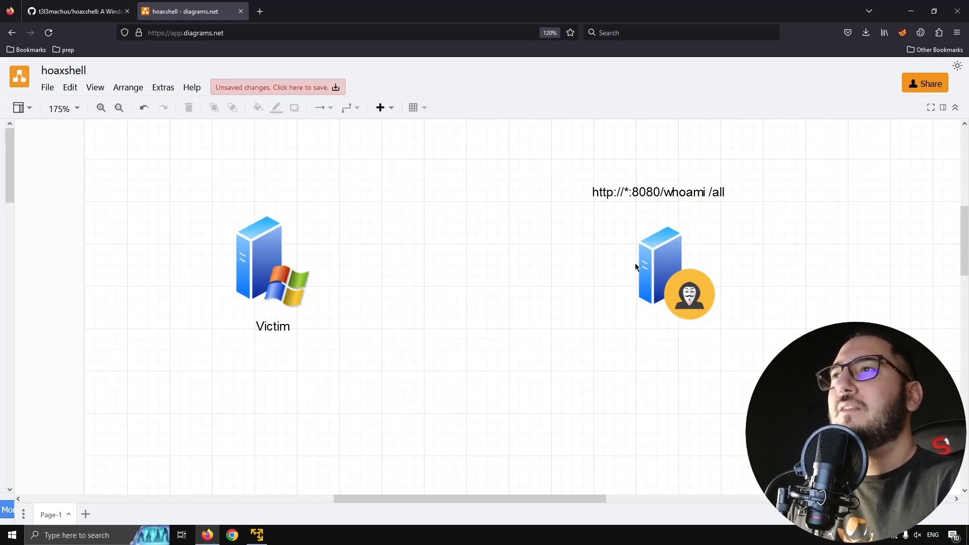
left_click(272, 265)
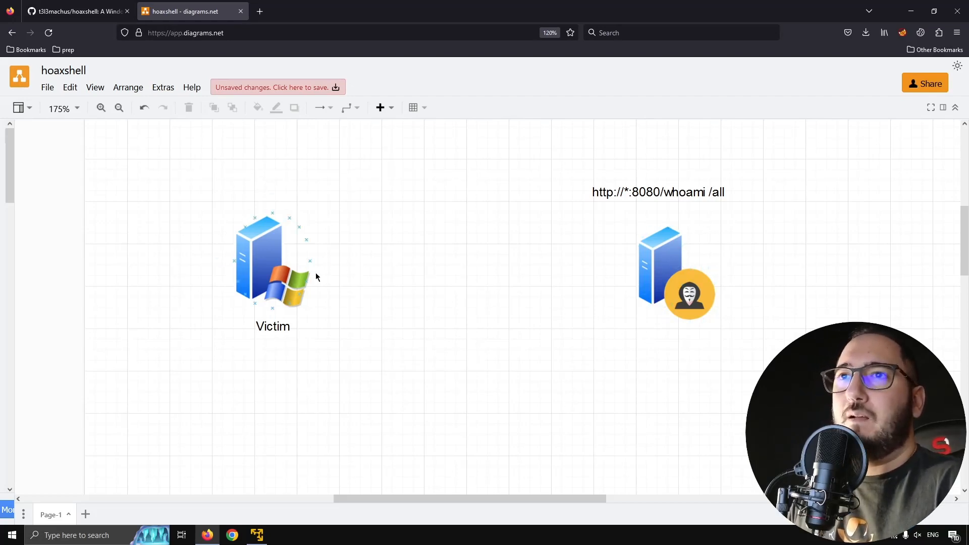
left_click(660, 260)
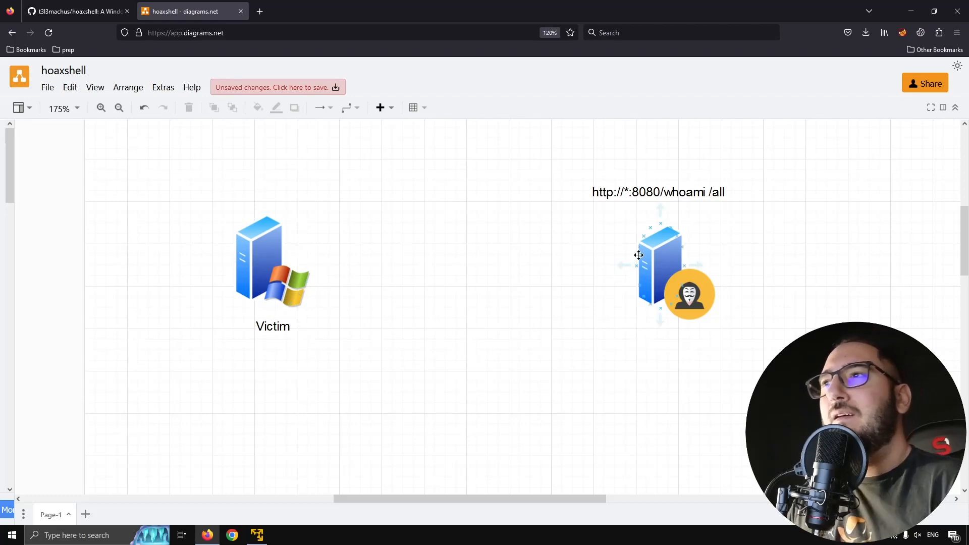
left_click(244, 363)
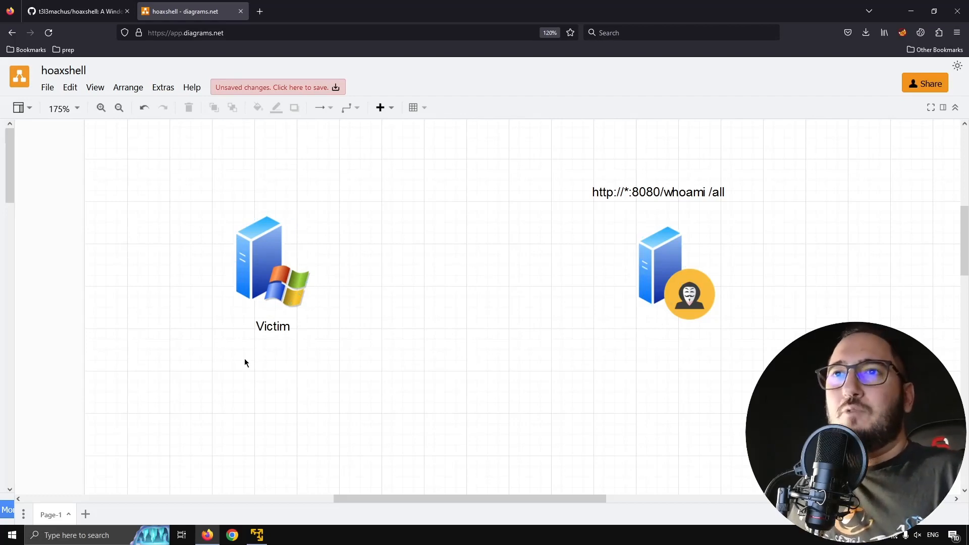
mouse_move(678, 266)
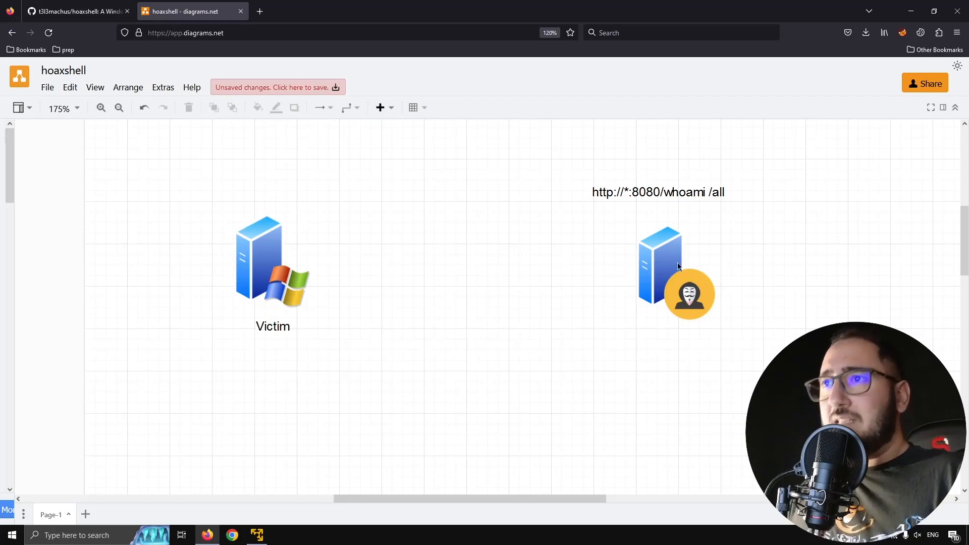
mouse_move(373, 306)
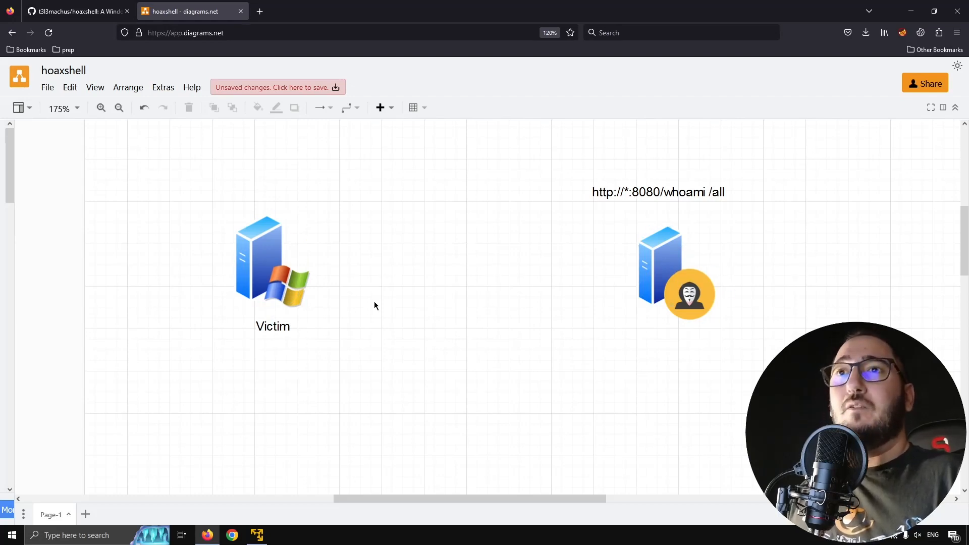
Select the Victim server and the arrow to the attacker server, nudging the Victim slightly upward
left_click(271, 260)
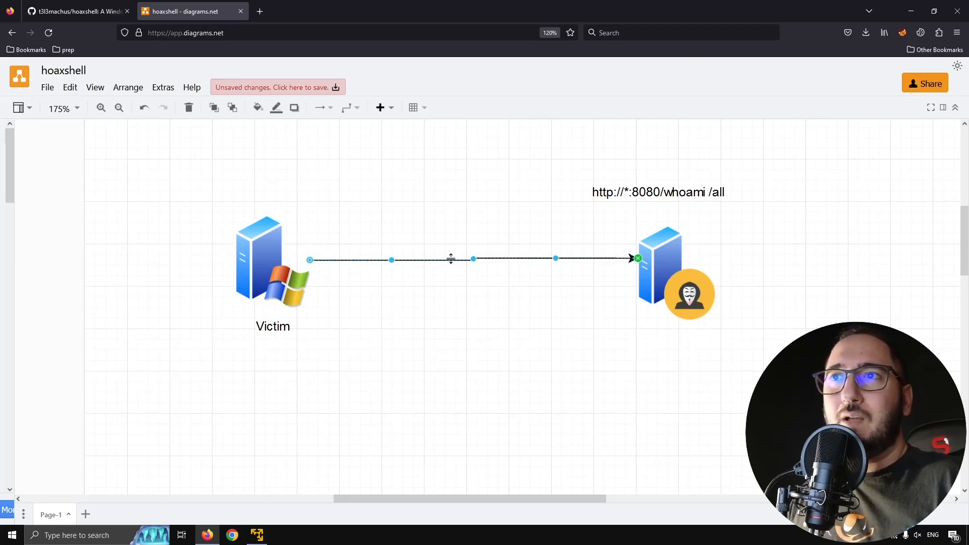
mouse_move(491, 268)
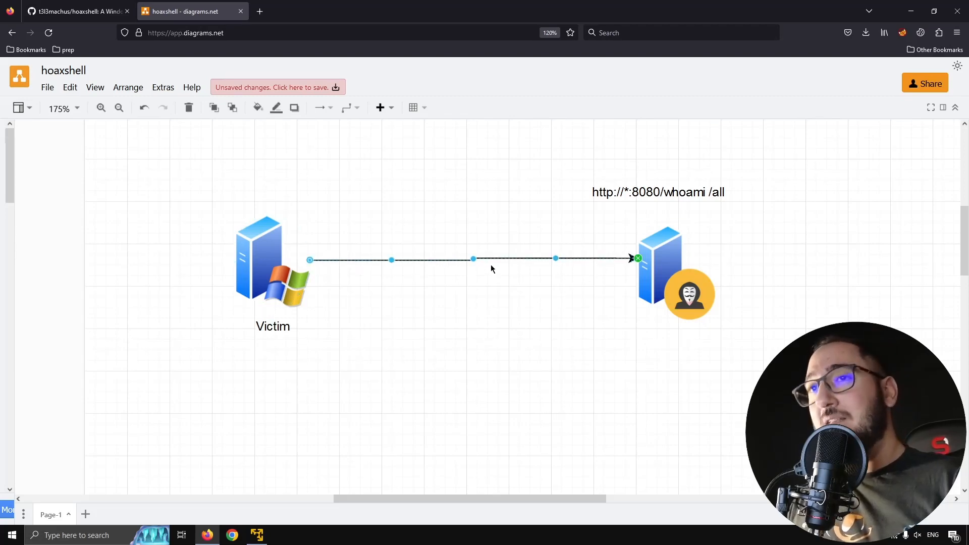
mouse_move(87, 257)
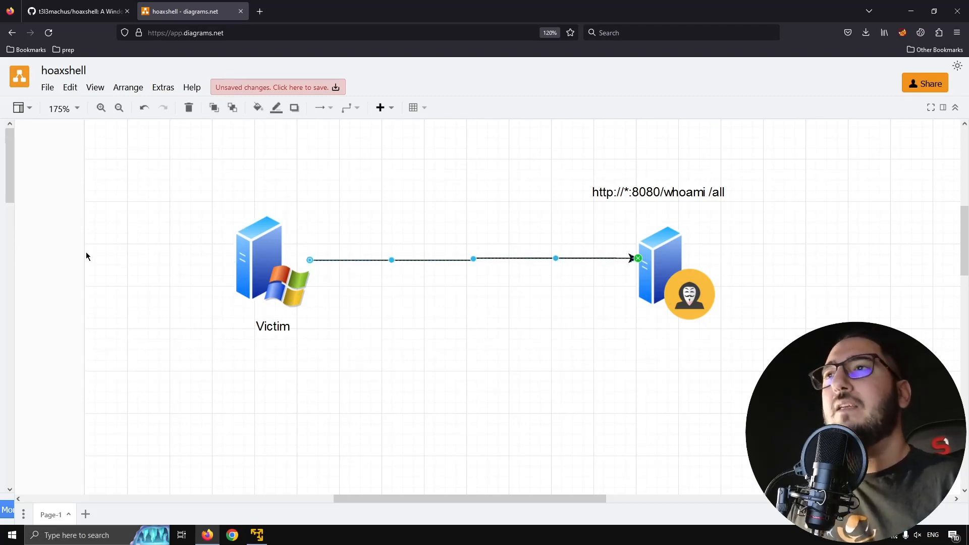
mouse_move(338, 222)
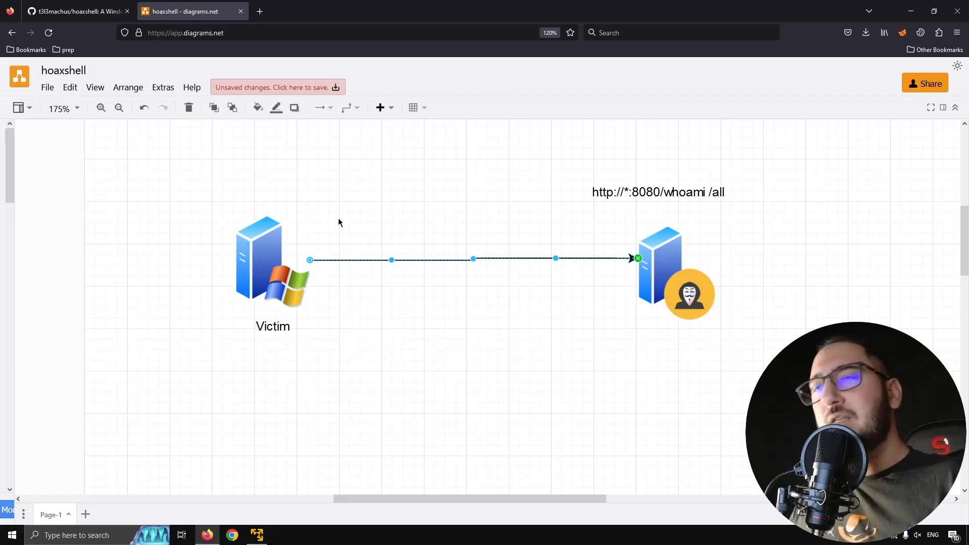
mouse_move(777, 198)
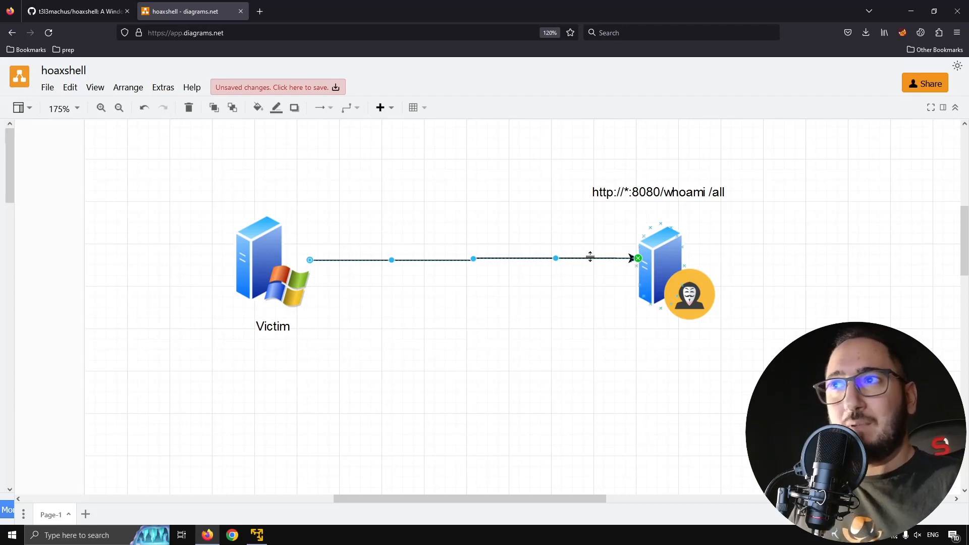
left_click(621, 309)
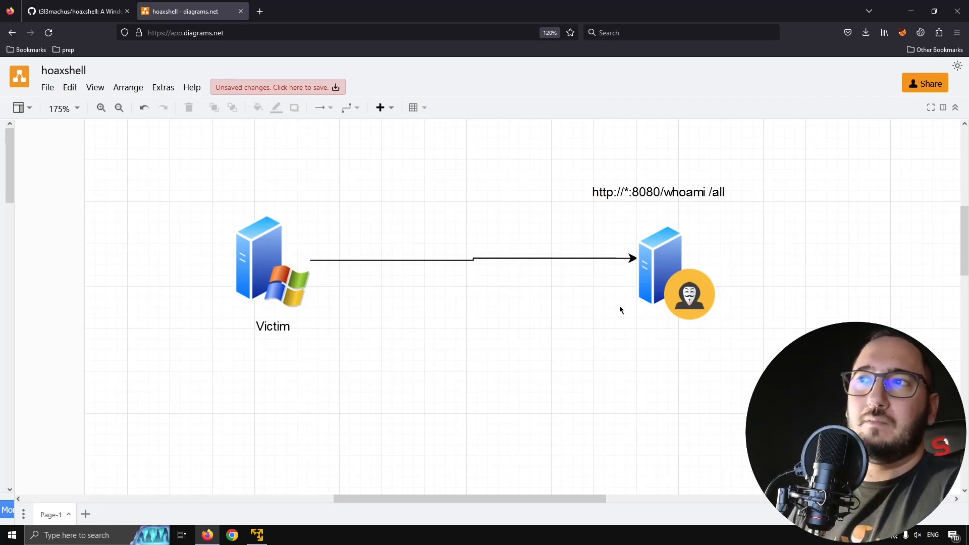
left_click(271, 271)
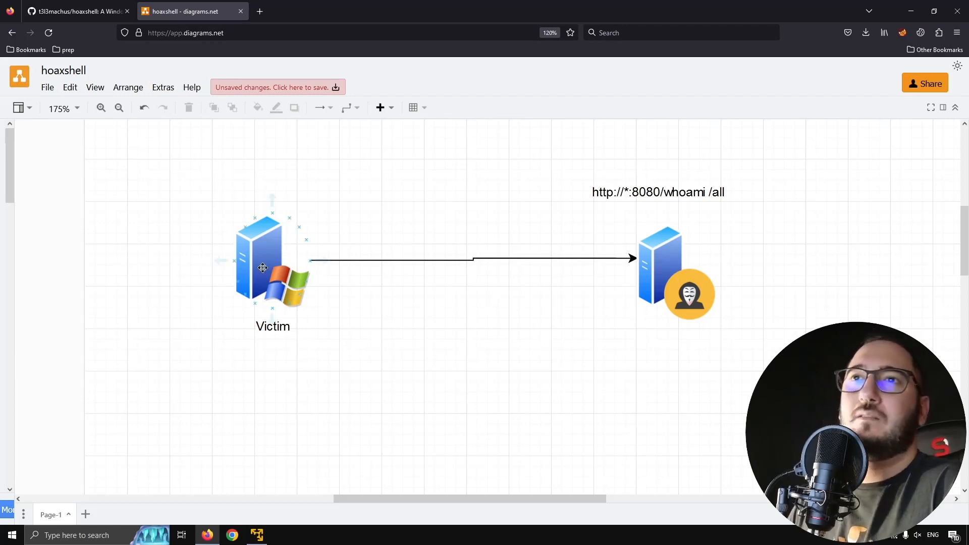
left_click(263, 266)
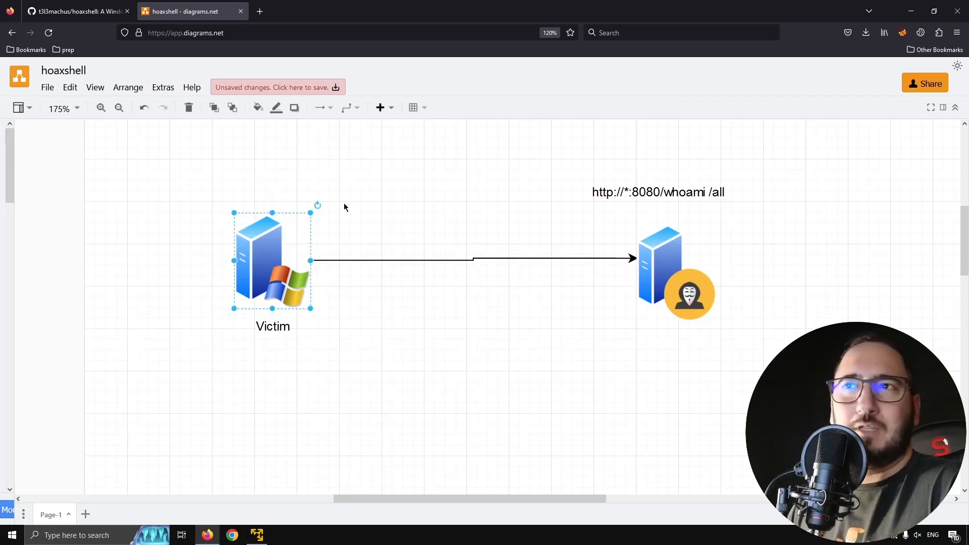
mouse_move(516, 143)
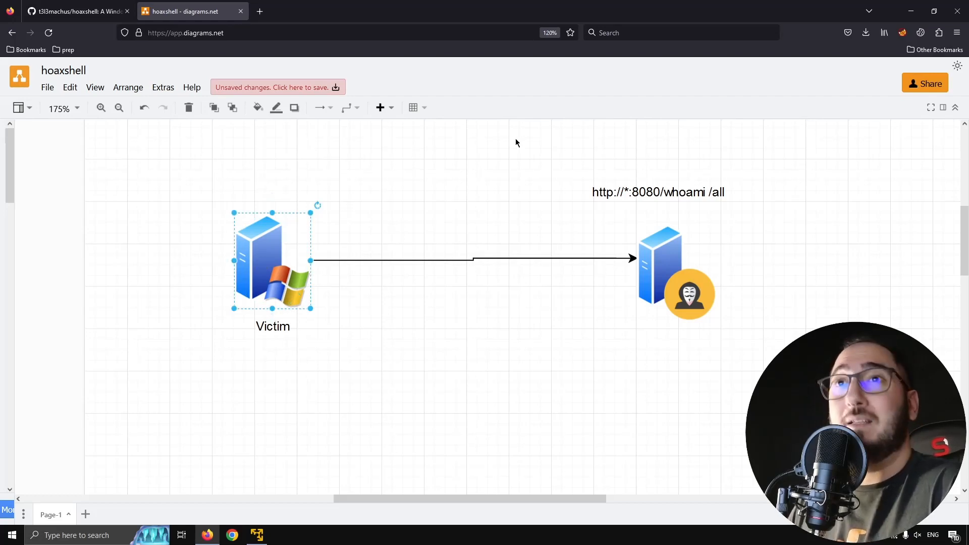
mouse_move(268, 256)
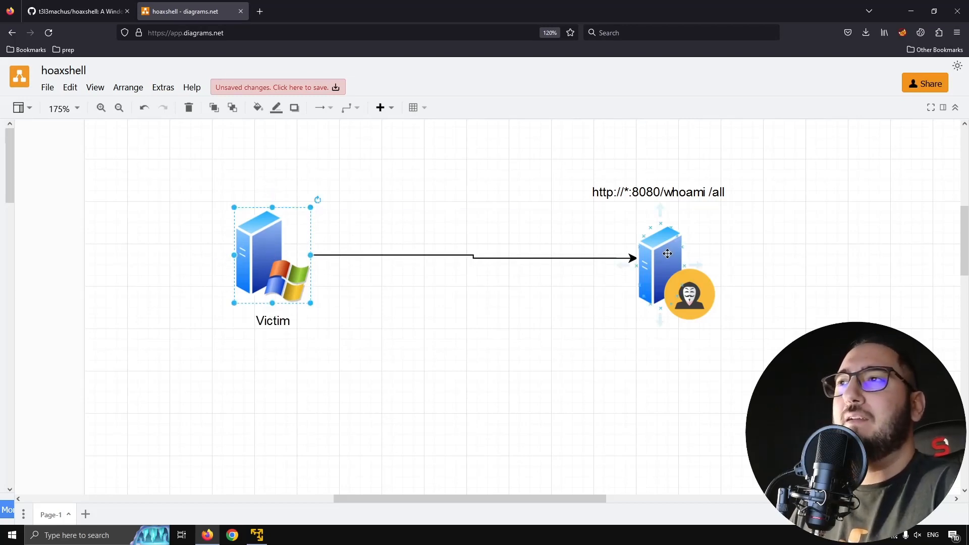
left_click(475, 276)
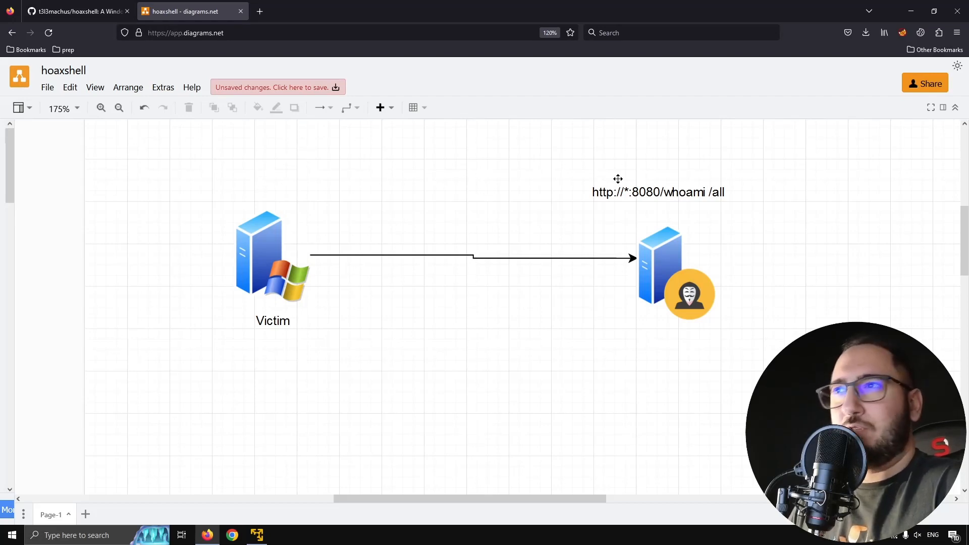
Check the Victim server, URL label and attacker server placements, leaving the arrow in place
left_click(265, 272)
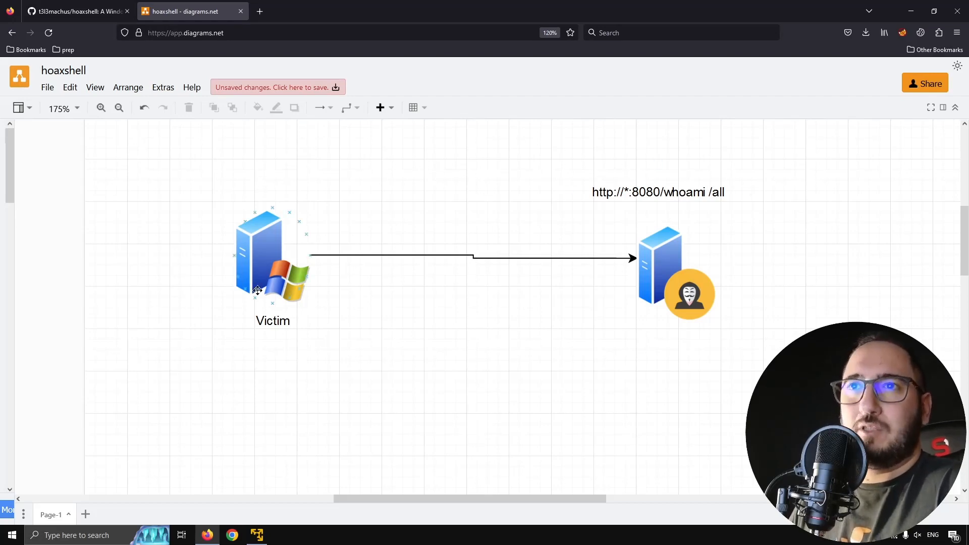
left_click(466, 194)
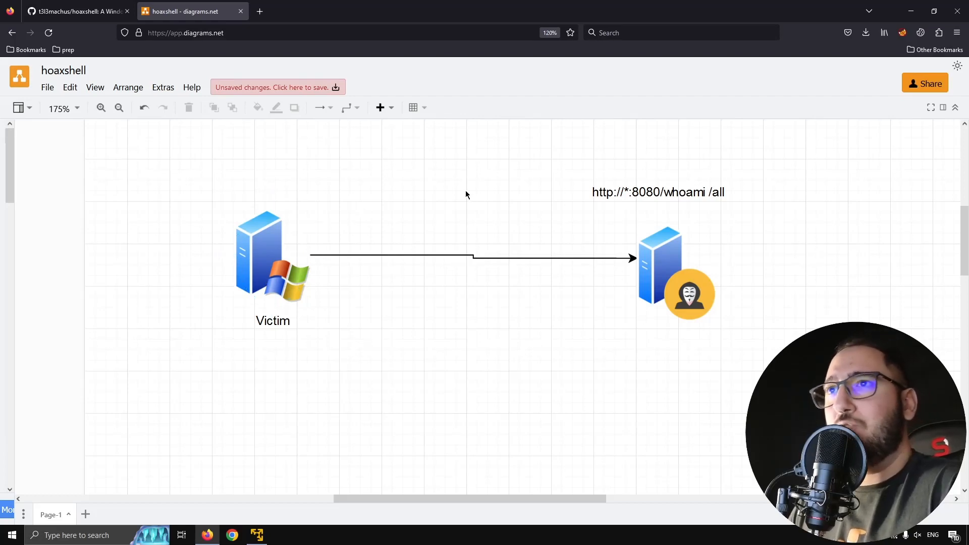
mouse_move(792, 266)
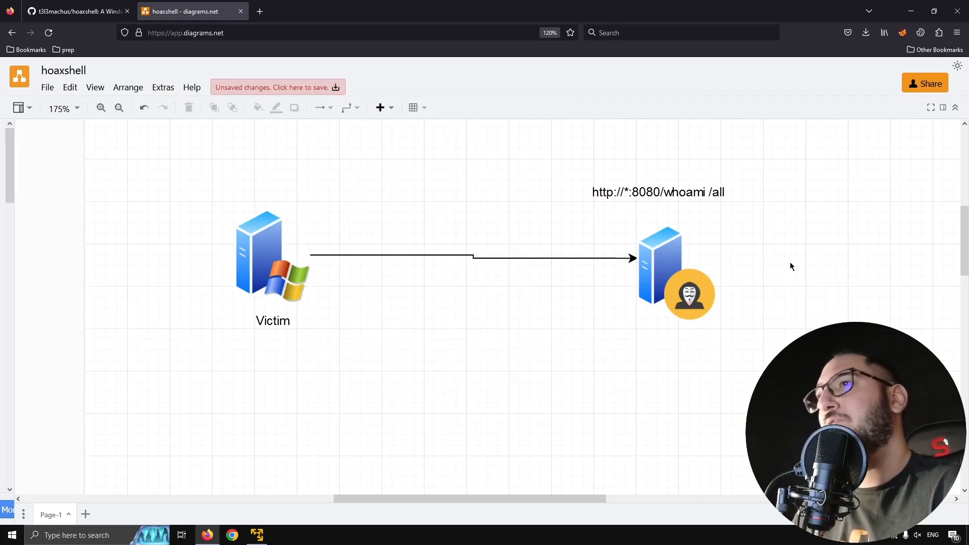
mouse_move(709, 258)
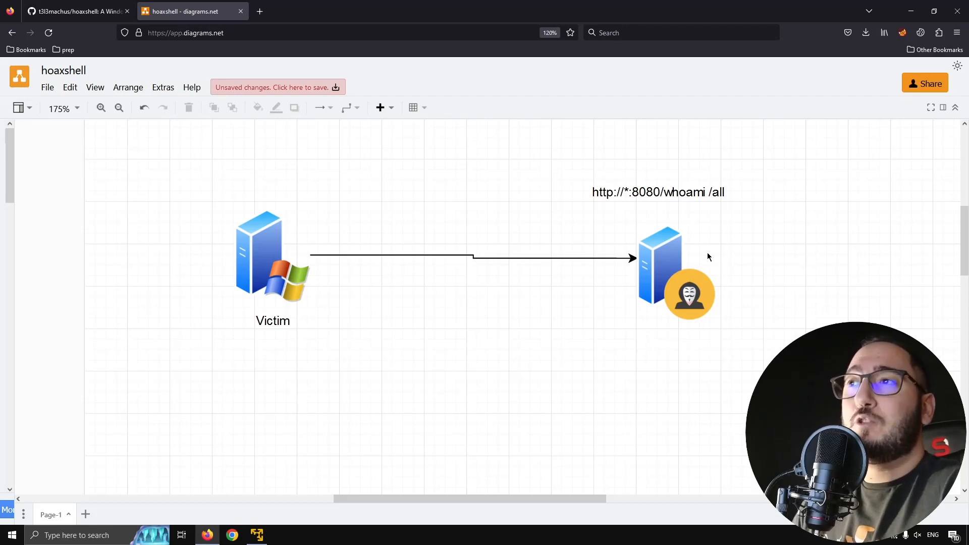
left_click(687, 294)
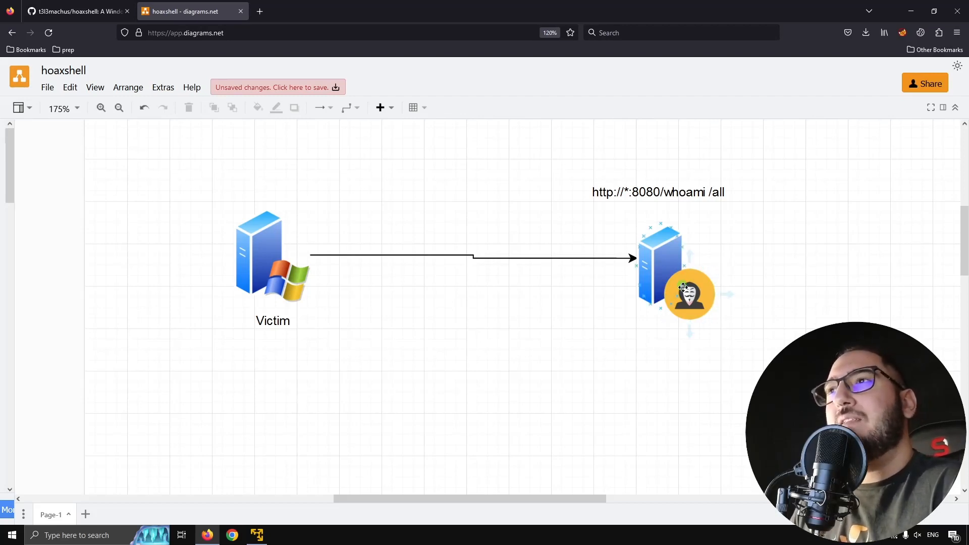
left_click(676, 269)
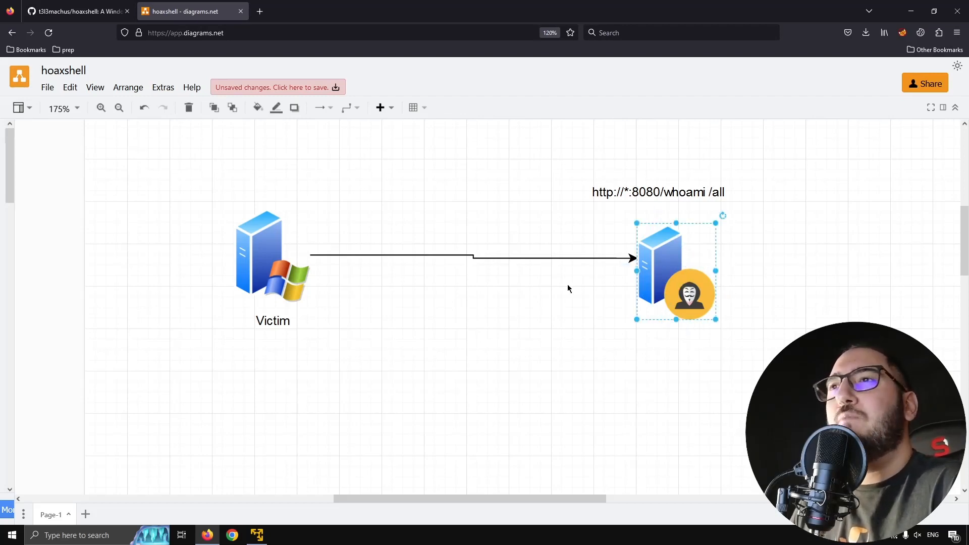
left_click(568, 289)
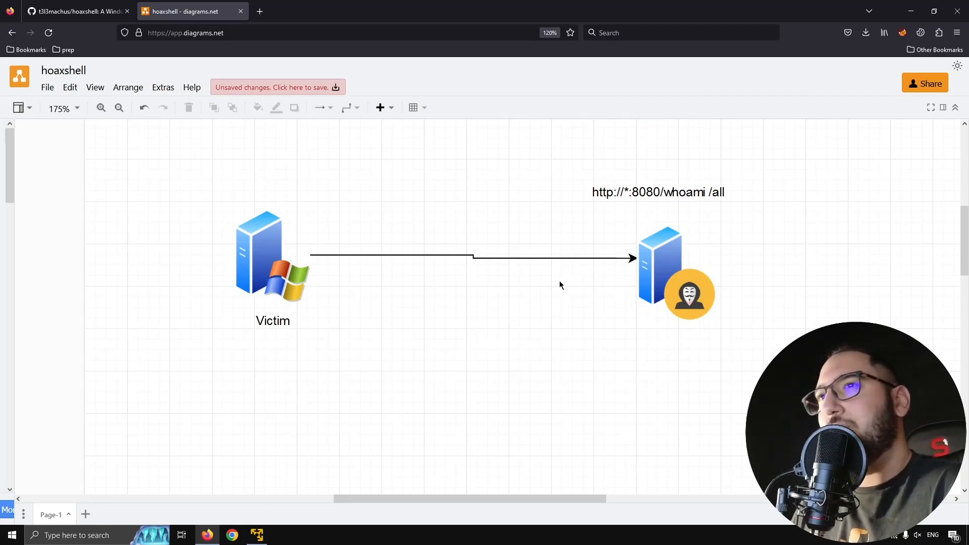
mouse_move(608, 303)
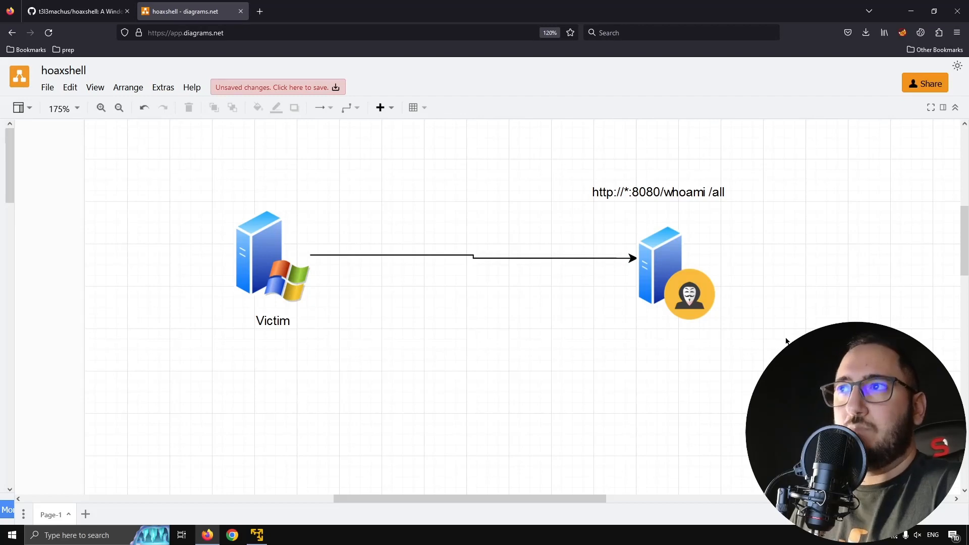
mouse_move(747, 321)
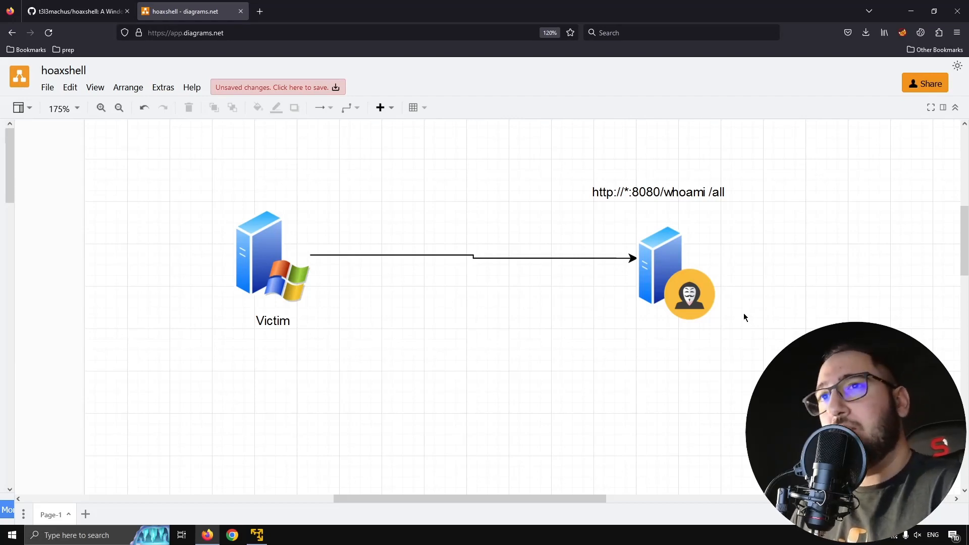
mouse_move(761, 301)
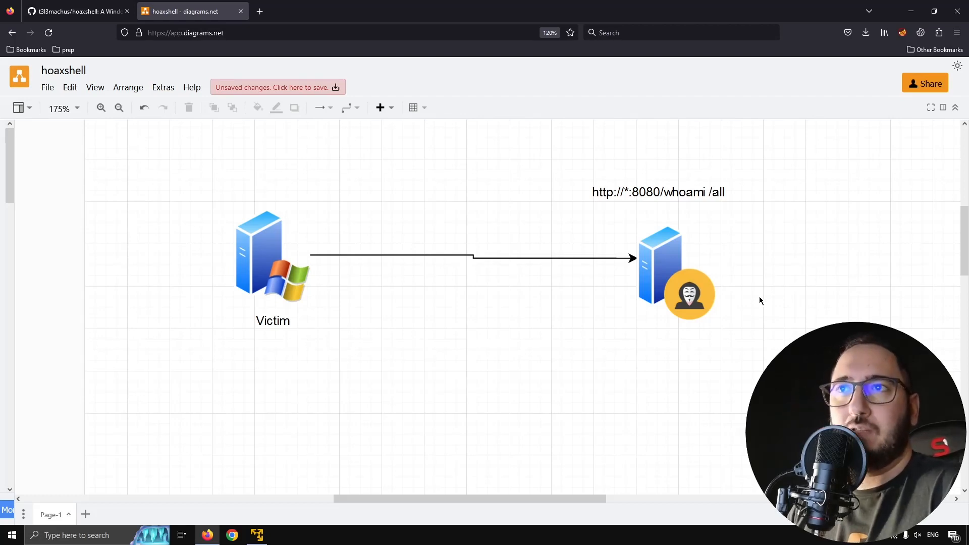
mouse_move(486, 28)
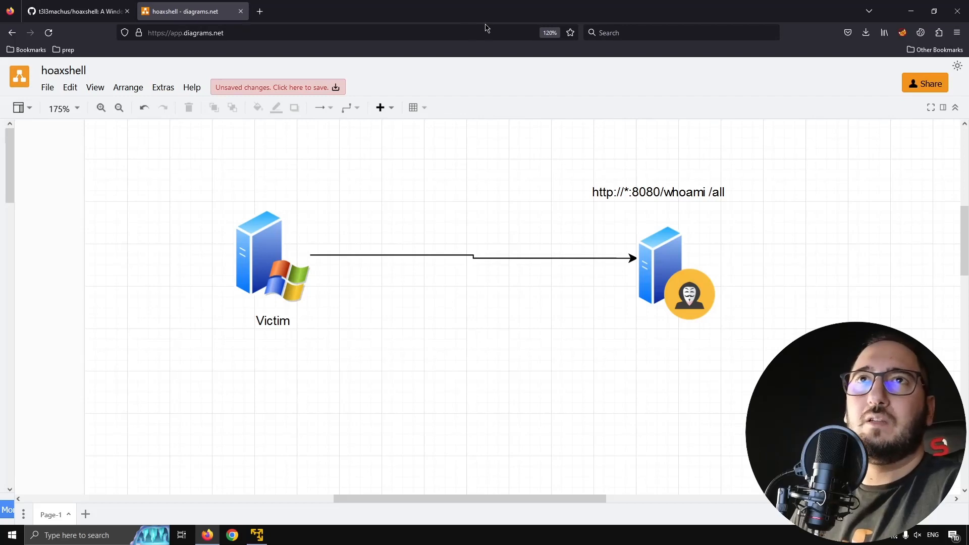
mouse_move(214, 60)
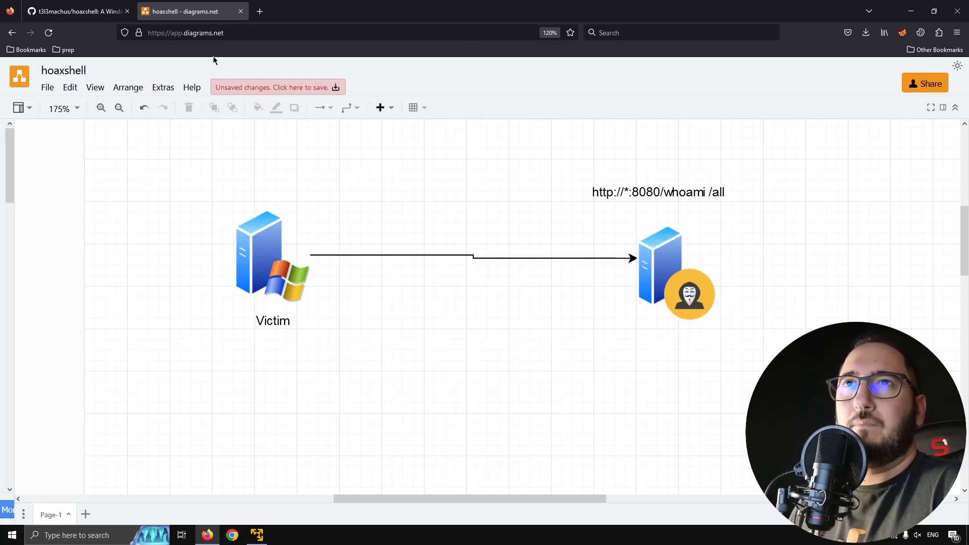
mouse_move(398, 177)
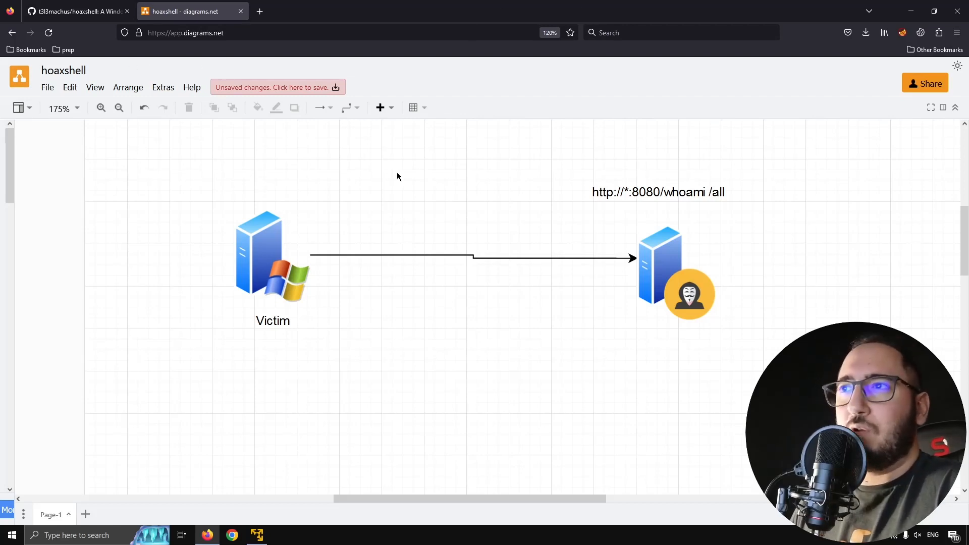
mouse_move(689, 146)
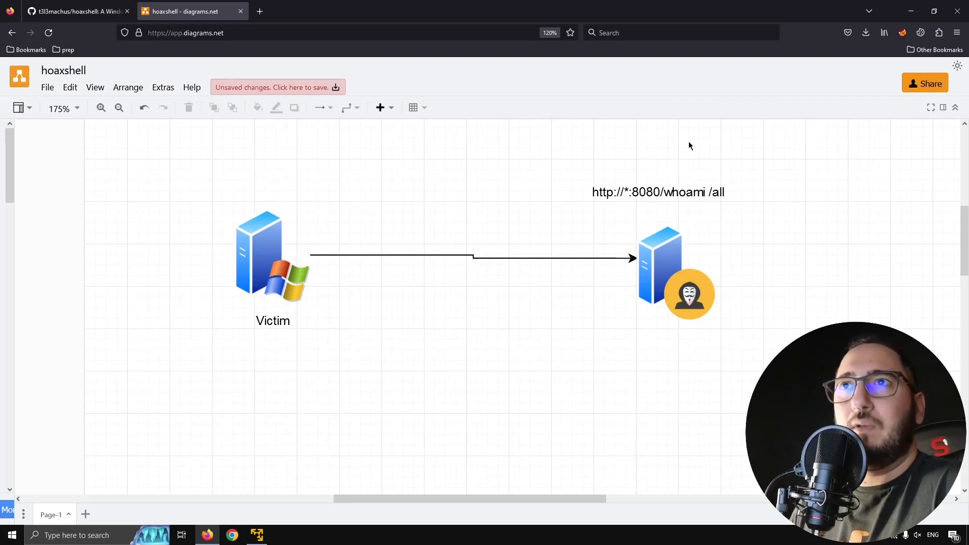
mouse_move(682, 143)
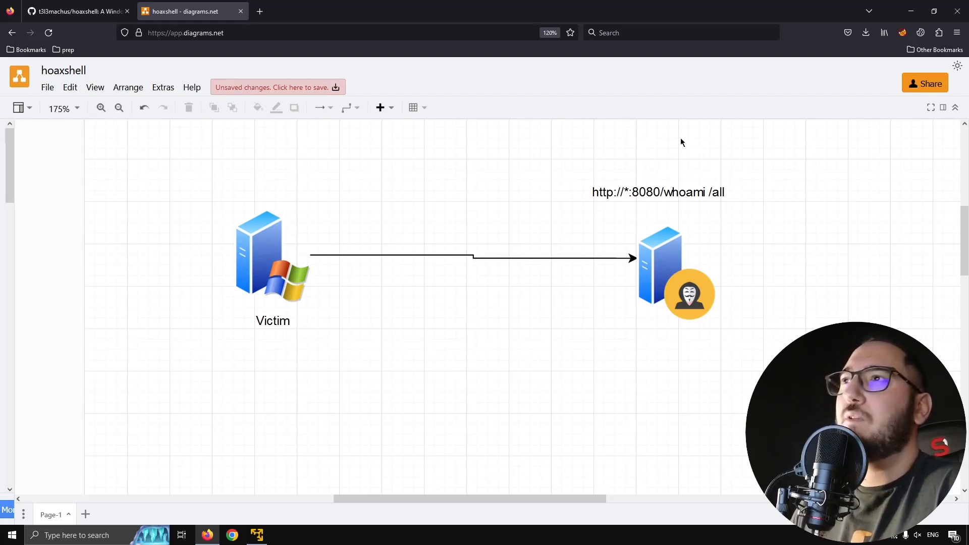
mouse_move(340, 163)
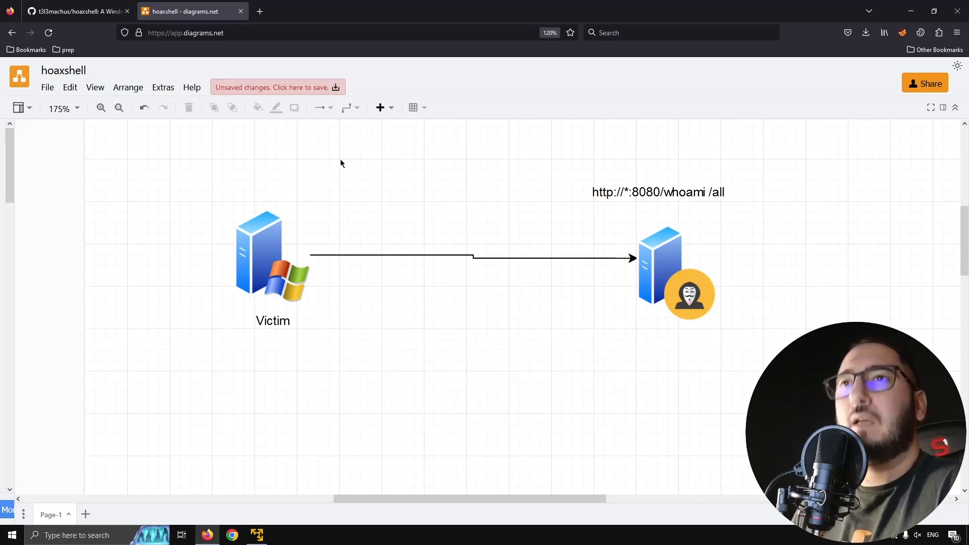
mouse_move(731, 149)
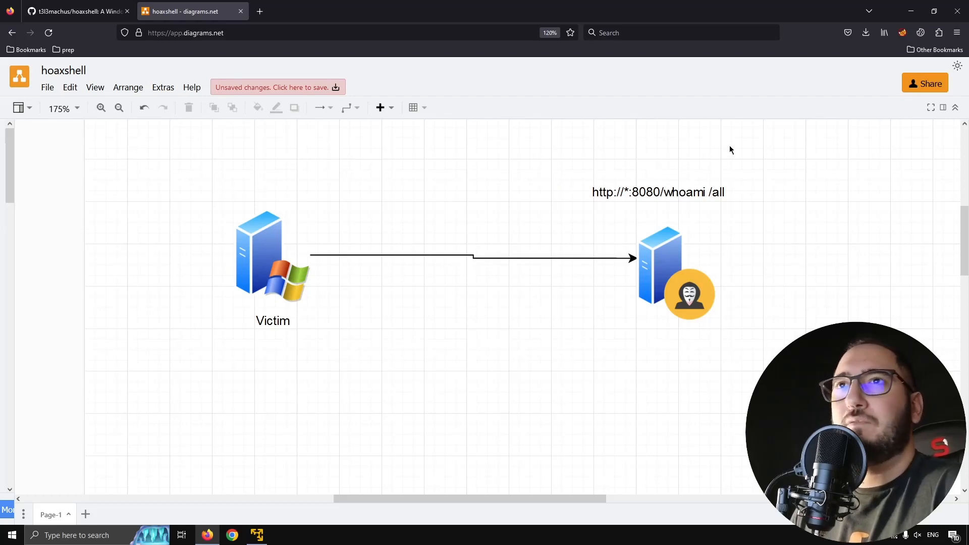
mouse_move(784, 304)
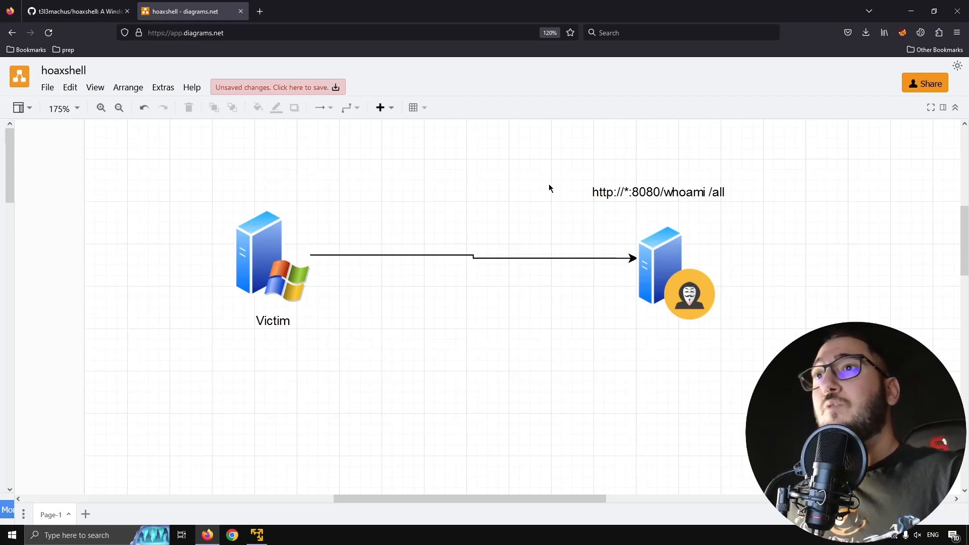
mouse_move(478, 187)
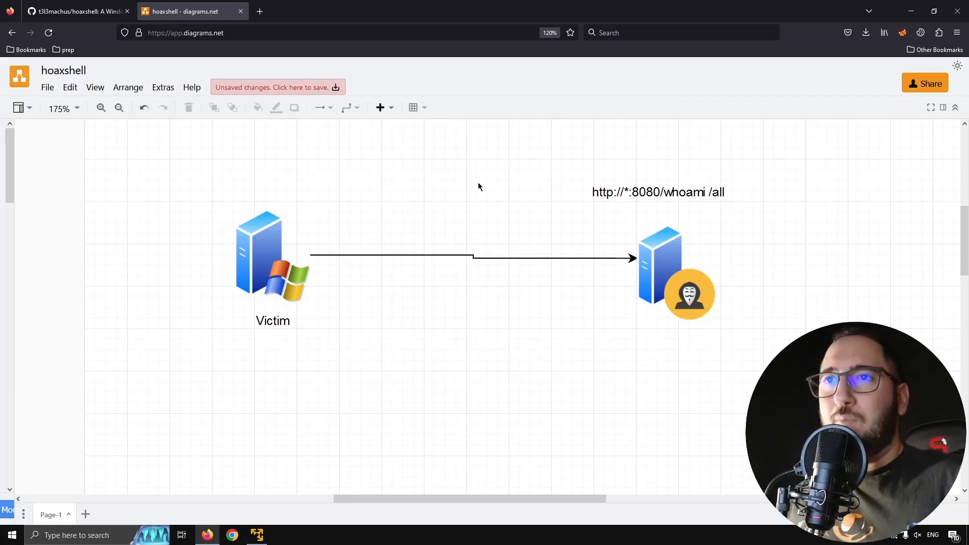
mouse_move(382, 200)
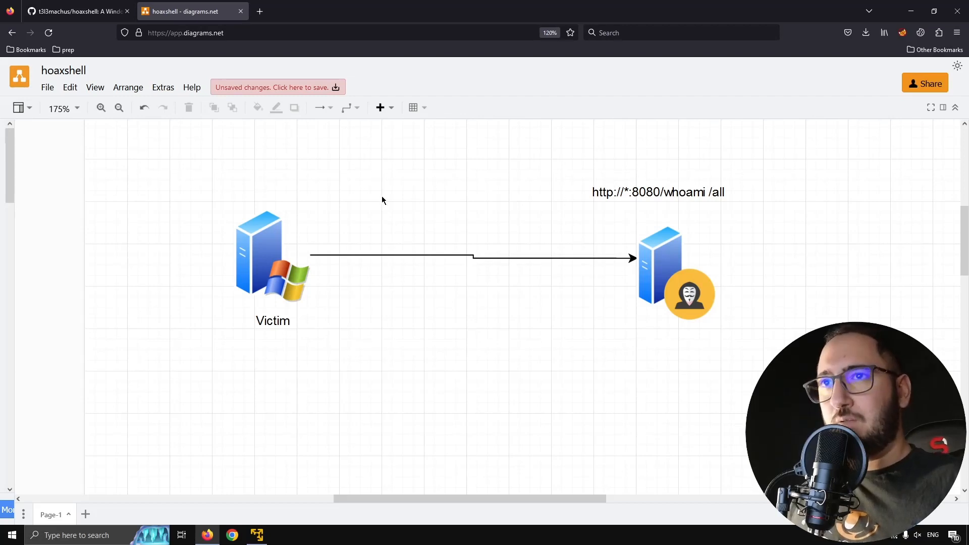
mouse_move(277, 191)
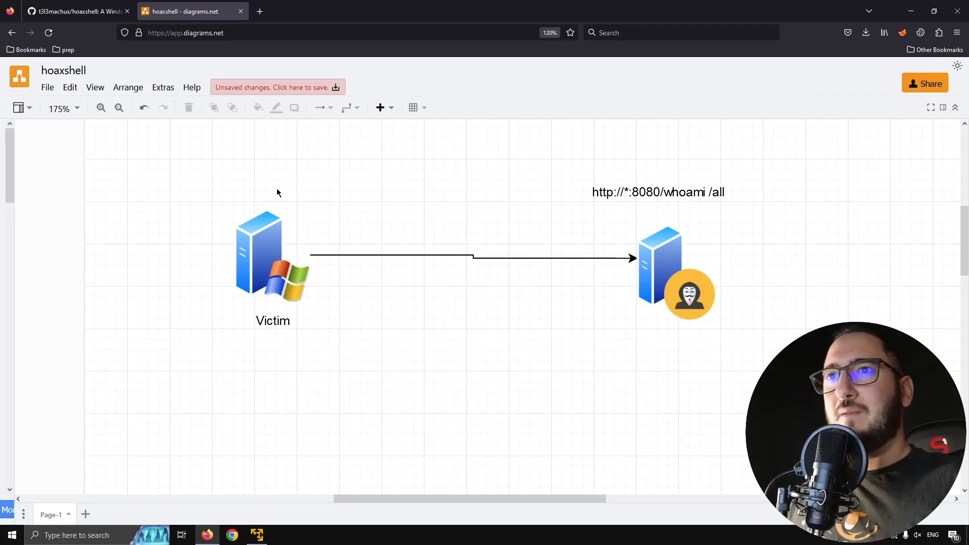
mouse_move(354, 225)
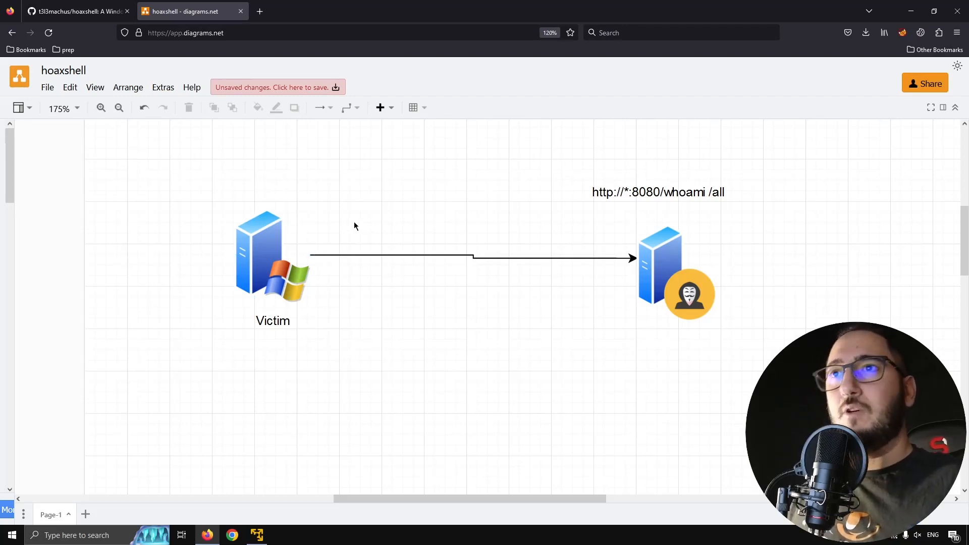
mouse_move(424, 228)
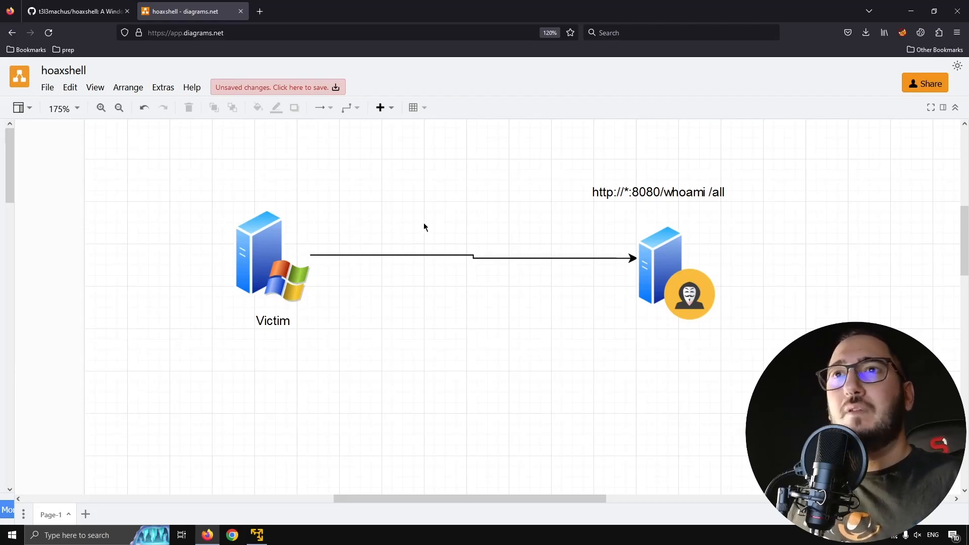
Select the Victim Windows server once more and clear the selection to view the finished sketch
left_click(270, 256)
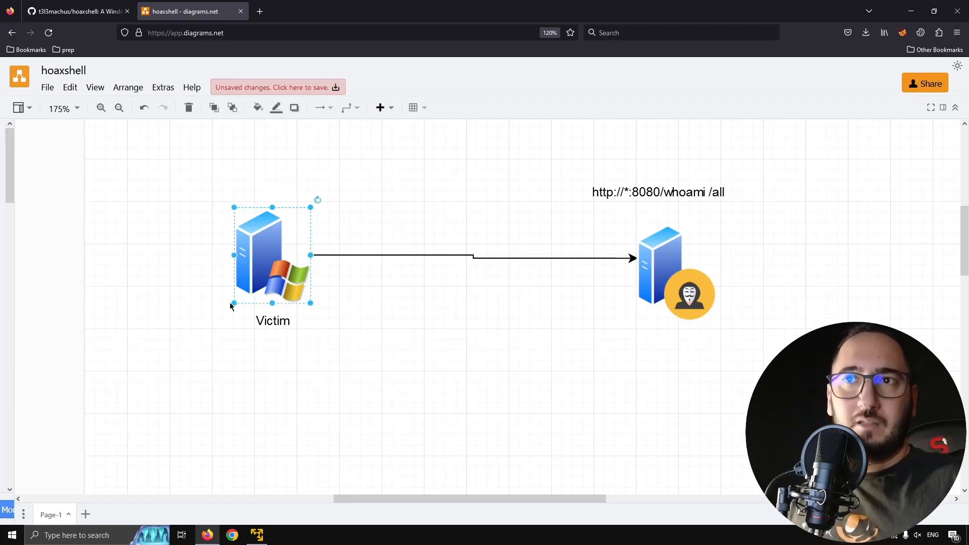
mouse_move(326, 302)
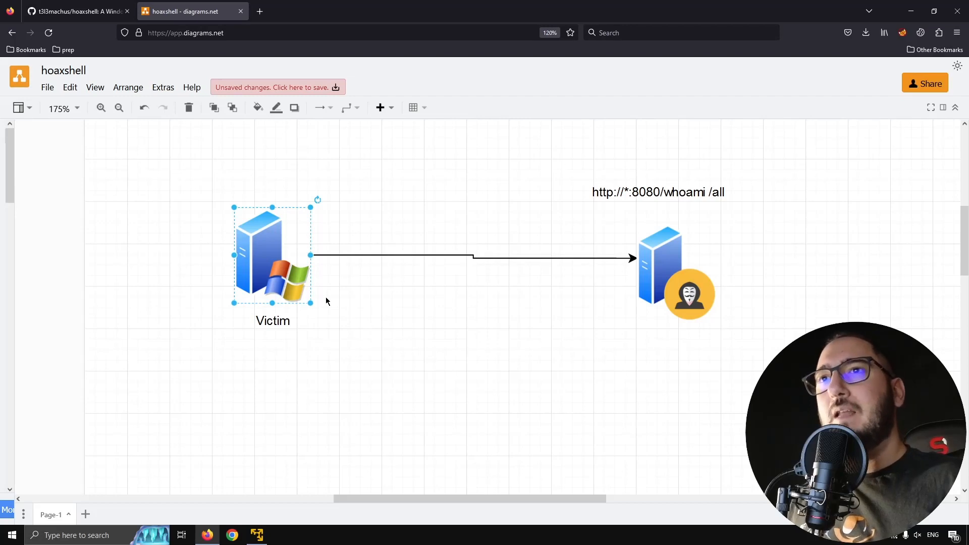
left_click(602, 285)
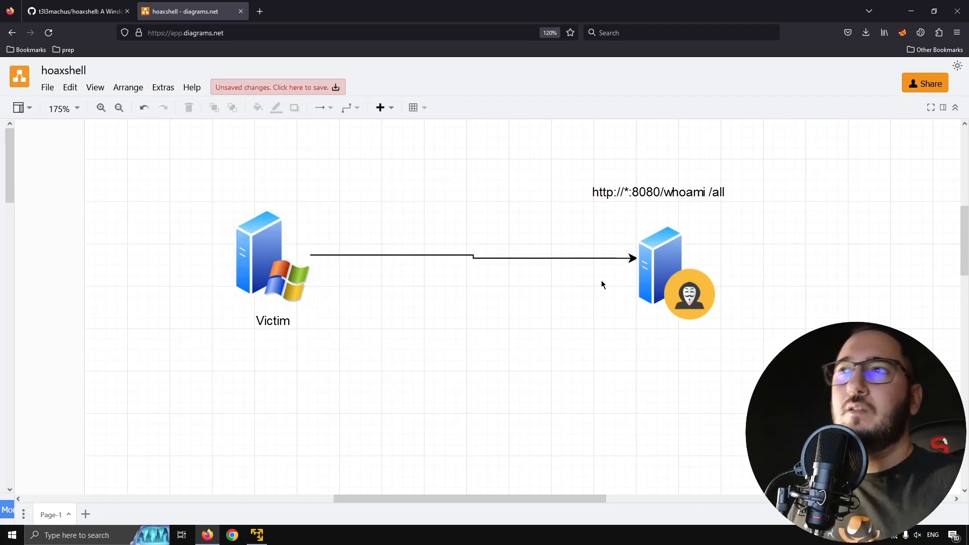
mouse_move(570, 305)
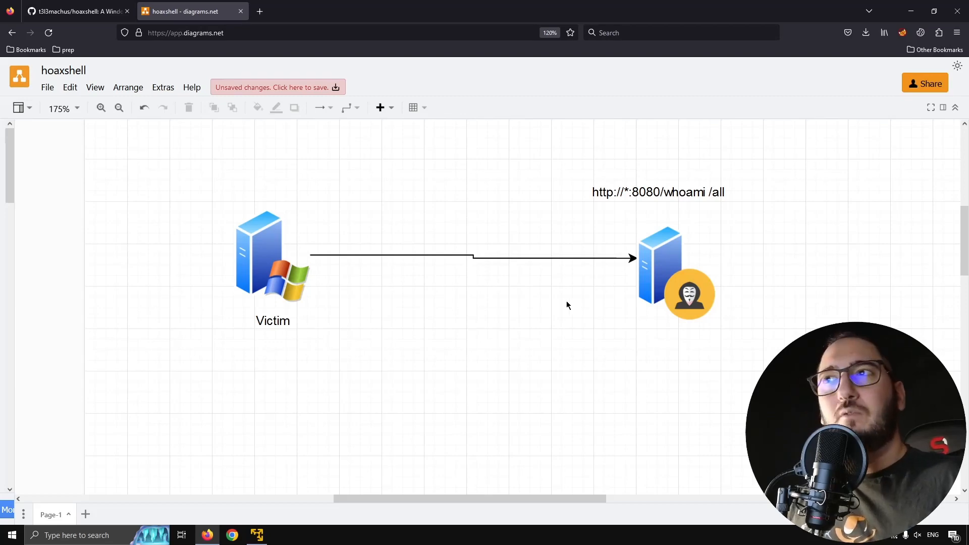
left_click(78, 11)
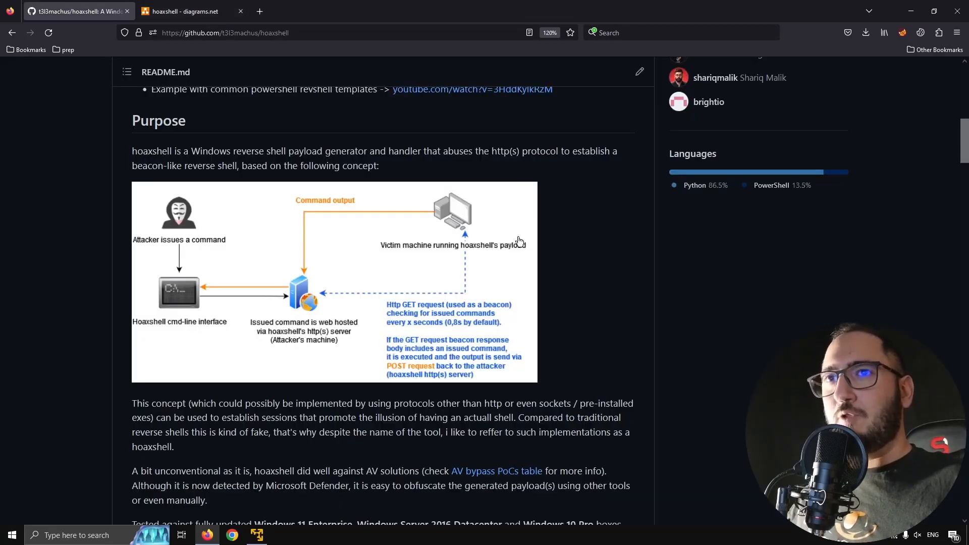
mouse_move(437, 373)
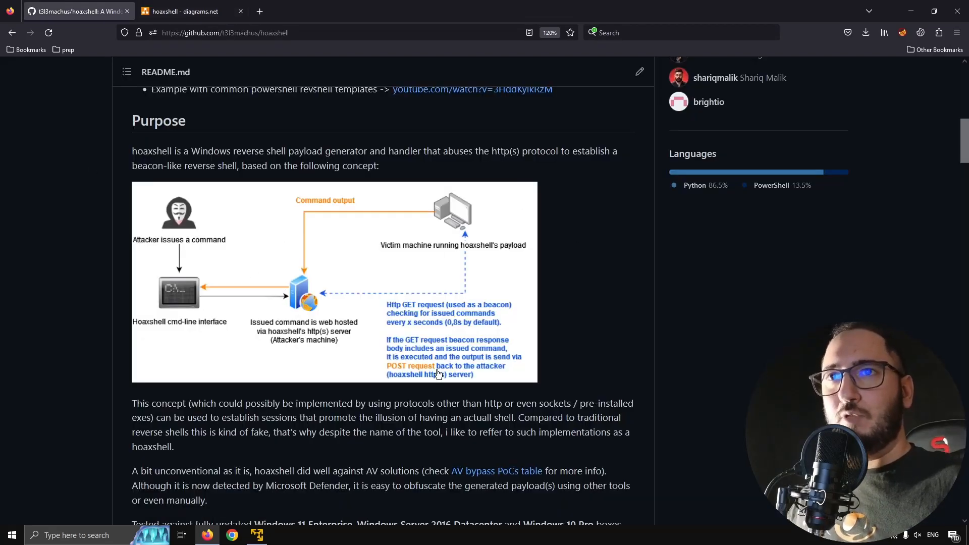
mouse_move(204, 214)
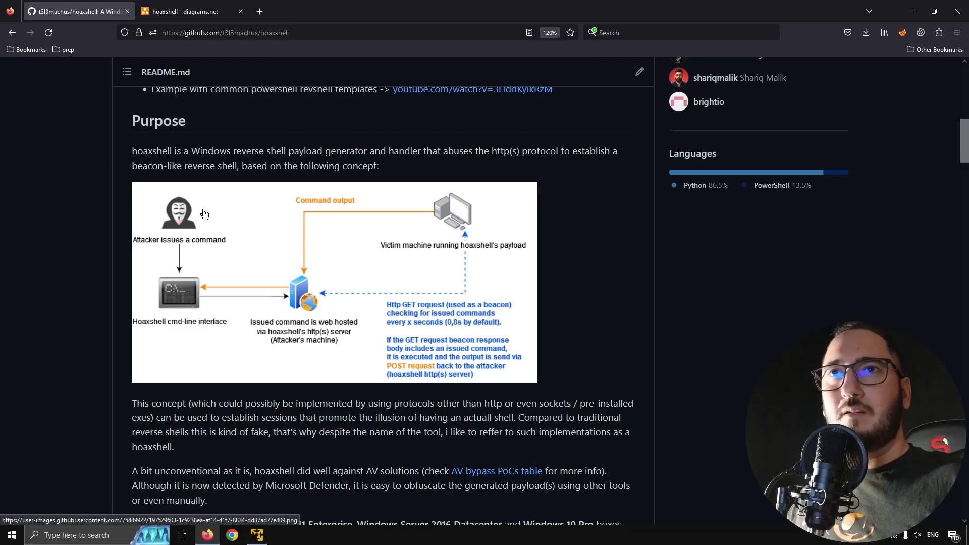
mouse_move(184, 326)
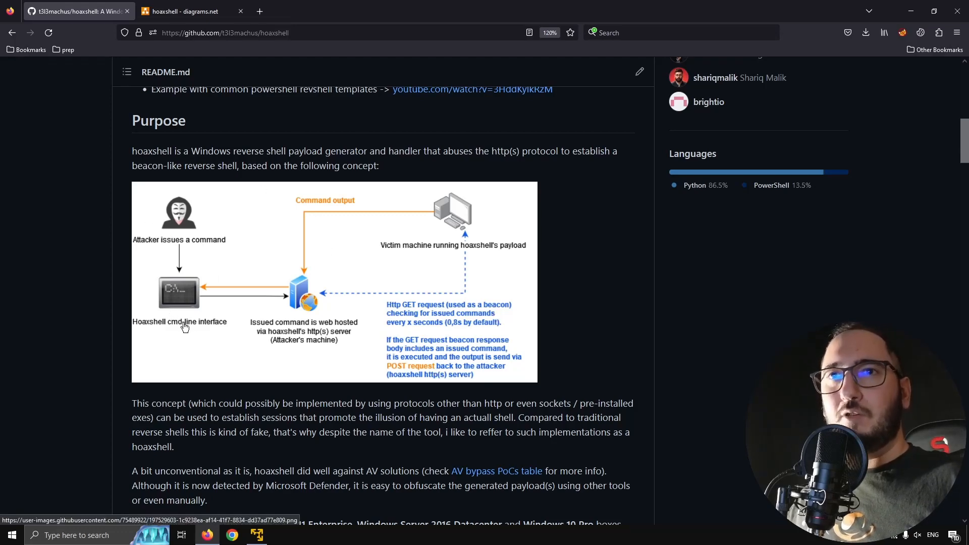
mouse_move(222, 334)
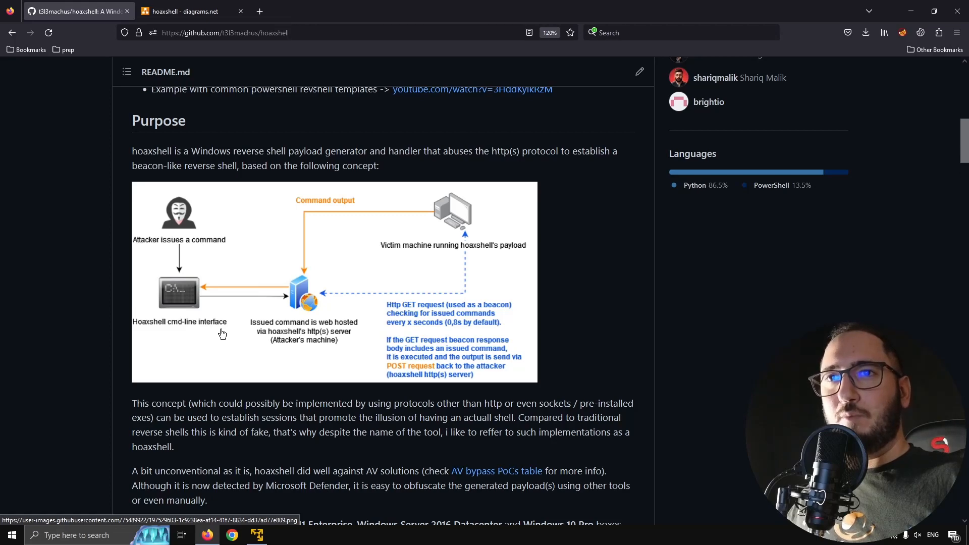
mouse_move(311, 280)
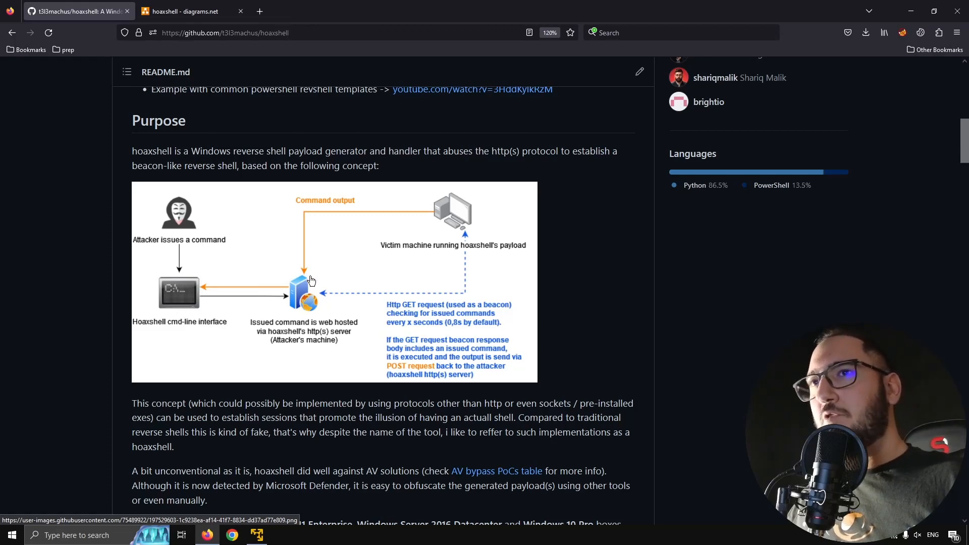
mouse_move(297, 348)
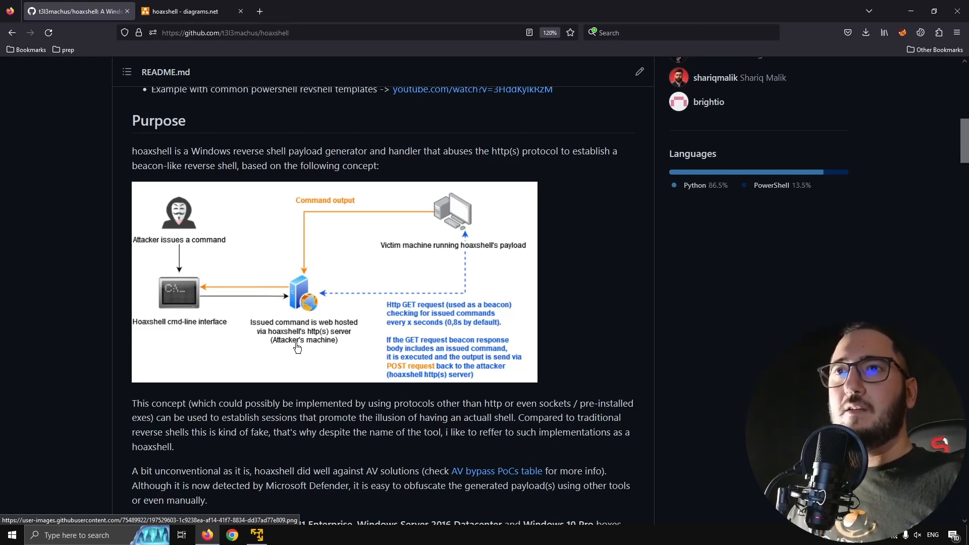
mouse_move(299, 310)
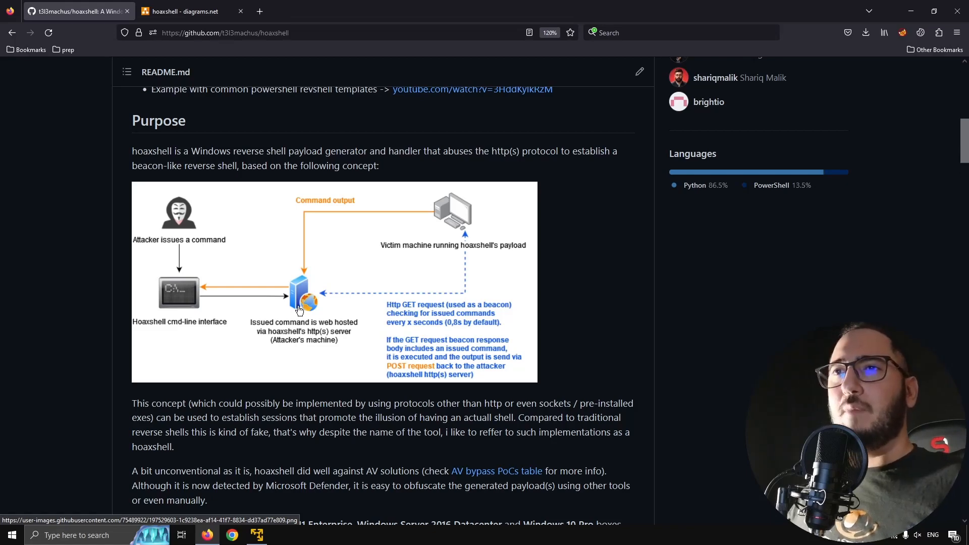
mouse_move(437, 204)
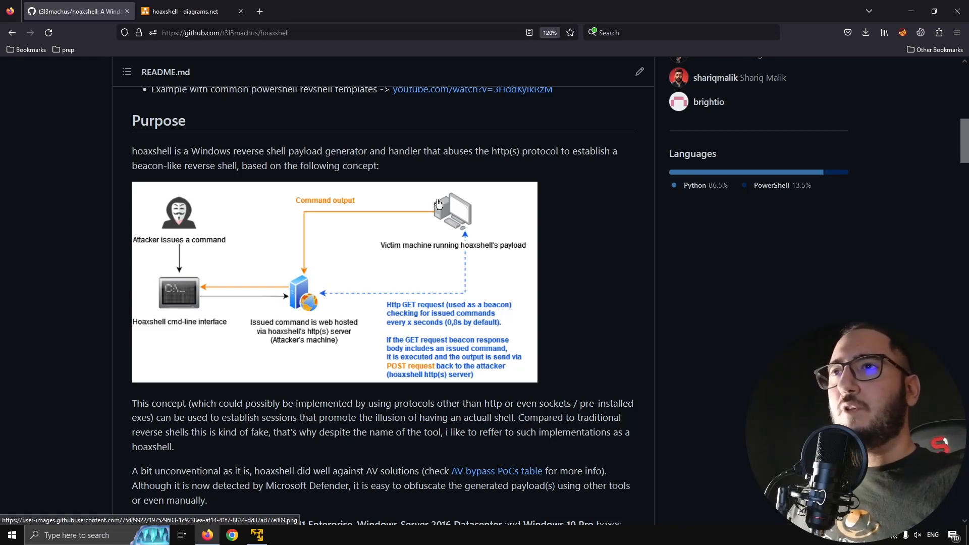
mouse_move(476, 207)
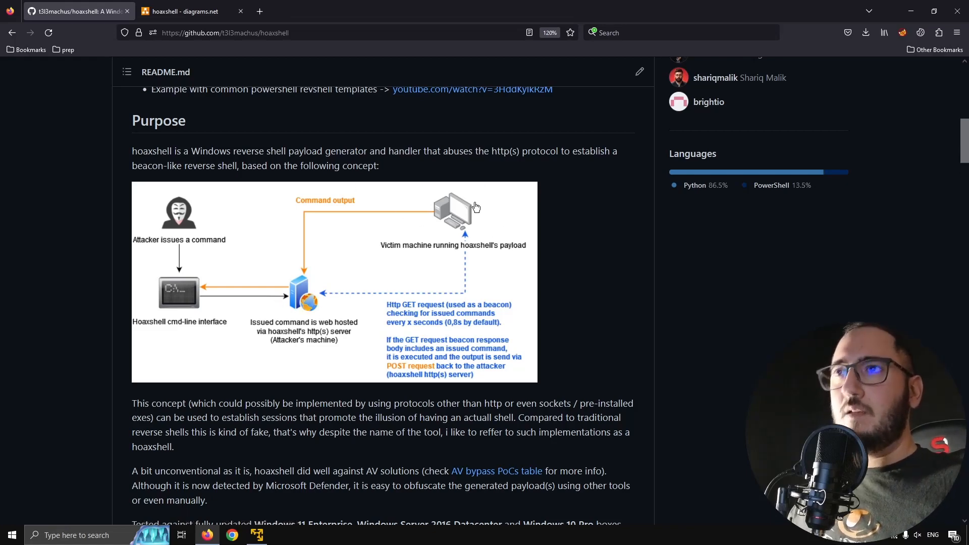
mouse_move(466, 229)
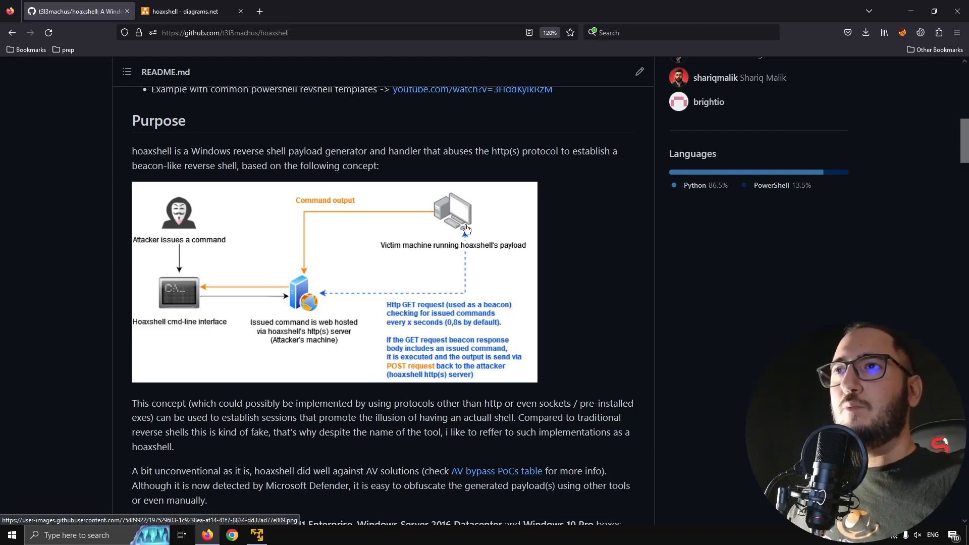
mouse_move(412, 316)
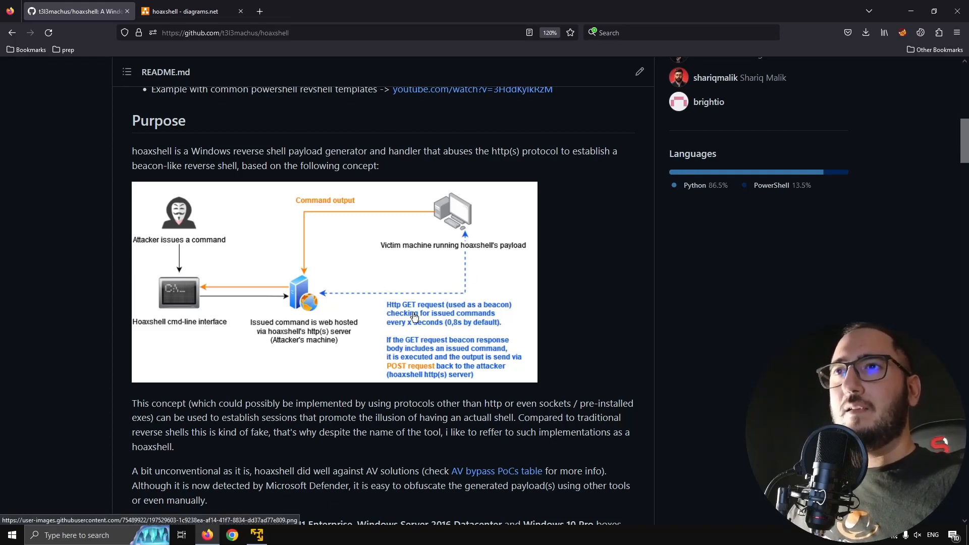
mouse_move(411, 311)
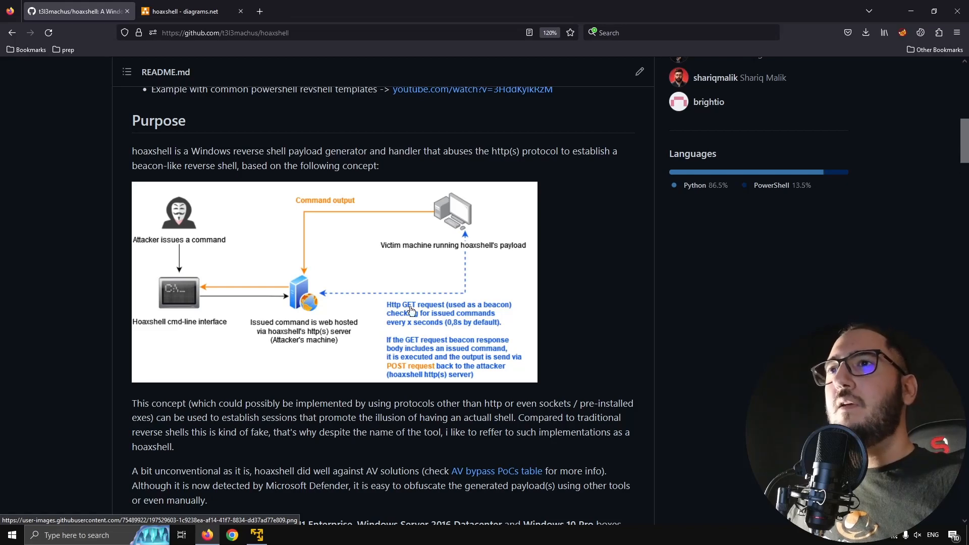
mouse_move(469, 303)
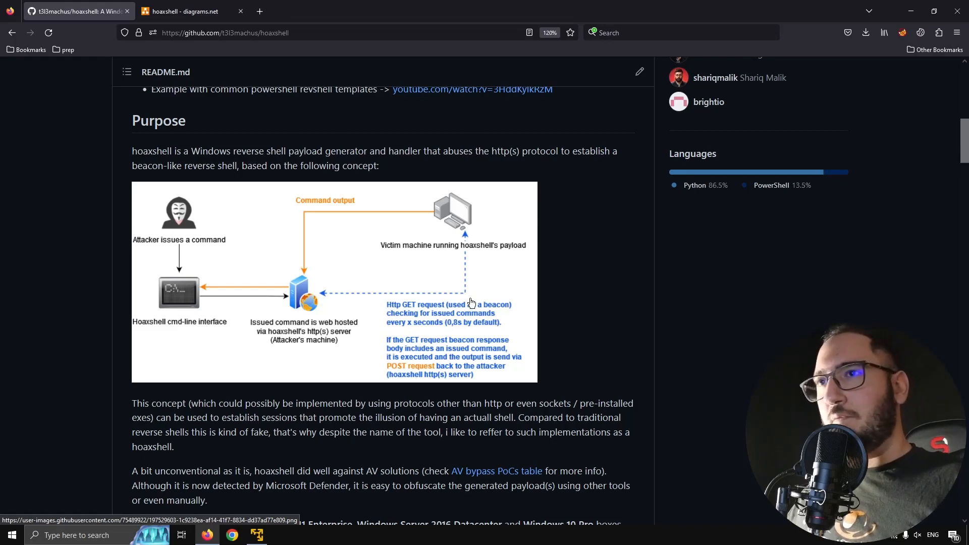
mouse_move(436, 252)
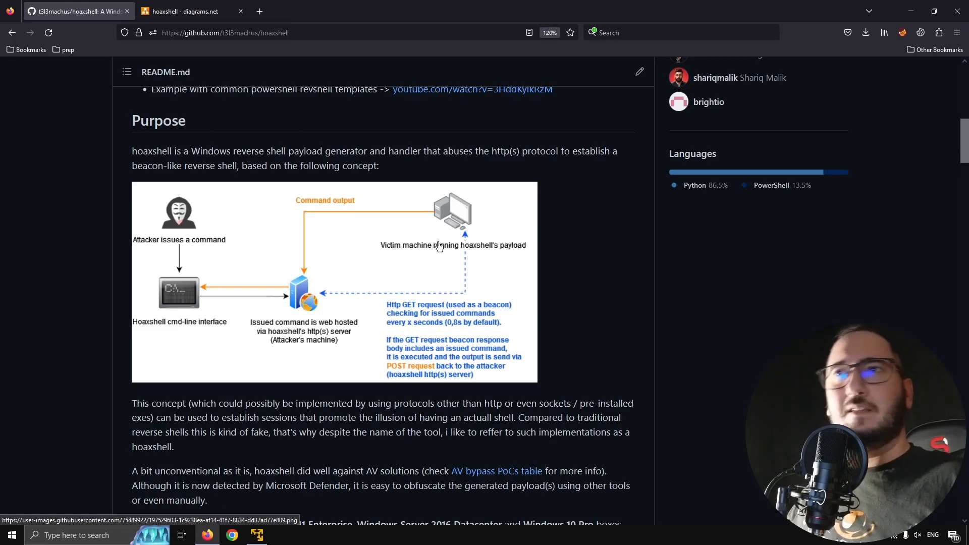
mouse_move(468, 235)
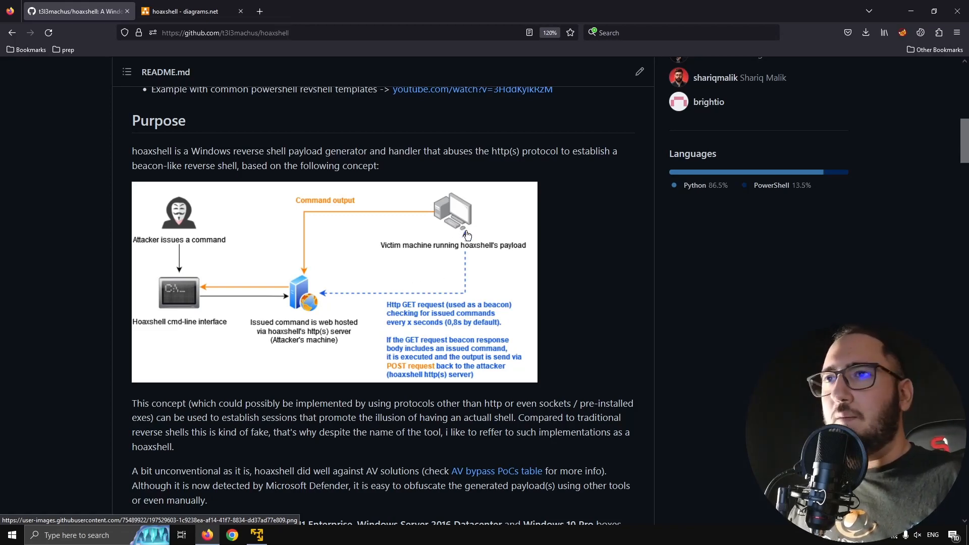
mouse_move(497, 236)
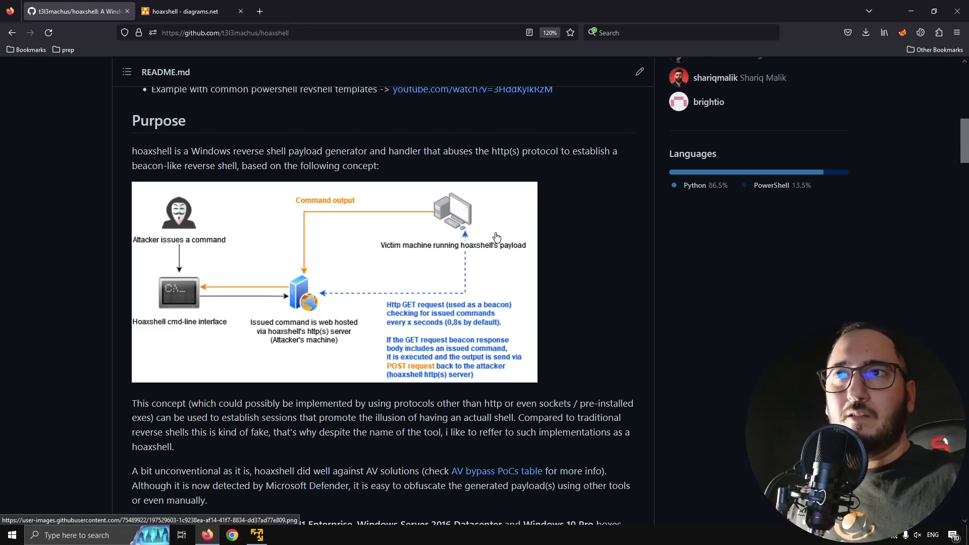
mouse_move(408, 220)
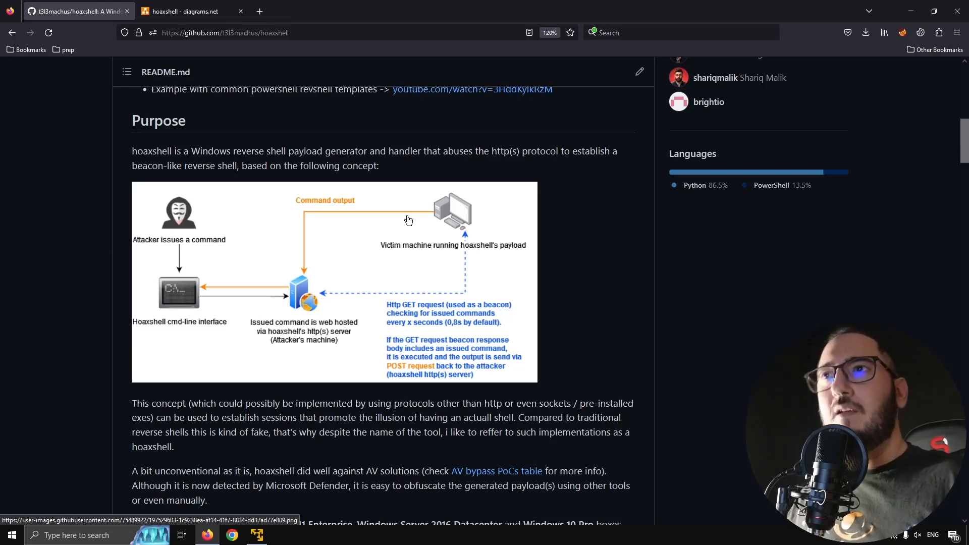
mouse_move(221, 332)
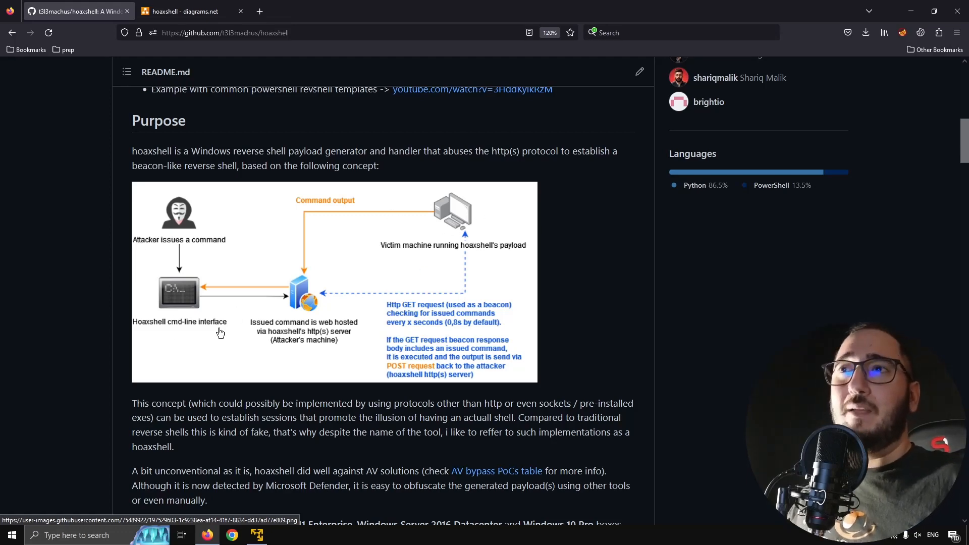
mouse_move(484, 240)
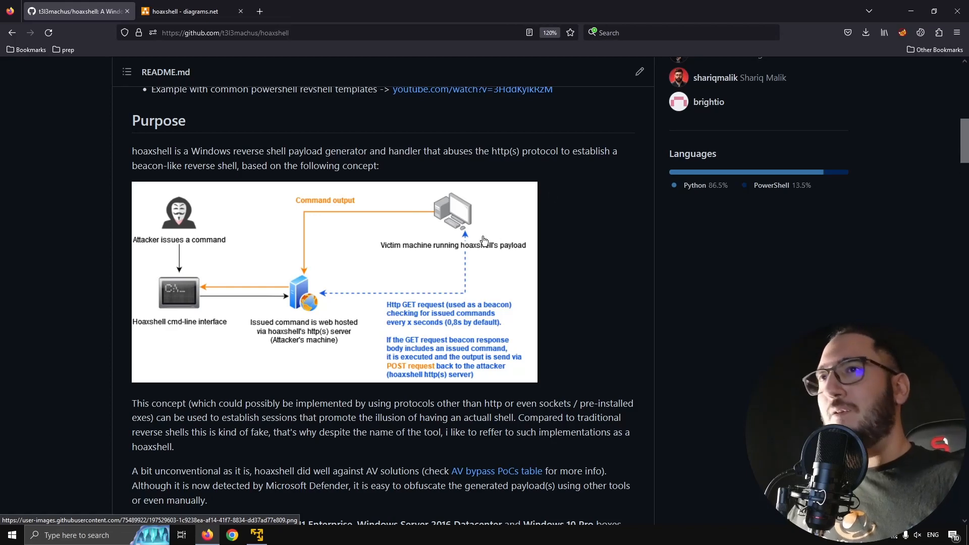
mouse_move(492, 181)
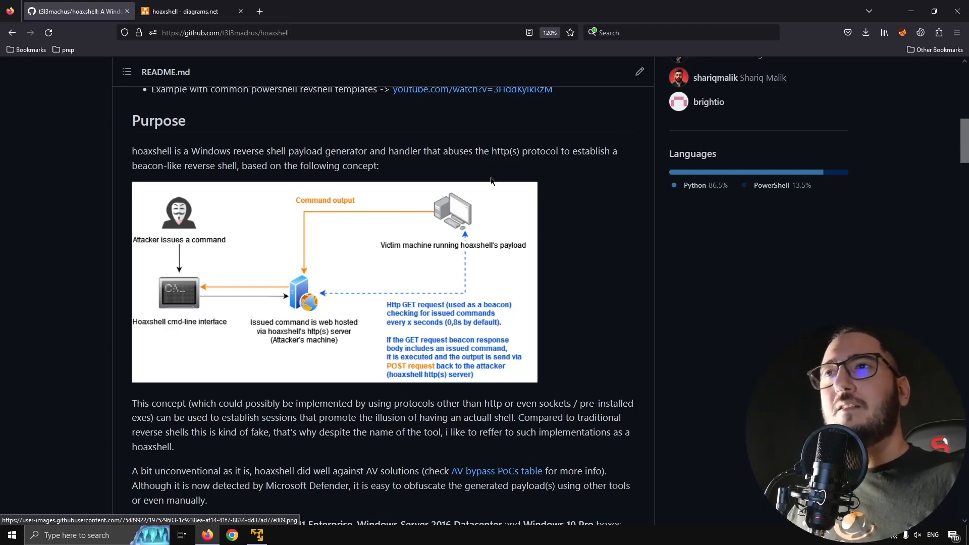
mouse_move(469, 286)
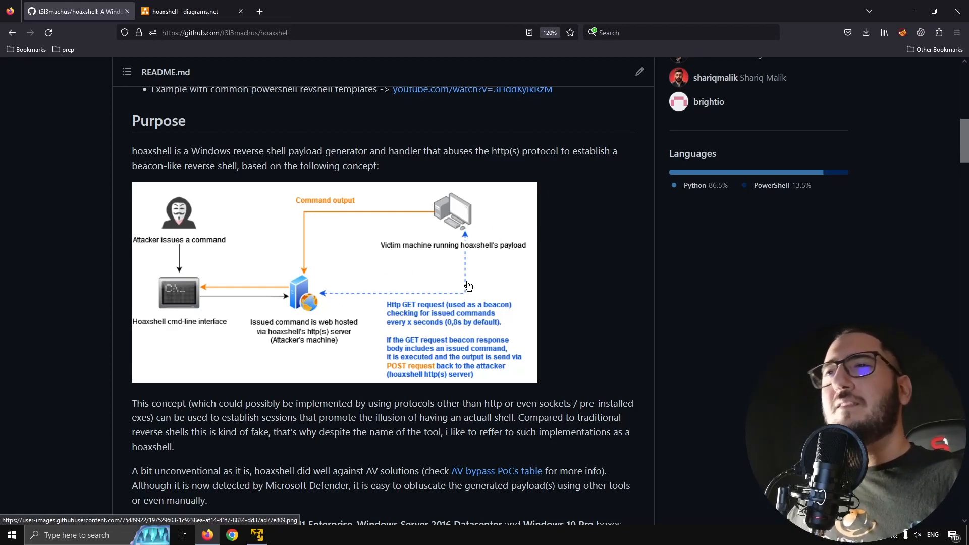
mouse_move(463, 240)
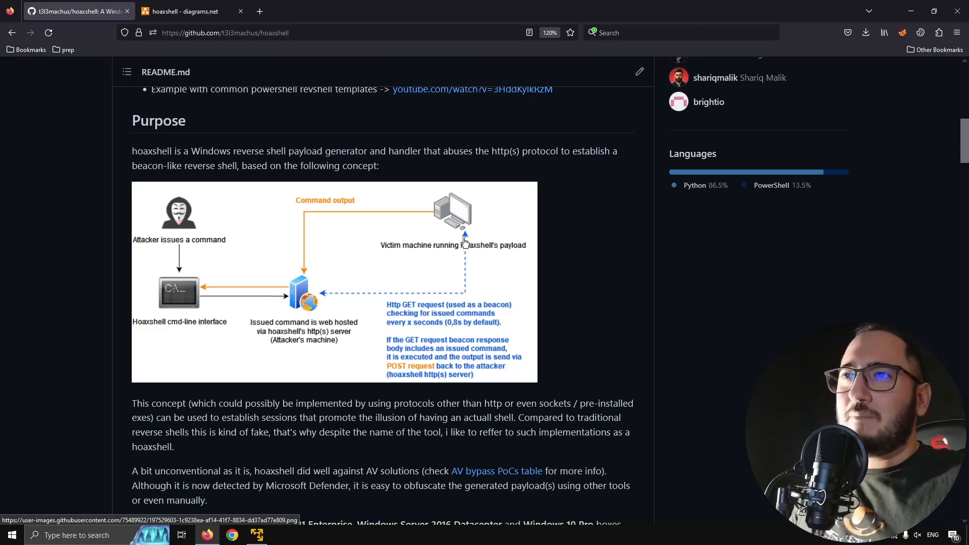
mouse_move(343, 297)
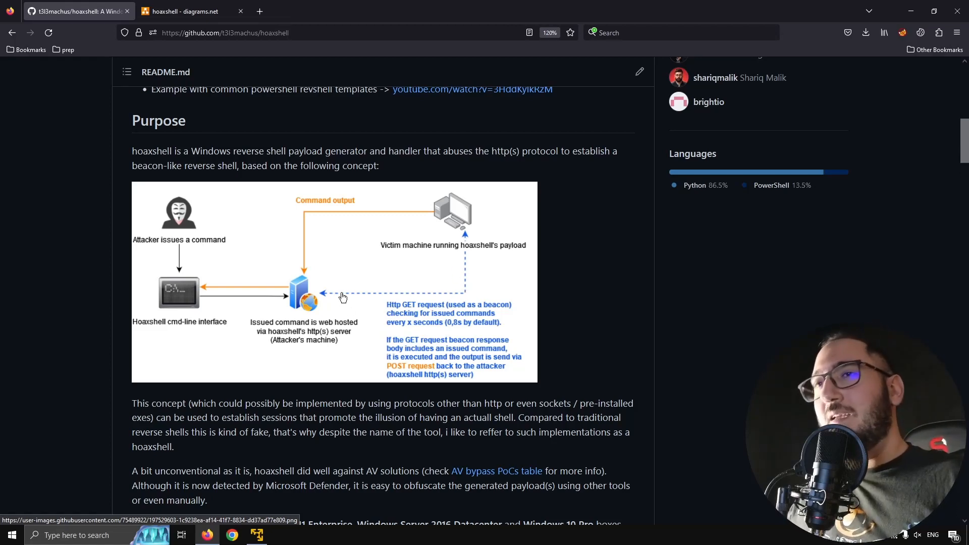
mouse_move(411, 320)
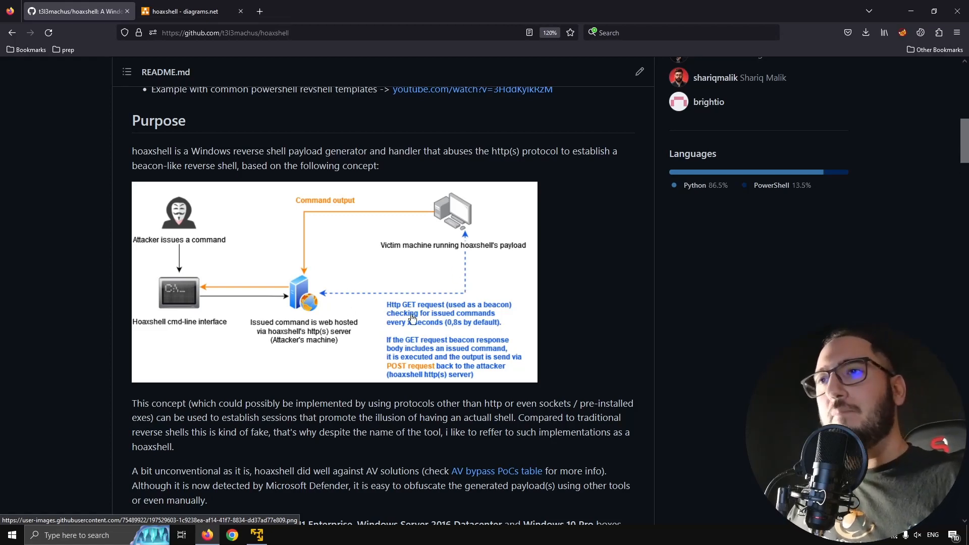
mouse_move(299, 319)
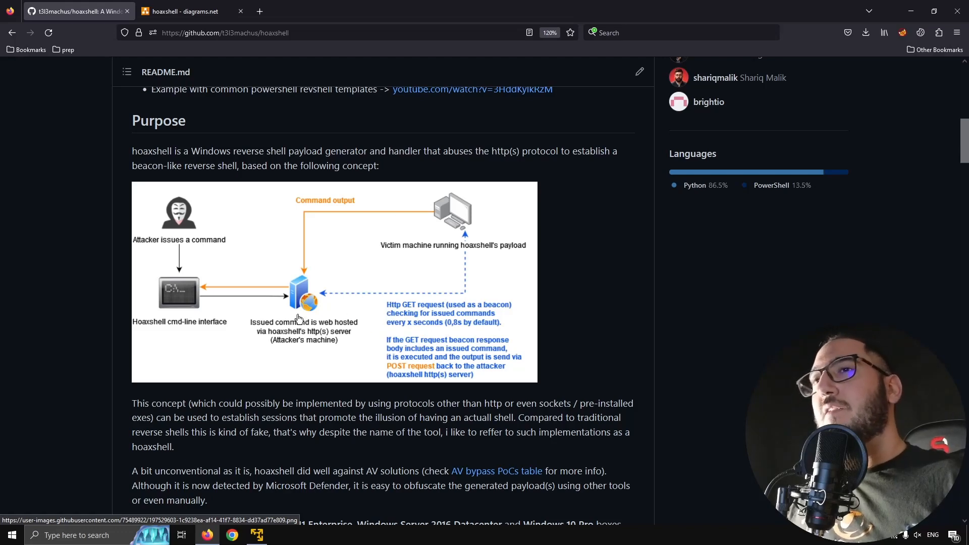
mouse_move(462, 280)
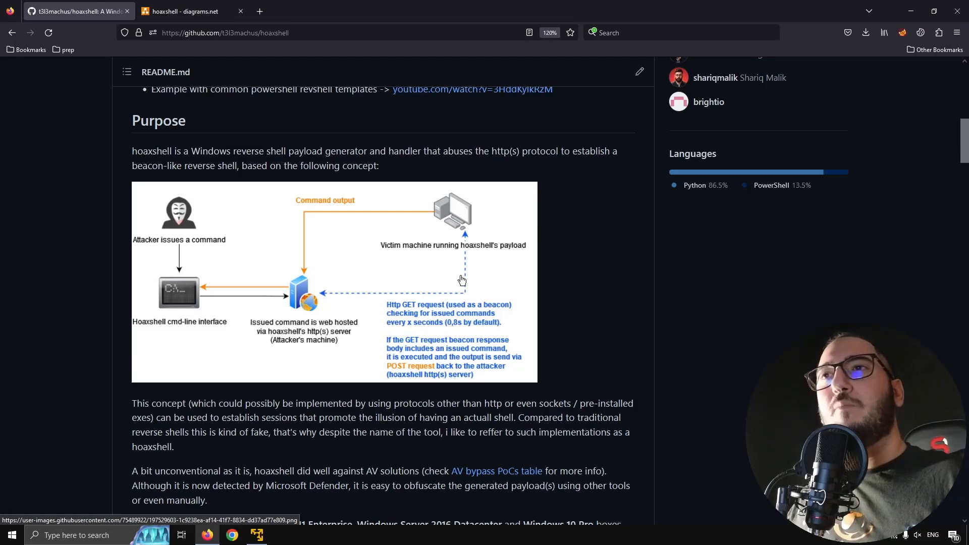
mouse_move(468, 218)
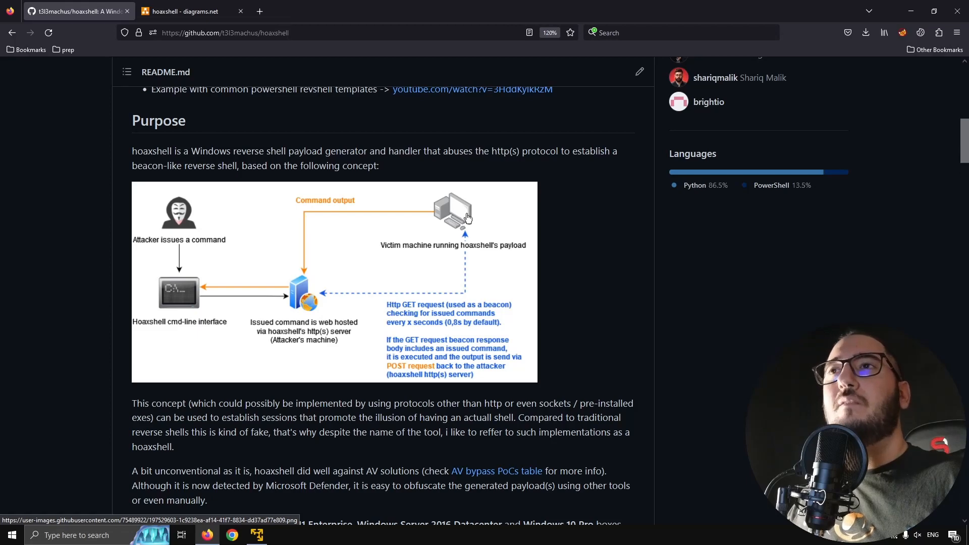
mouse_move(293, 241)
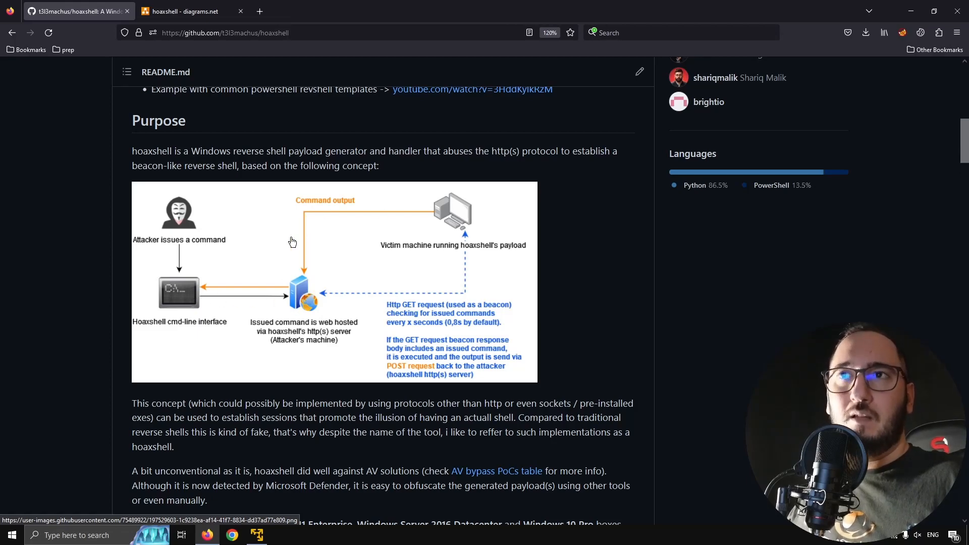
mouse_move(366, 309)
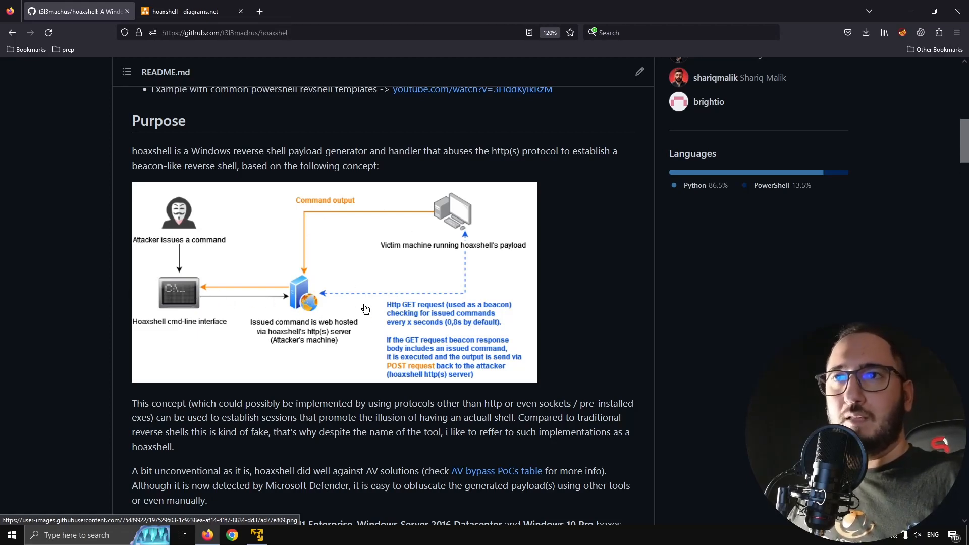
mouse_move(221, 279)
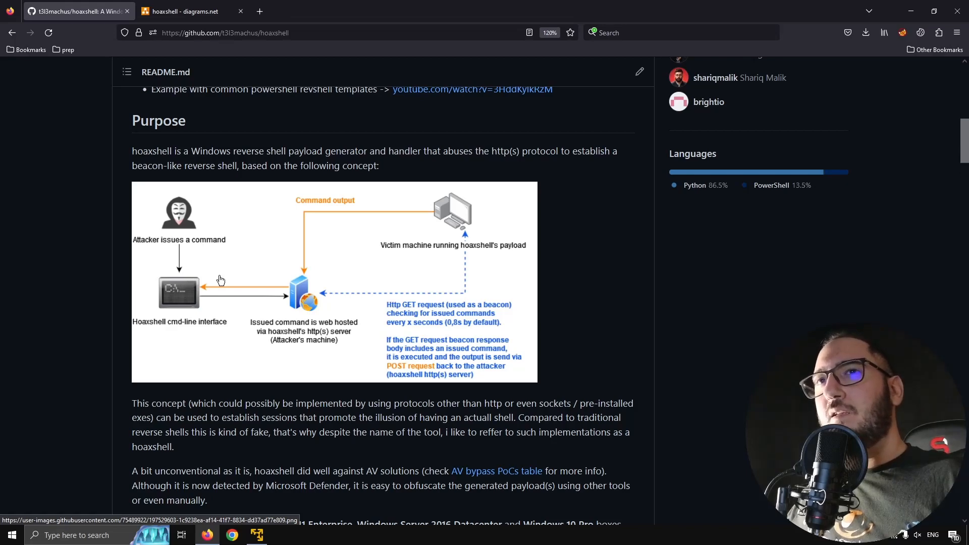
mouse_move(210, 229)
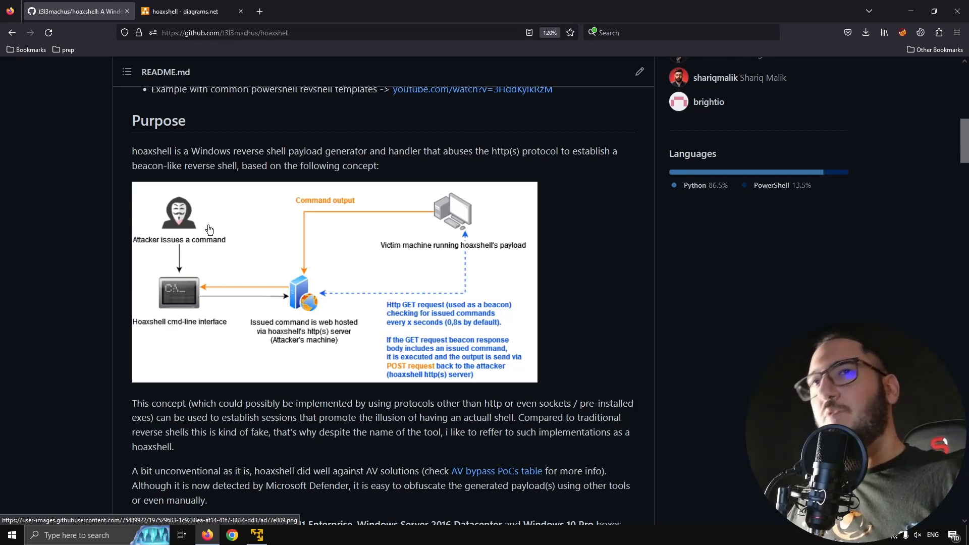
mouse_move(253, 308)
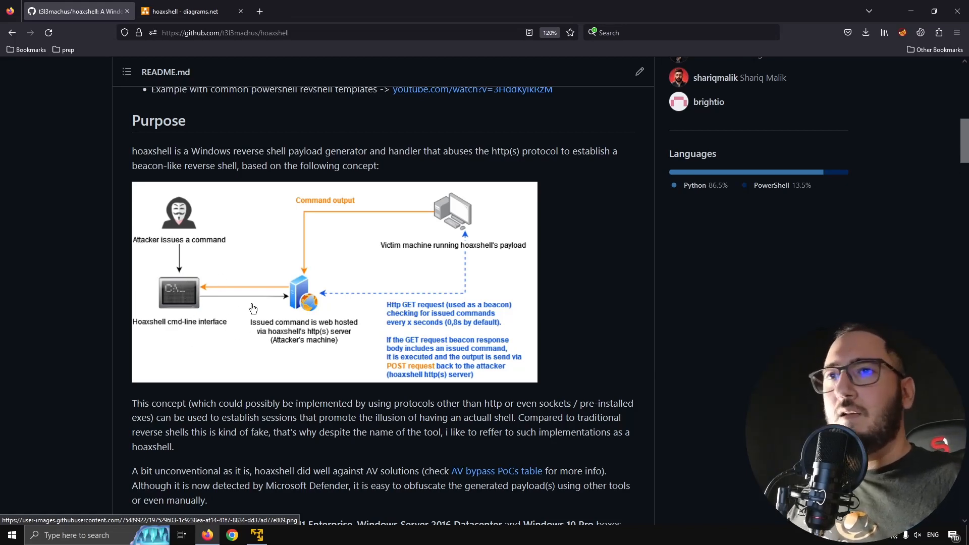
mouse_move(460, 271)
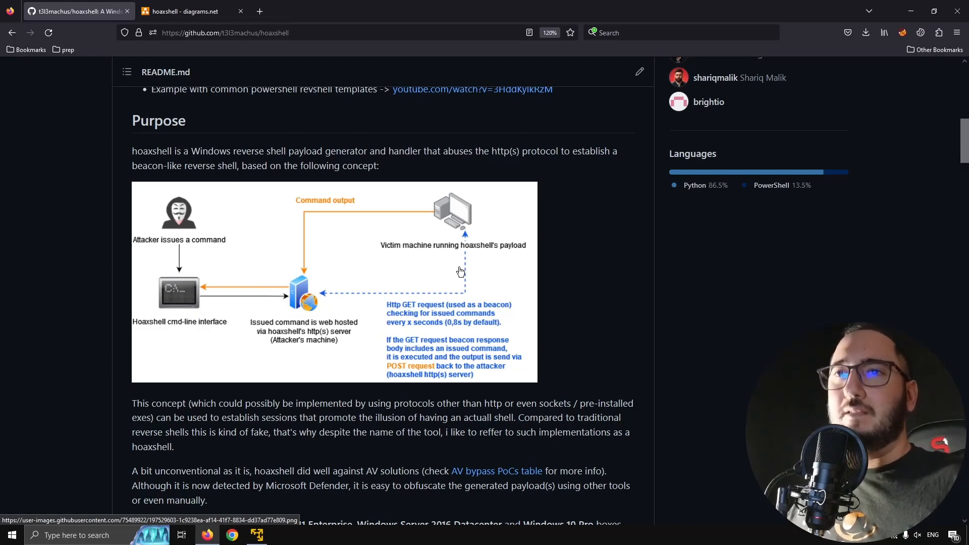
mouse_move(451, 327)
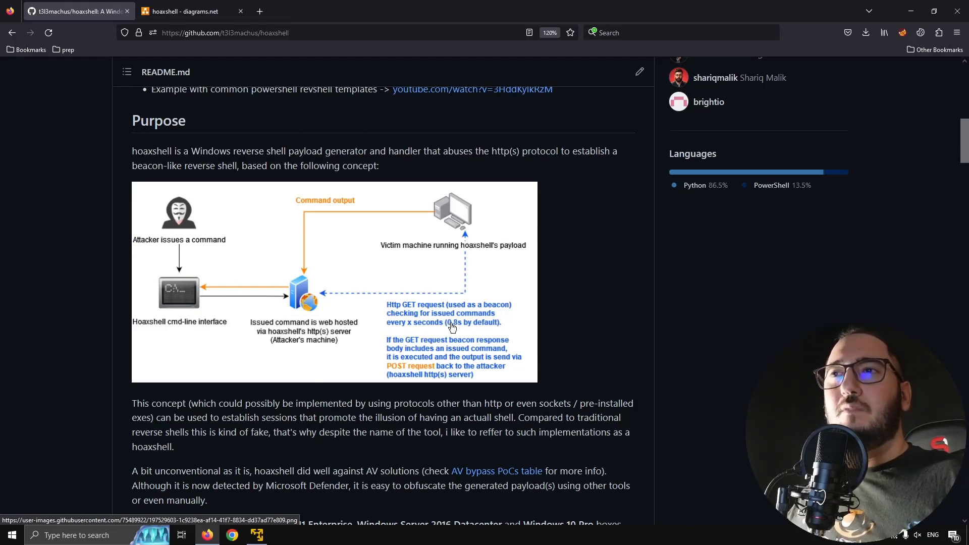
mouse_move(454, 327)
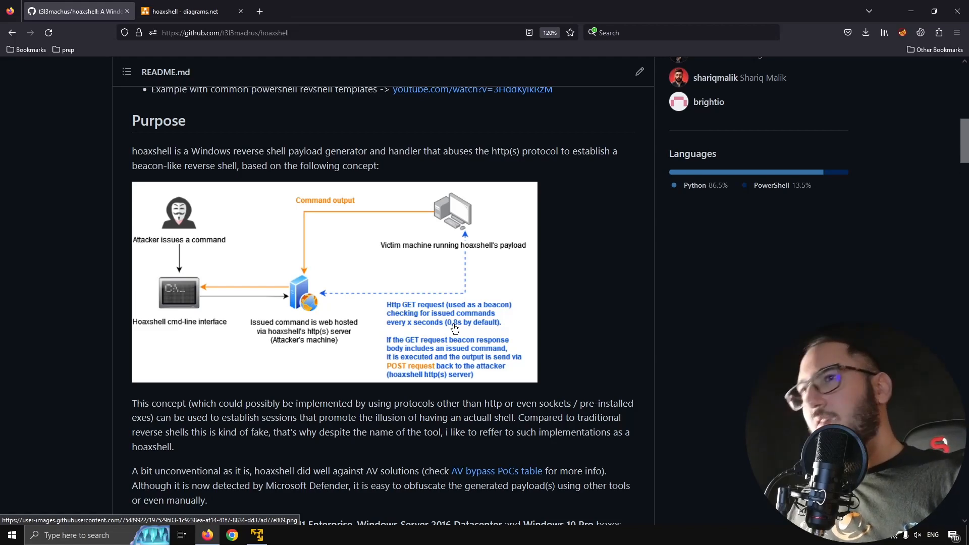
mouse_move(450, 328)
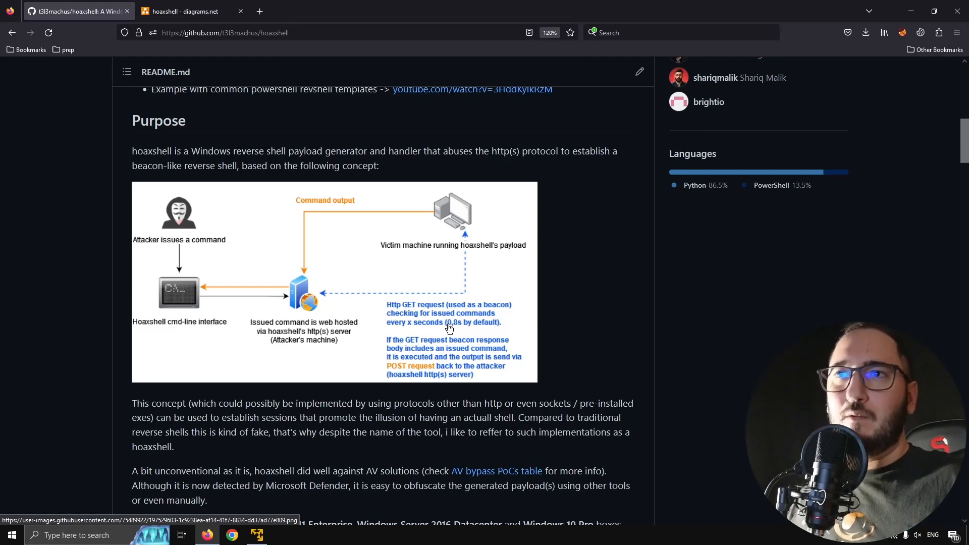
mouse_move(496, 324)
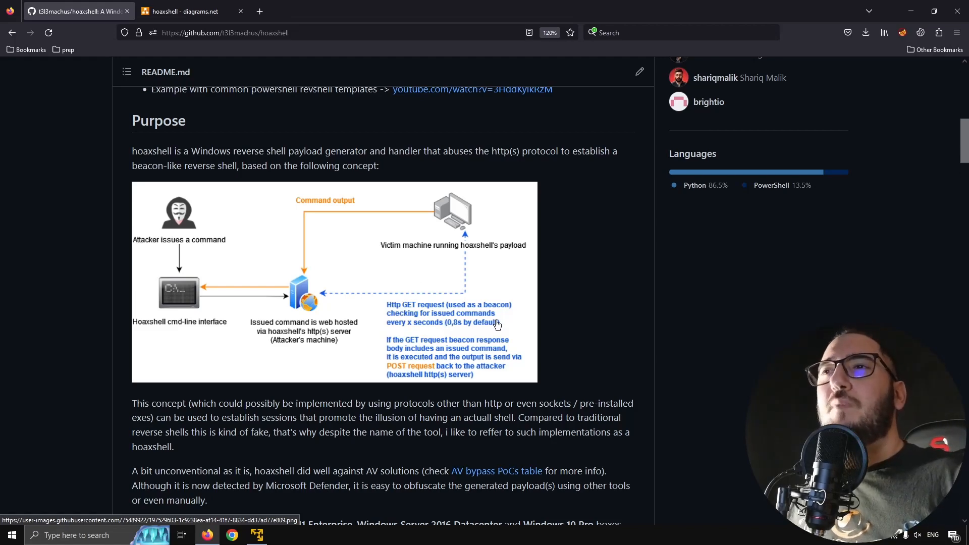
mouse_move(466, 331)
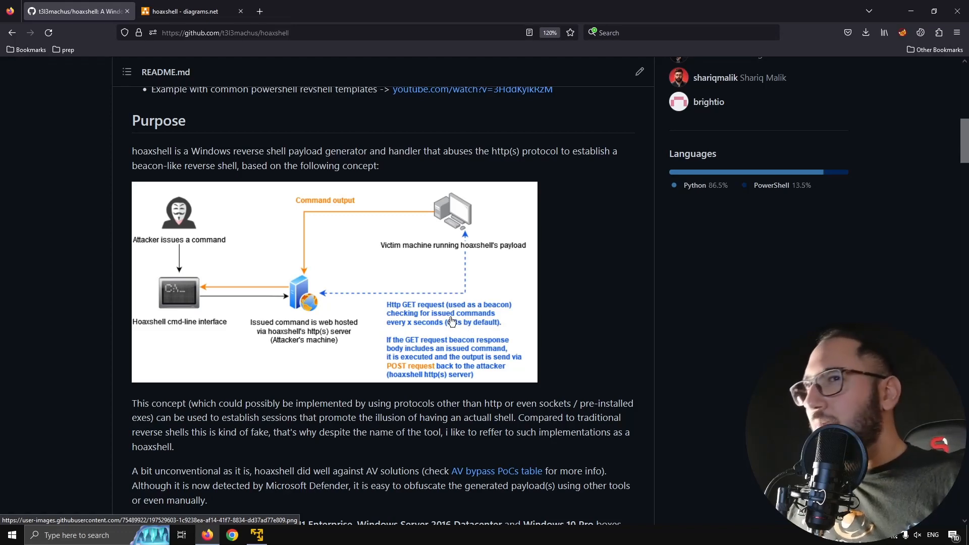
mouse_move(154, 297)
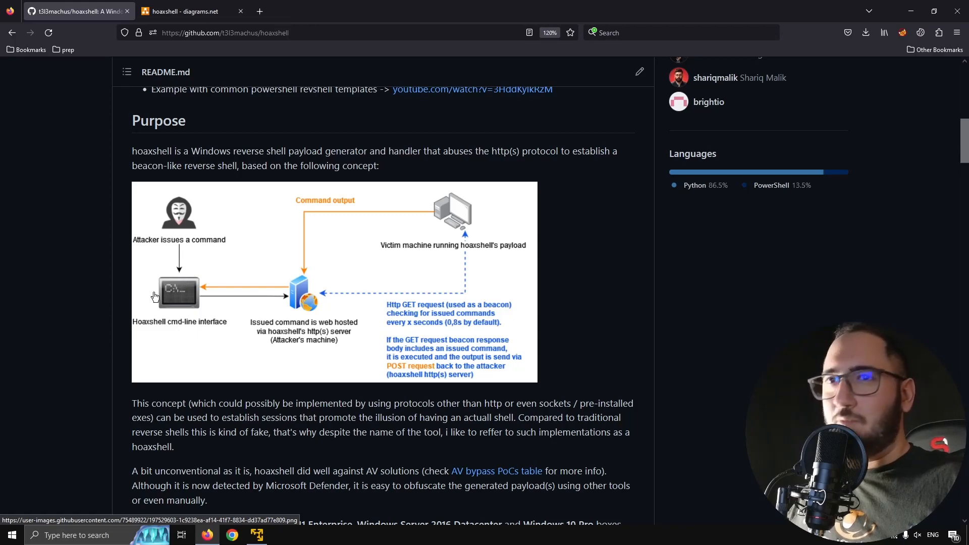
mouse_move(446, 327)
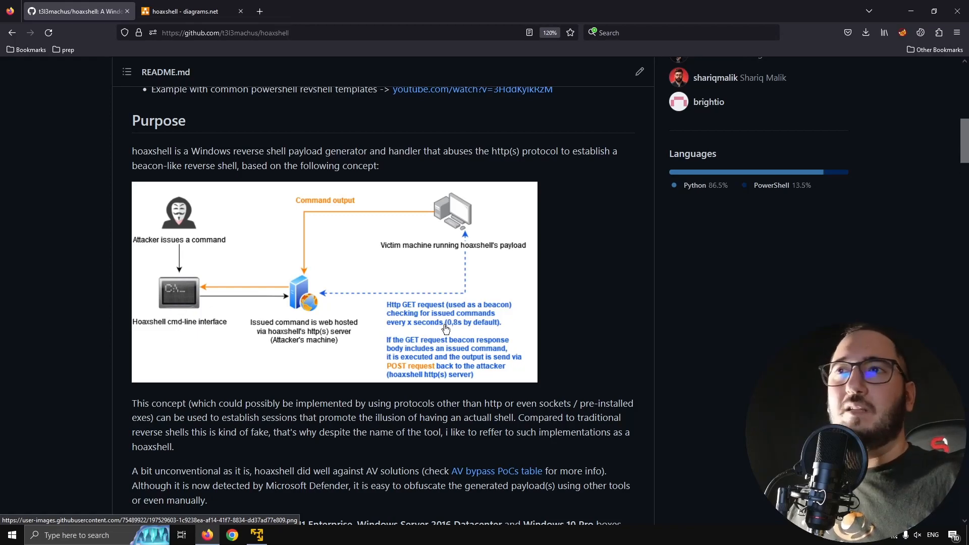
mouse_move(295, 311)
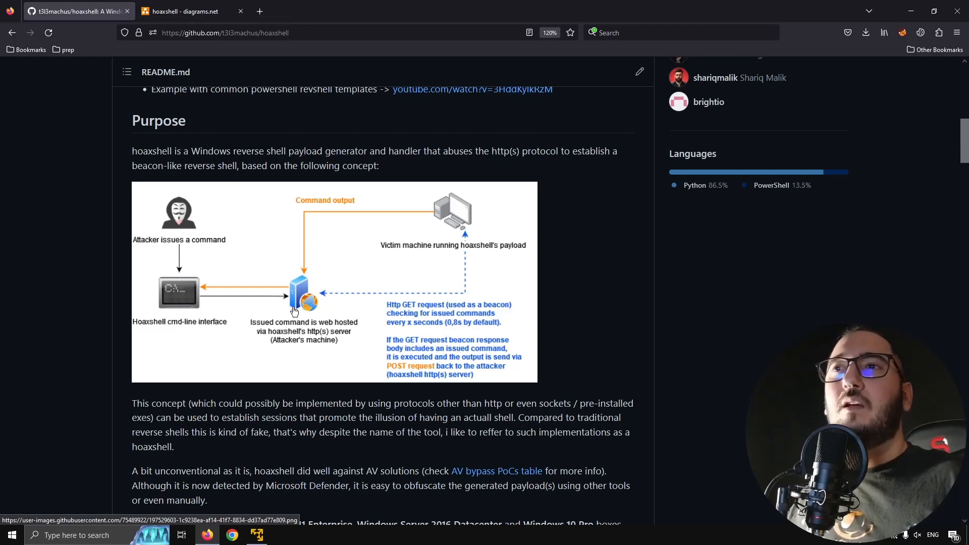
mouse_move(305, 320)
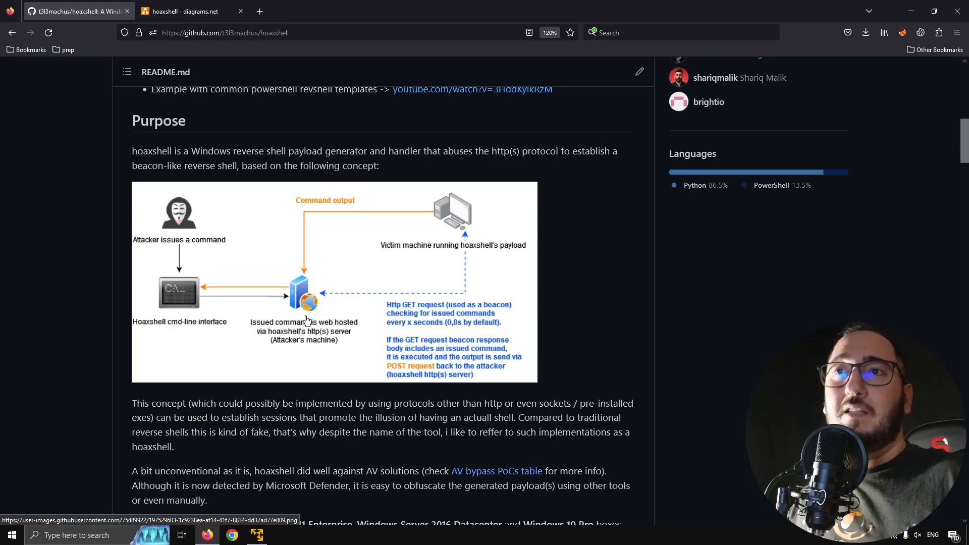
mouse_move(472, 266)
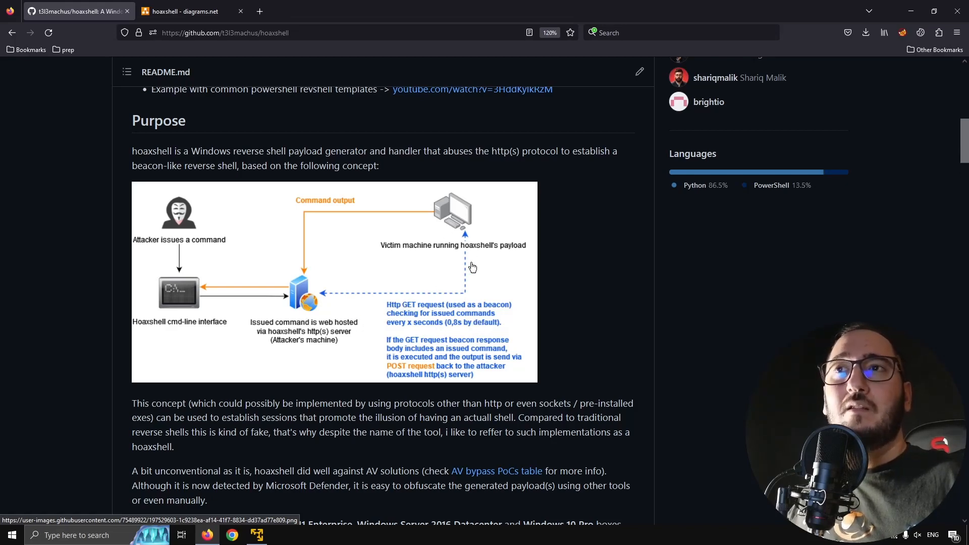
mouse_move(446, 265)
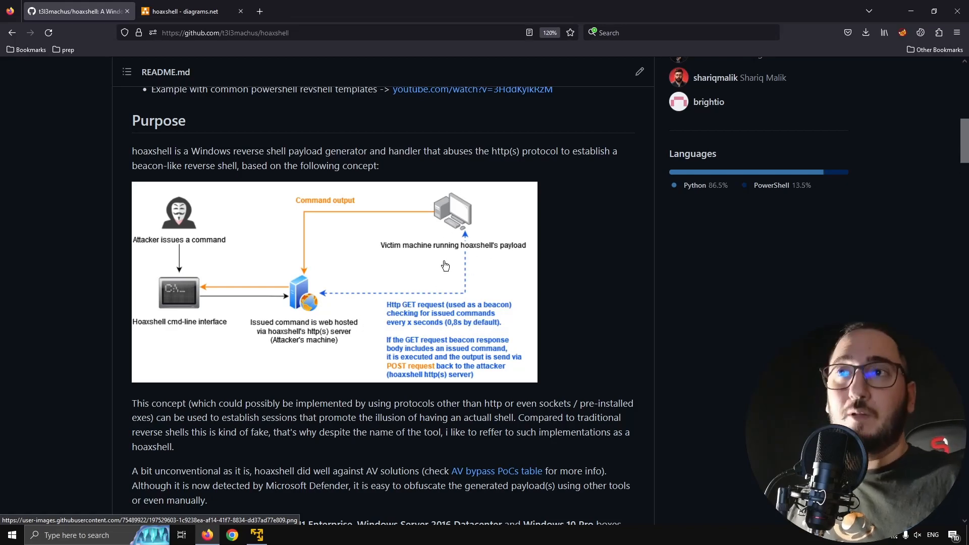
mouse_move(184, 307)
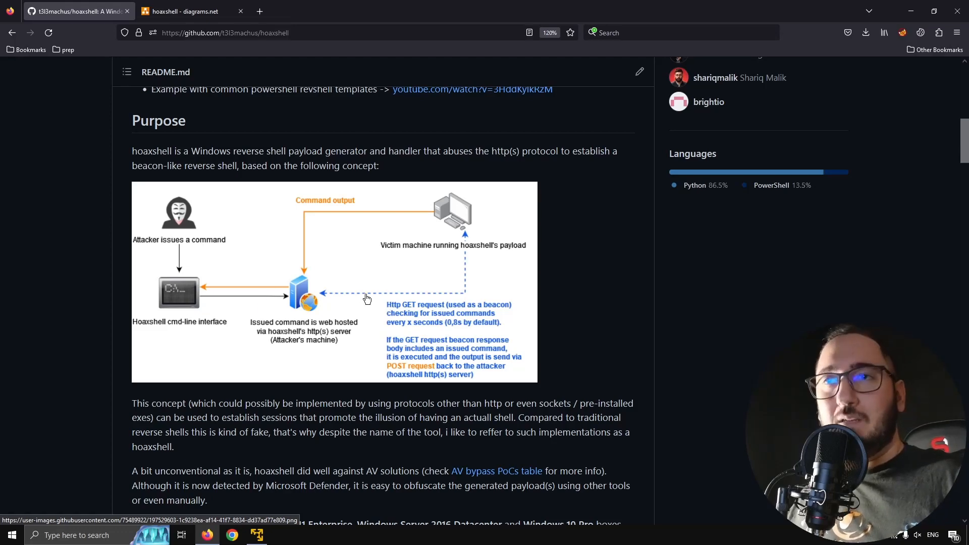
mouse_move(451, 324)
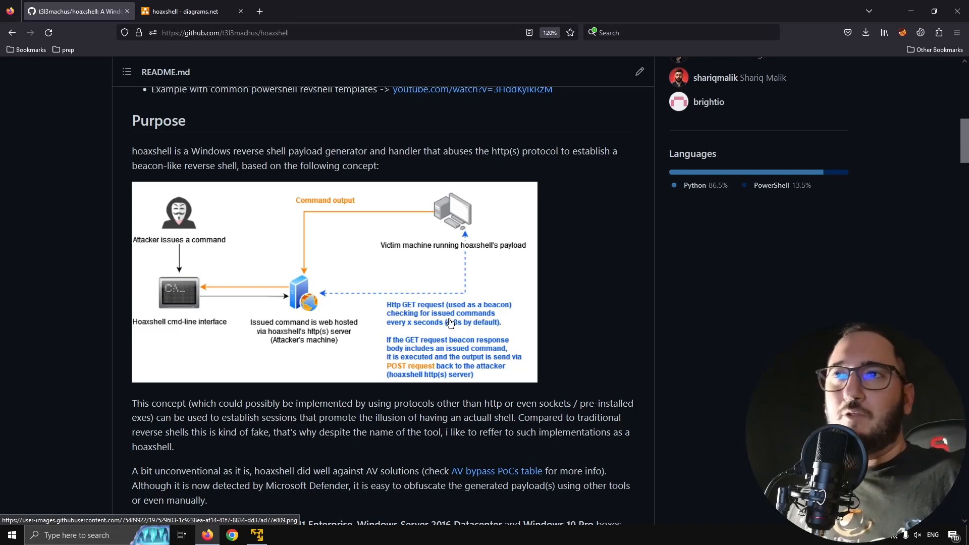
scroll("up", 3)
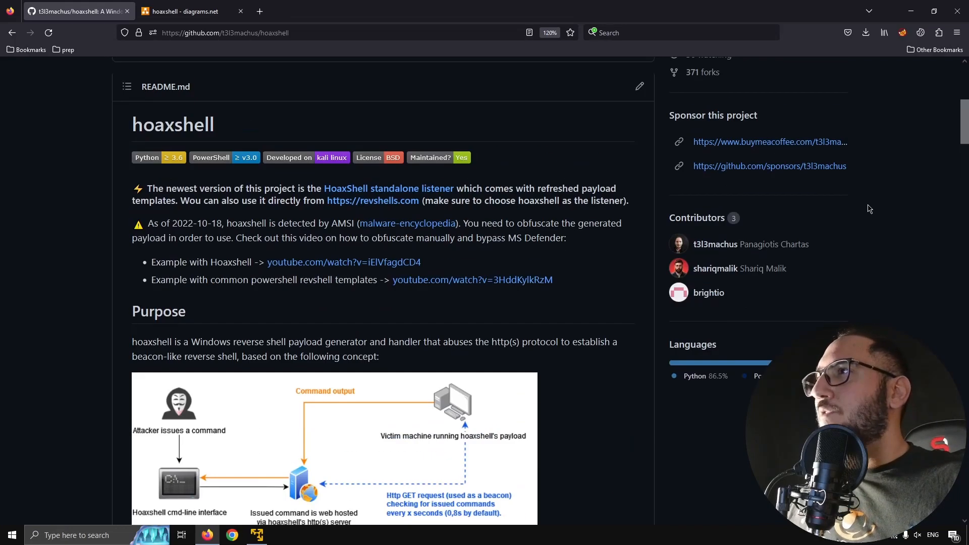
scroll("up", 3)
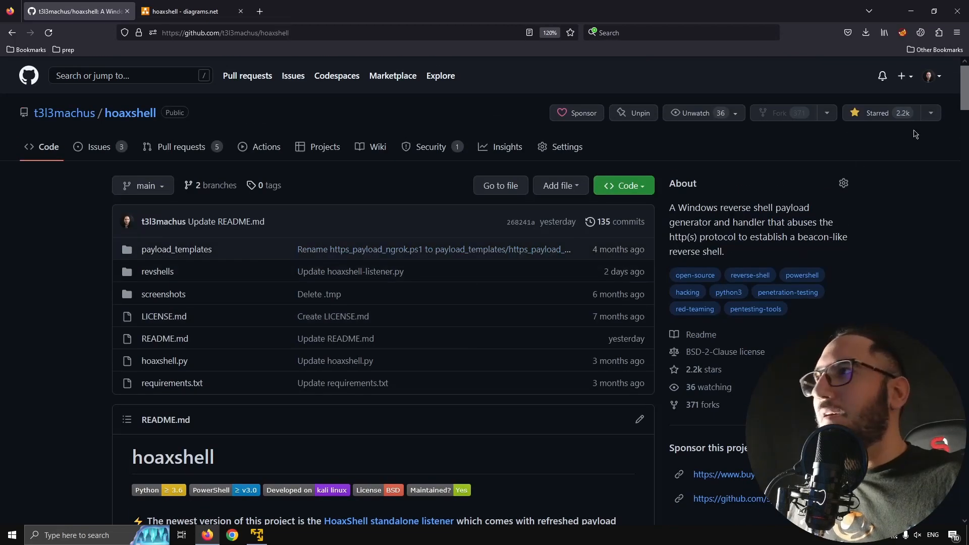
scroll("down", 3)
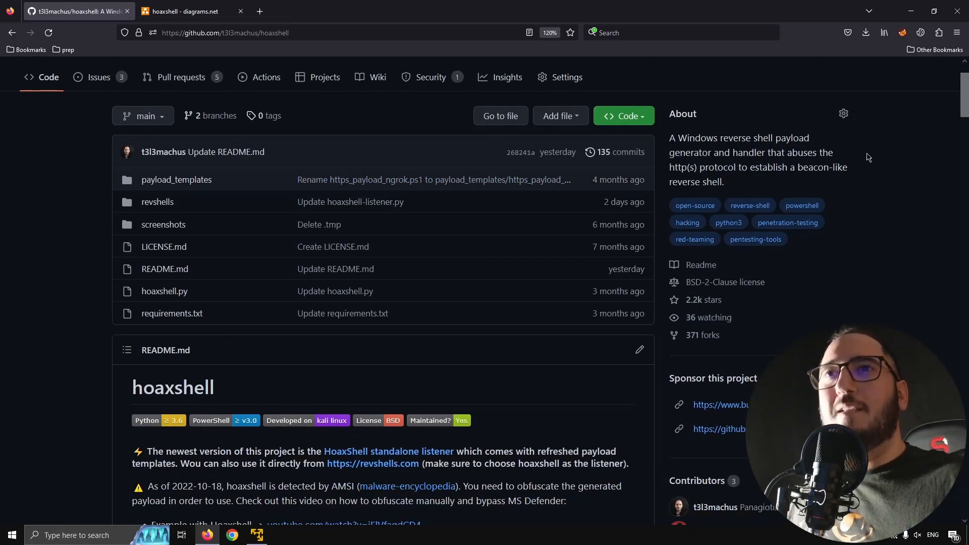
mouse_move(498, 303)
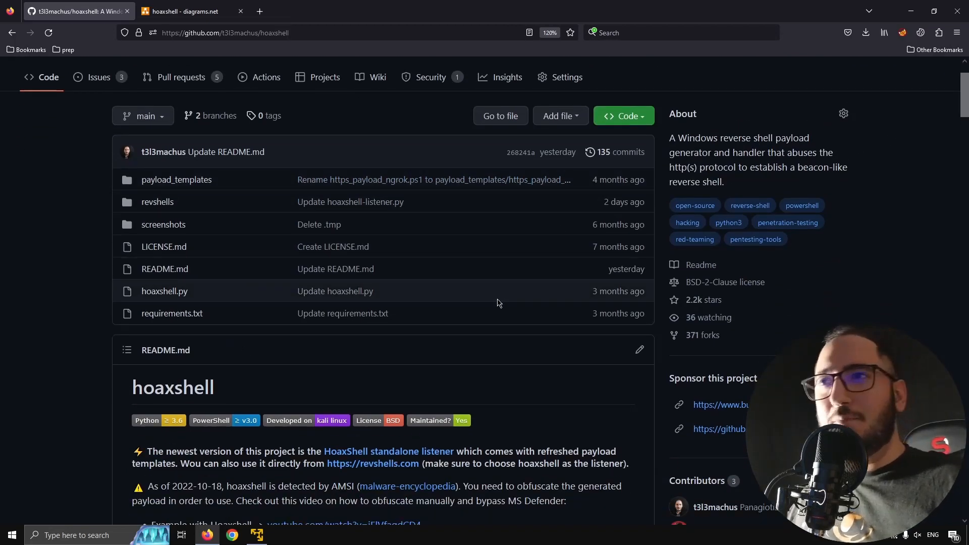
mouse_move(413, 174)
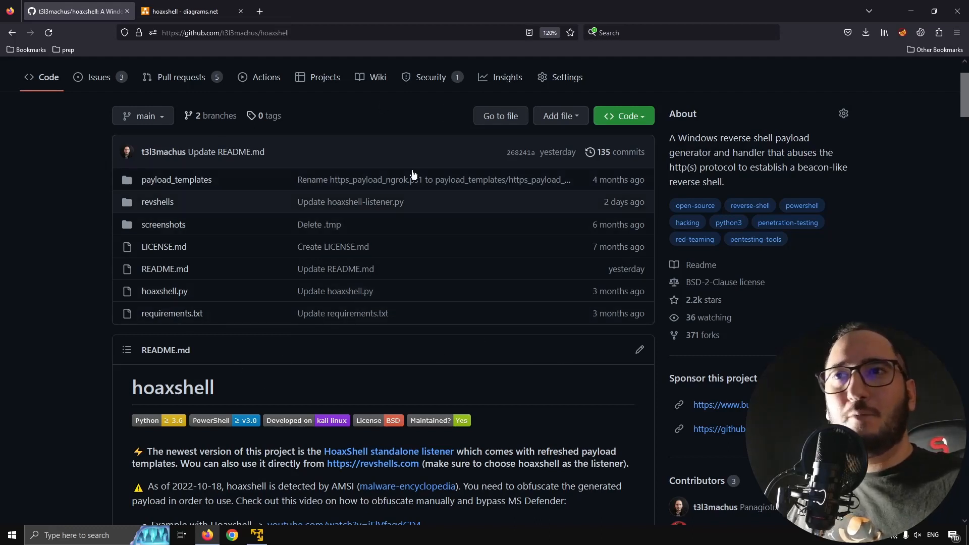
scroll("down", 3)
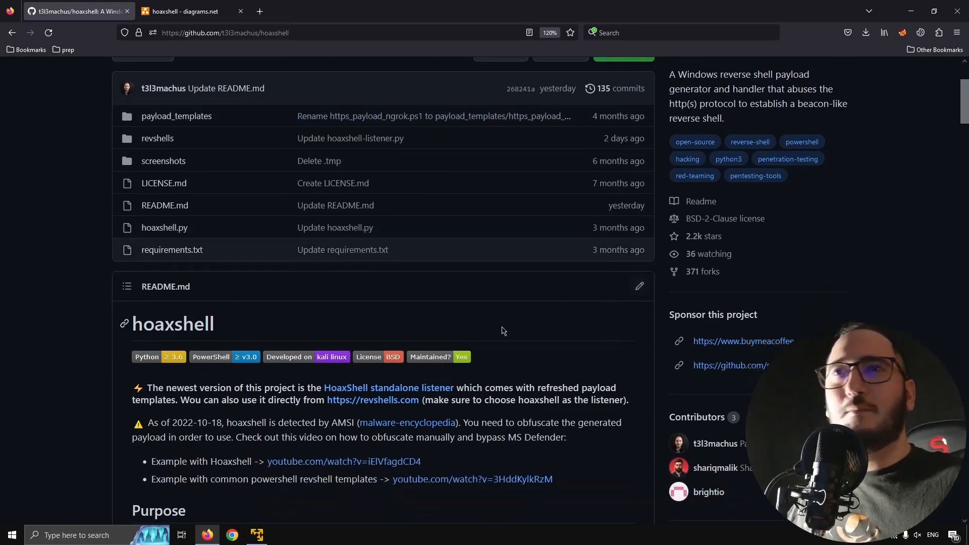